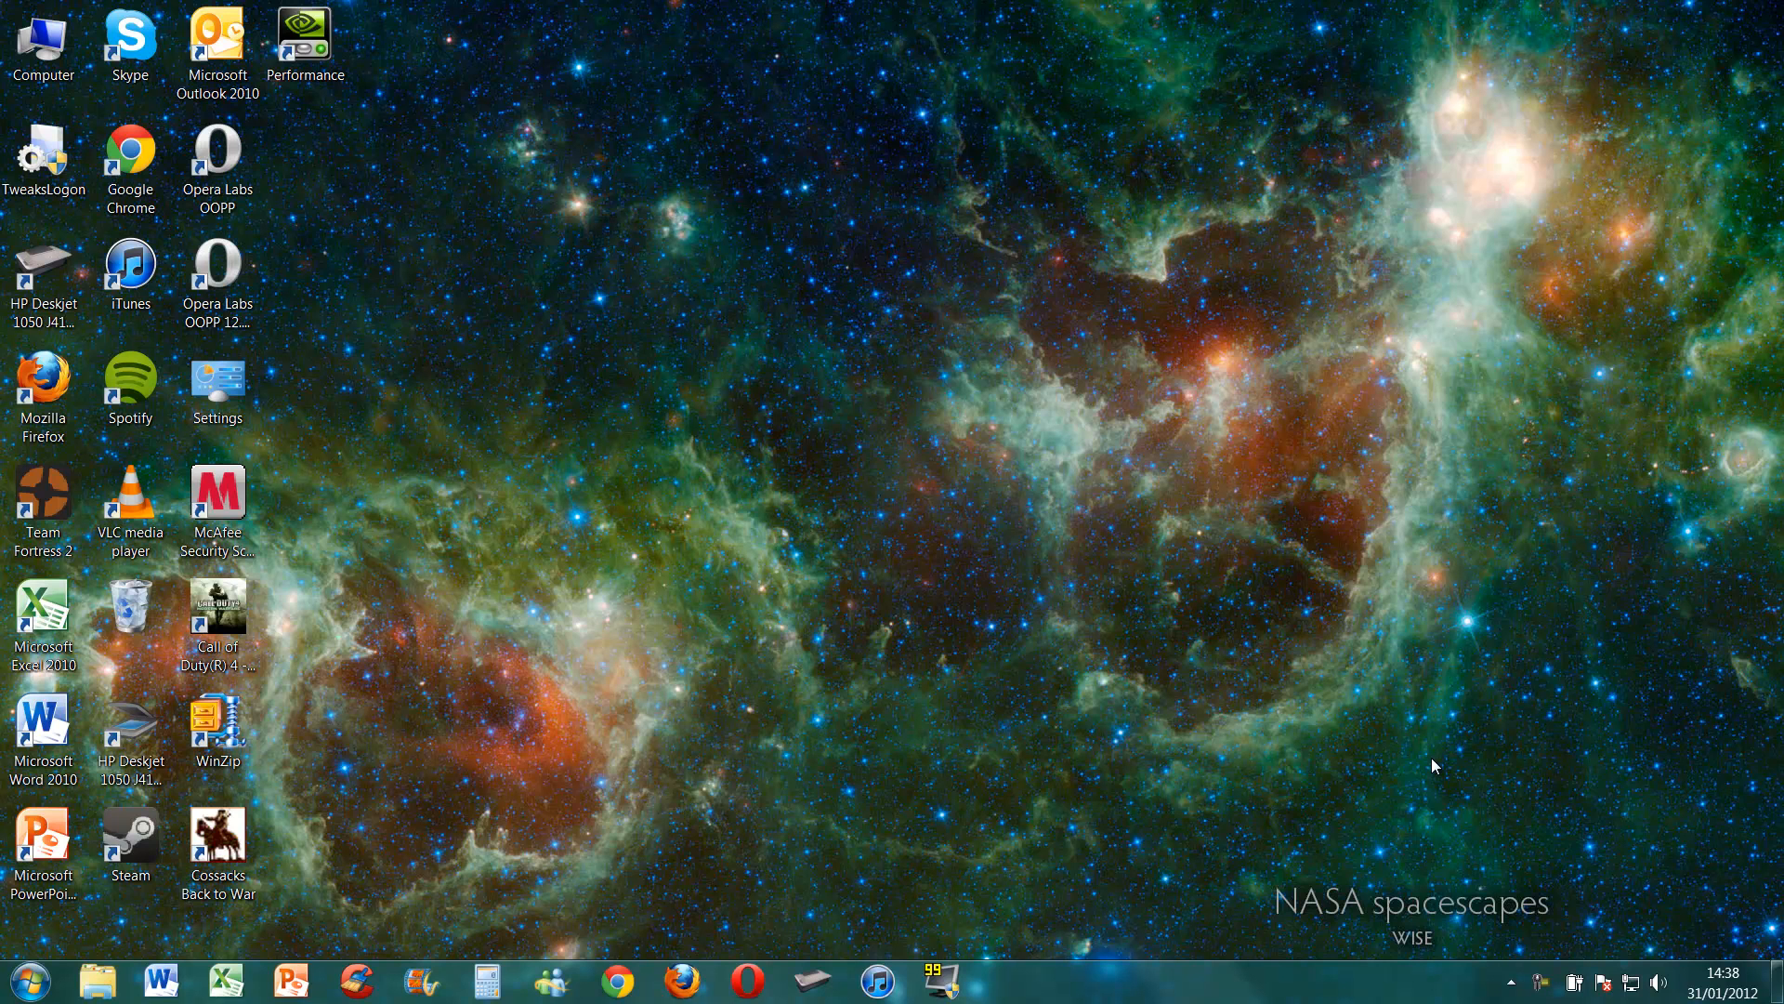
pyautogui.moveTo(898, 590)
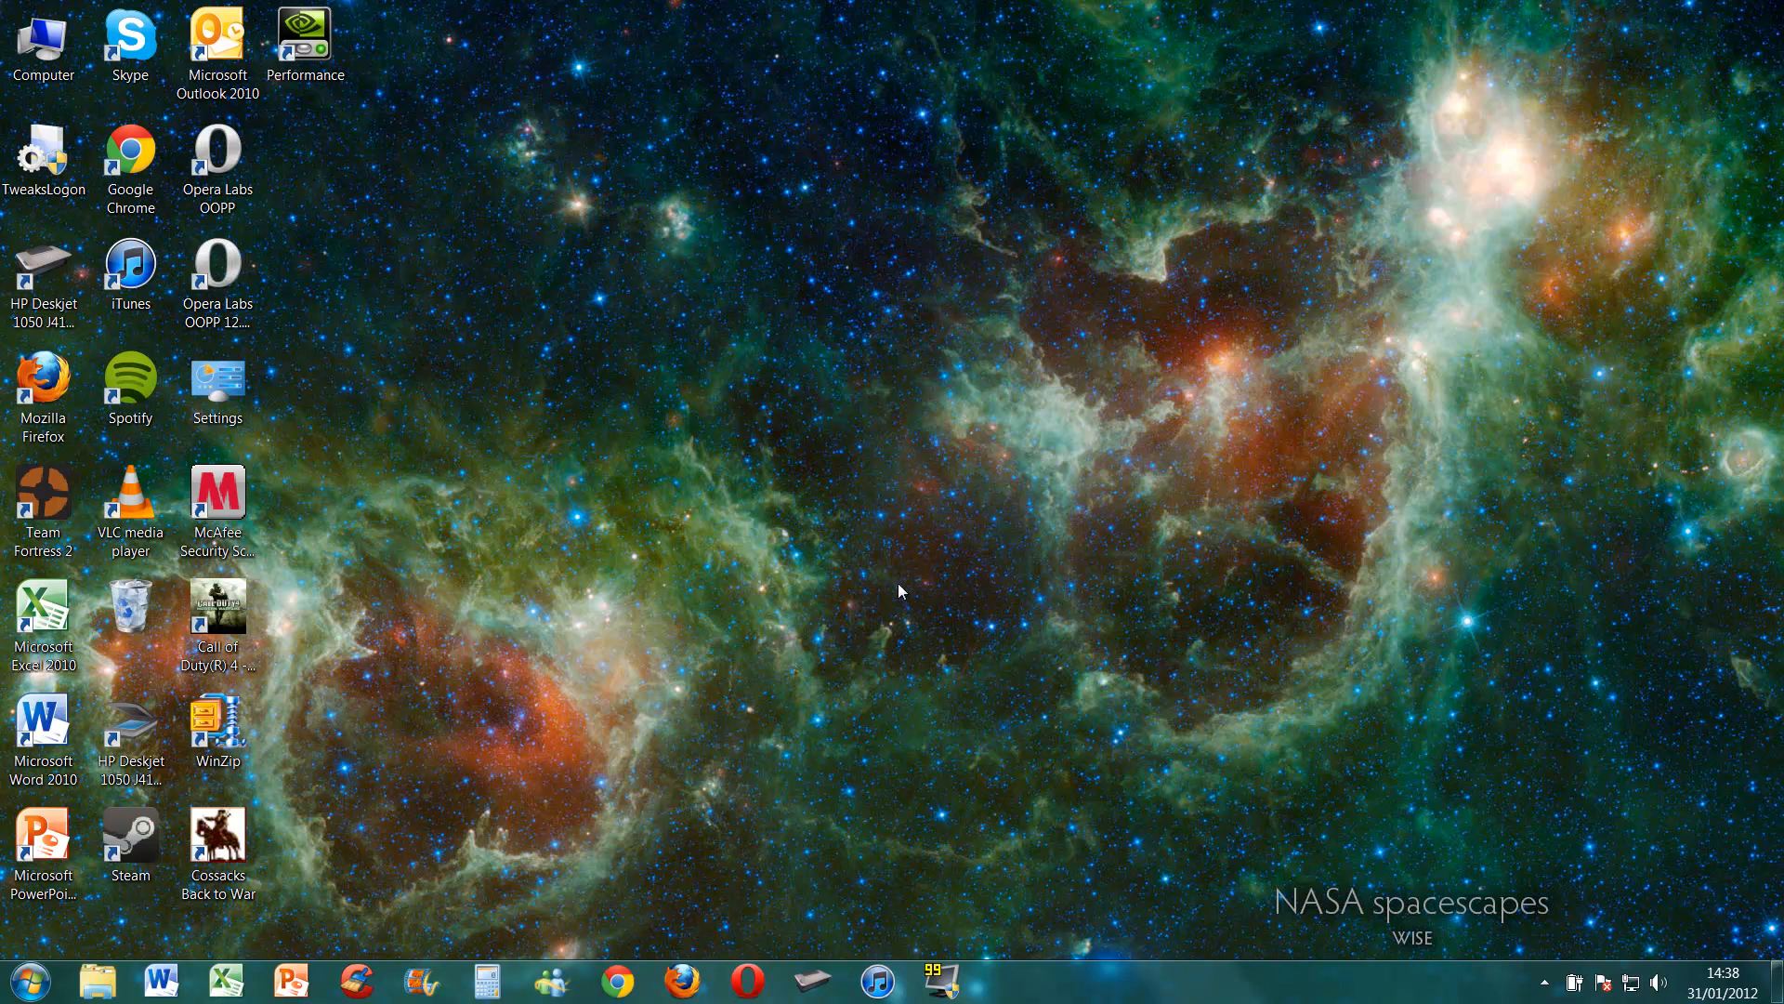
pyautogui.moveTo(737, 881)
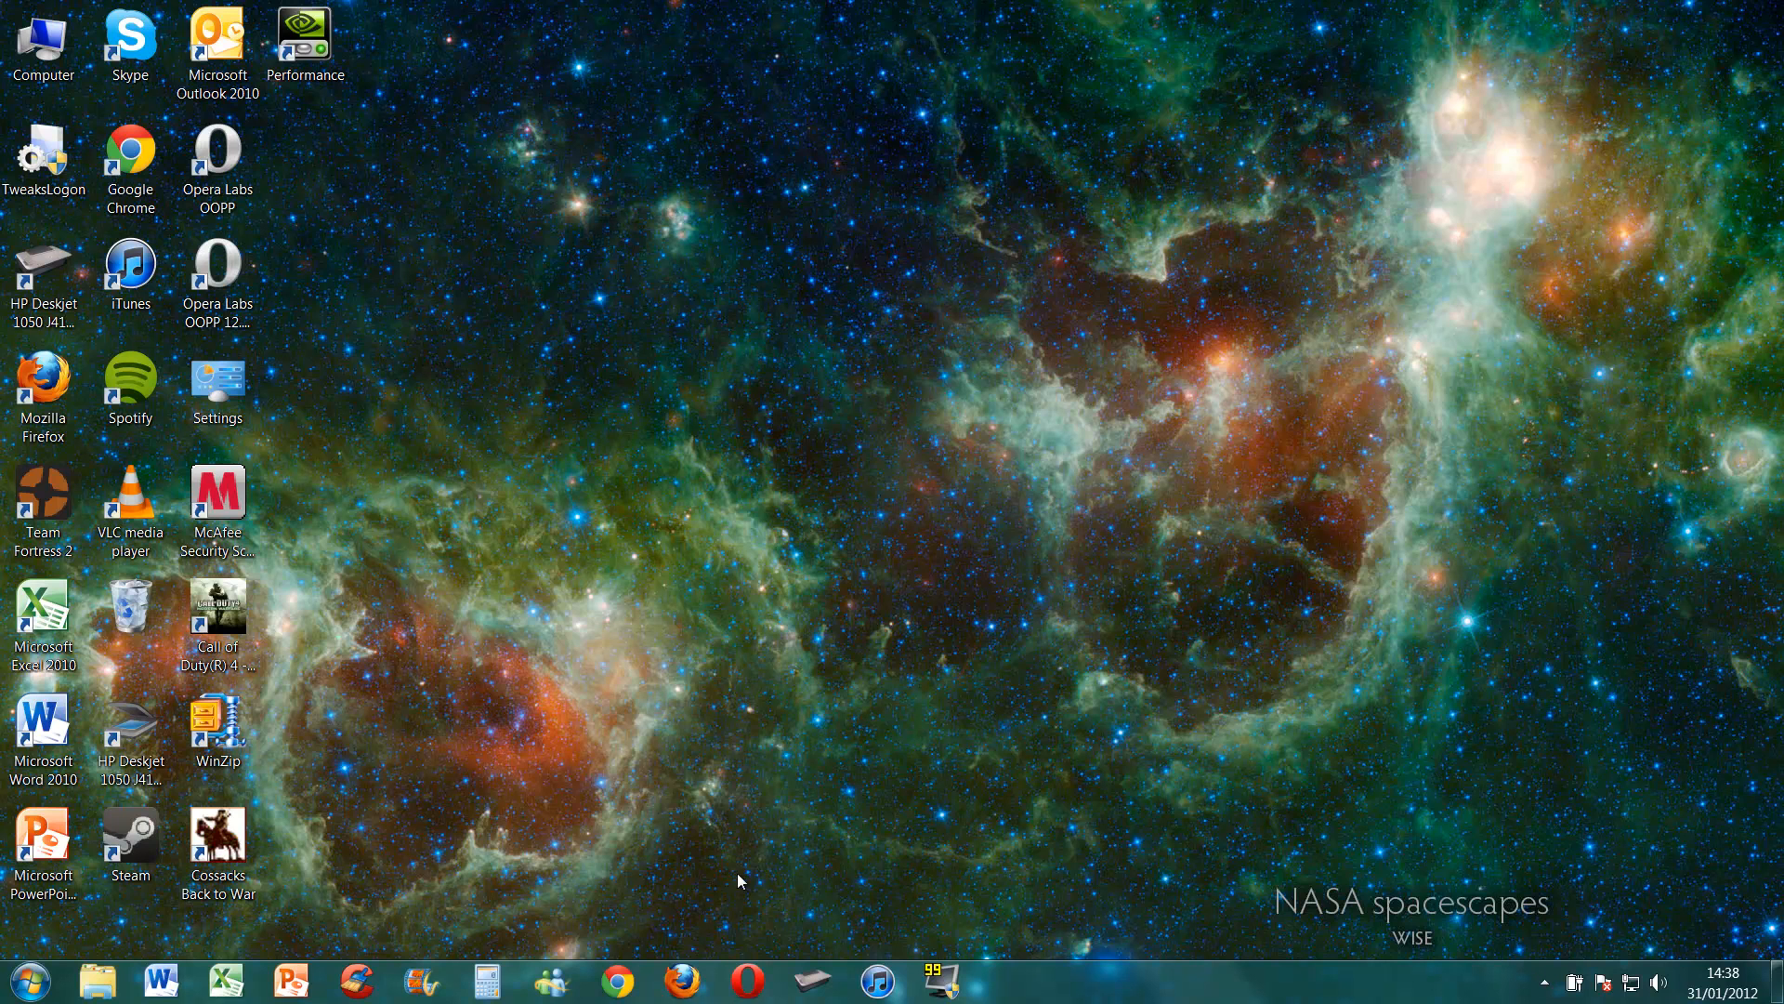
pyautogui.moveTo(641, 946)
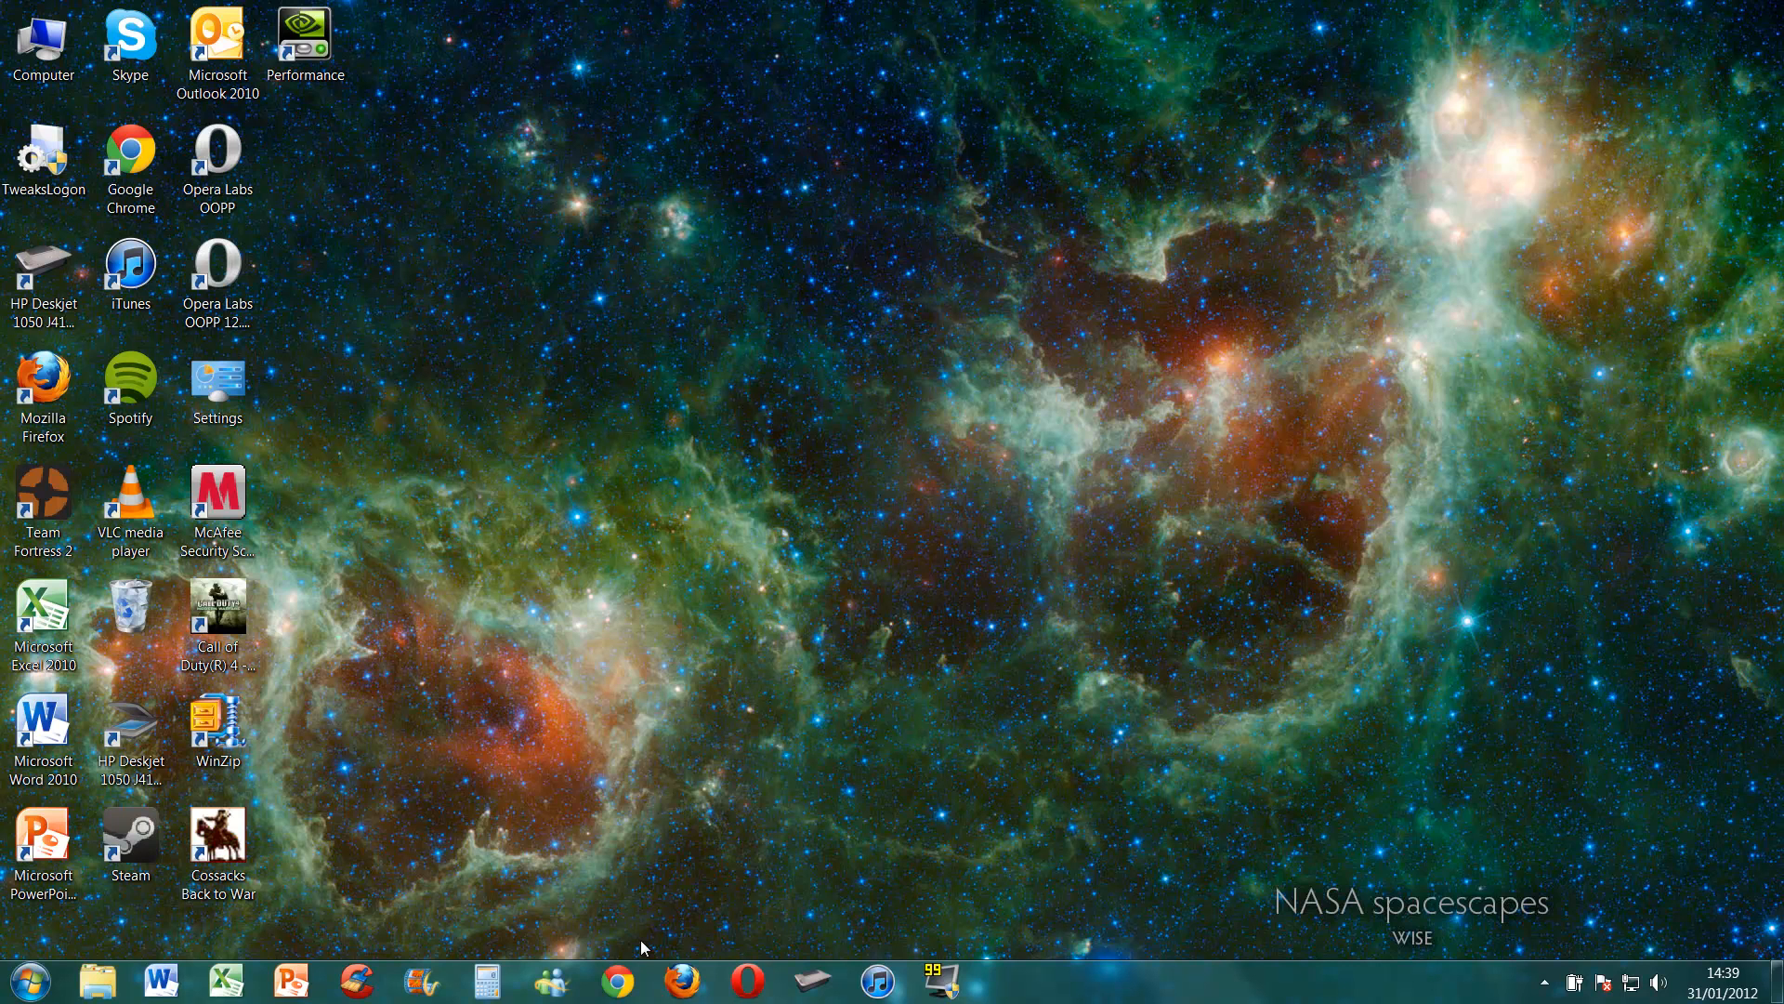
pyautogui.moveTo(781, 952)
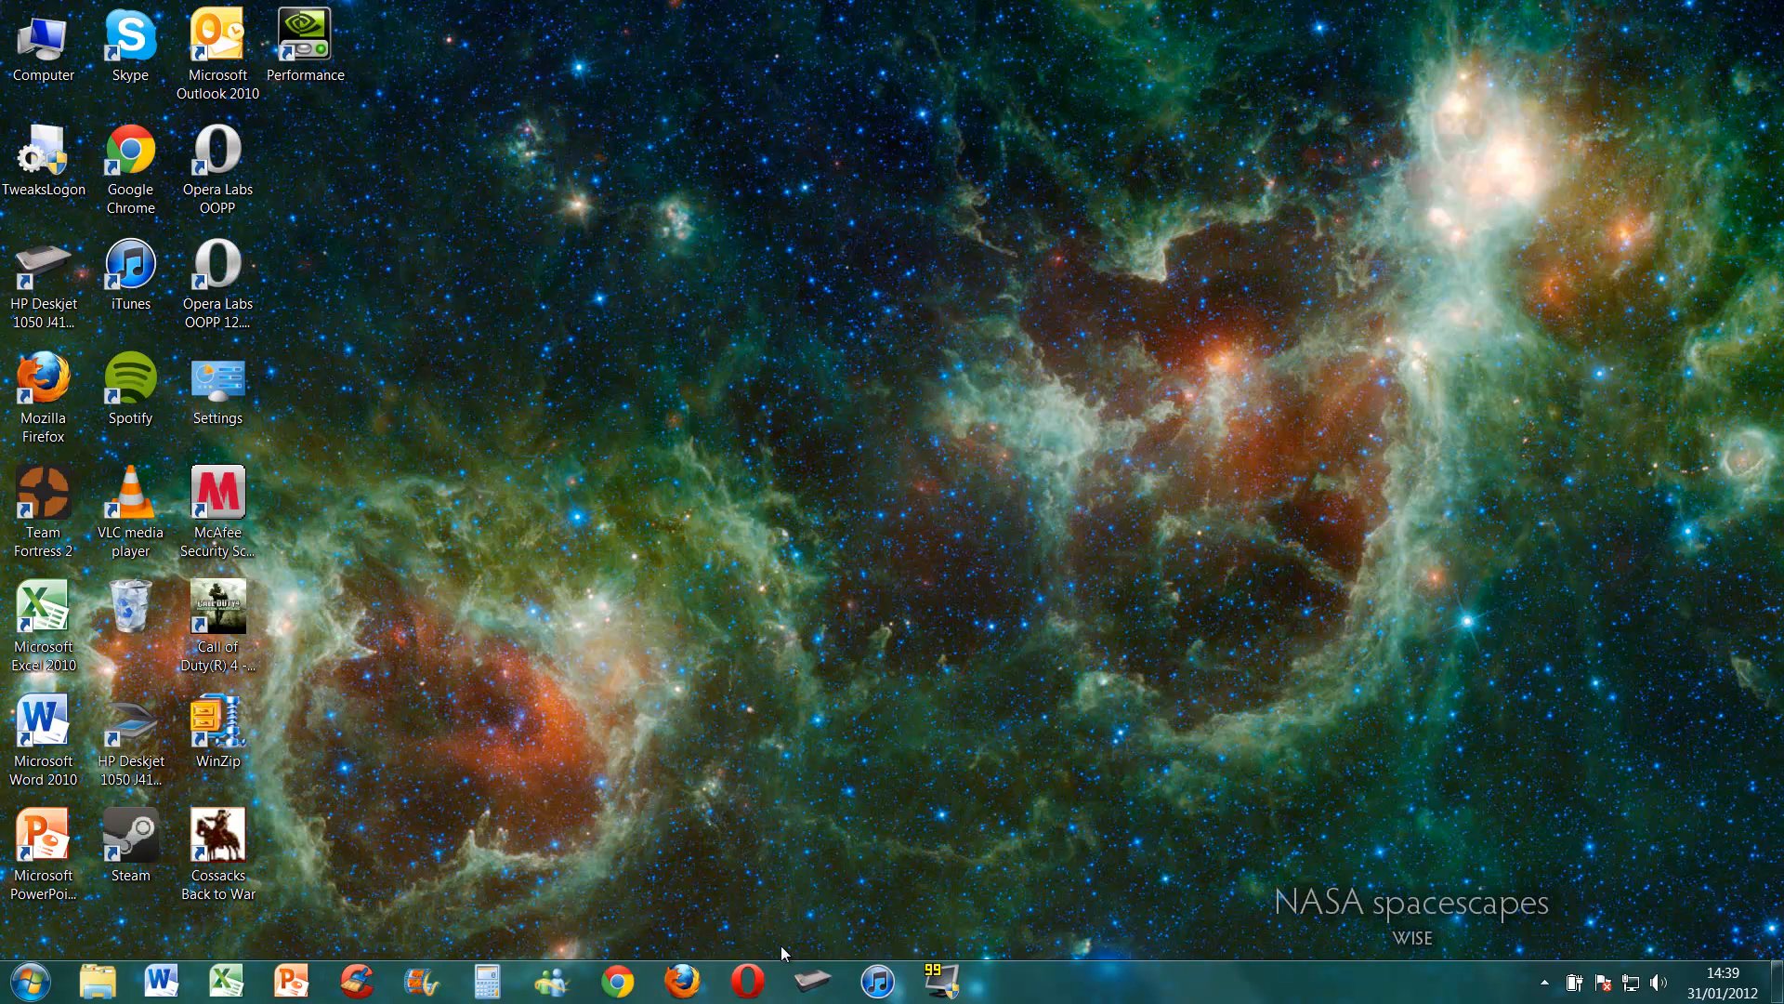
pyautogui.moveTo(624, 966)
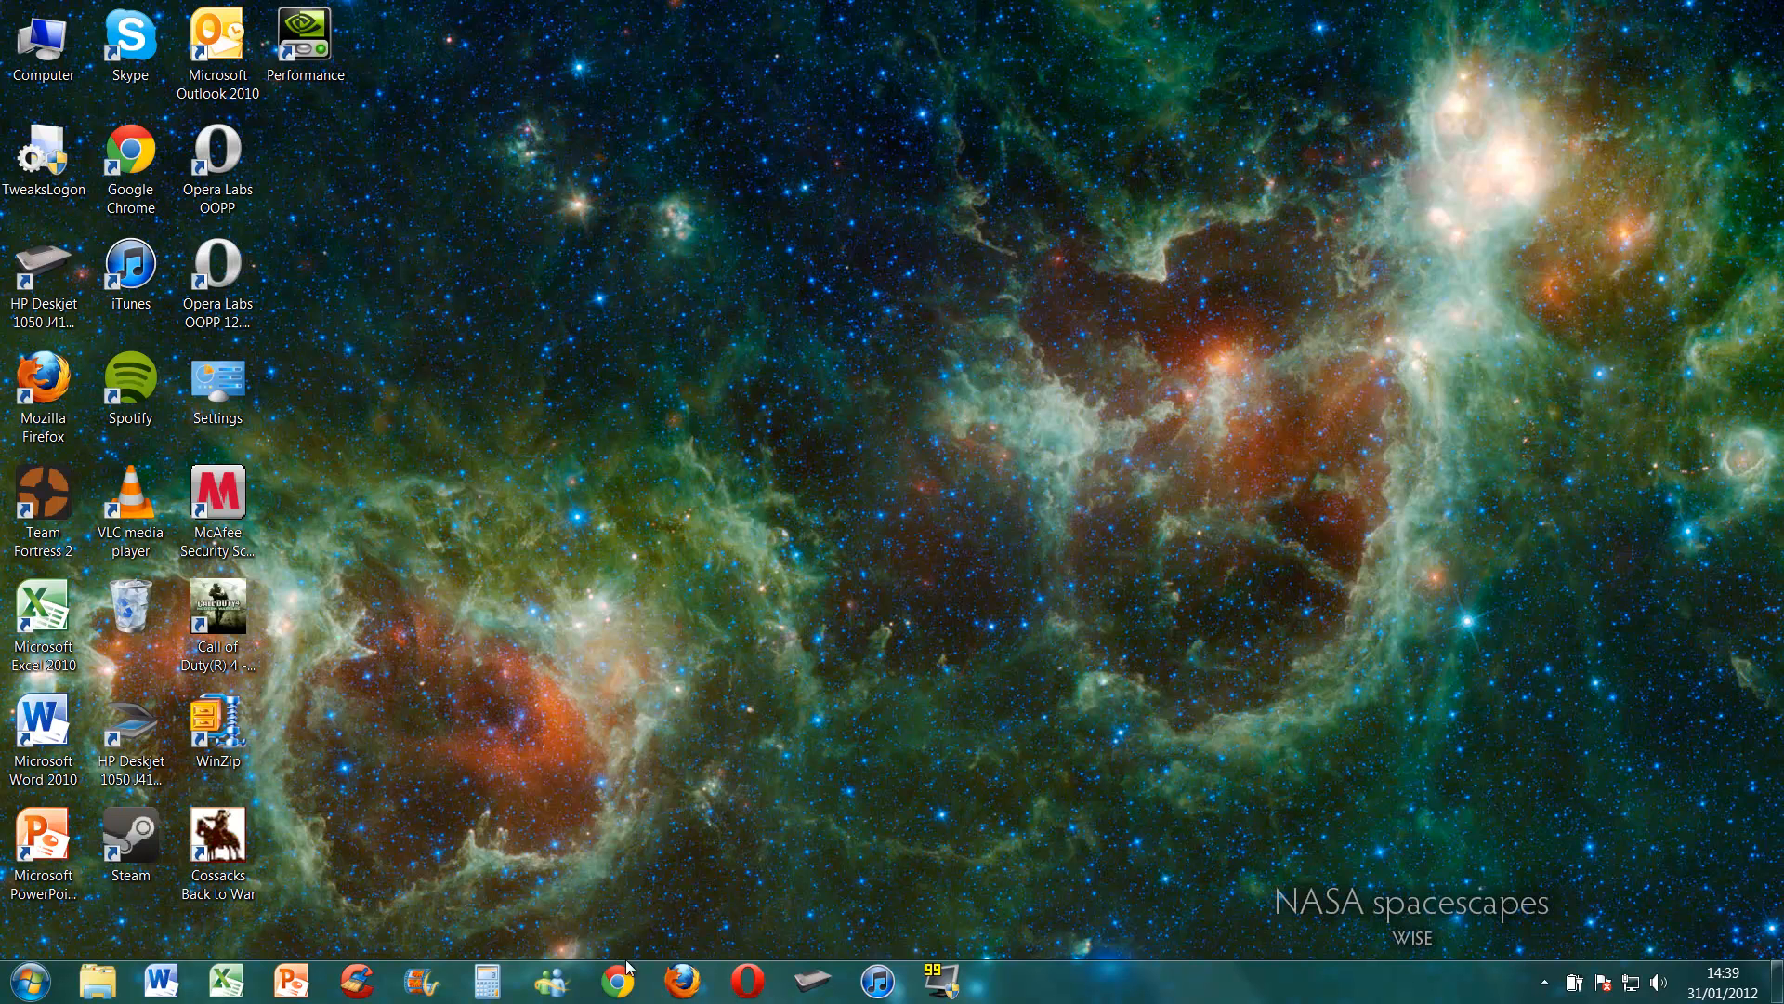
# - Launch Chrome, maximize its window, and search Google for 'google beta'
pyautogui.click(618, 980)
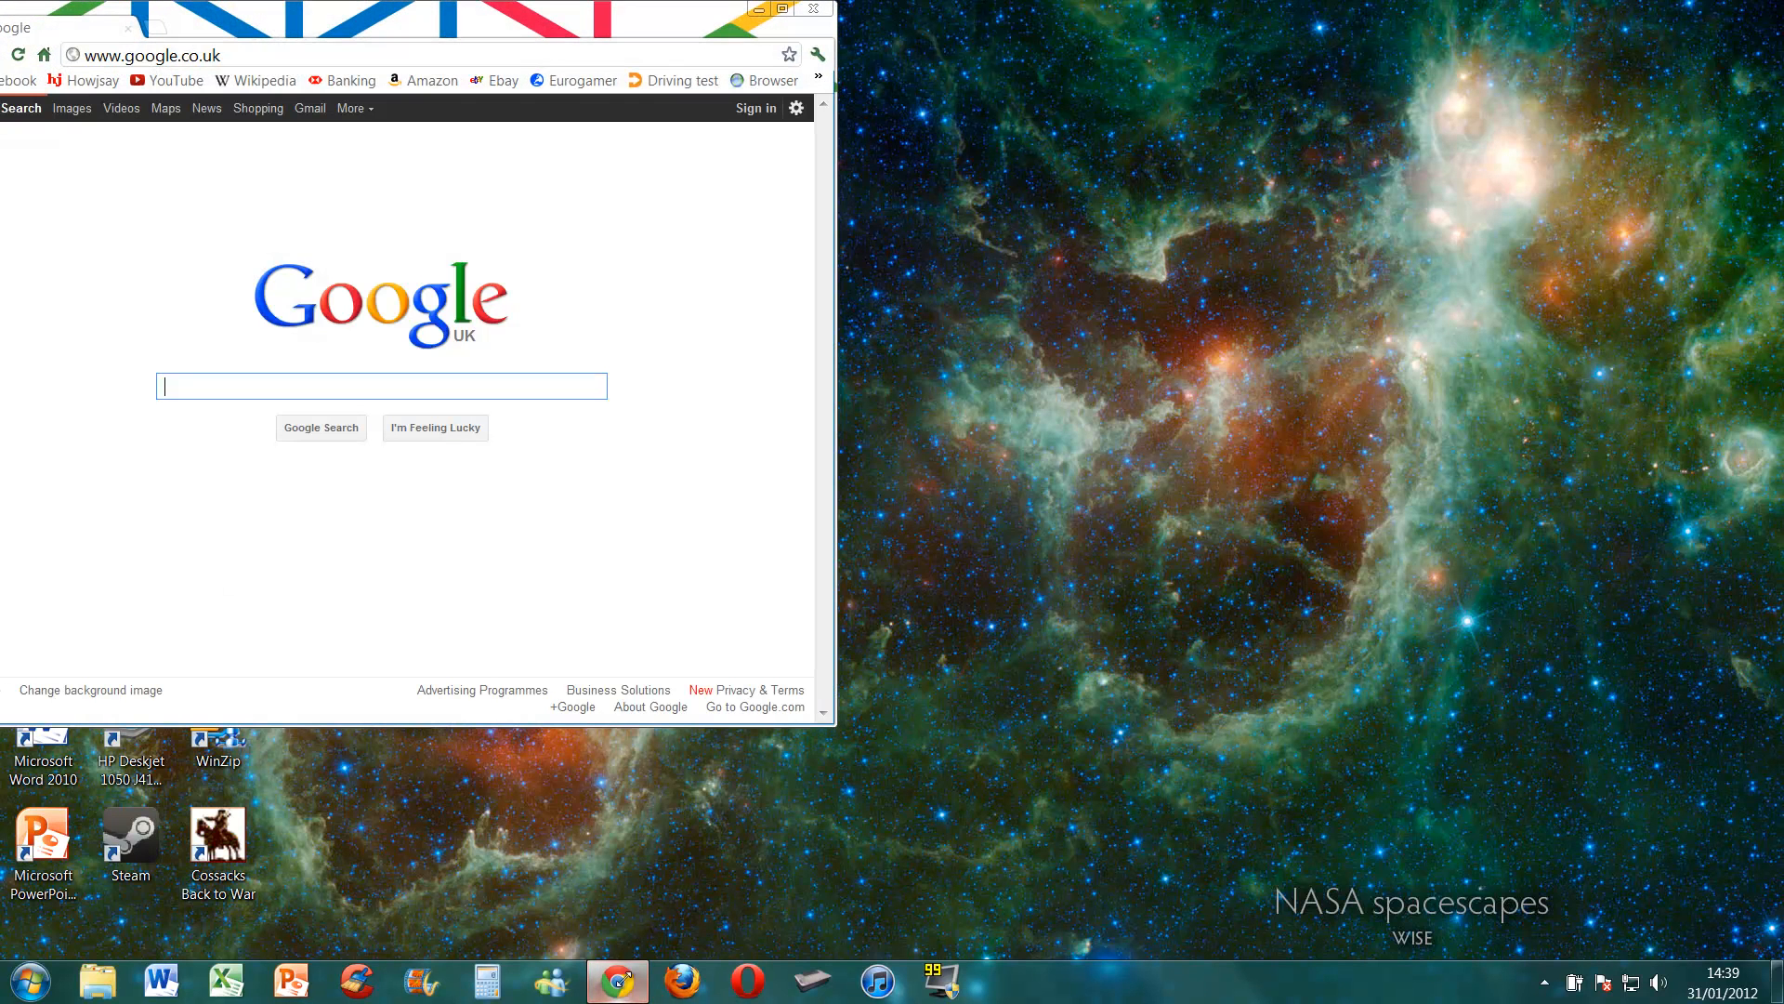
pyautogui.click(780, 10)
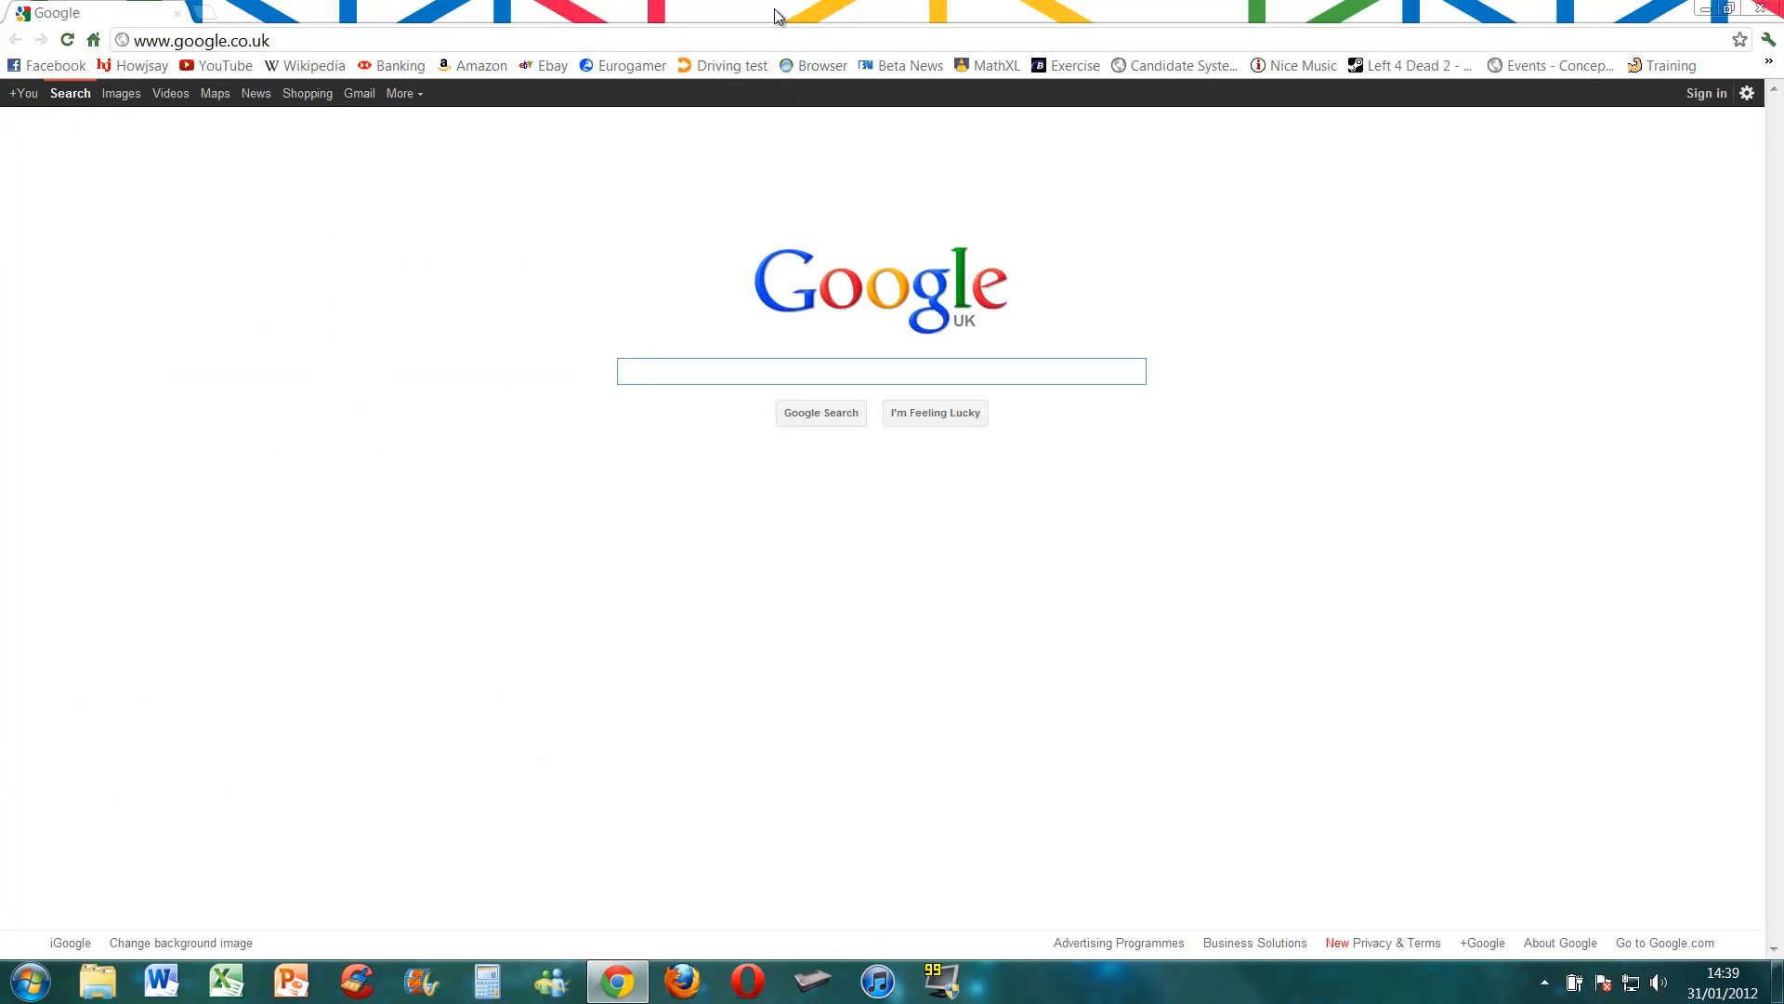
pyautogui.click(880, 371)
pyautogui.write('google  beta')
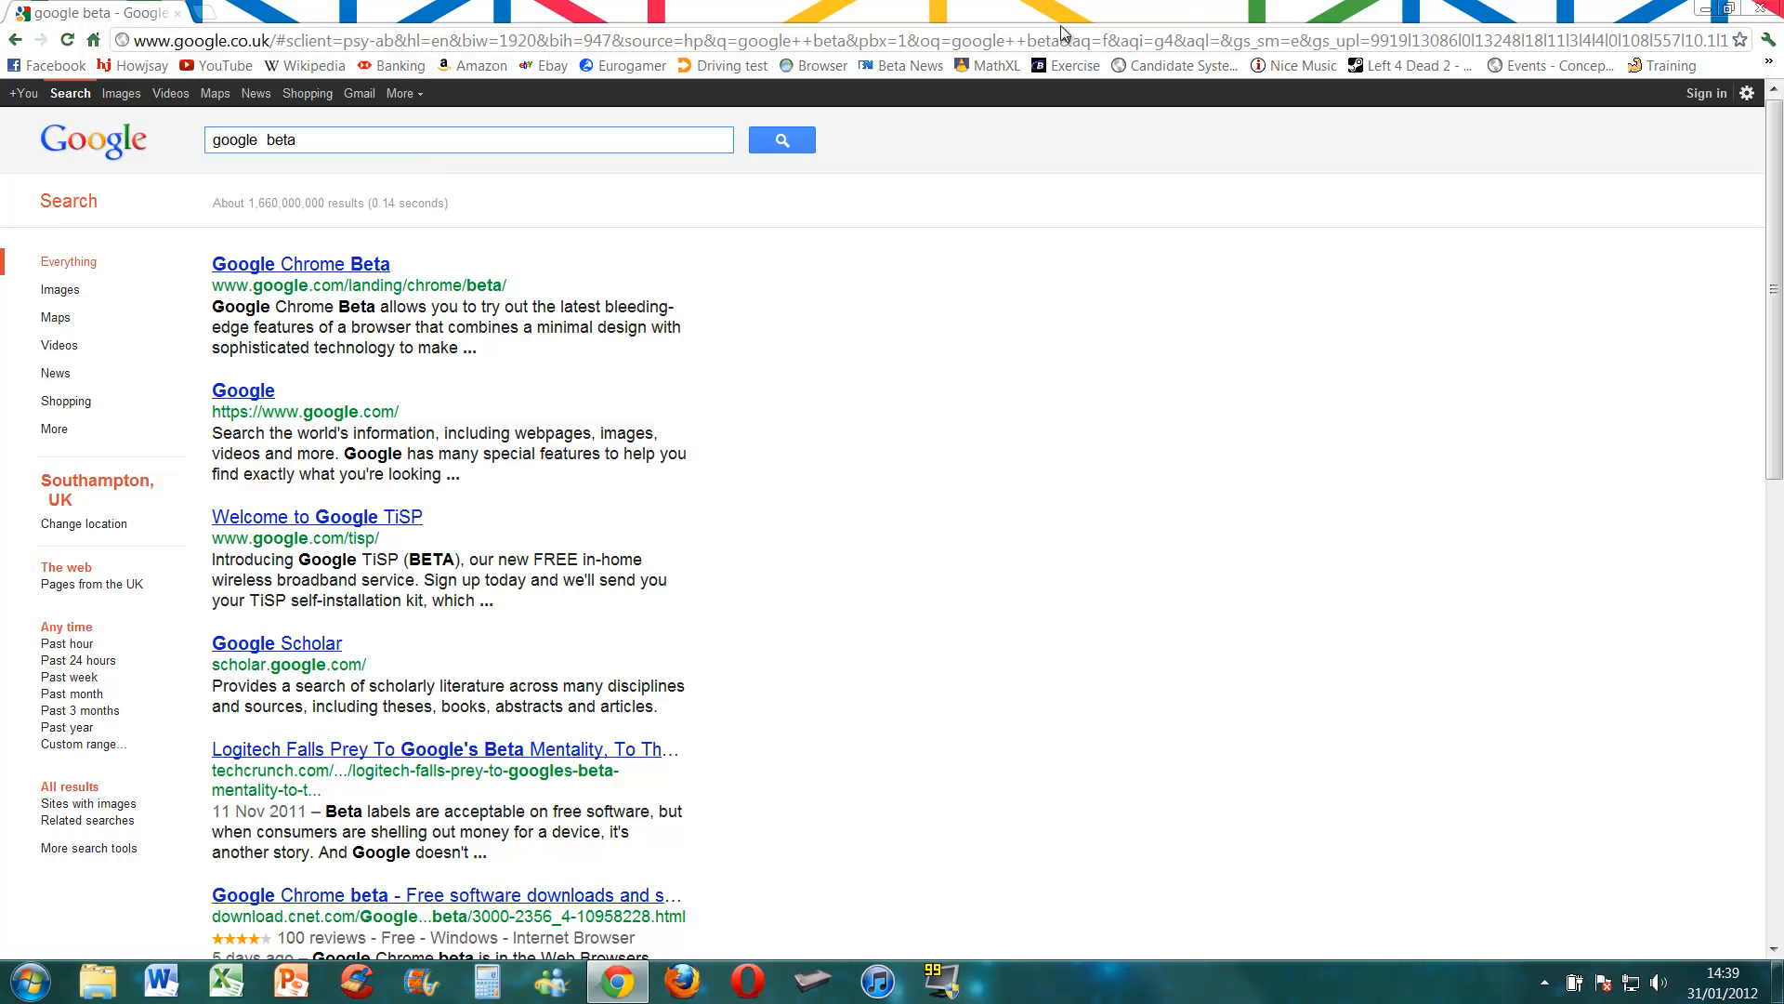
pyautogui.moveTo(325, 268)
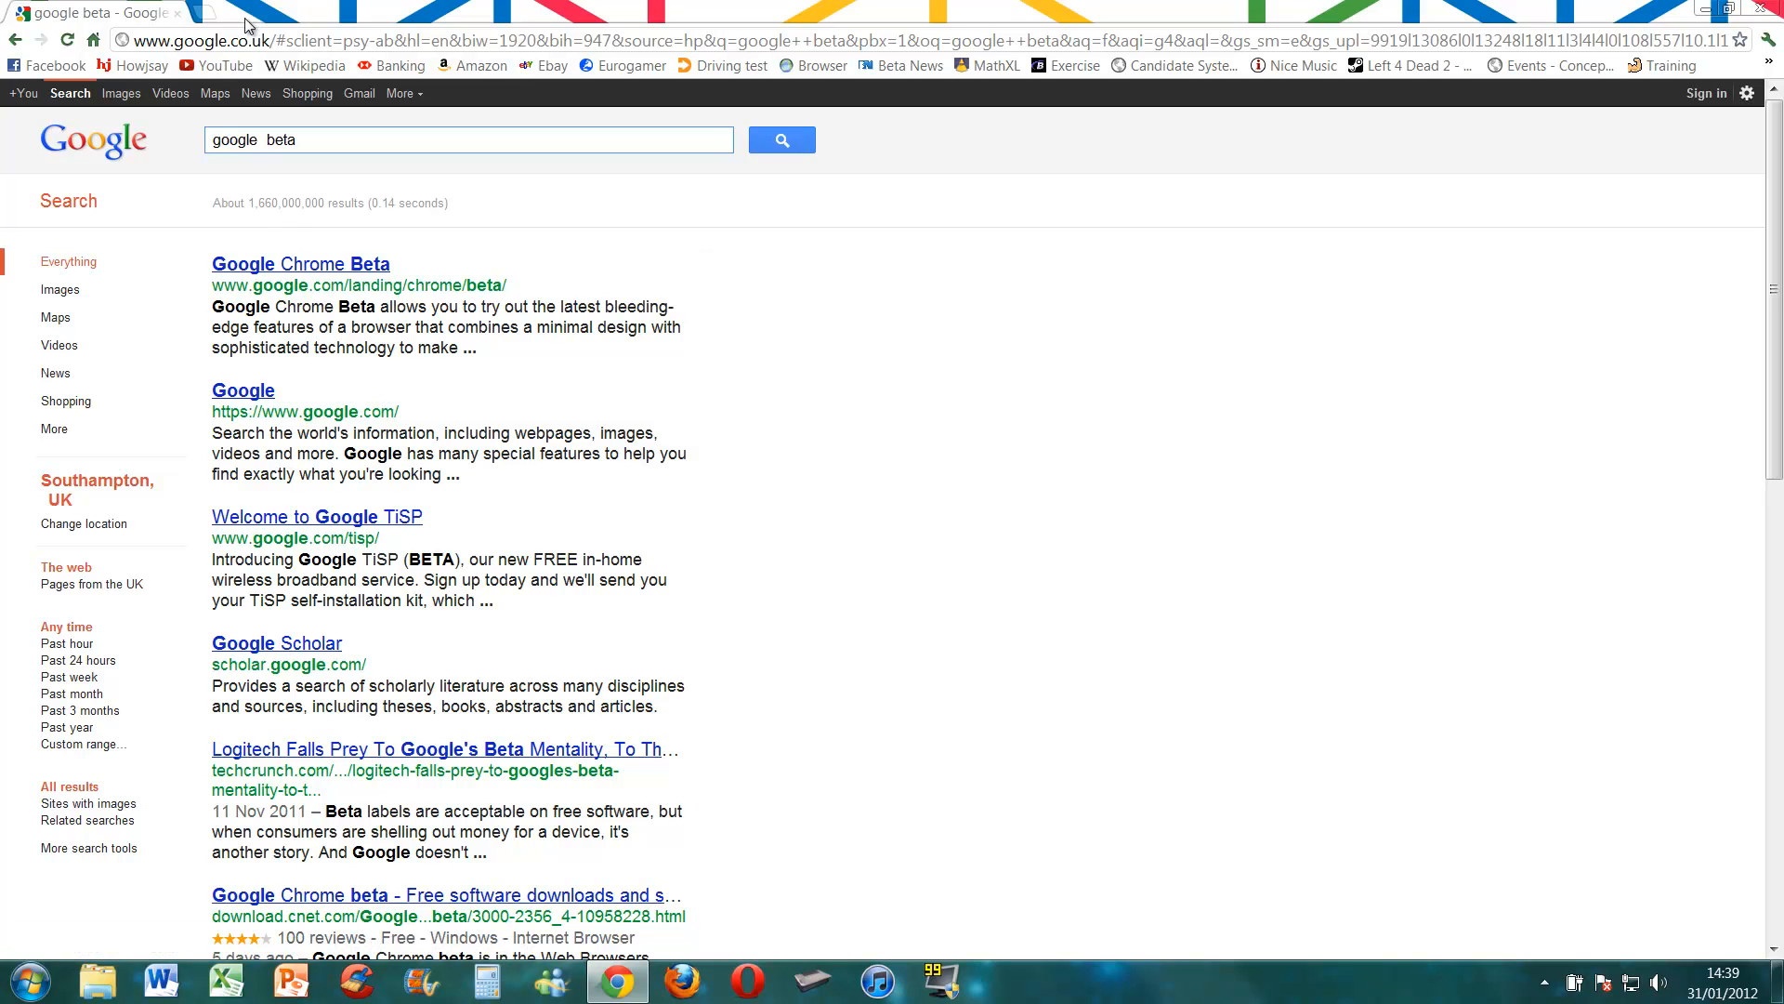
pyautogui.moveTo(1312, 31)
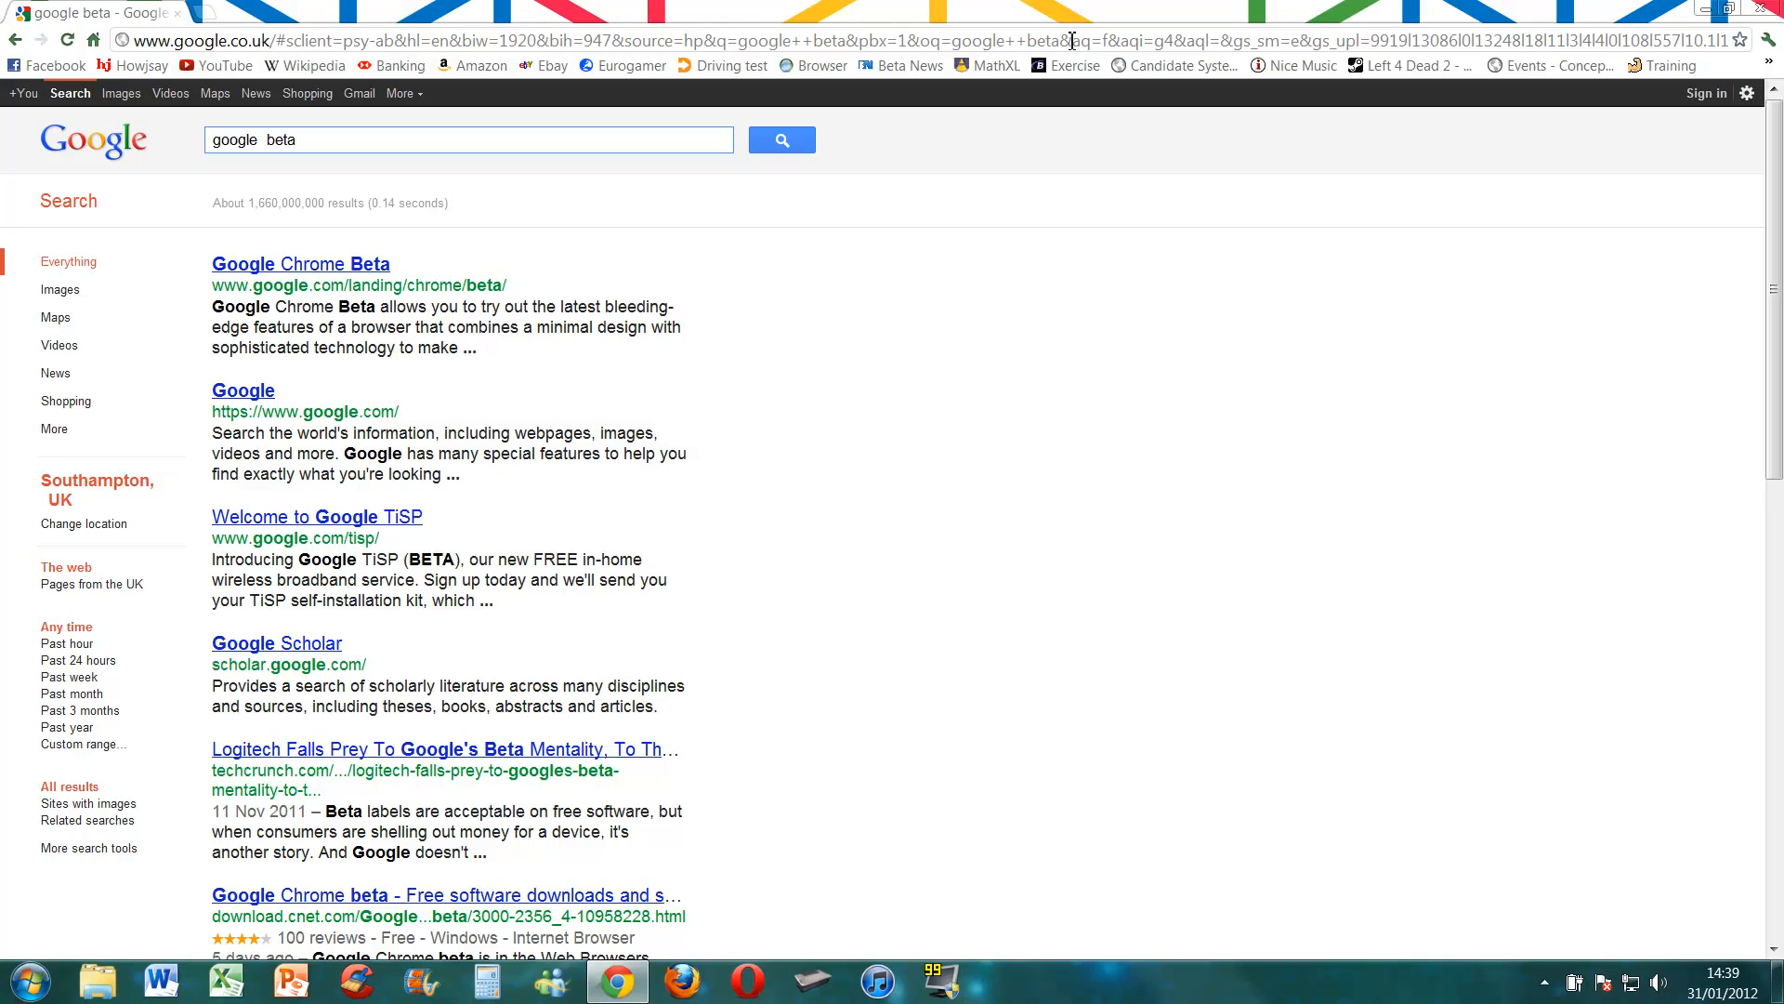
pyautogui.moveTo(1023, 15)
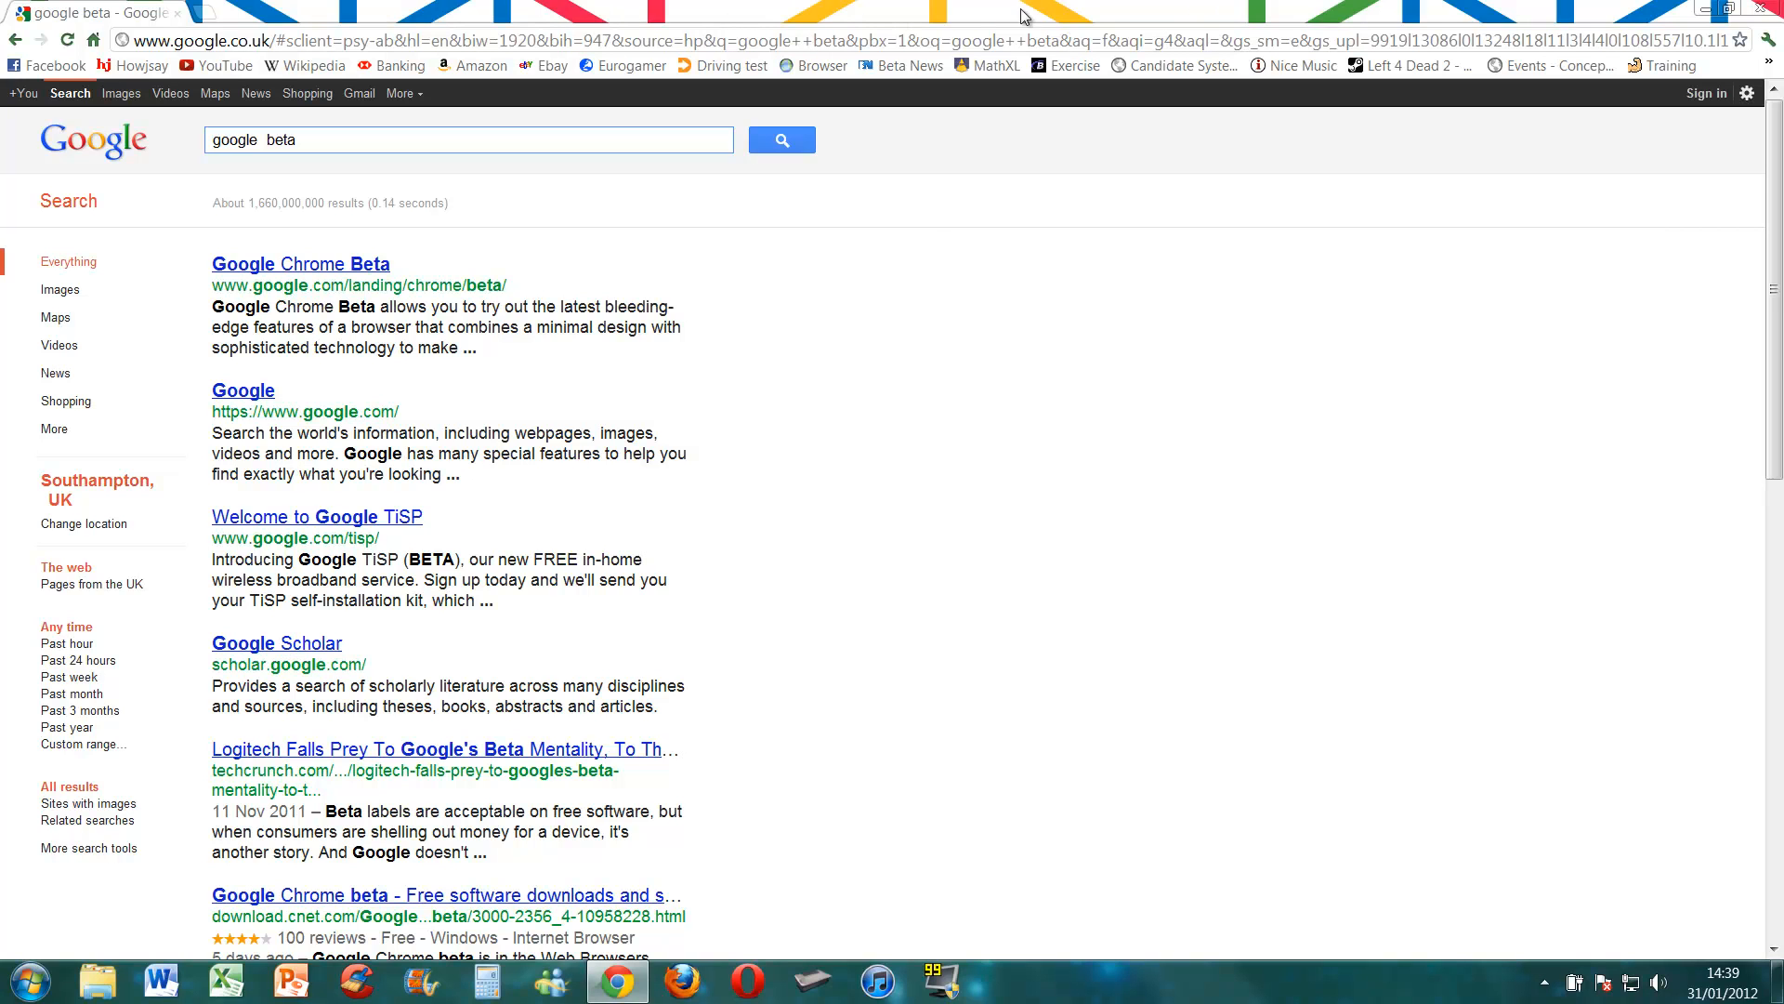
pyautogui.moveTo(615, 29)
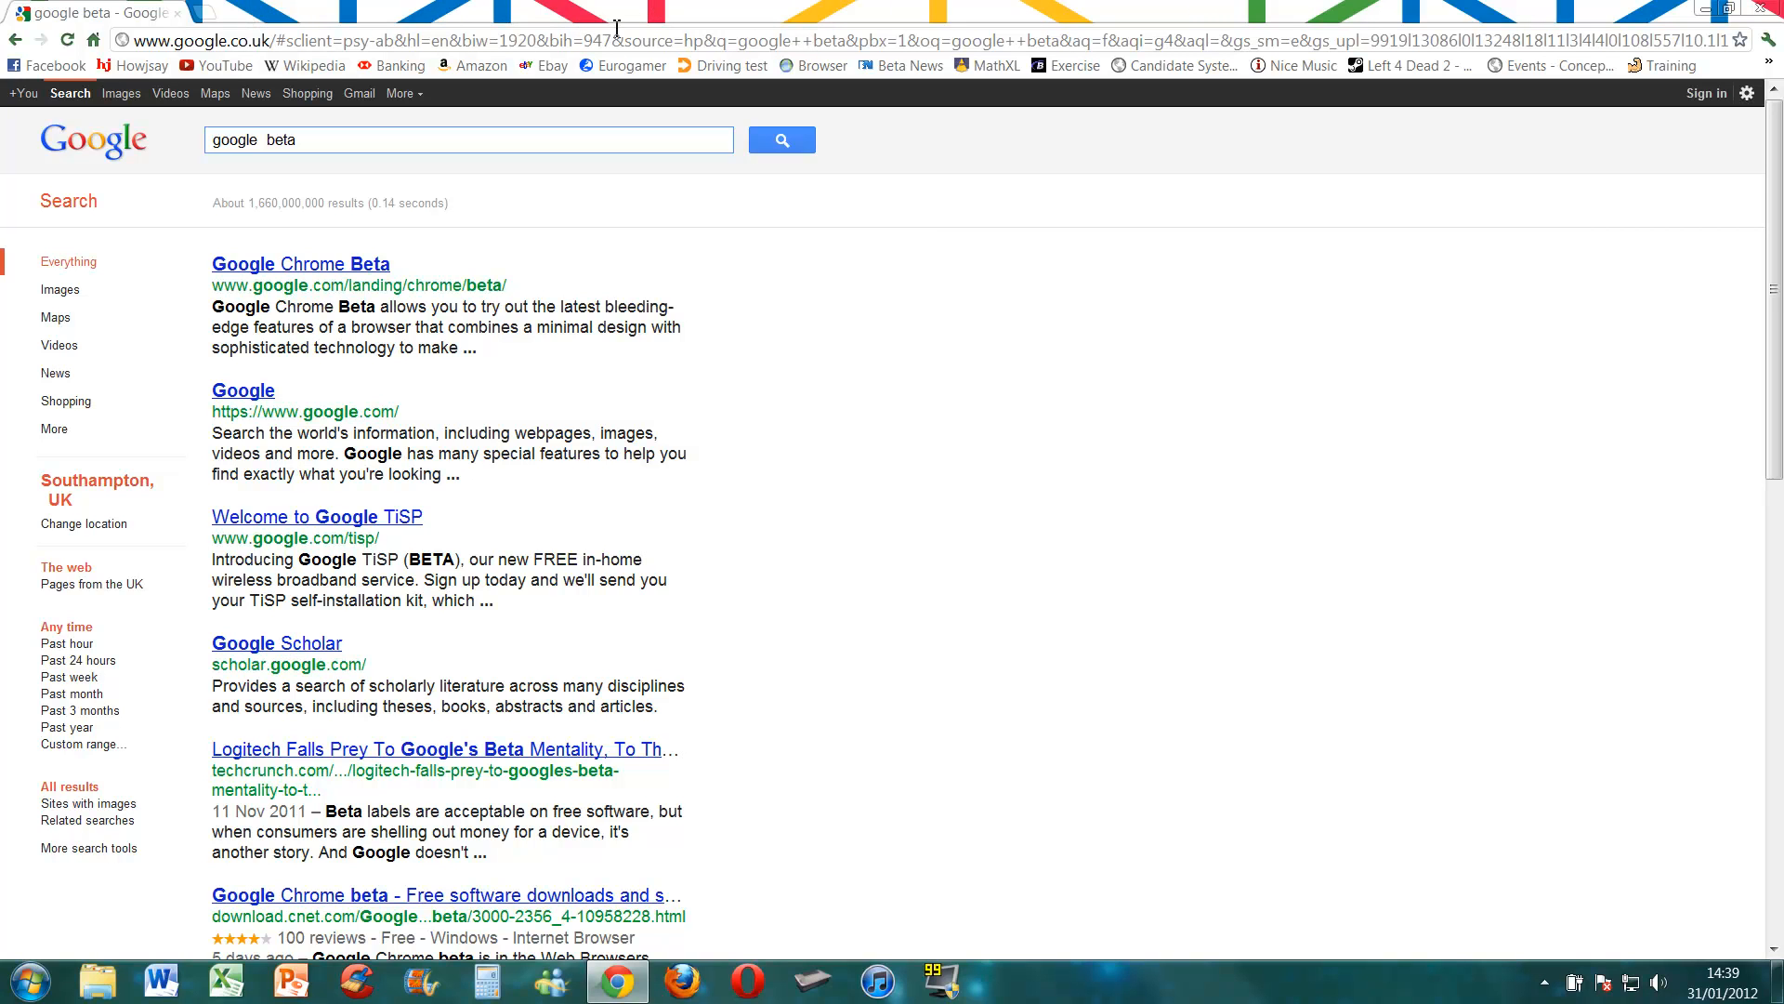
pyautogui.moveTo(688, 41)
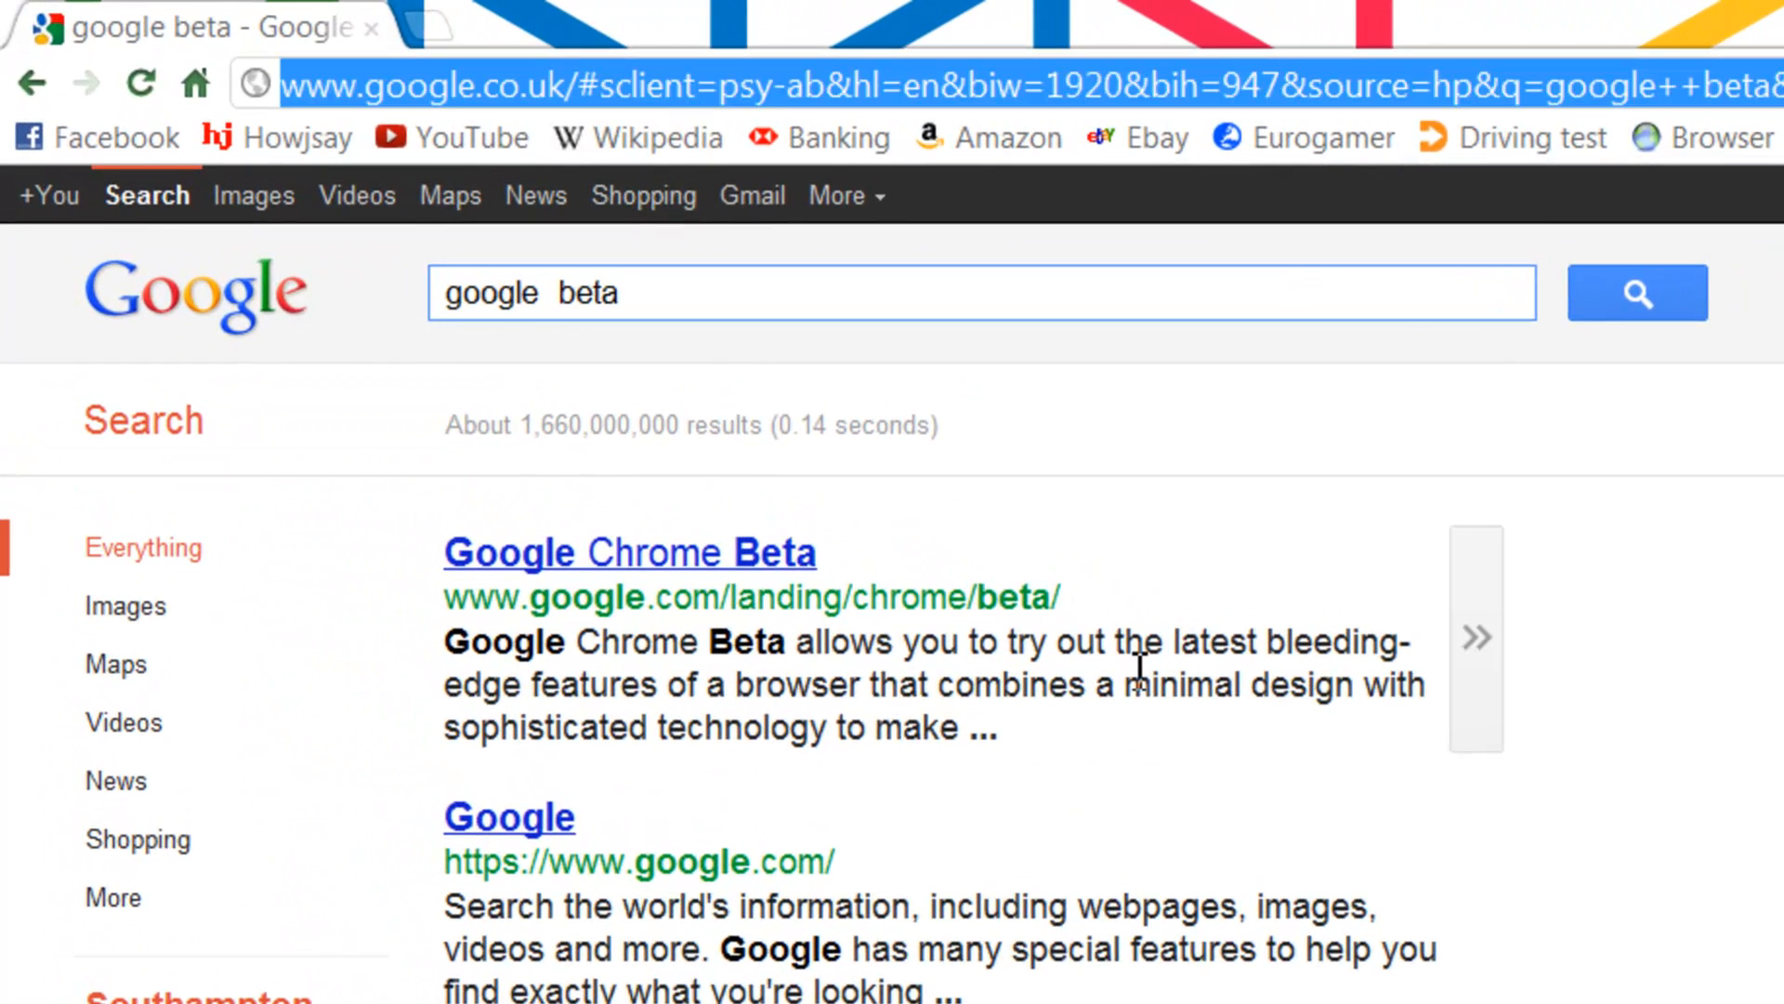
# - Enter about:memory in the address bar and close Windows Task Manager
pyautogui.write('about:')
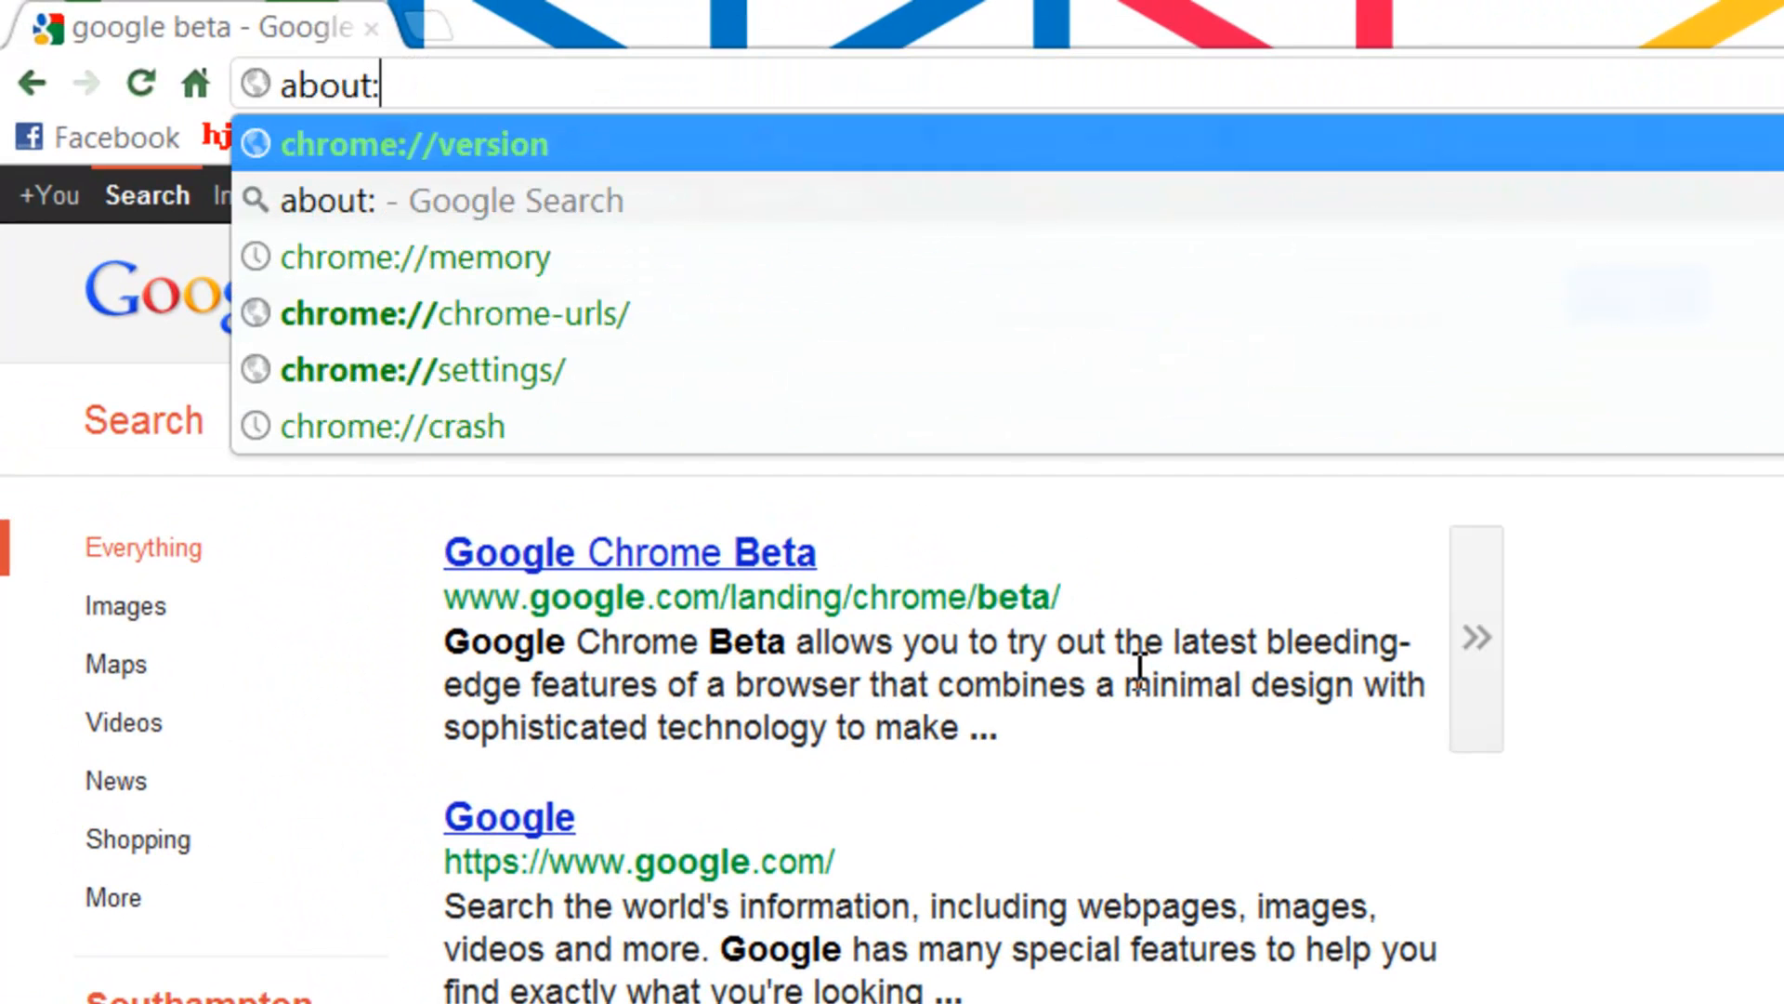
pyautogui.write('m')
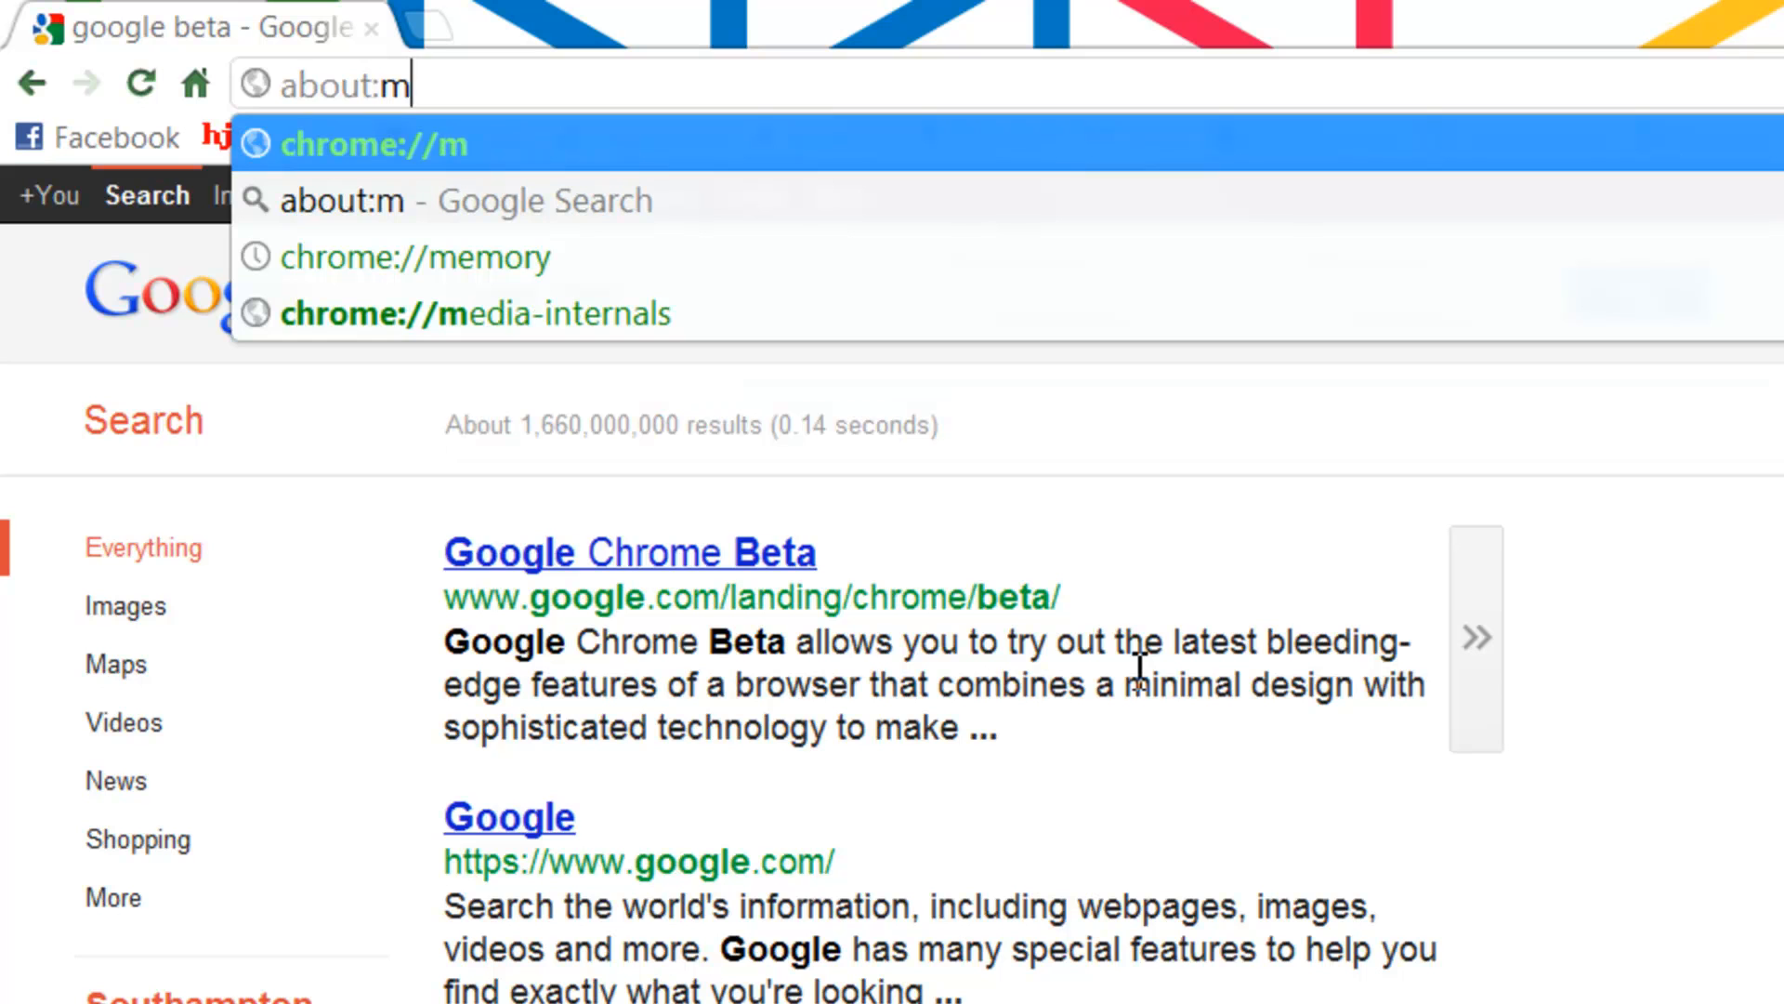
pyautogui.write('e')
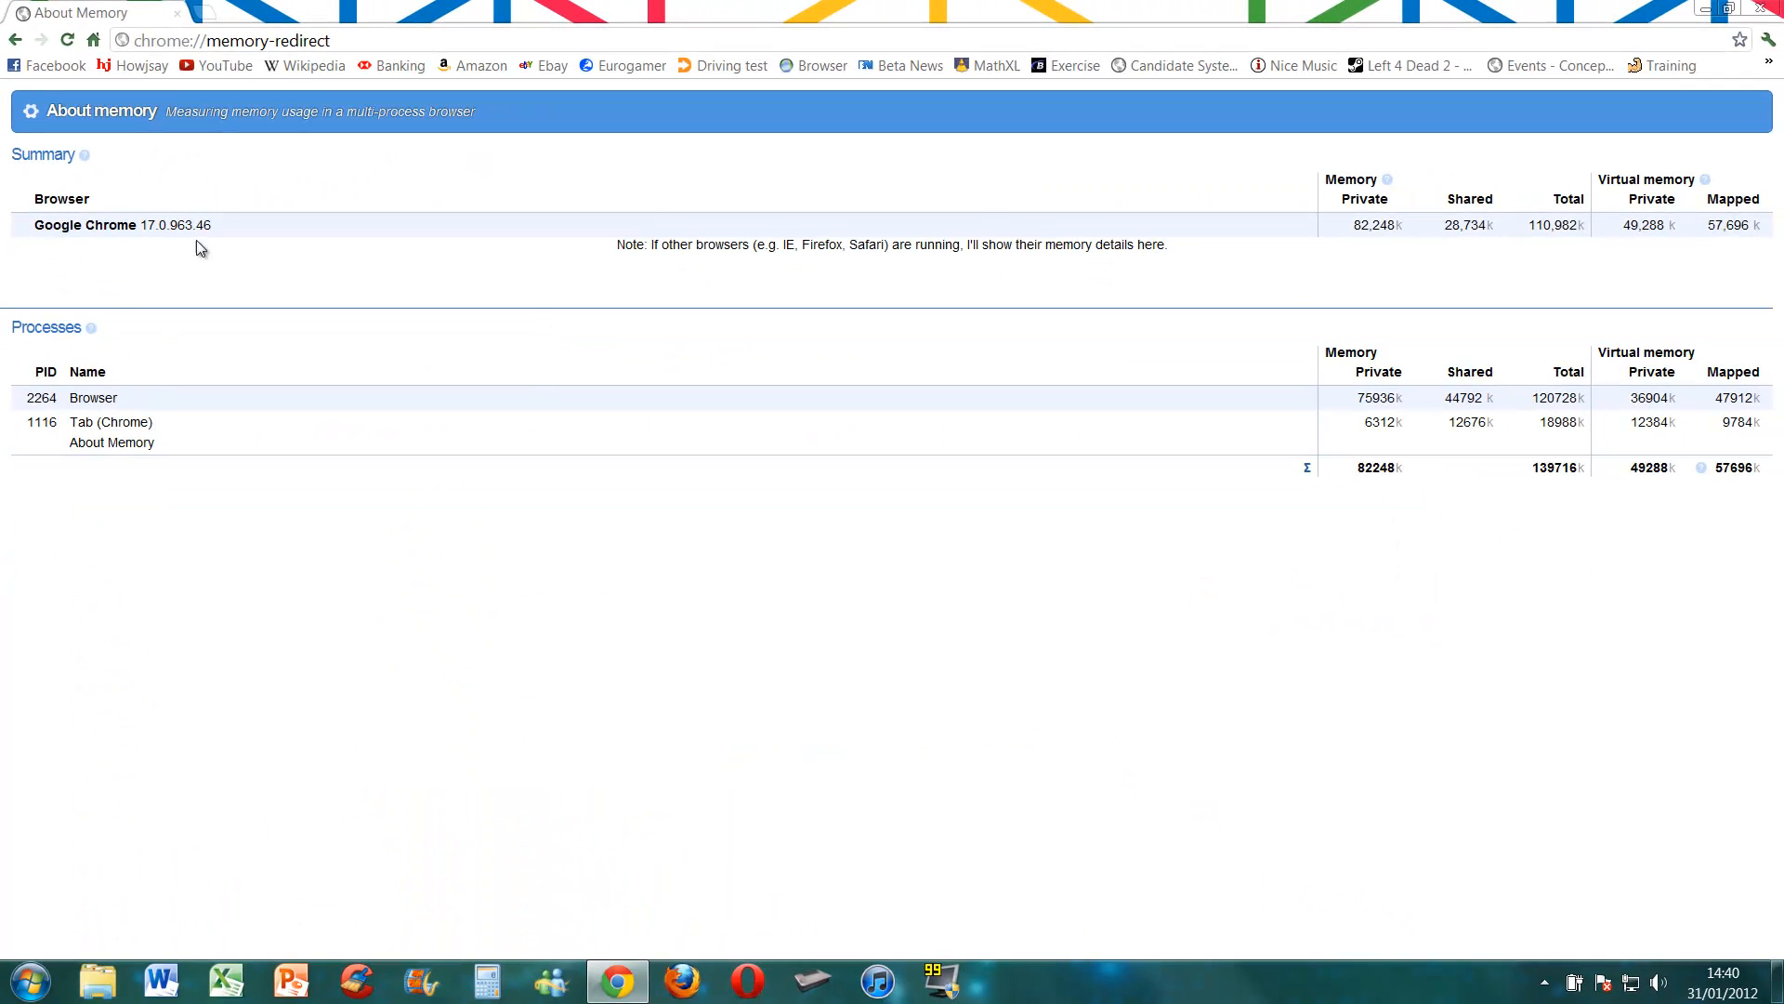
pyautogui.moveTo(159, 217)
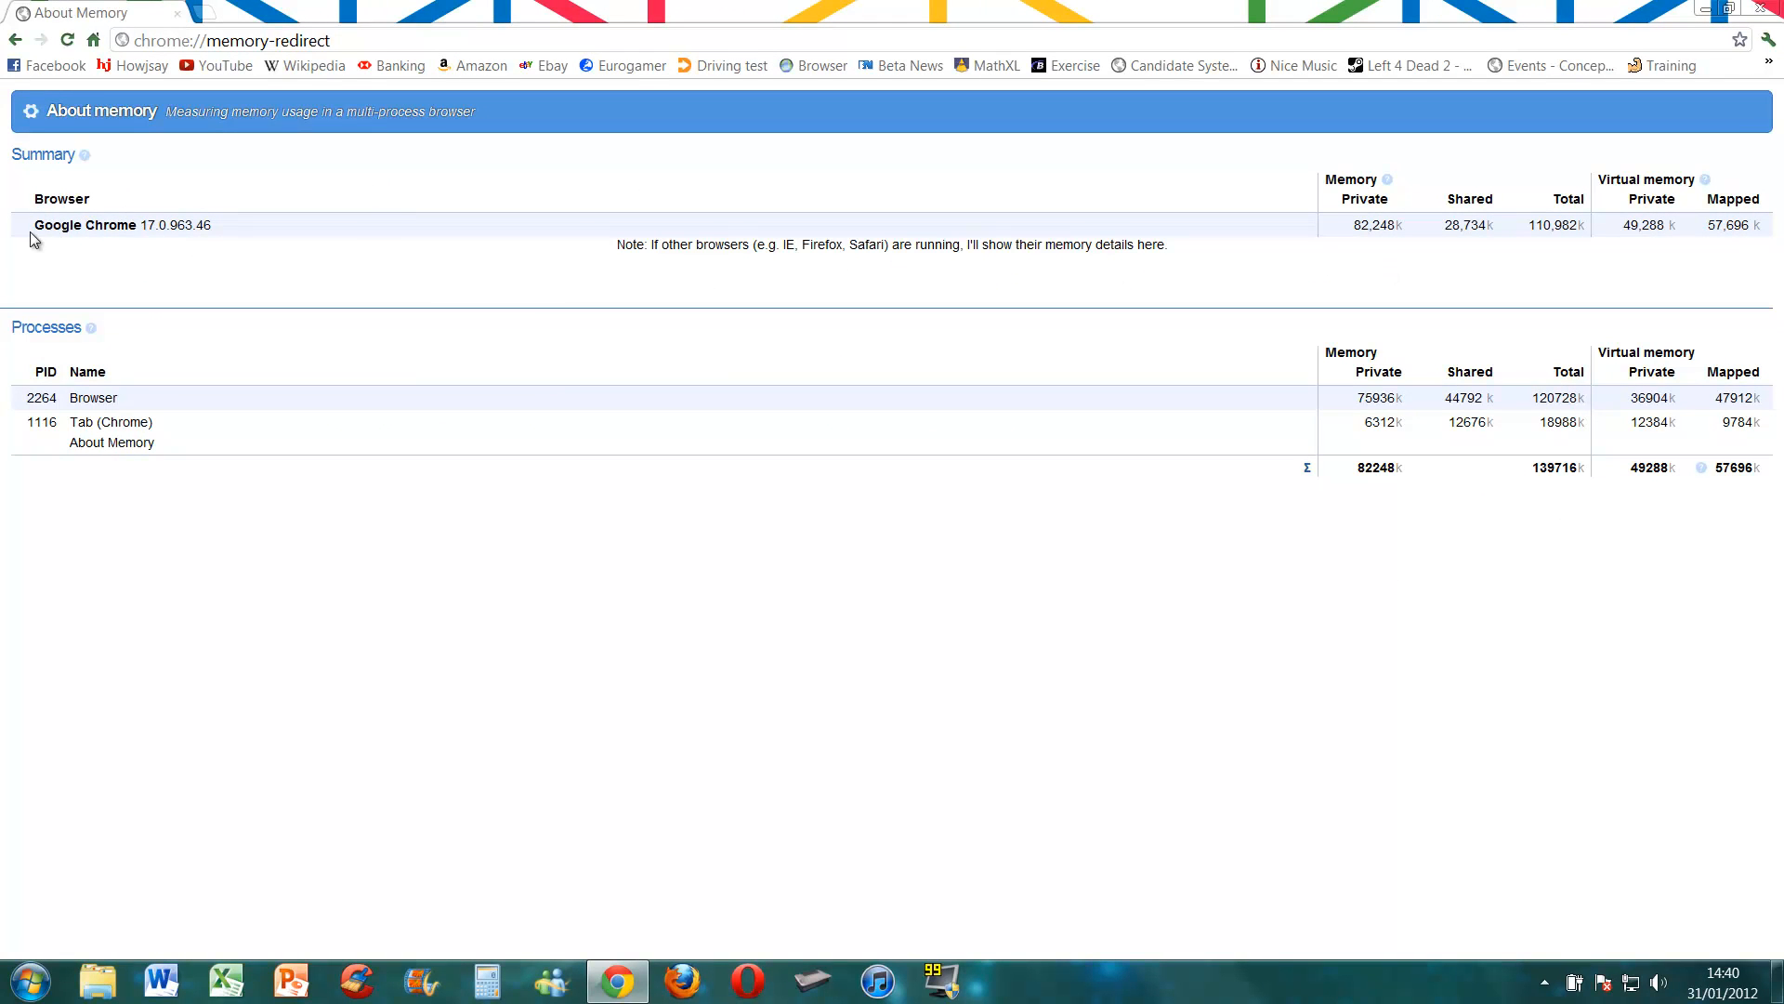
pyautogui.moveTo(154, 247)
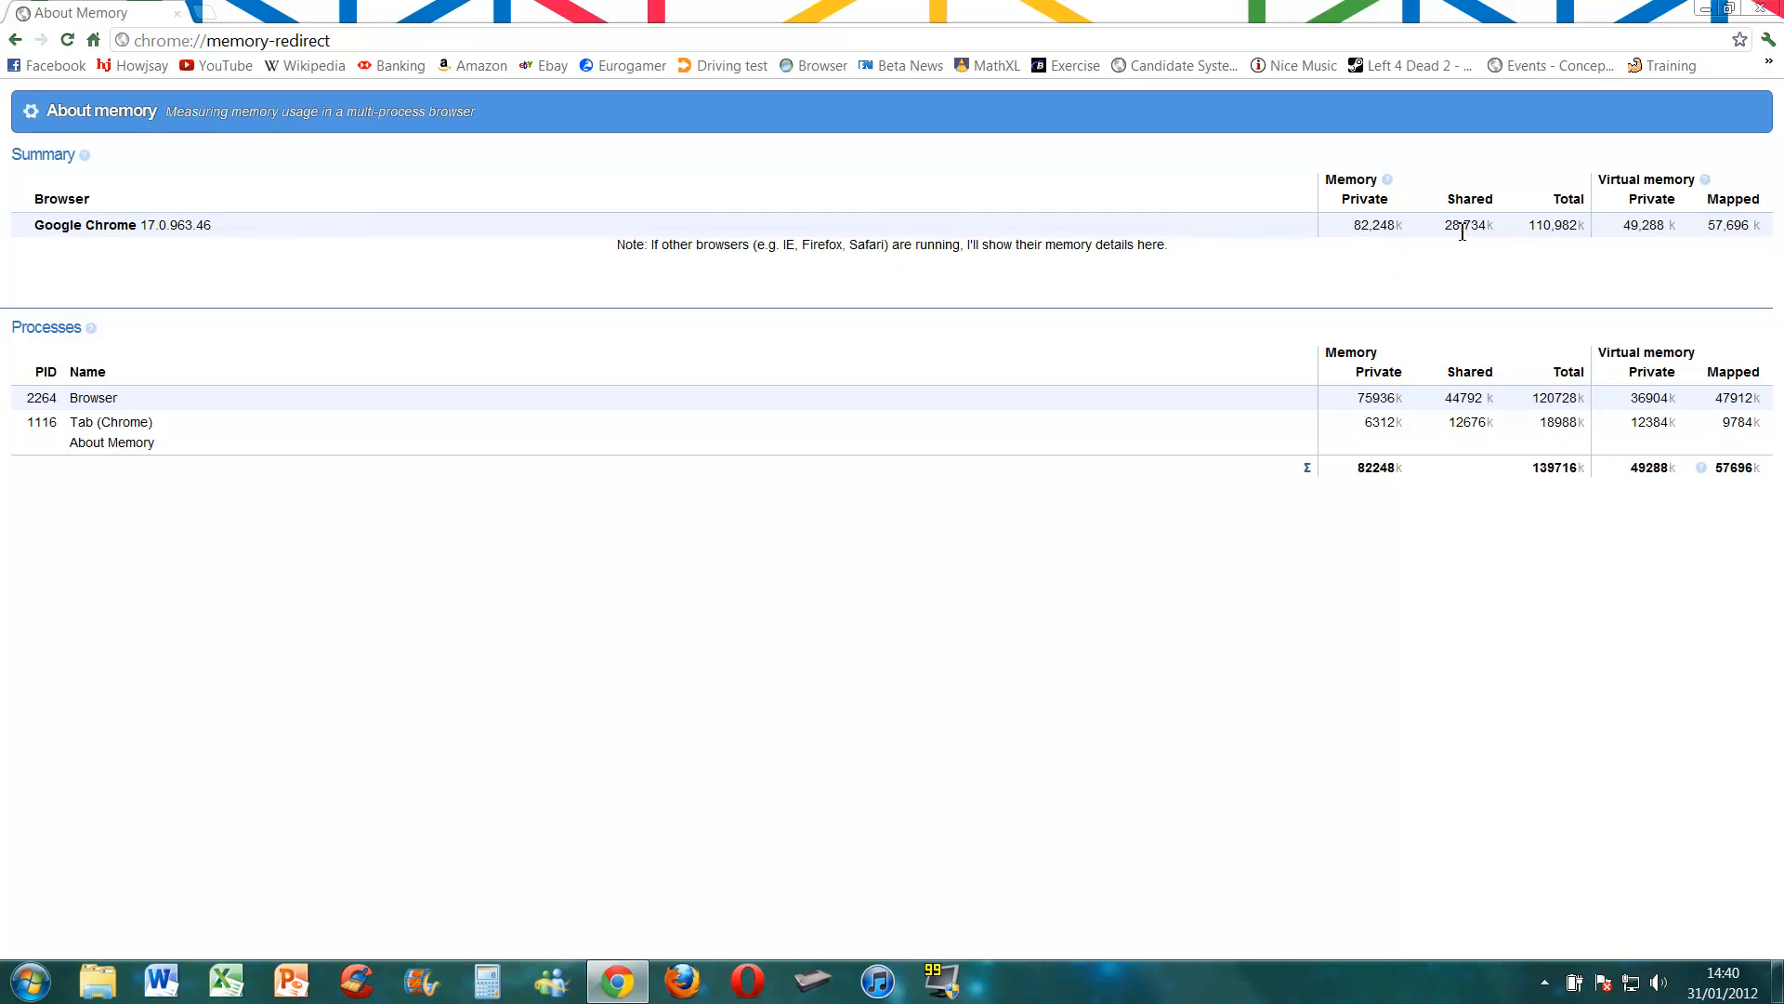
pyautogui.moveTo(1418, 274)
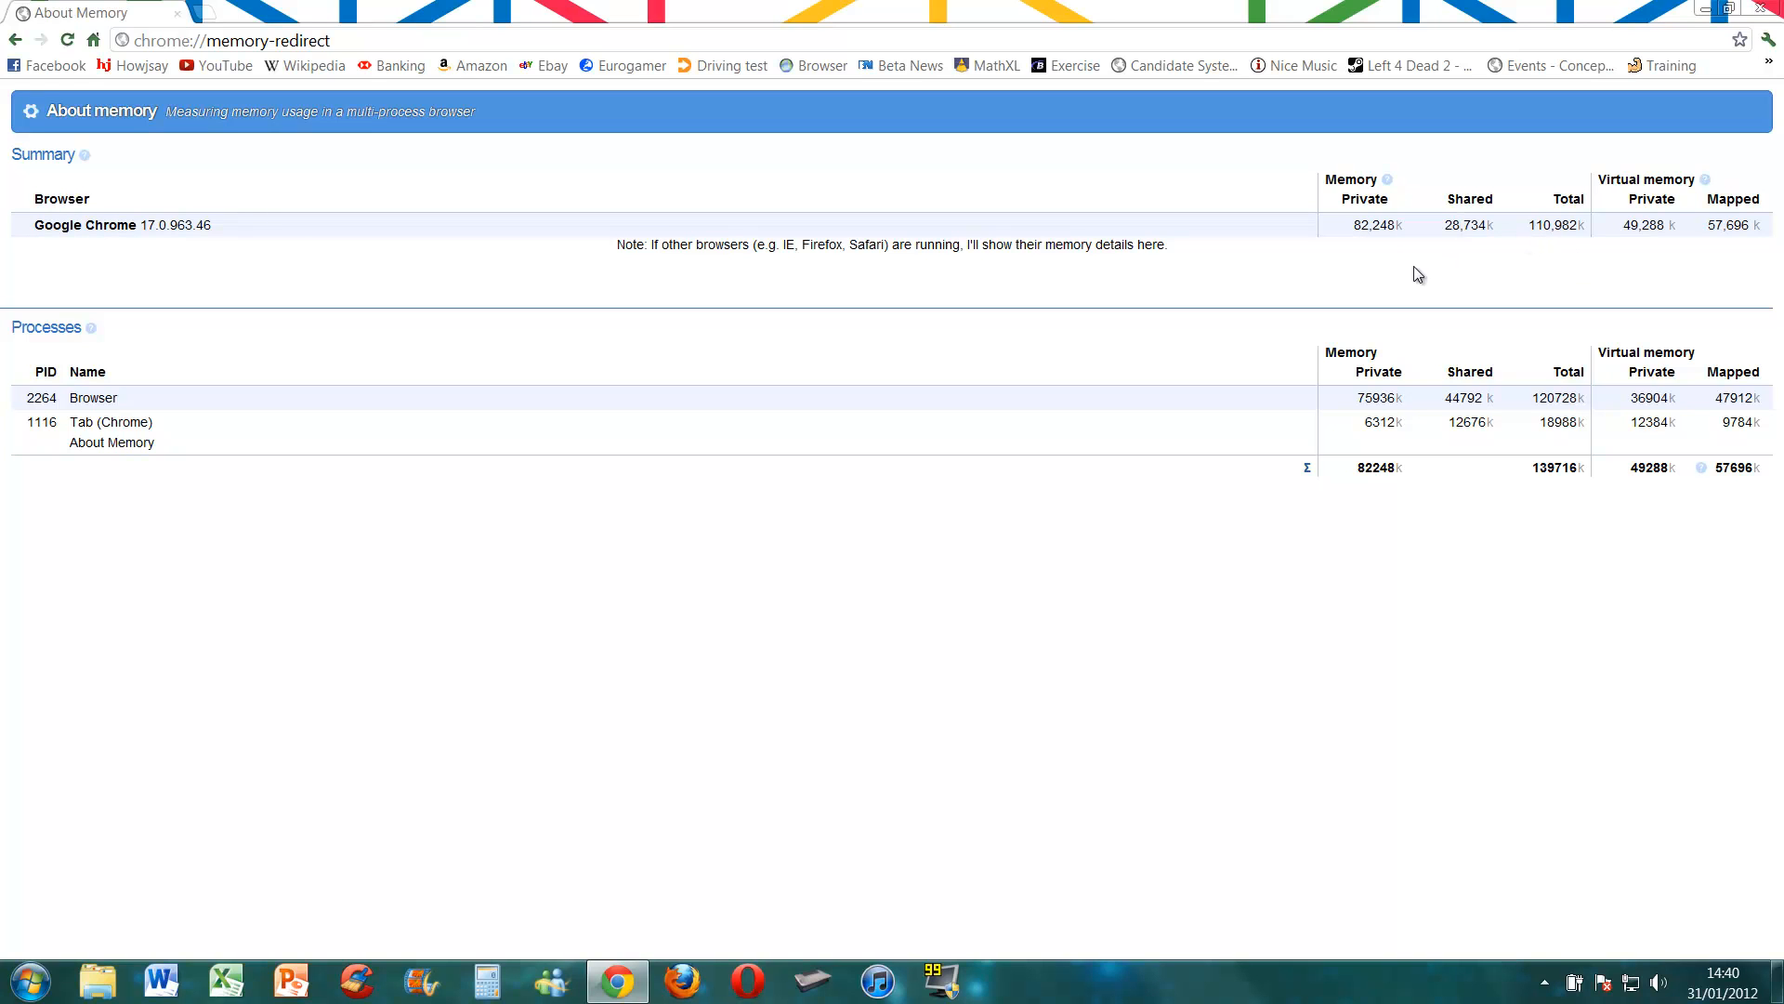
pyautogui.moveTo(975, 645)
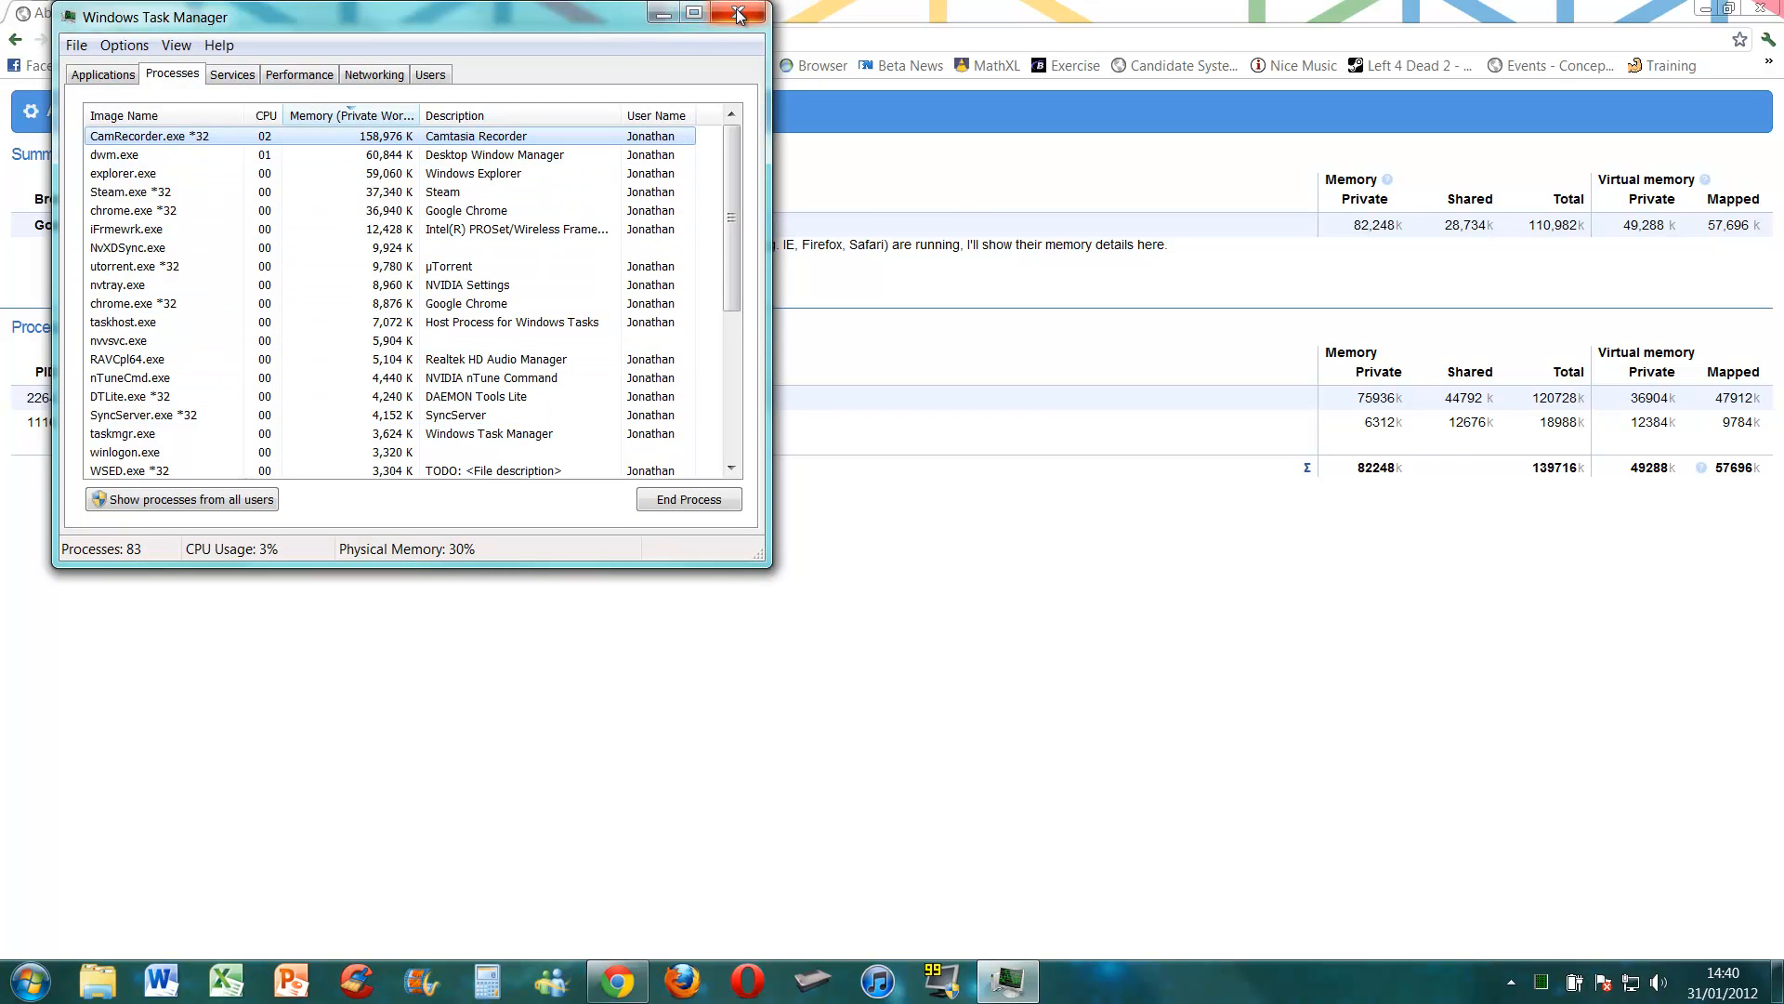
pyautogui.click(737, 14)
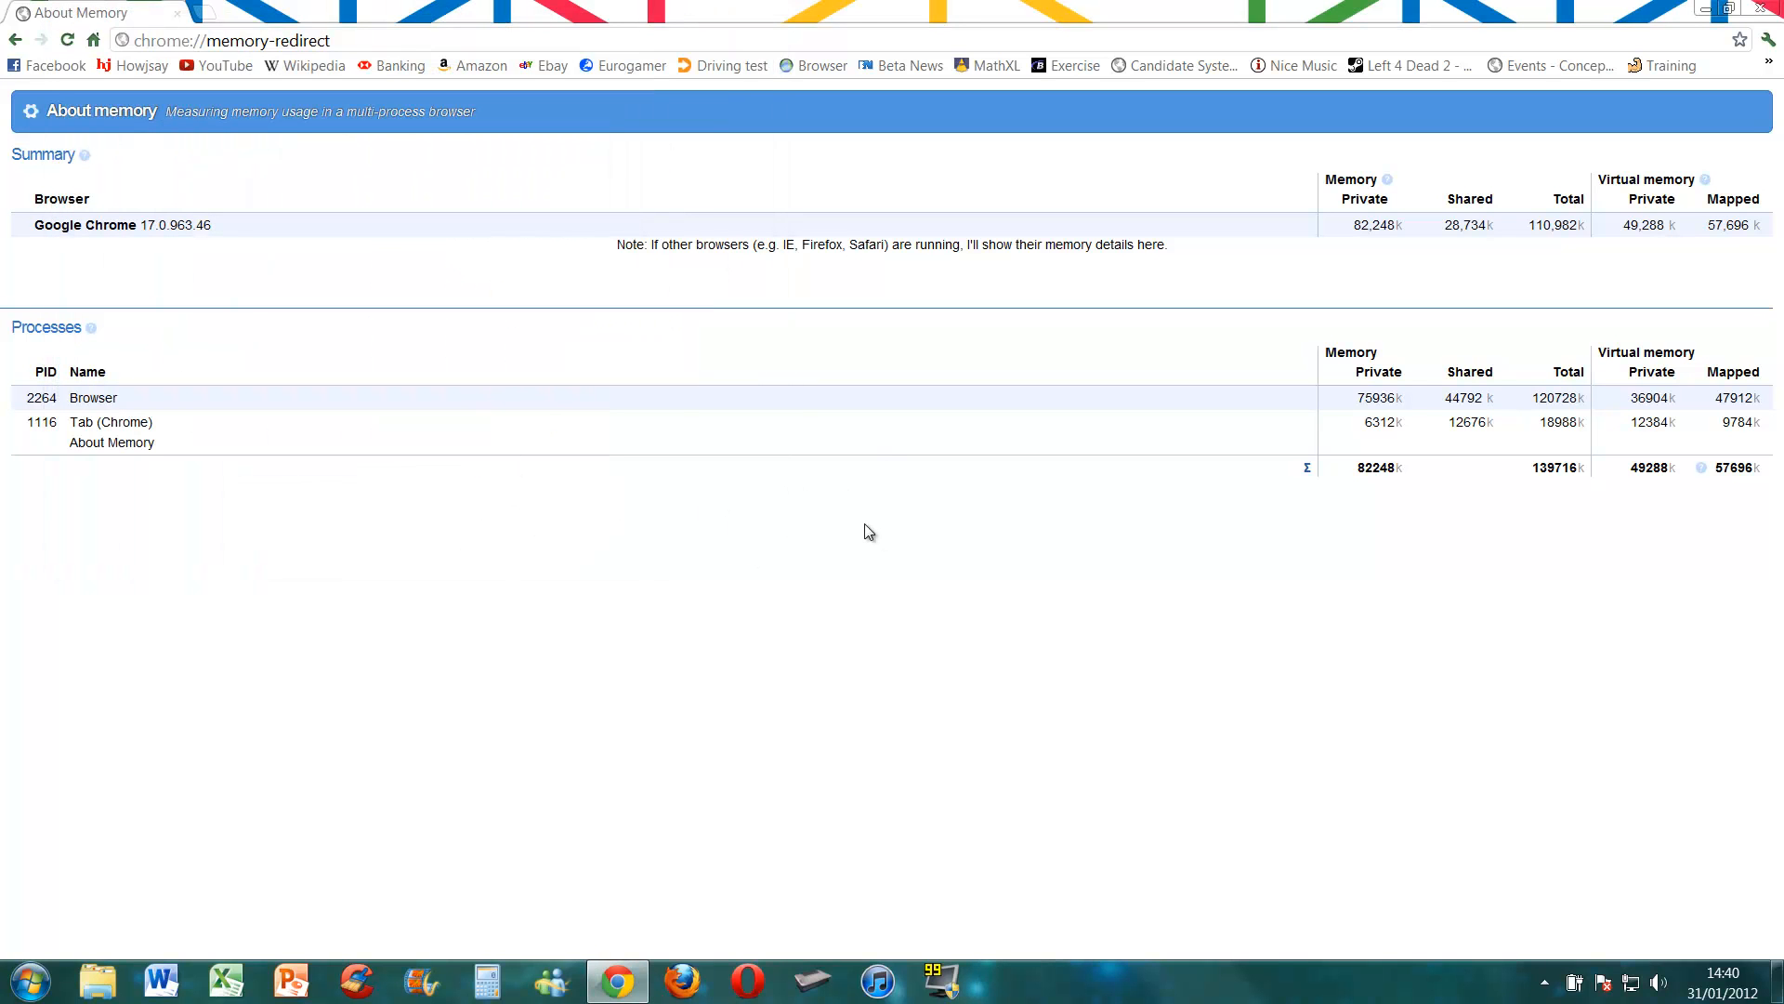
pyautogui.moveTo(679, 978)
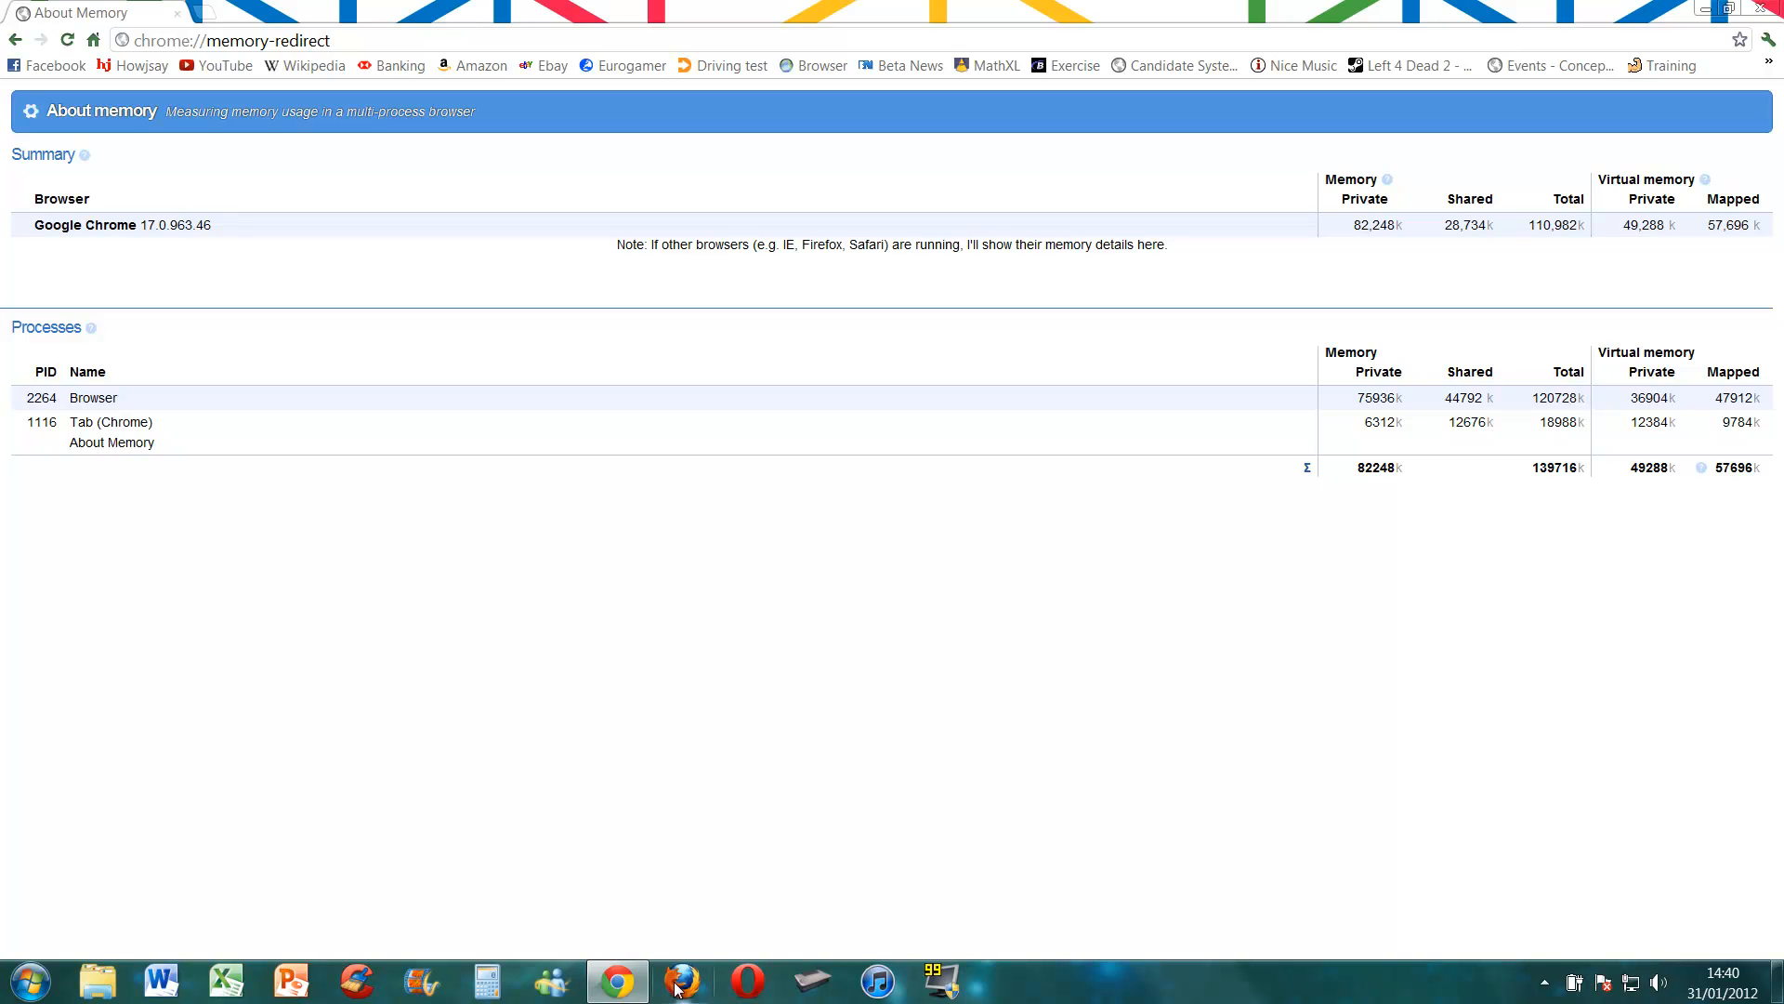
pyautogui.click(681, 979)
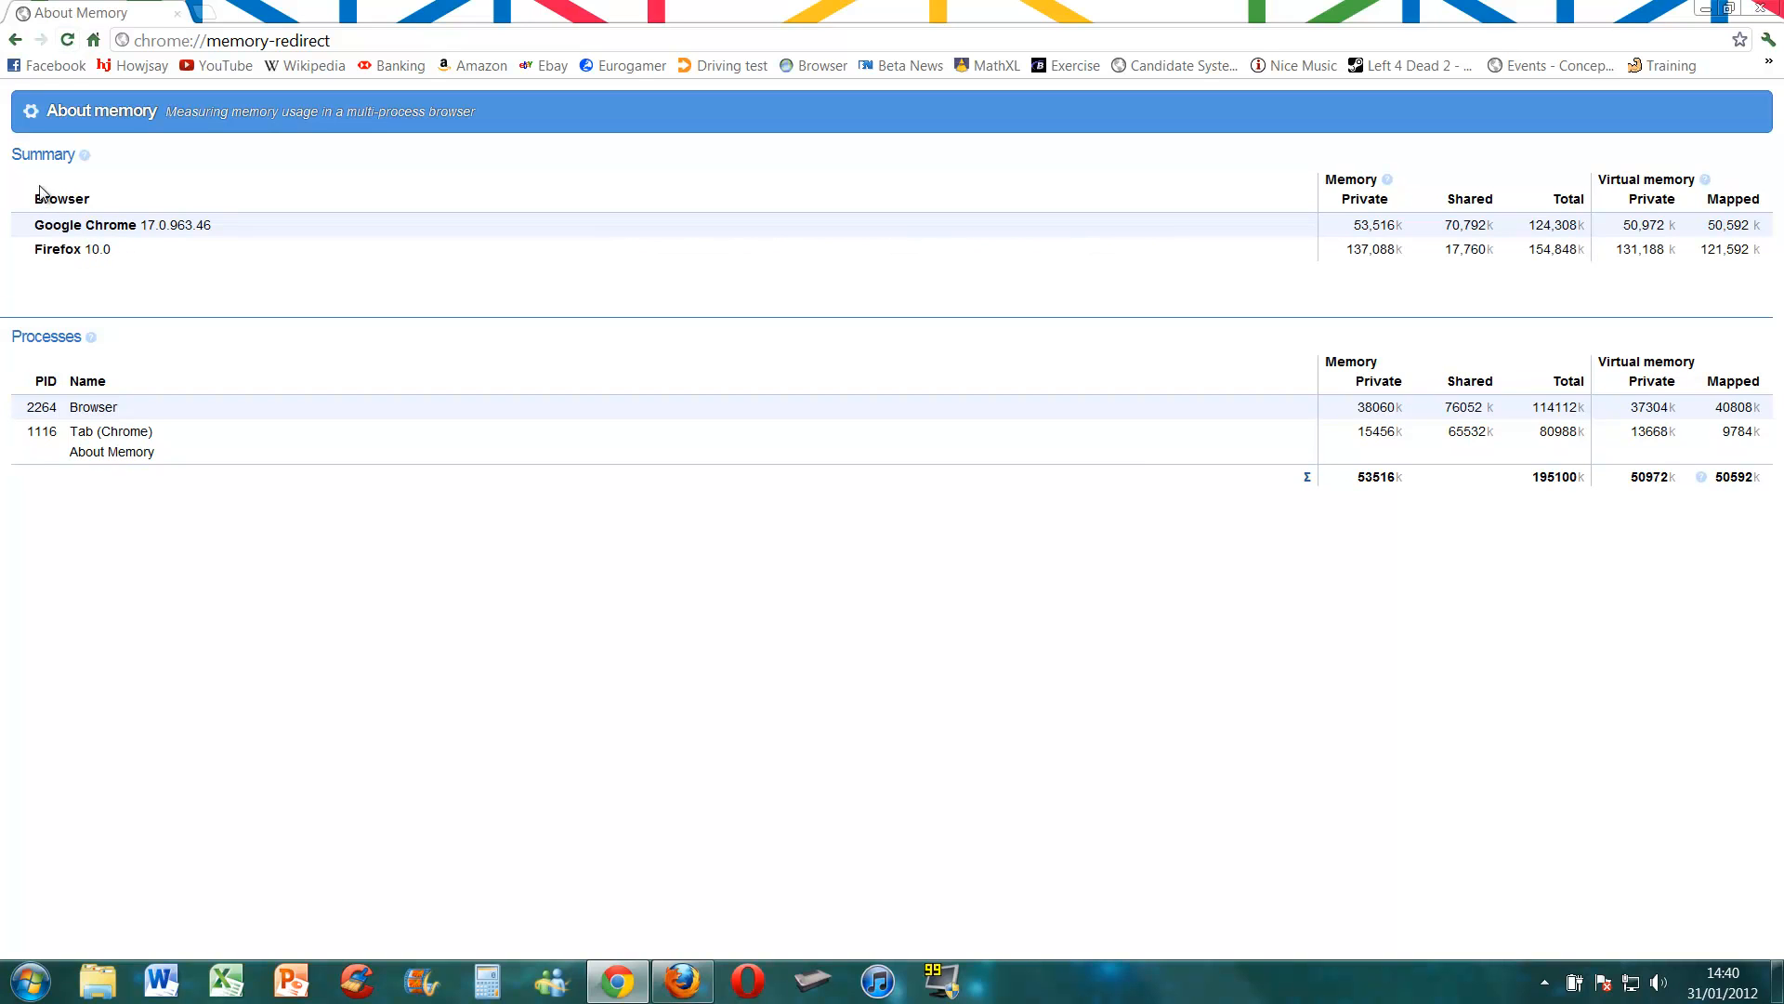
pyautogui.moveTo(771, 252)
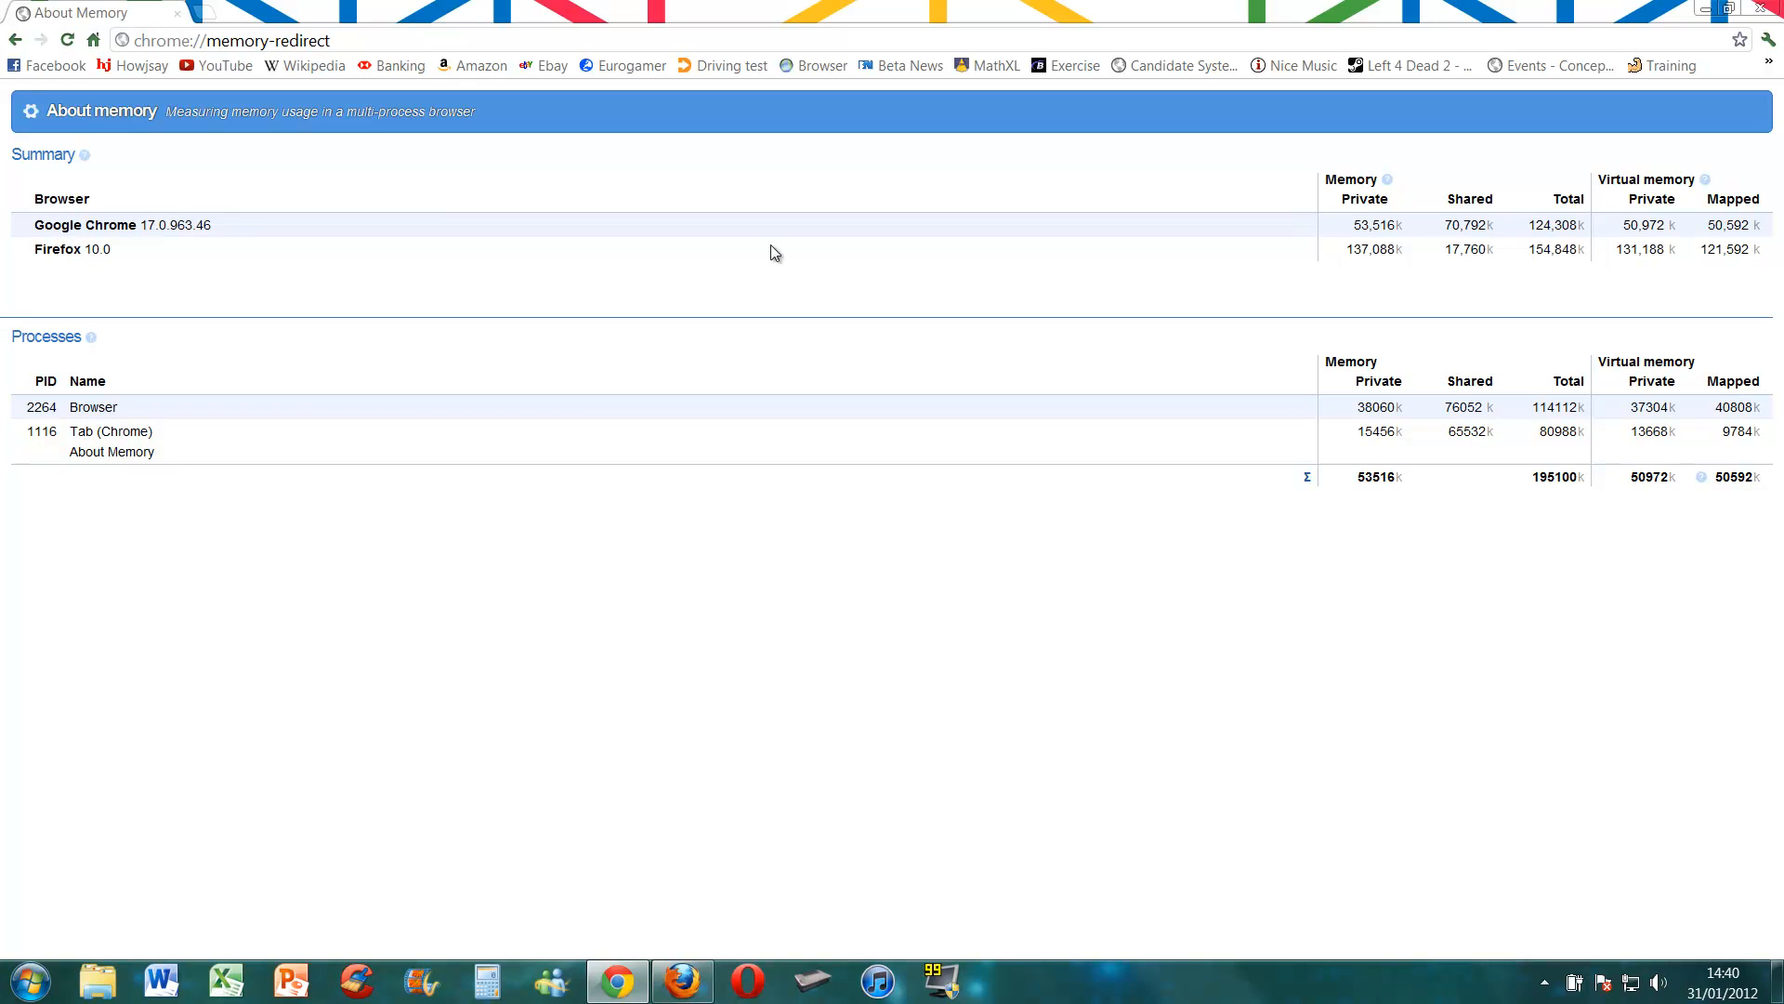
pyautogui.moveTo(1410, 247)
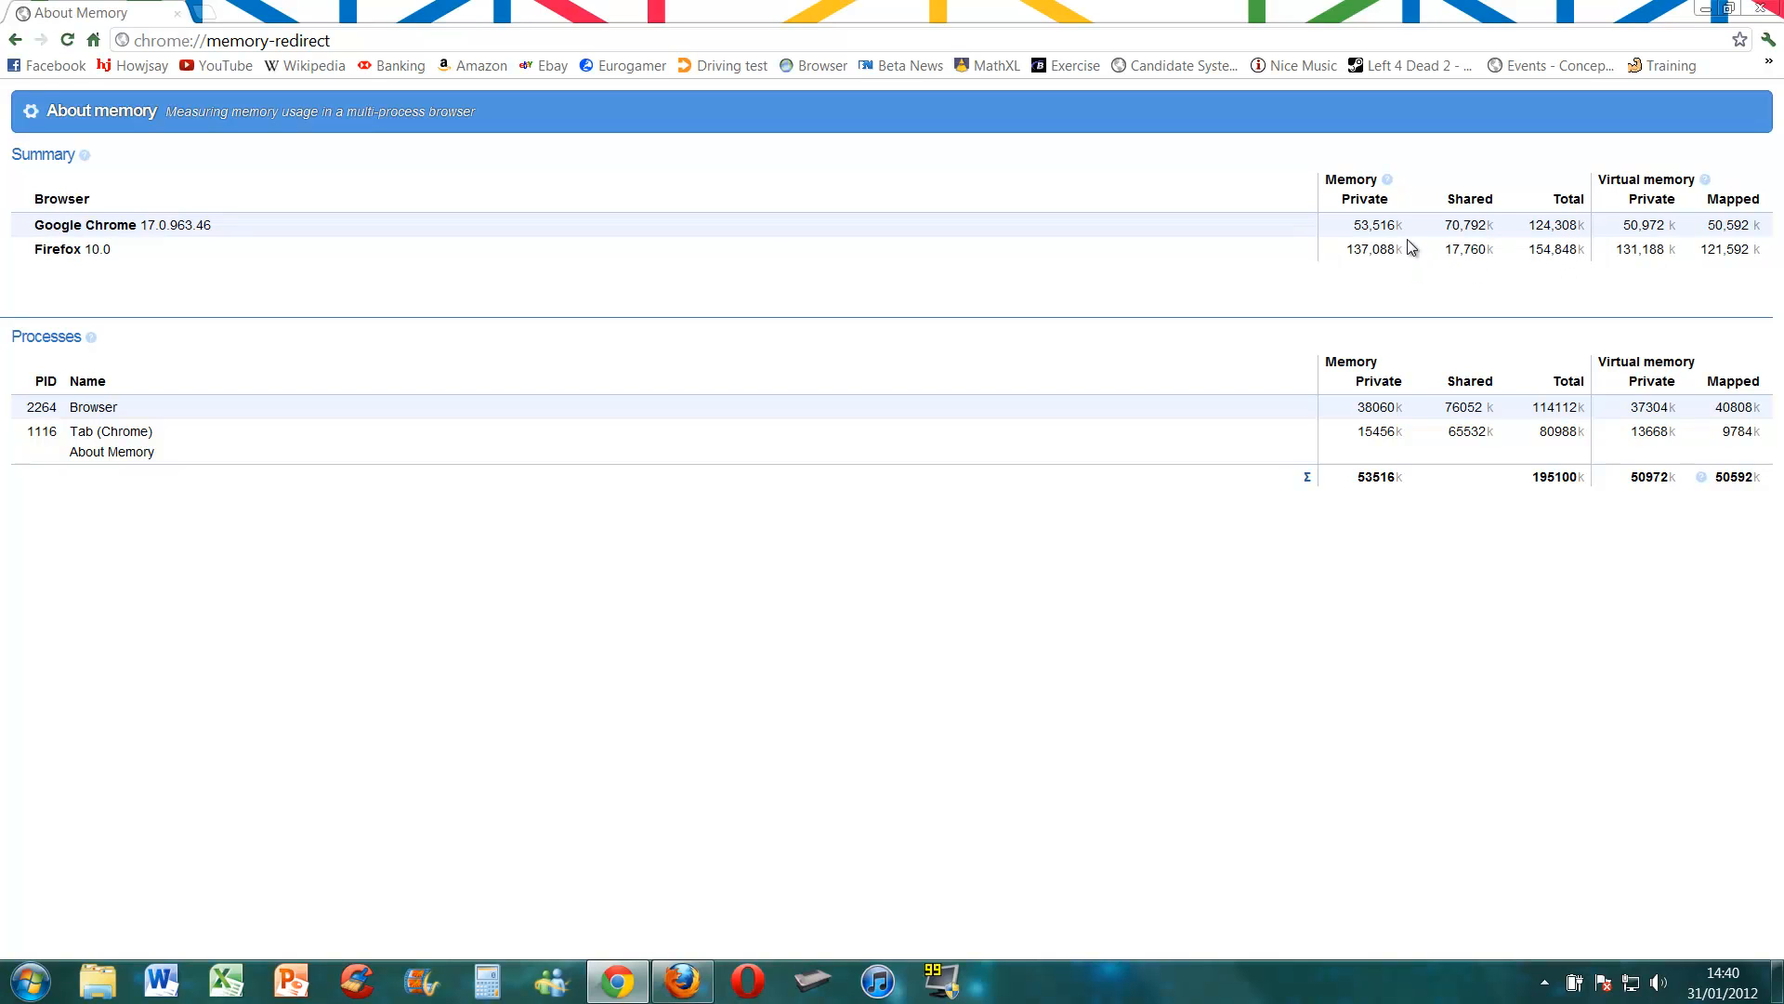
pyautogui.moveTo(1570, 249)
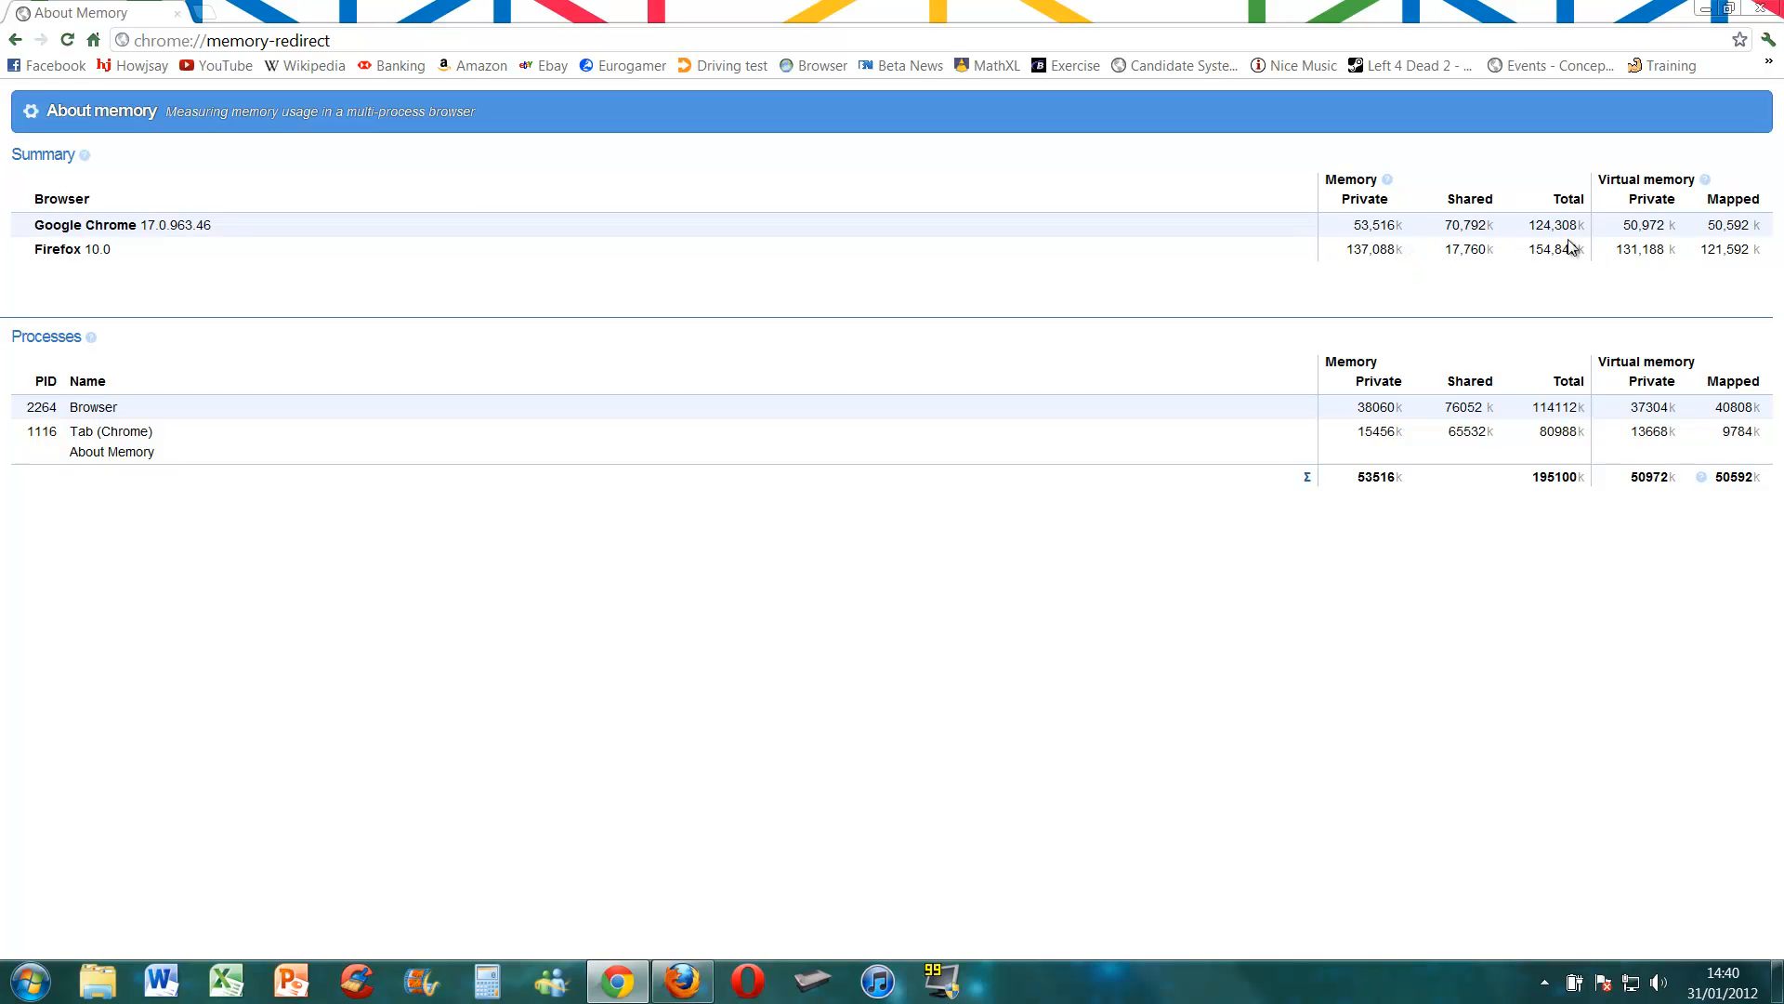
pyautogui.moveTo(1511, 235)
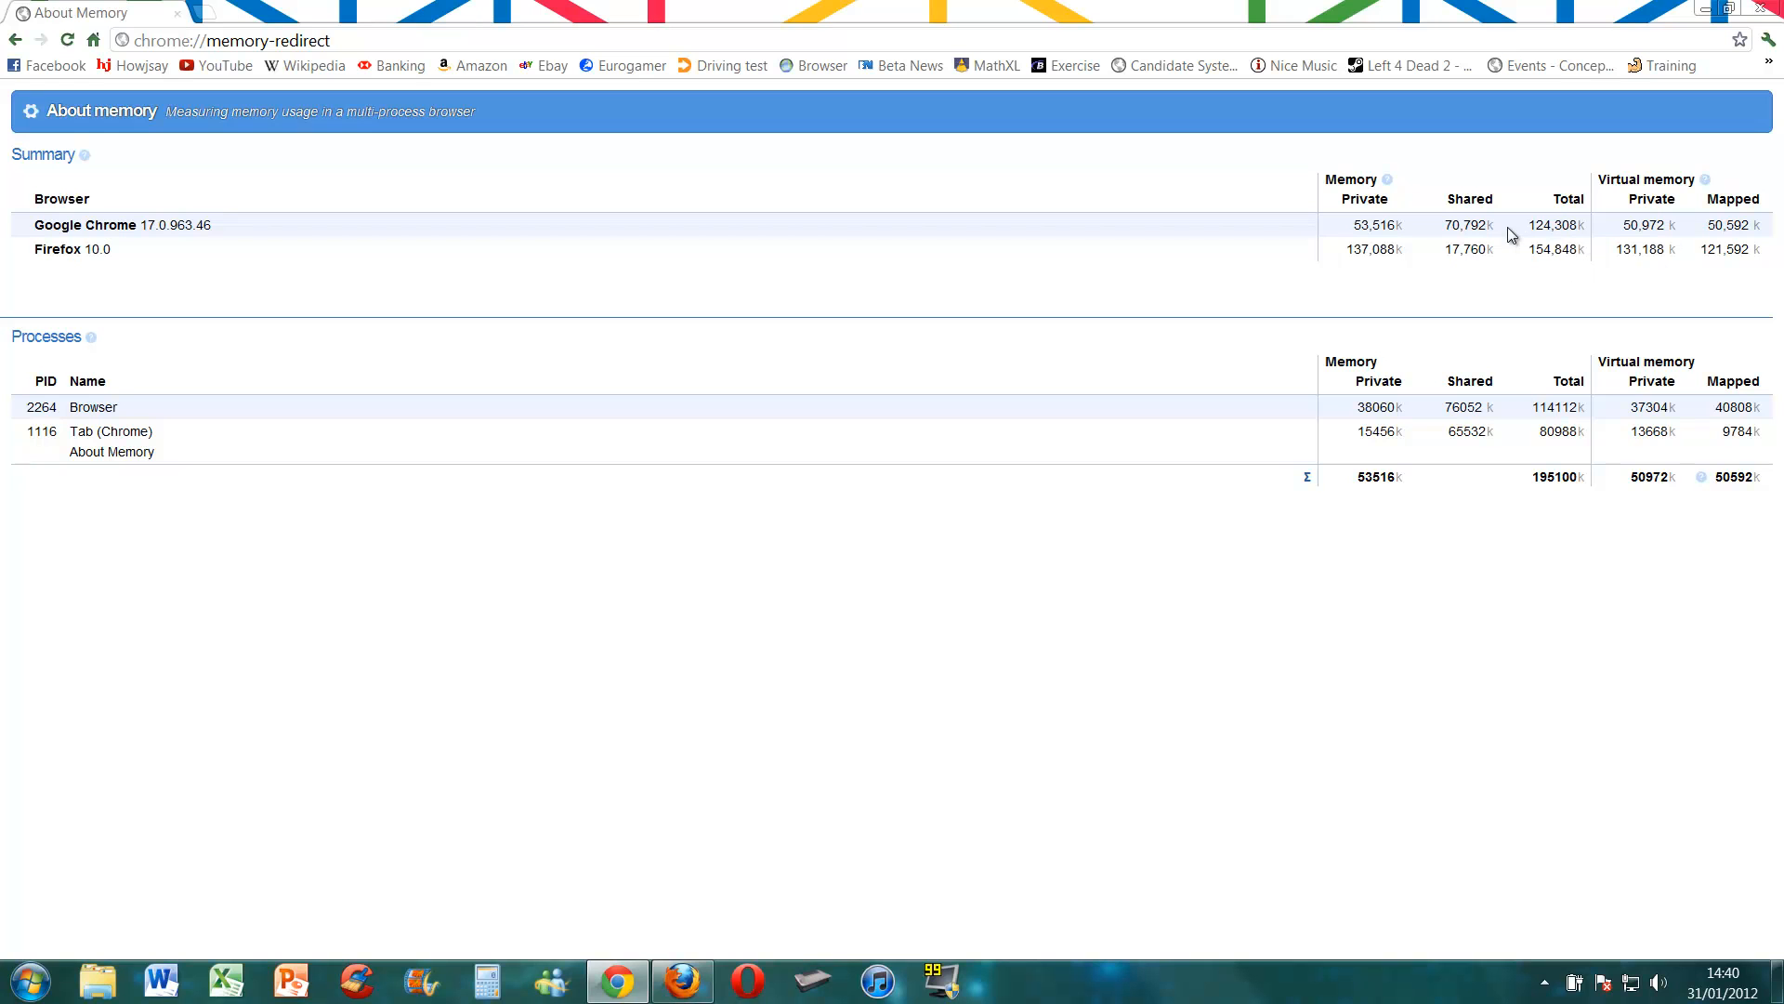
pyautogui.moveTo(1550, 254)
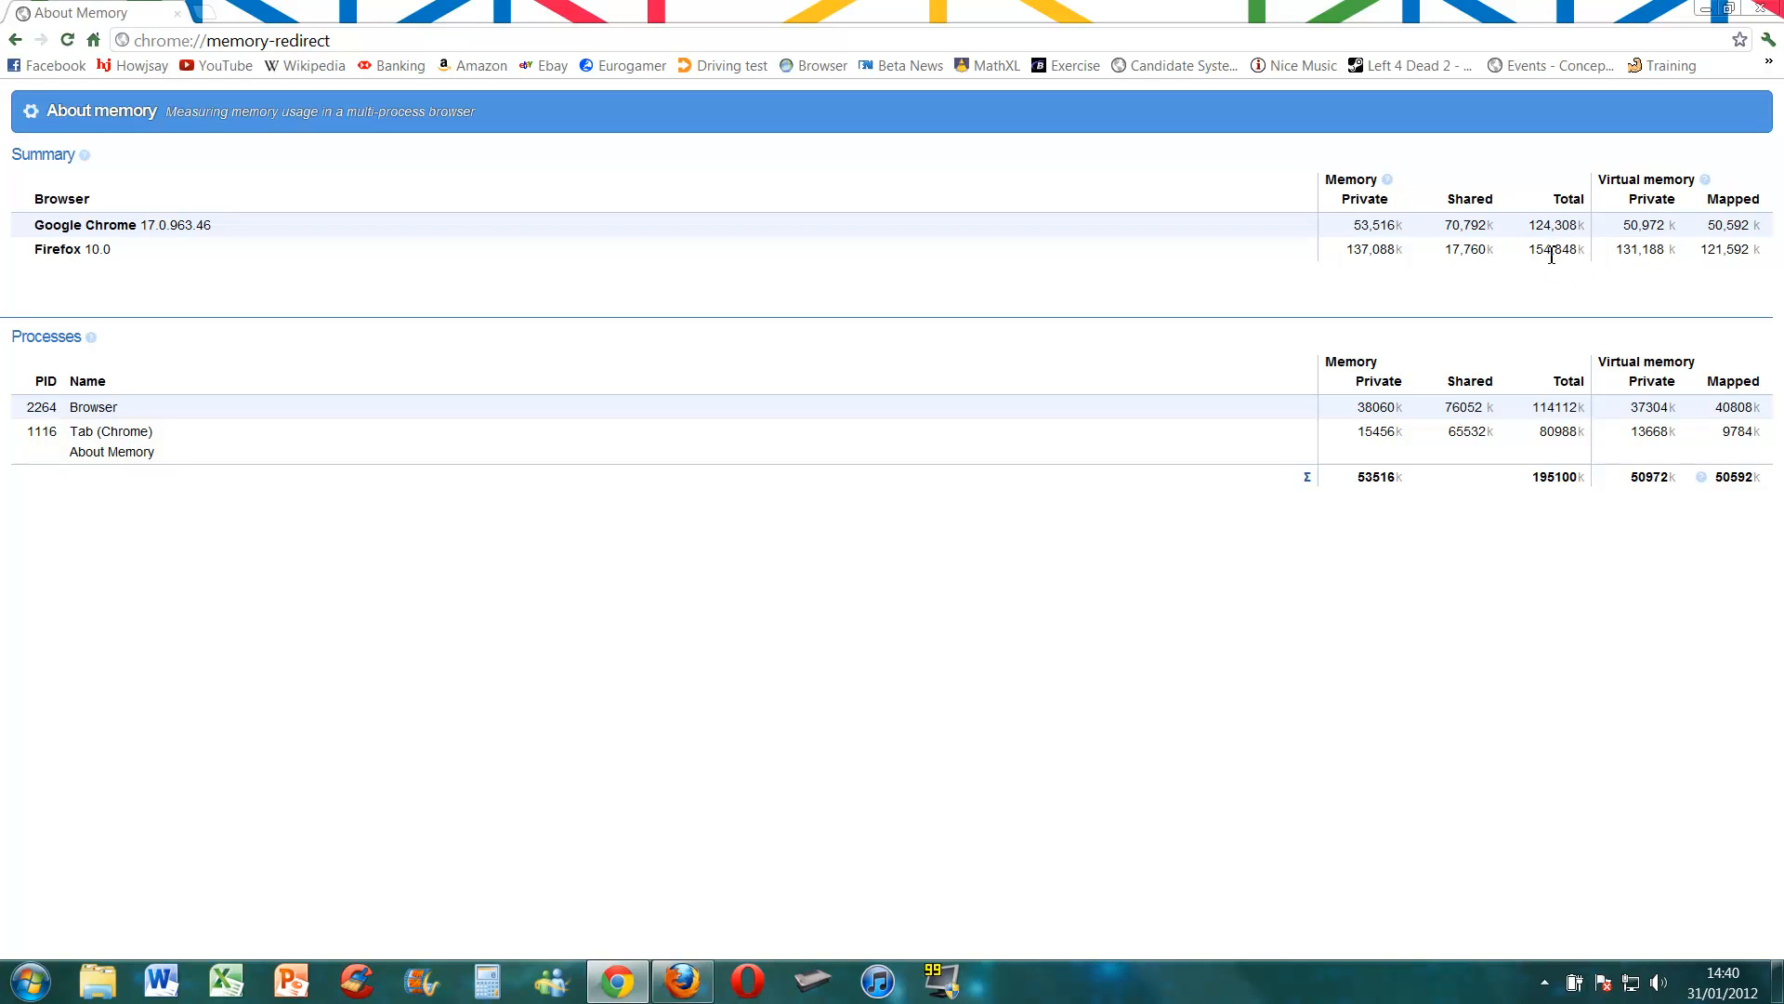
pyautogui.rightClick(680, 979)
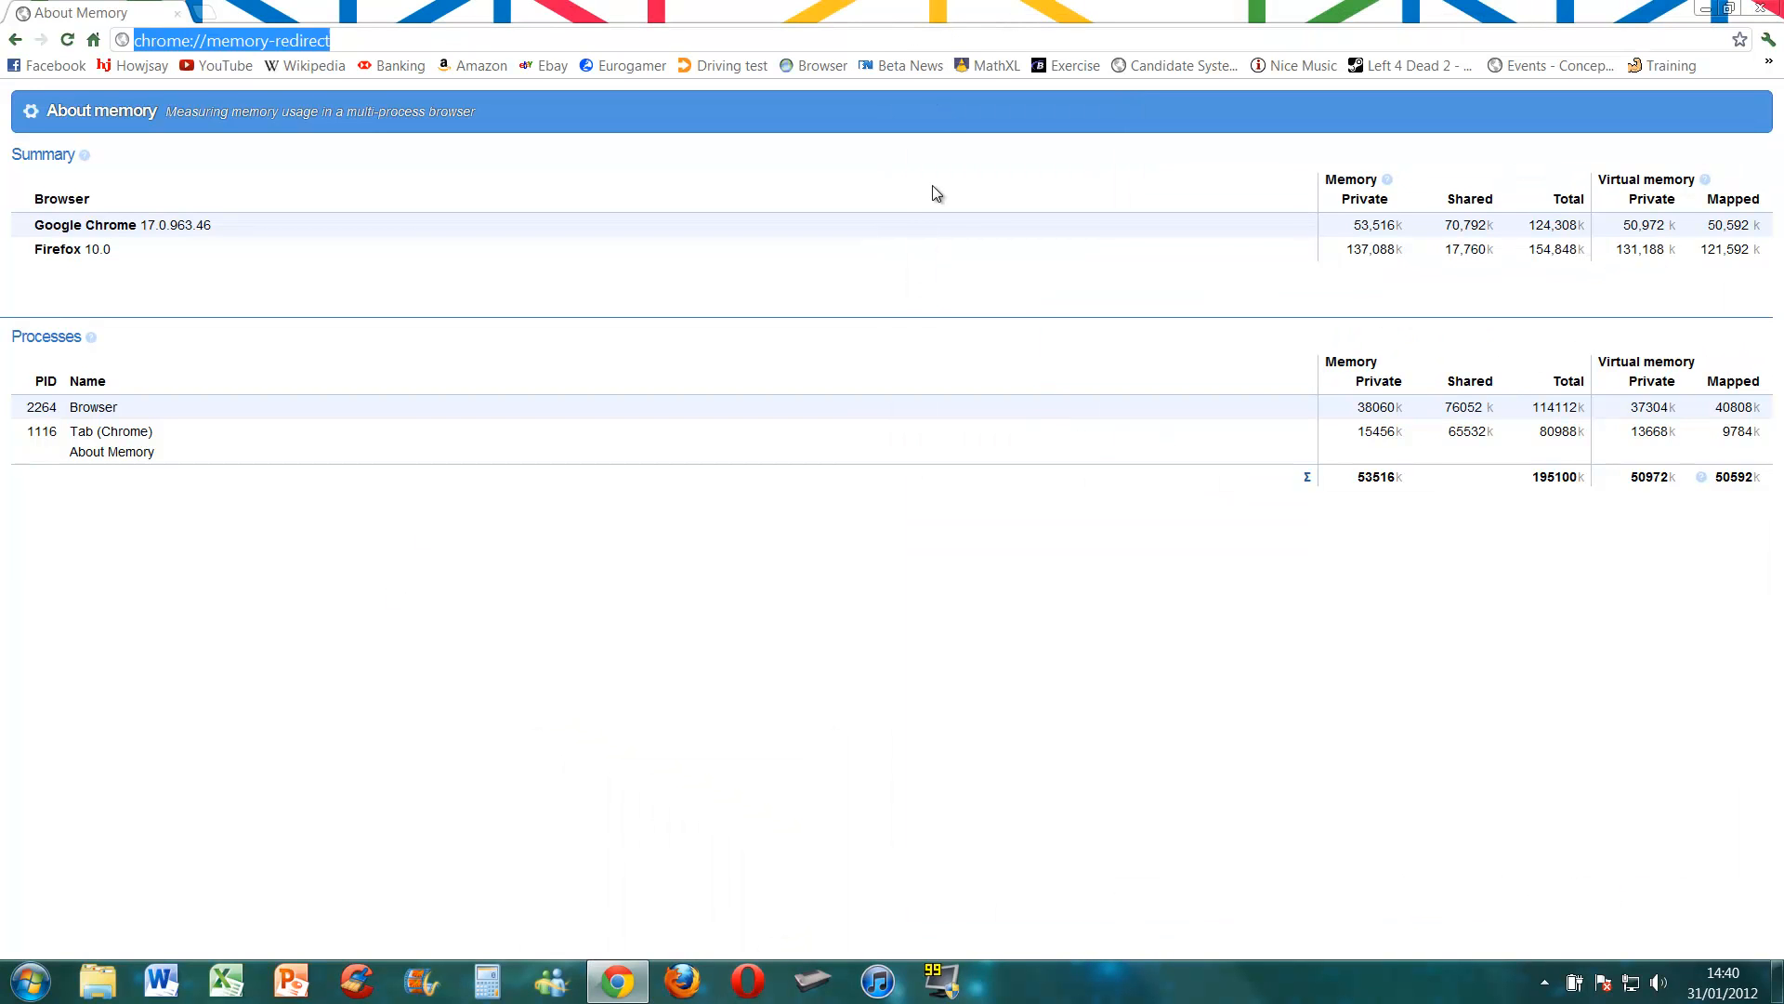
pyautogui.moveTo(1114, 45)
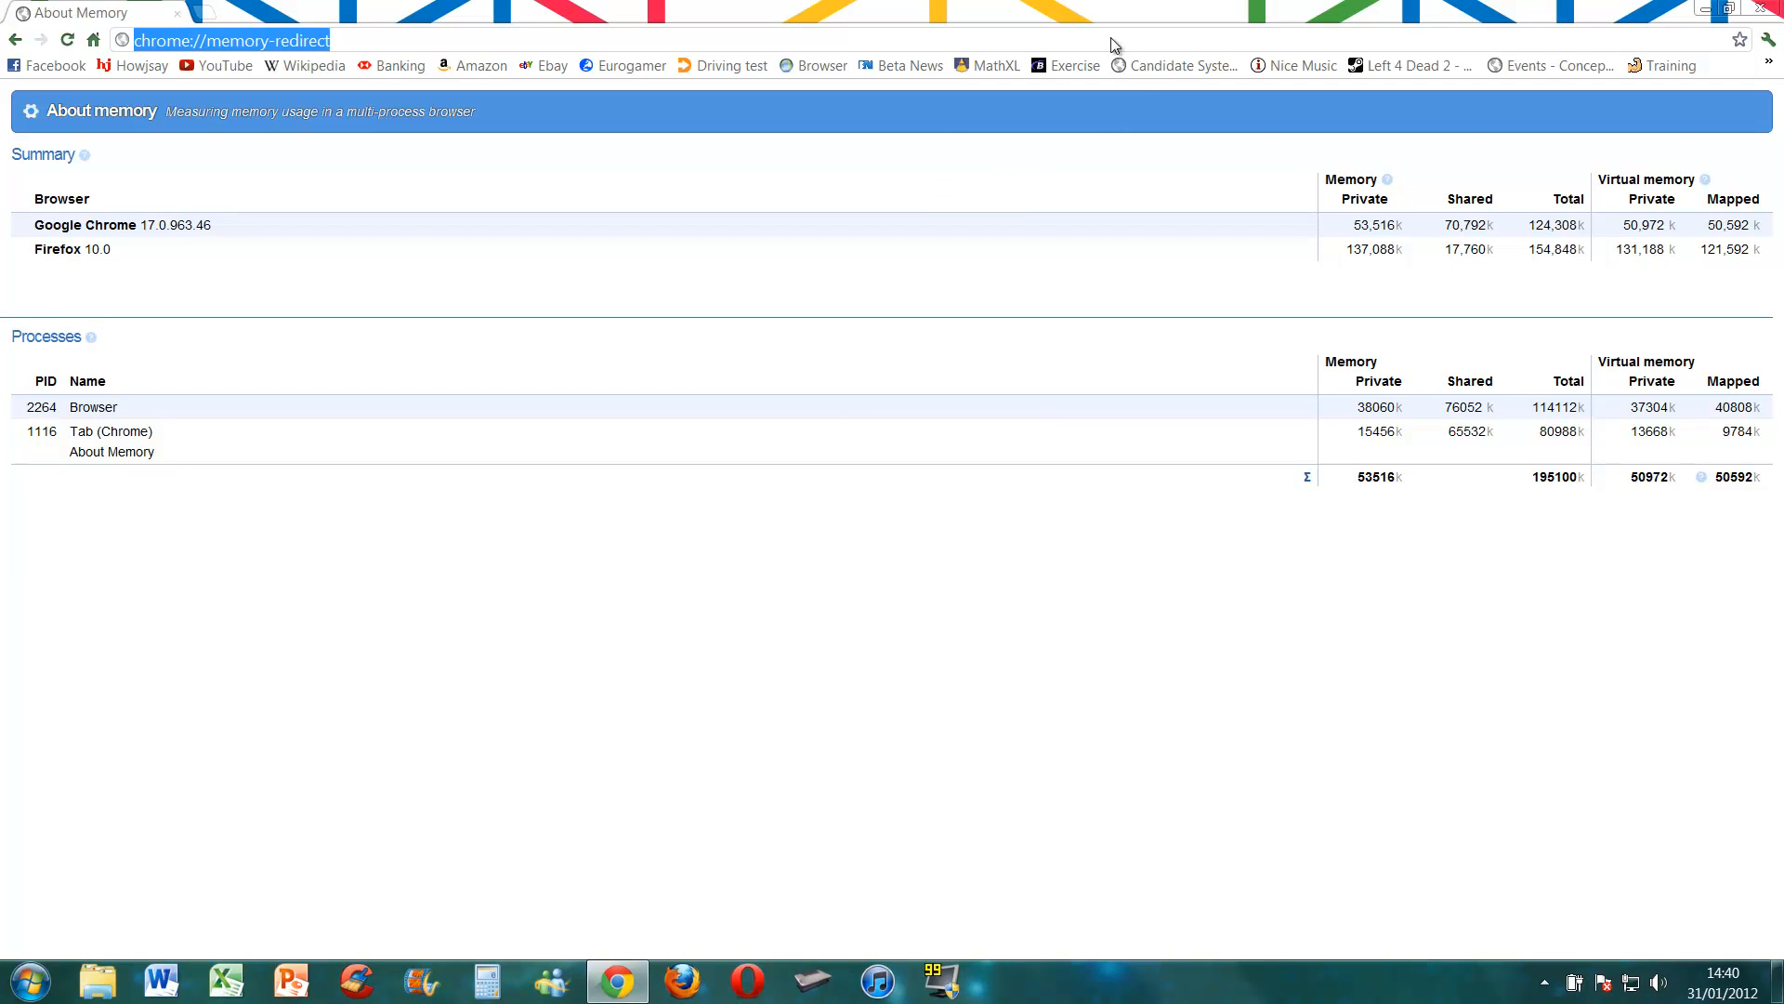
pyautogui.moveTo(1767, 39)
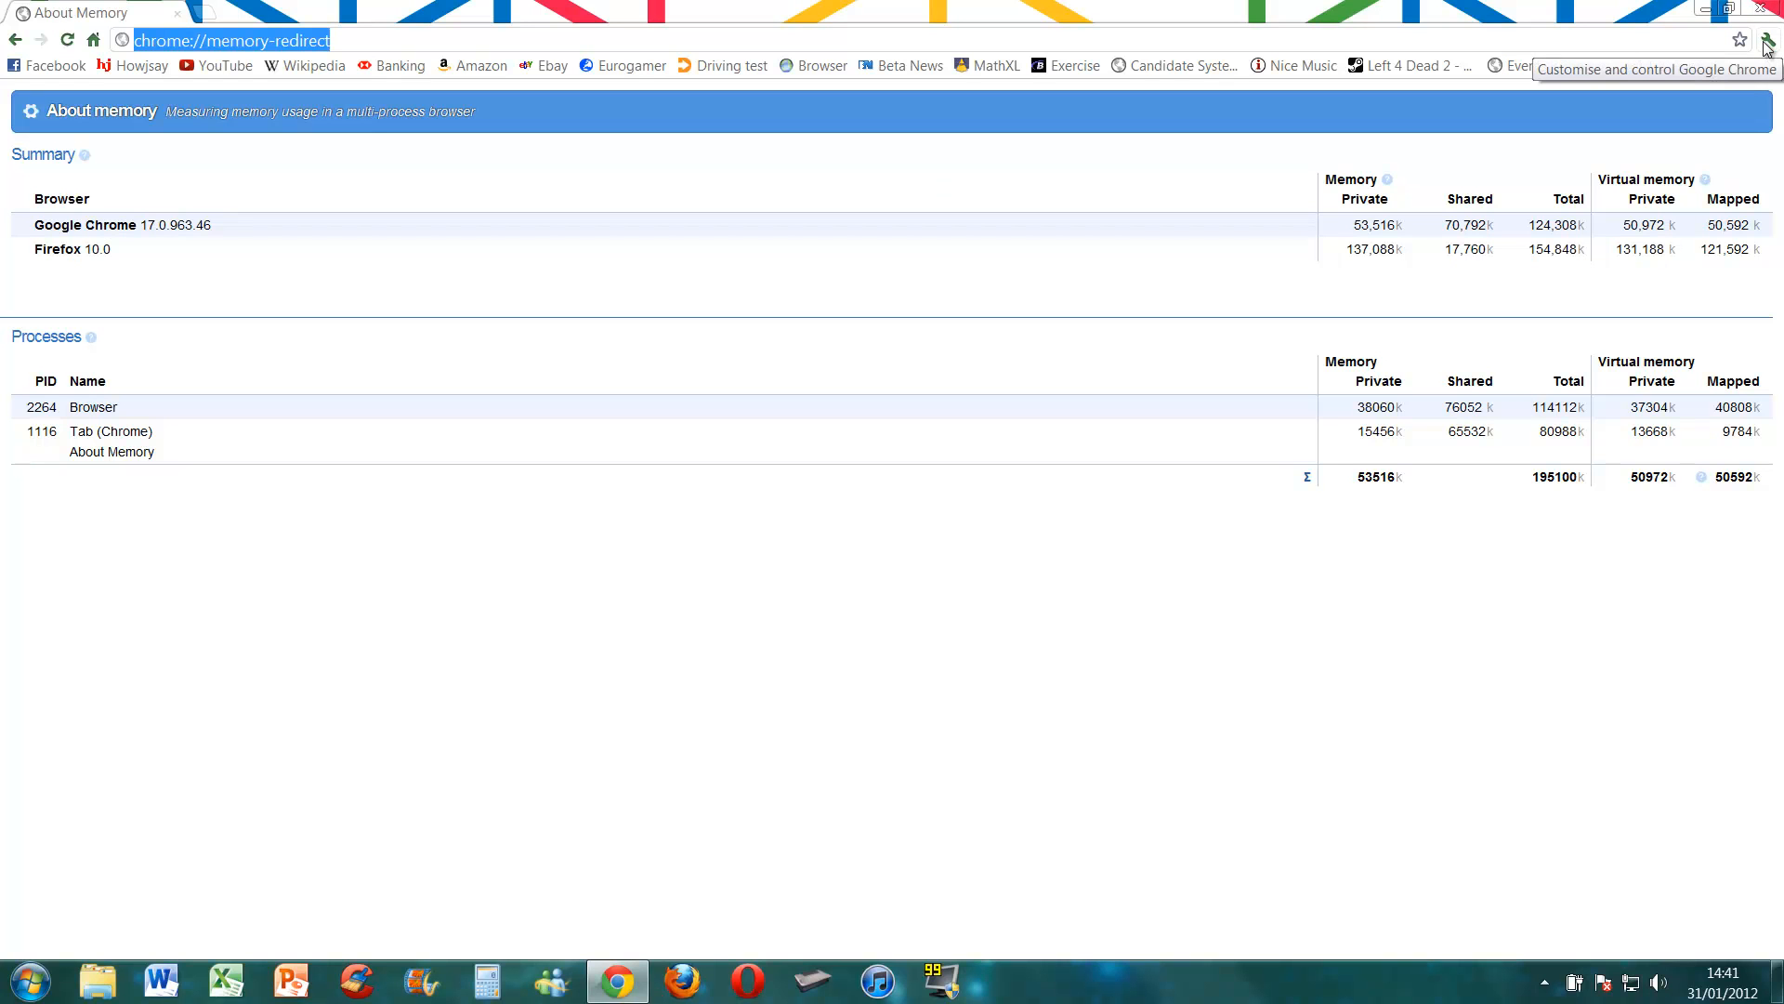
# - Remove the ticked Amazon account and Redirecting entries from History, then close History
pyautogui.click(1768, 39)
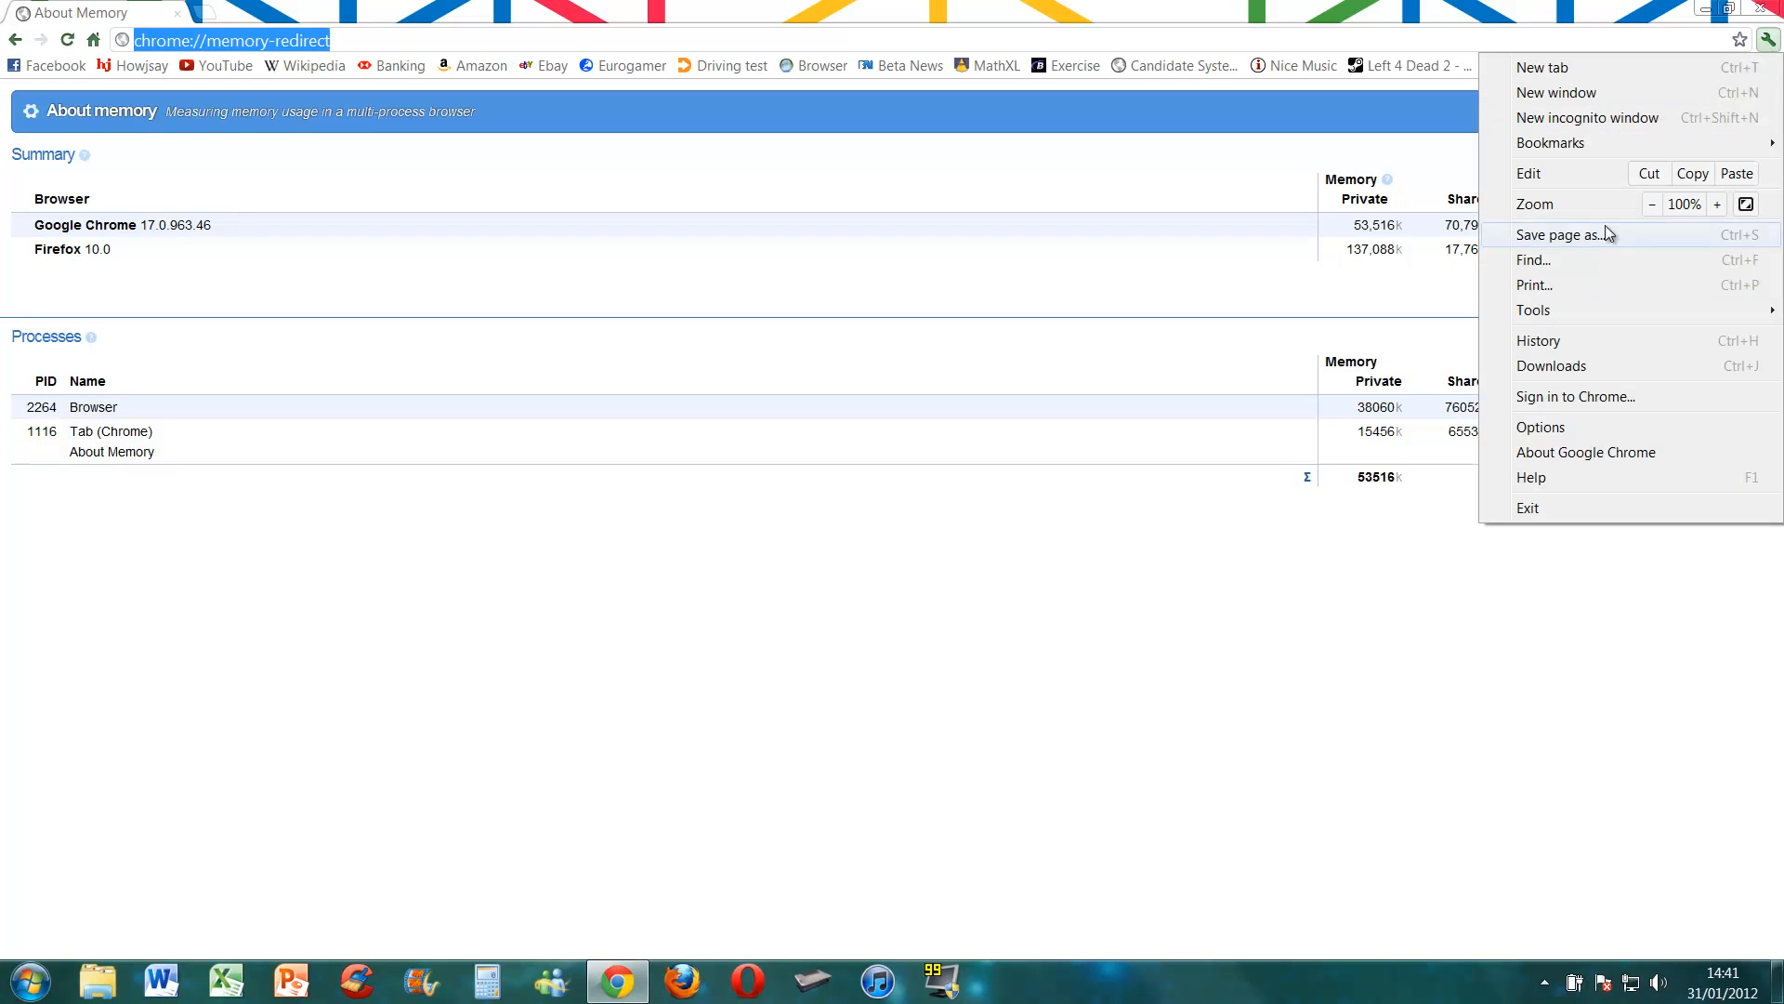
pyautogui.click(1539, 341)
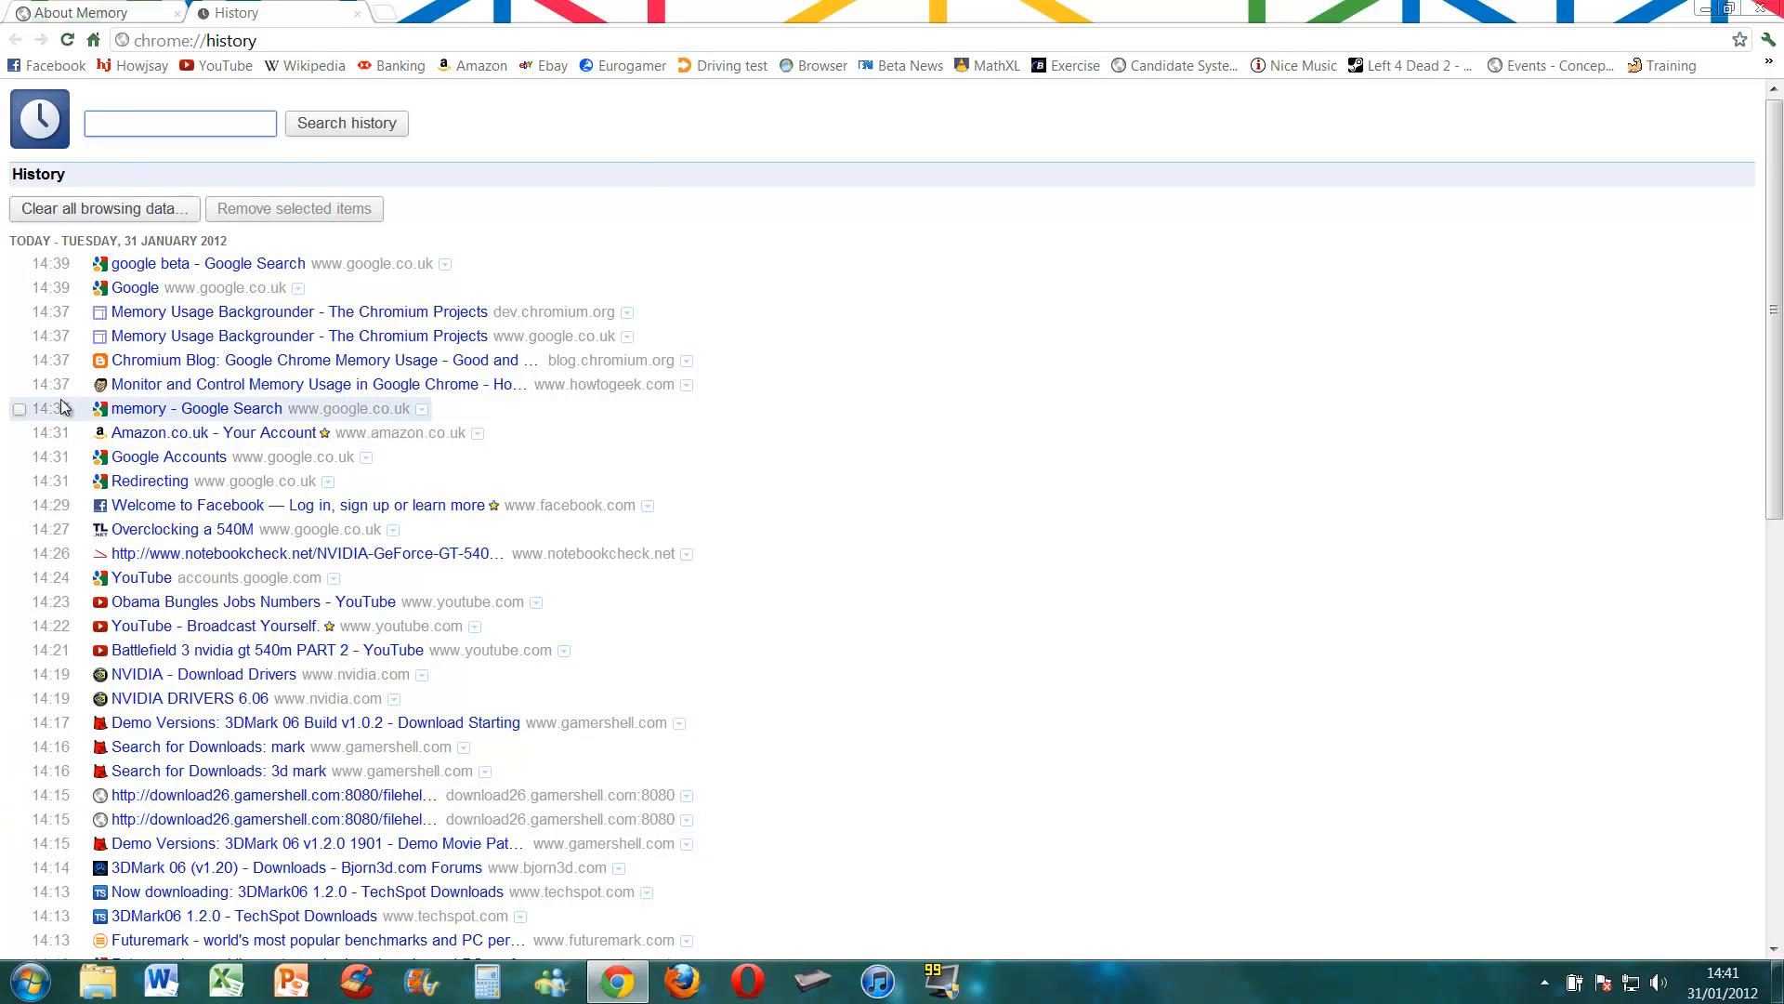
pyautogui.scroll(-3)
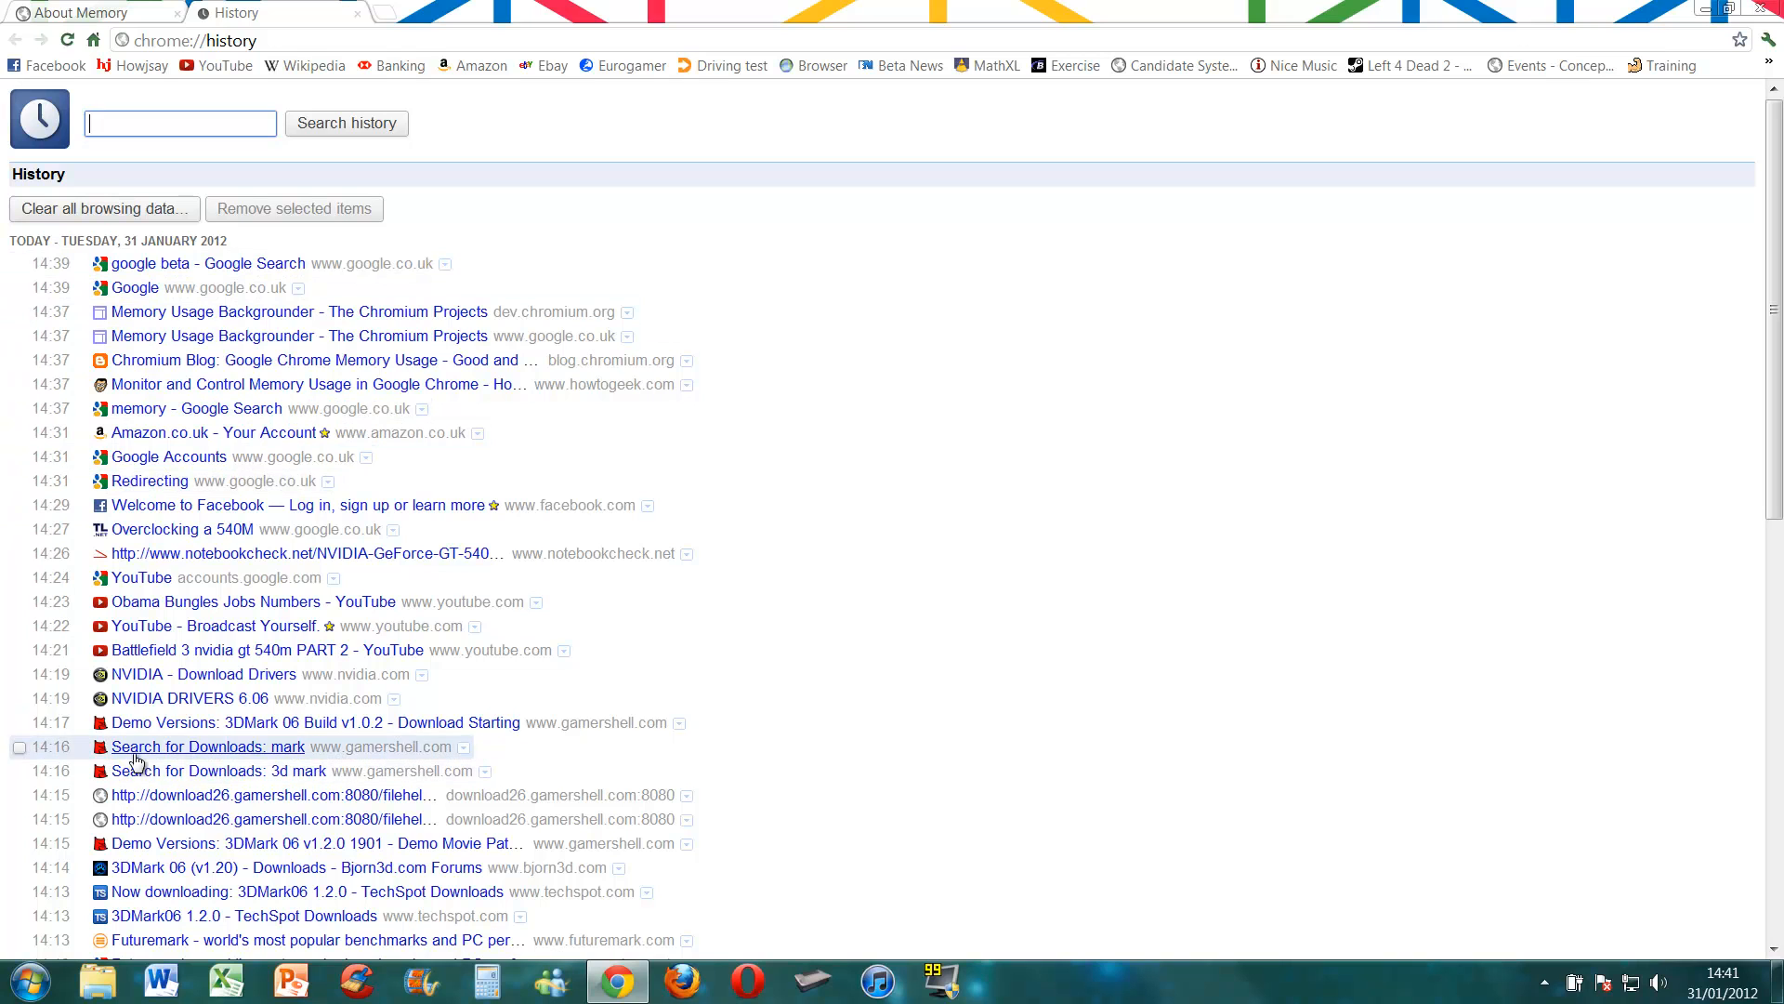
pyautogui.moveTo(430, 674)
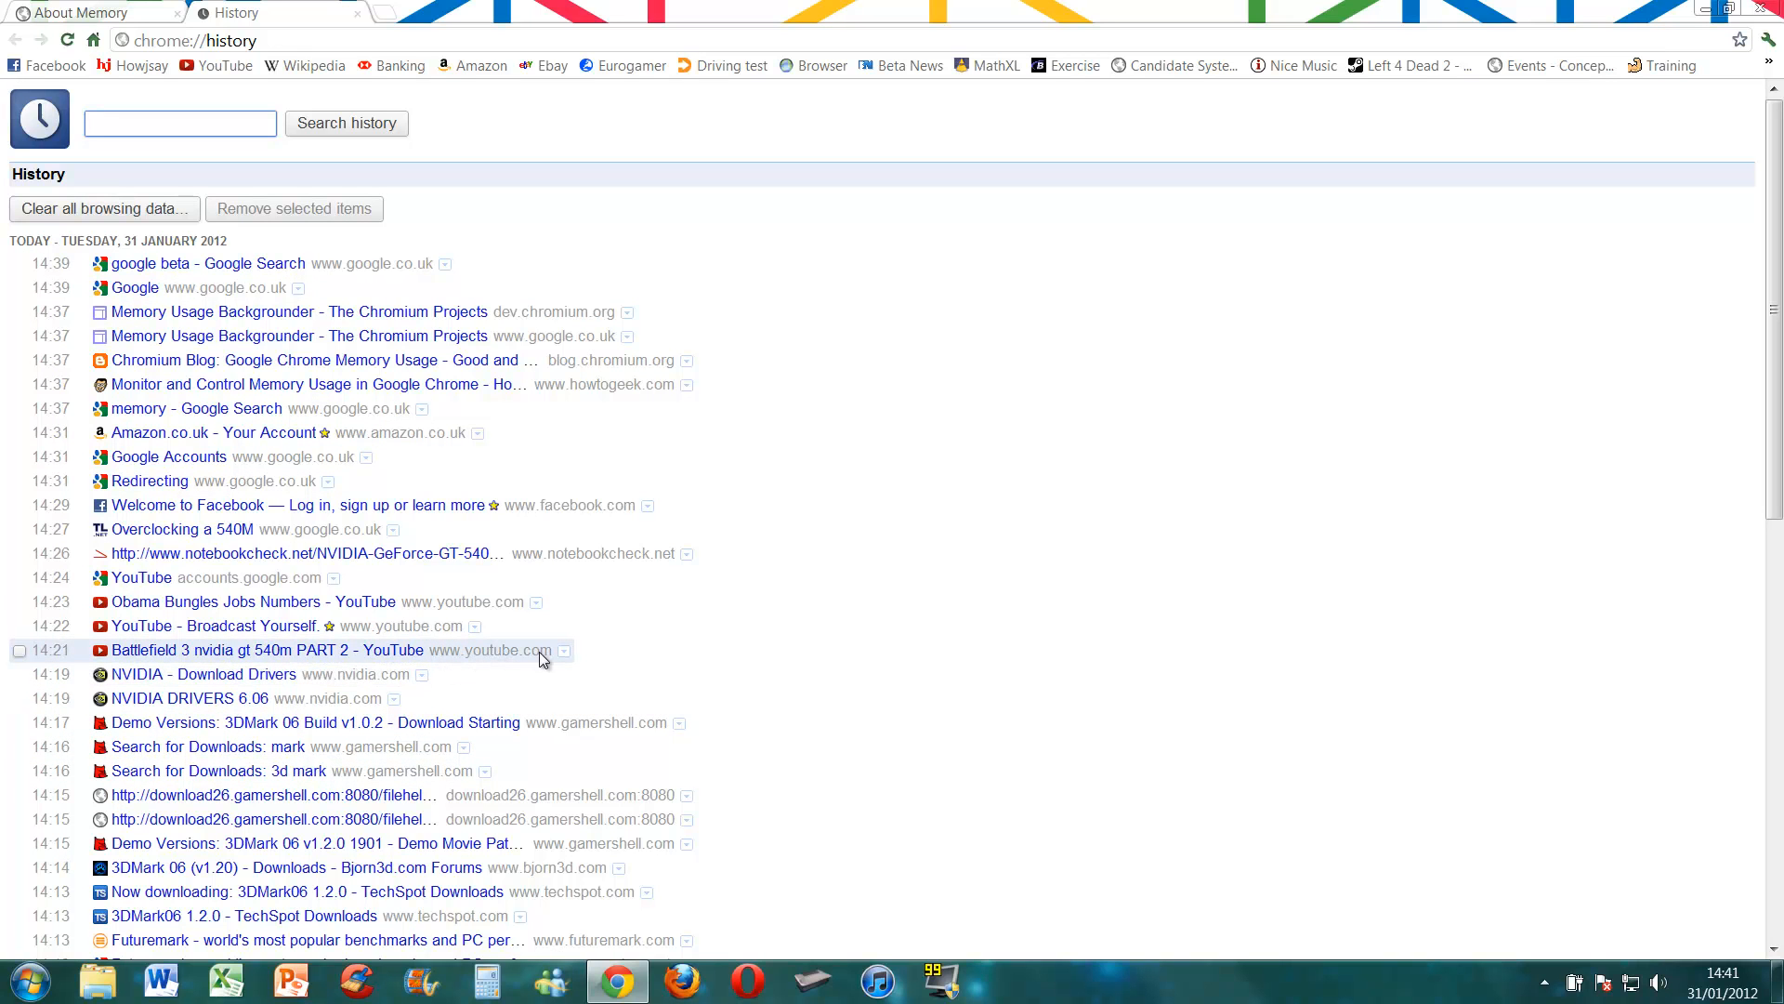
pyautogui.moveTo(214, 626)
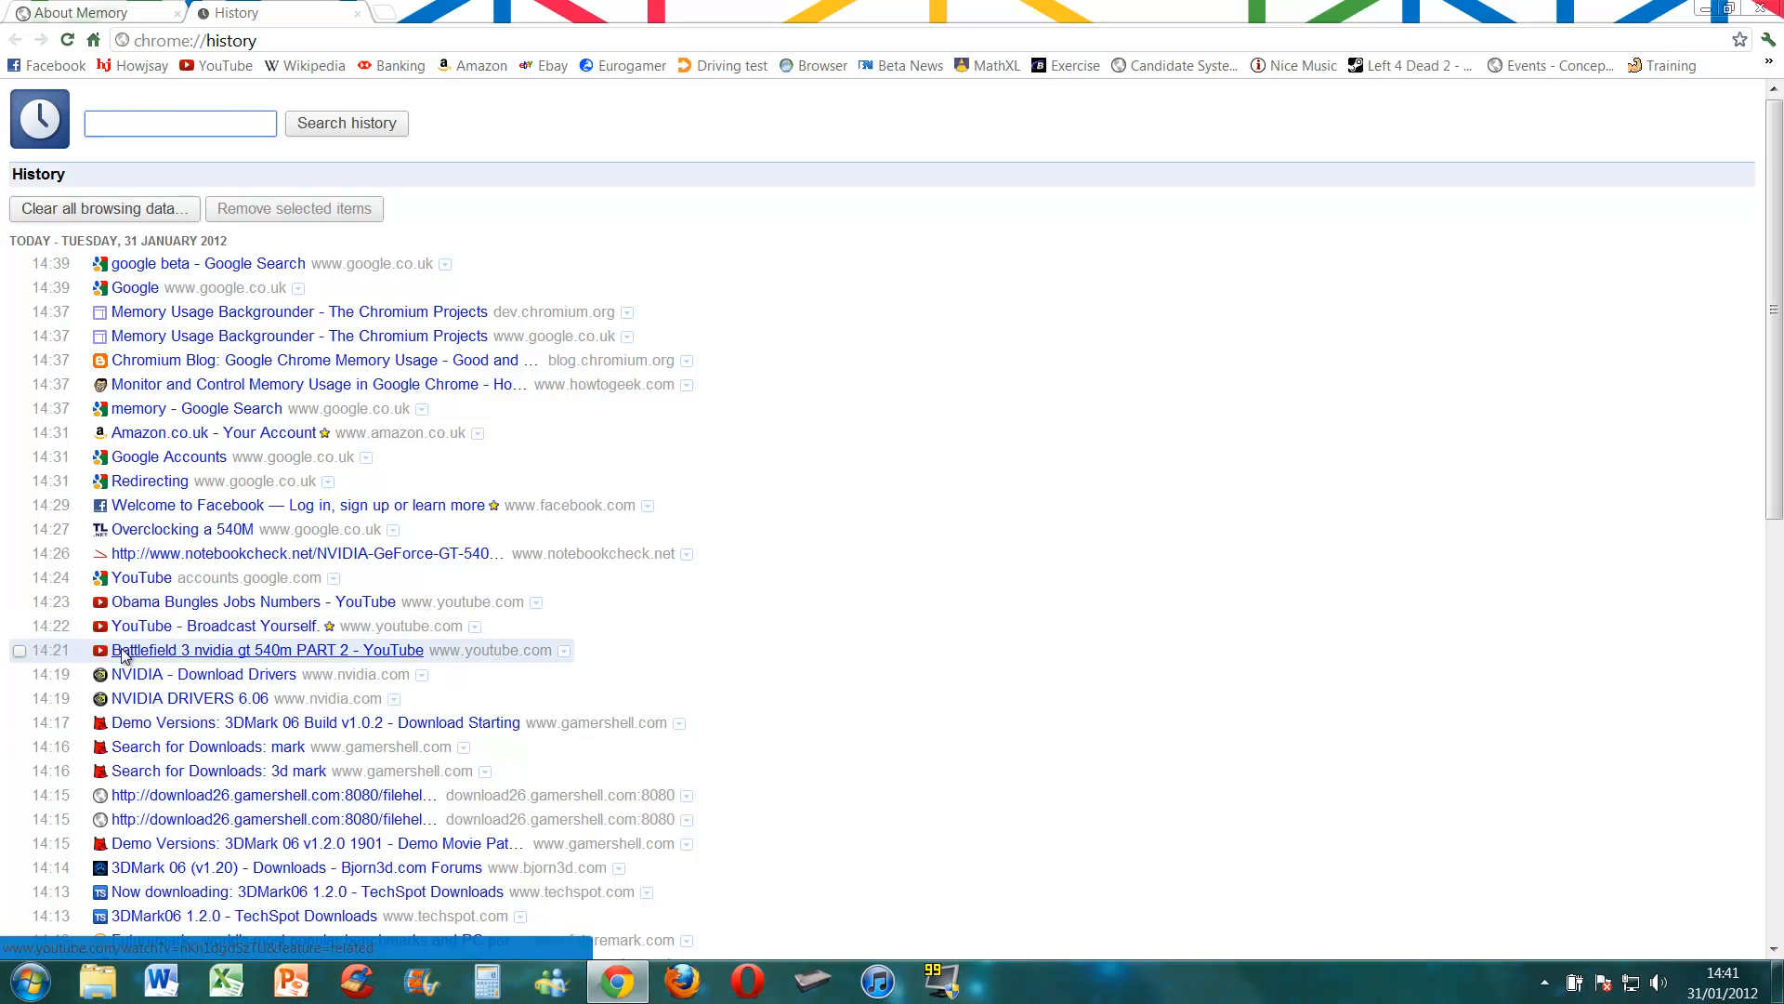
pyautogui.moveTo(262, 635)
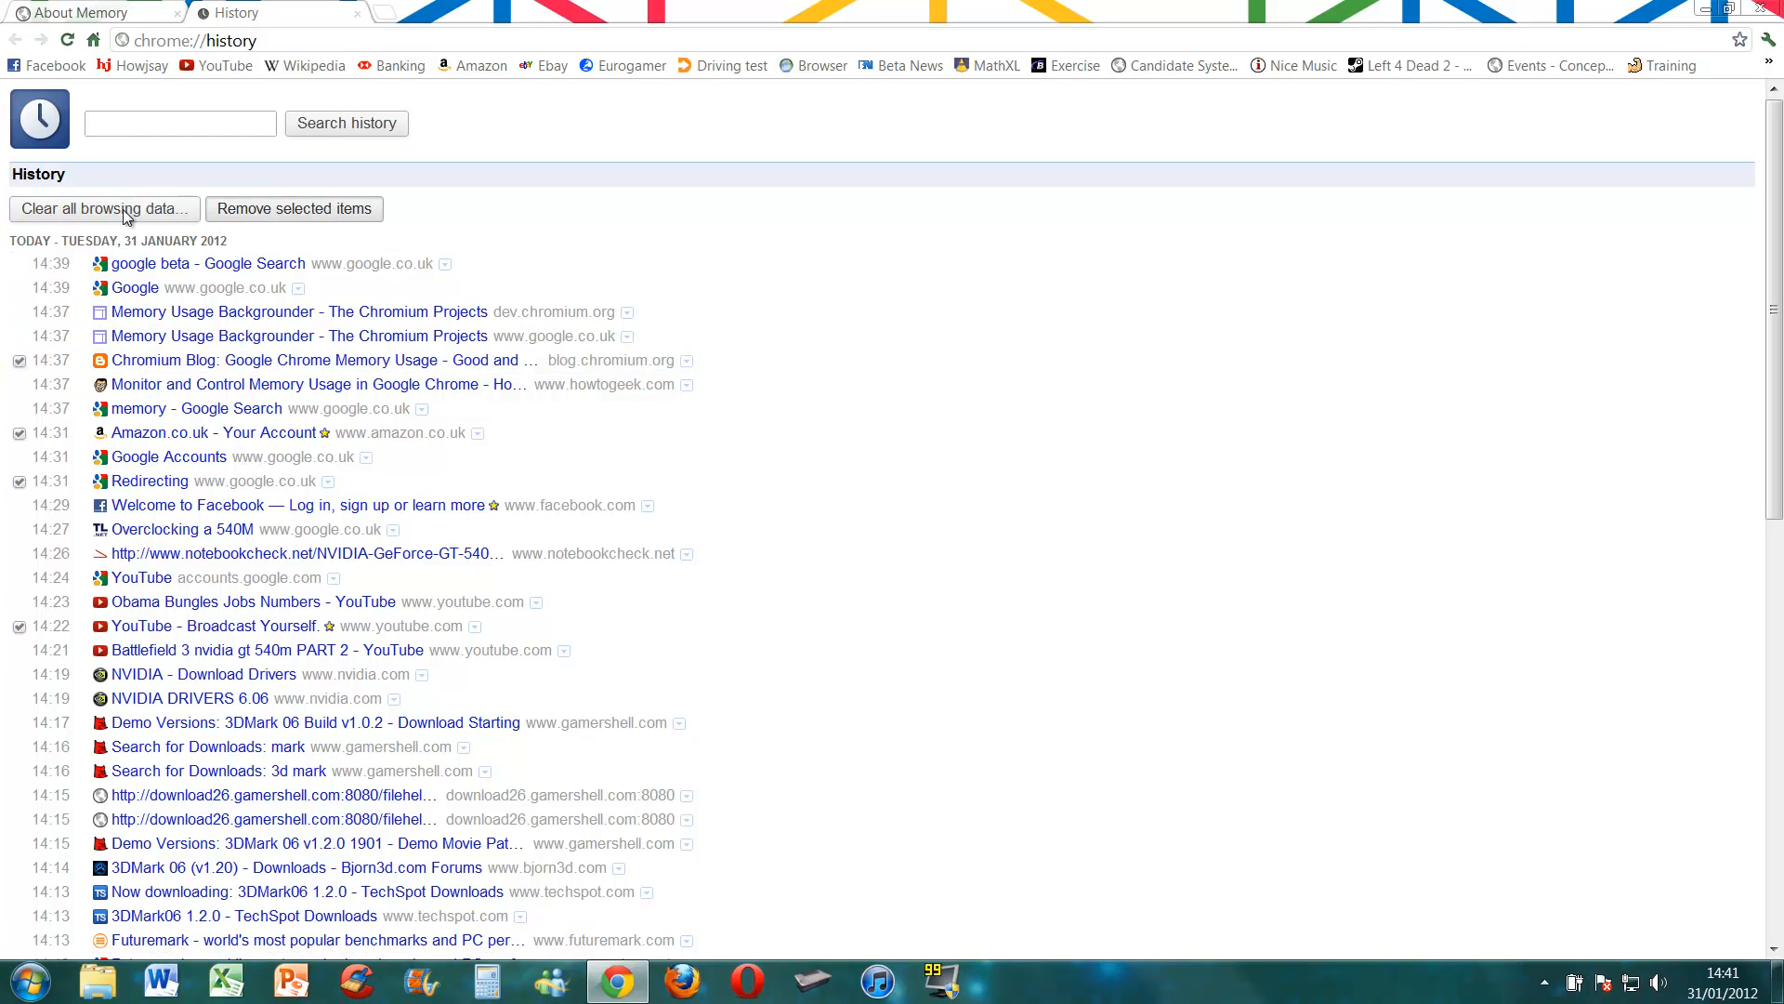
pyautogui.click(293, 208)
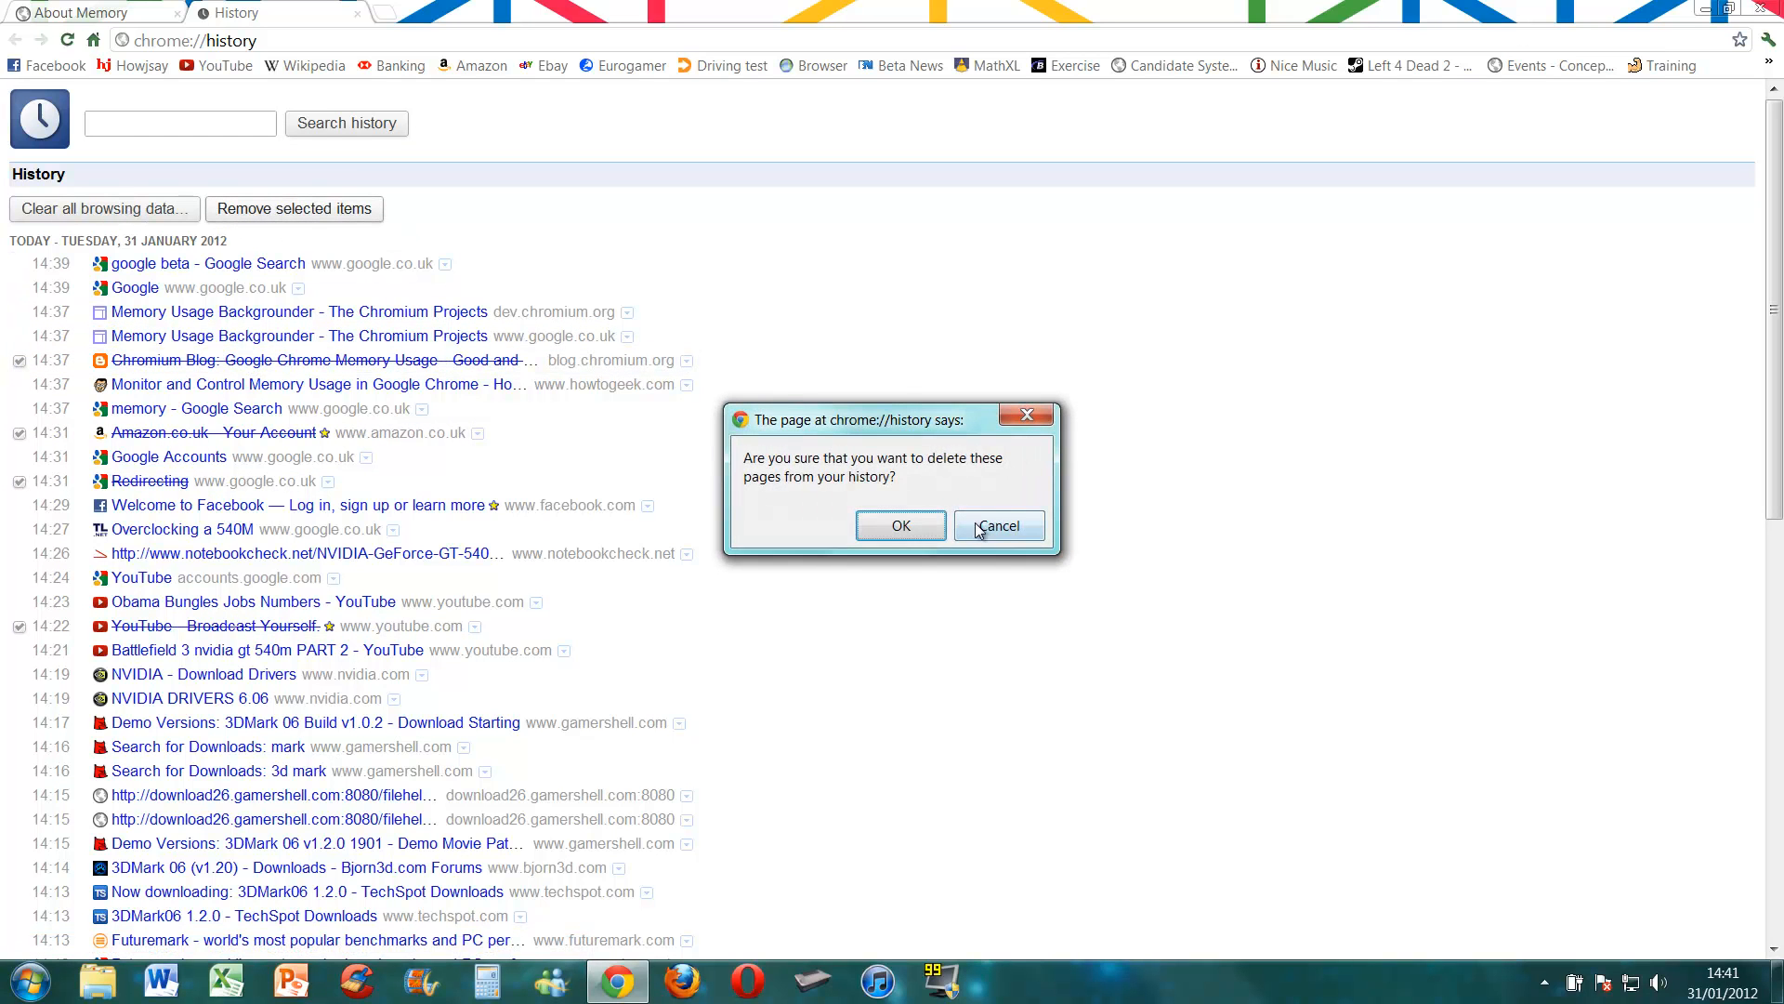
pyautogui.click(901, 526)
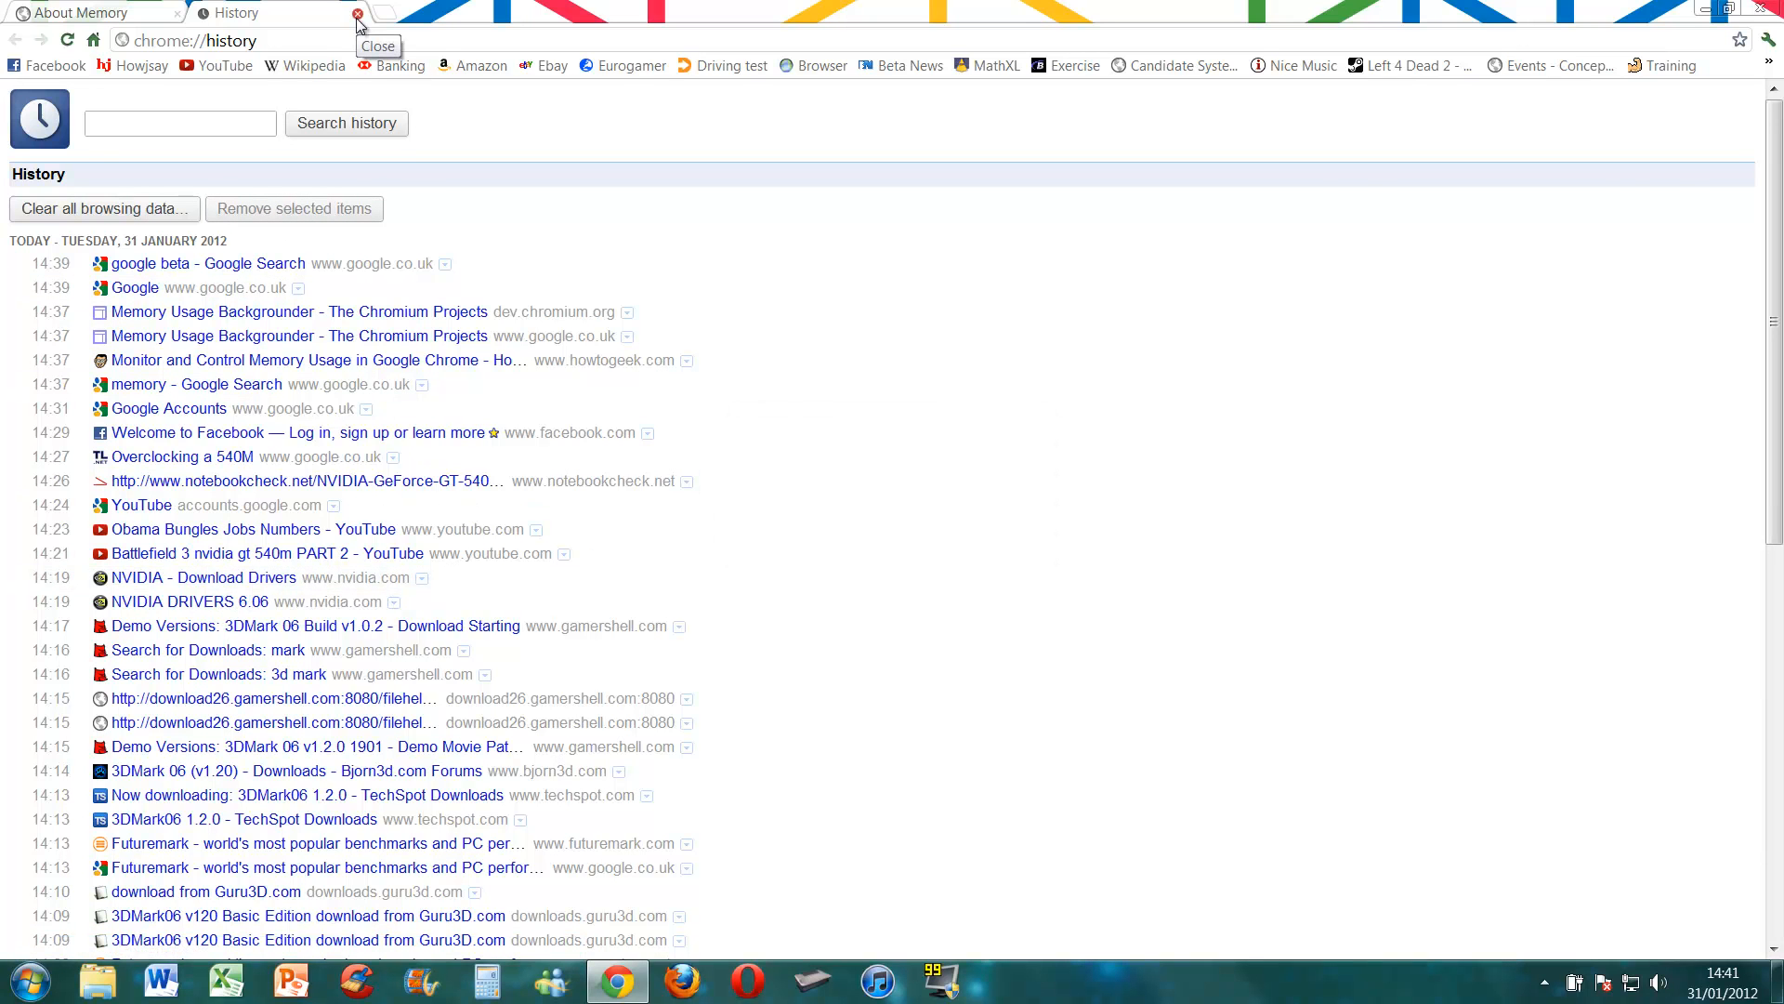
pyautogui.click(356, 12)
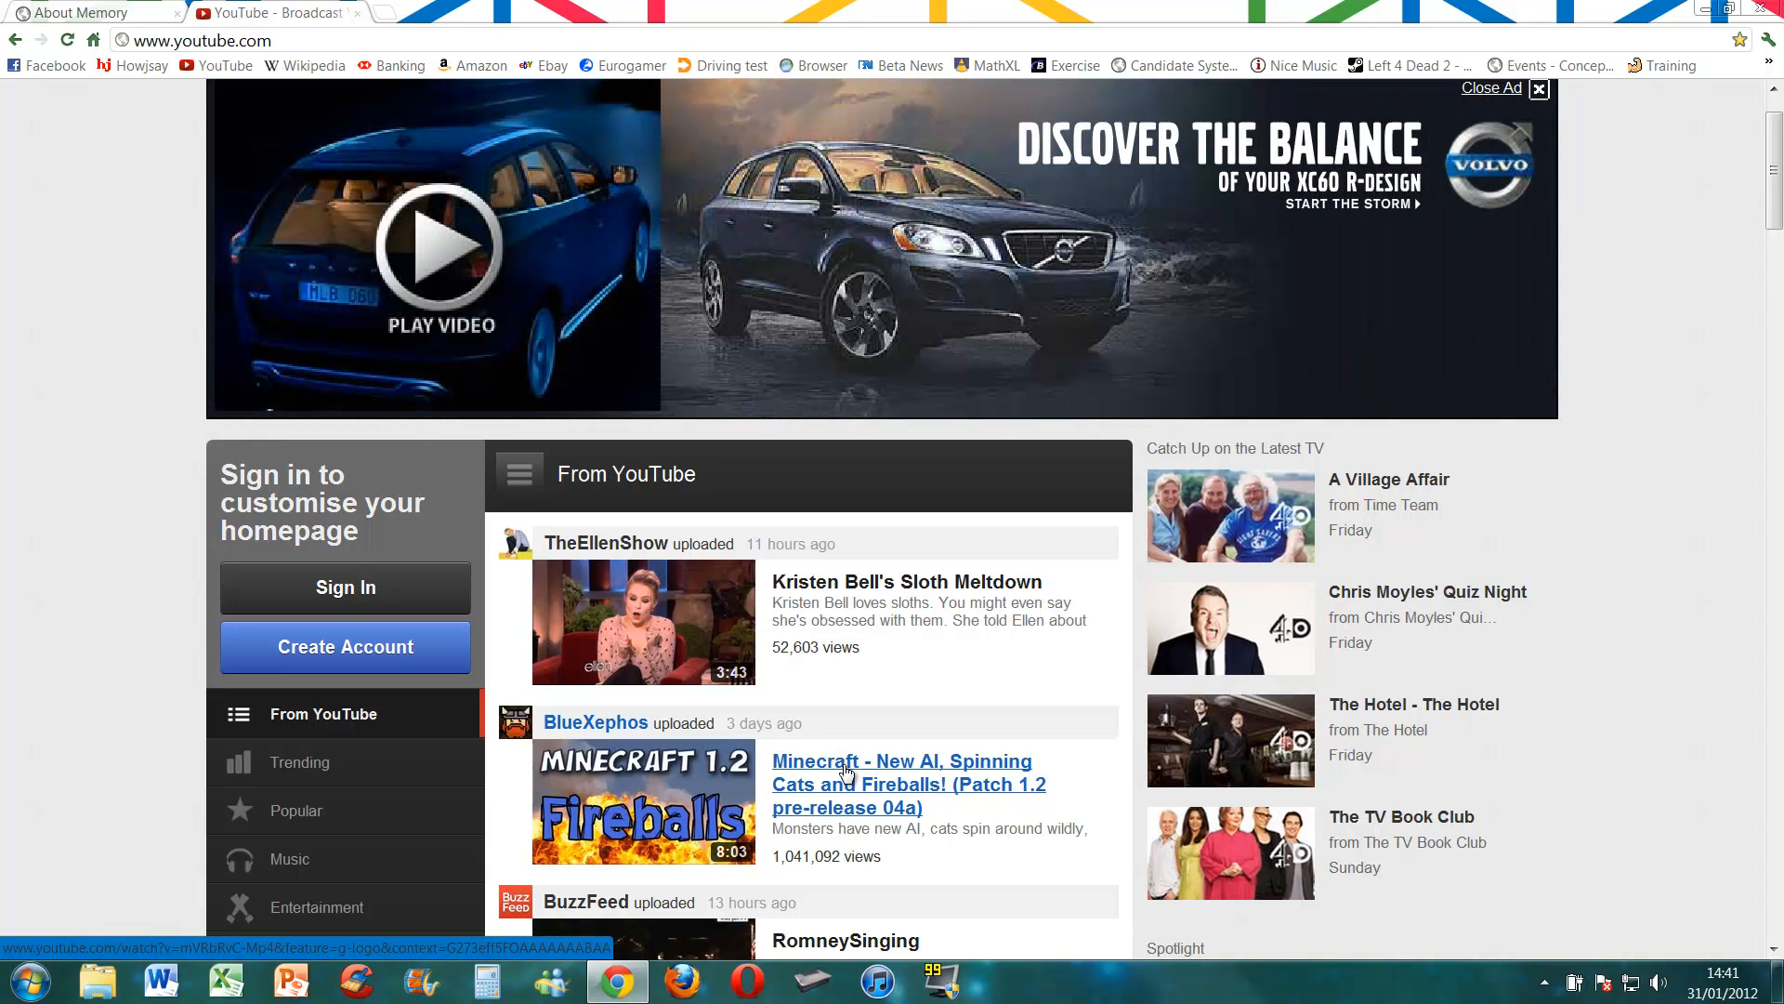
pyautogui.moveTo(832, 747)
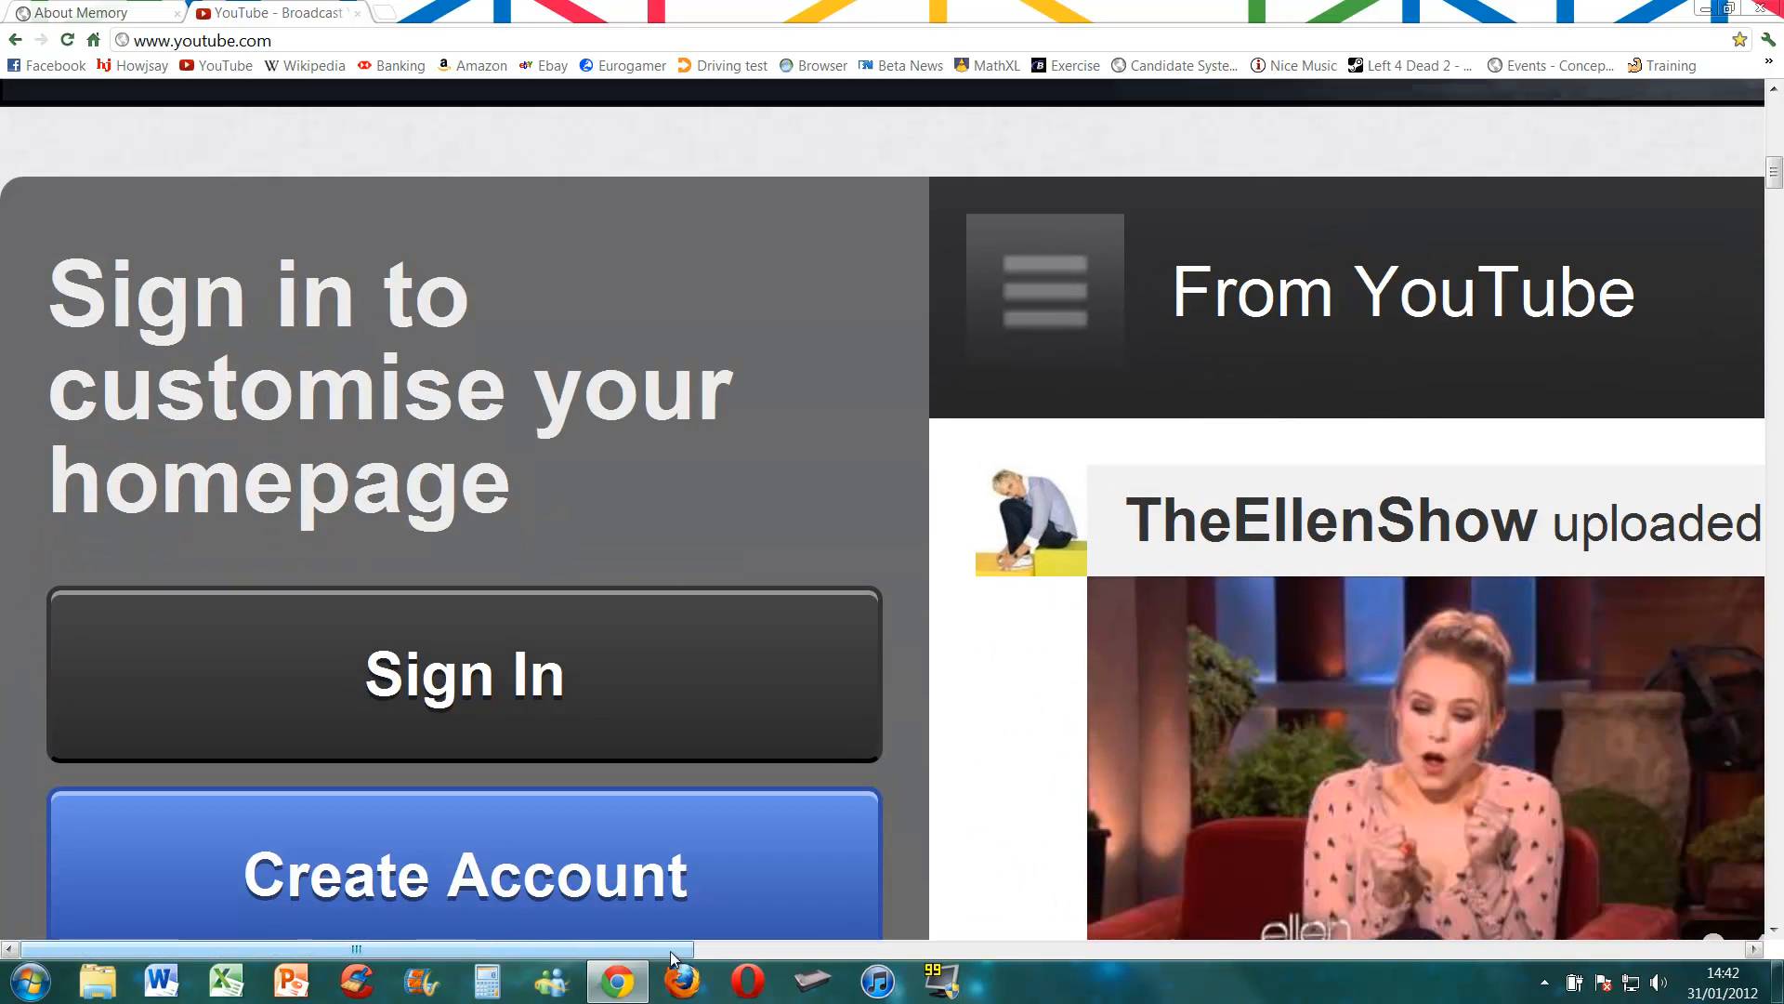
# - Scroll down and back up through the YouTube homepage's featured videos
pyautogui.scroll(-3)
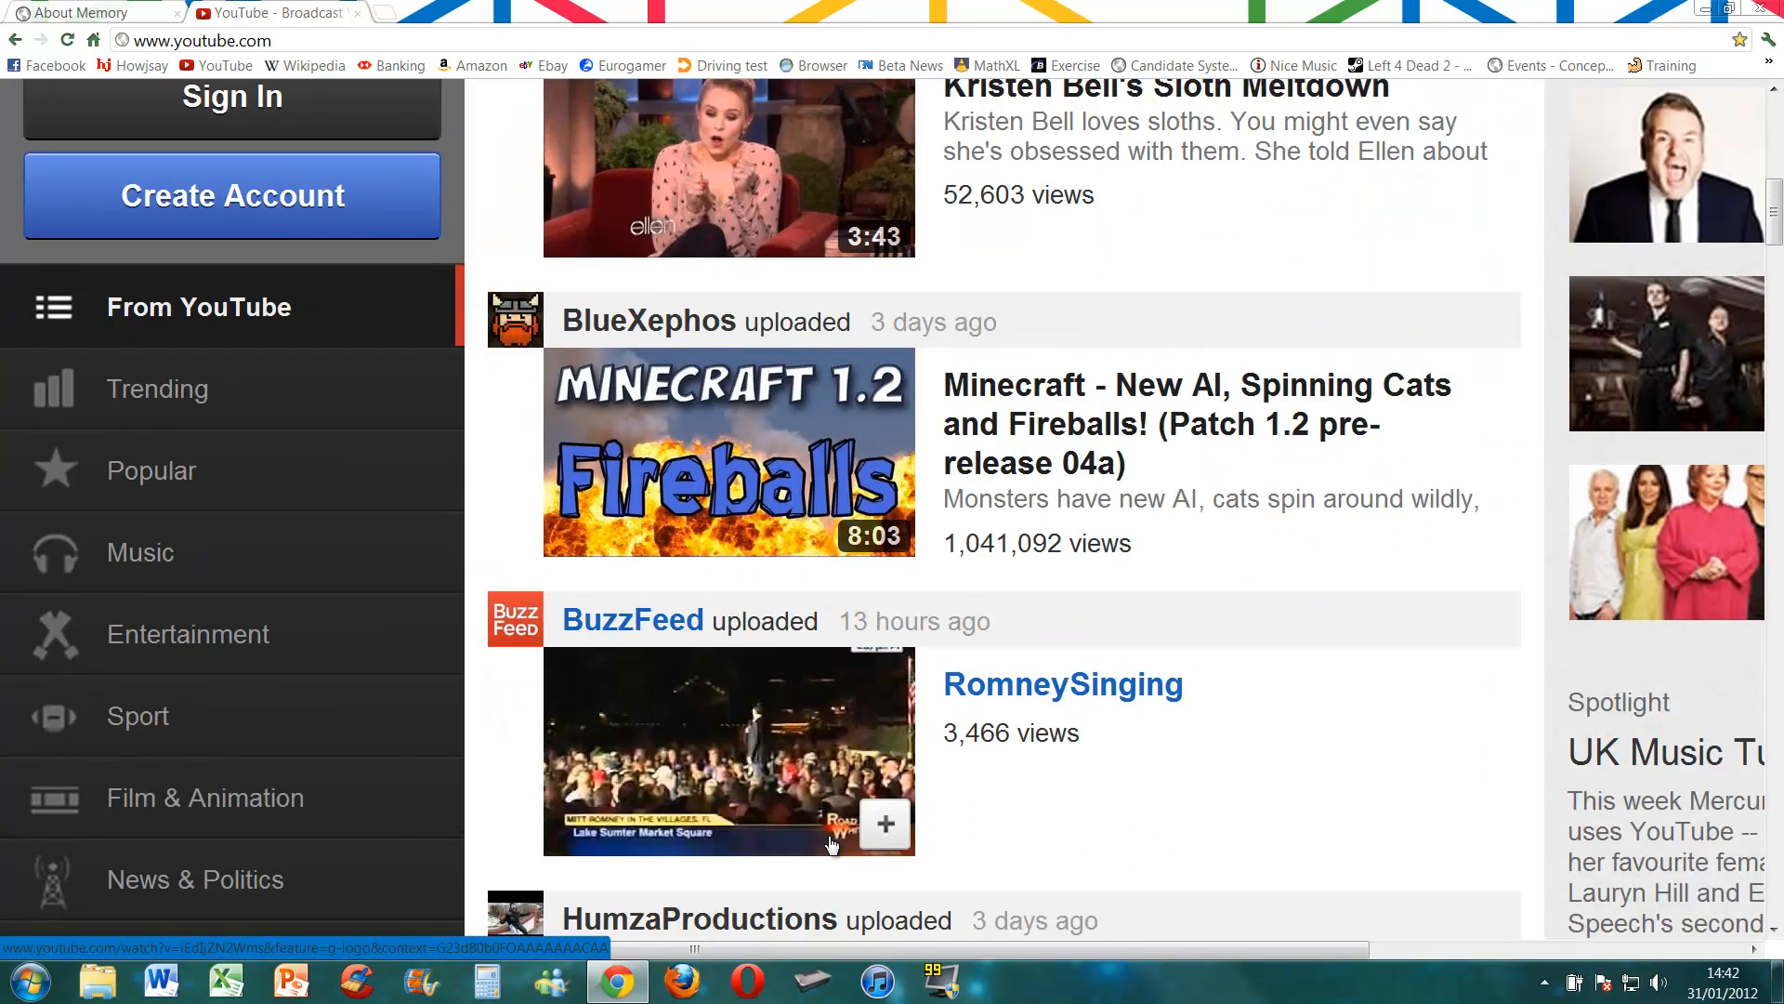
pyautogui.scroll(3)
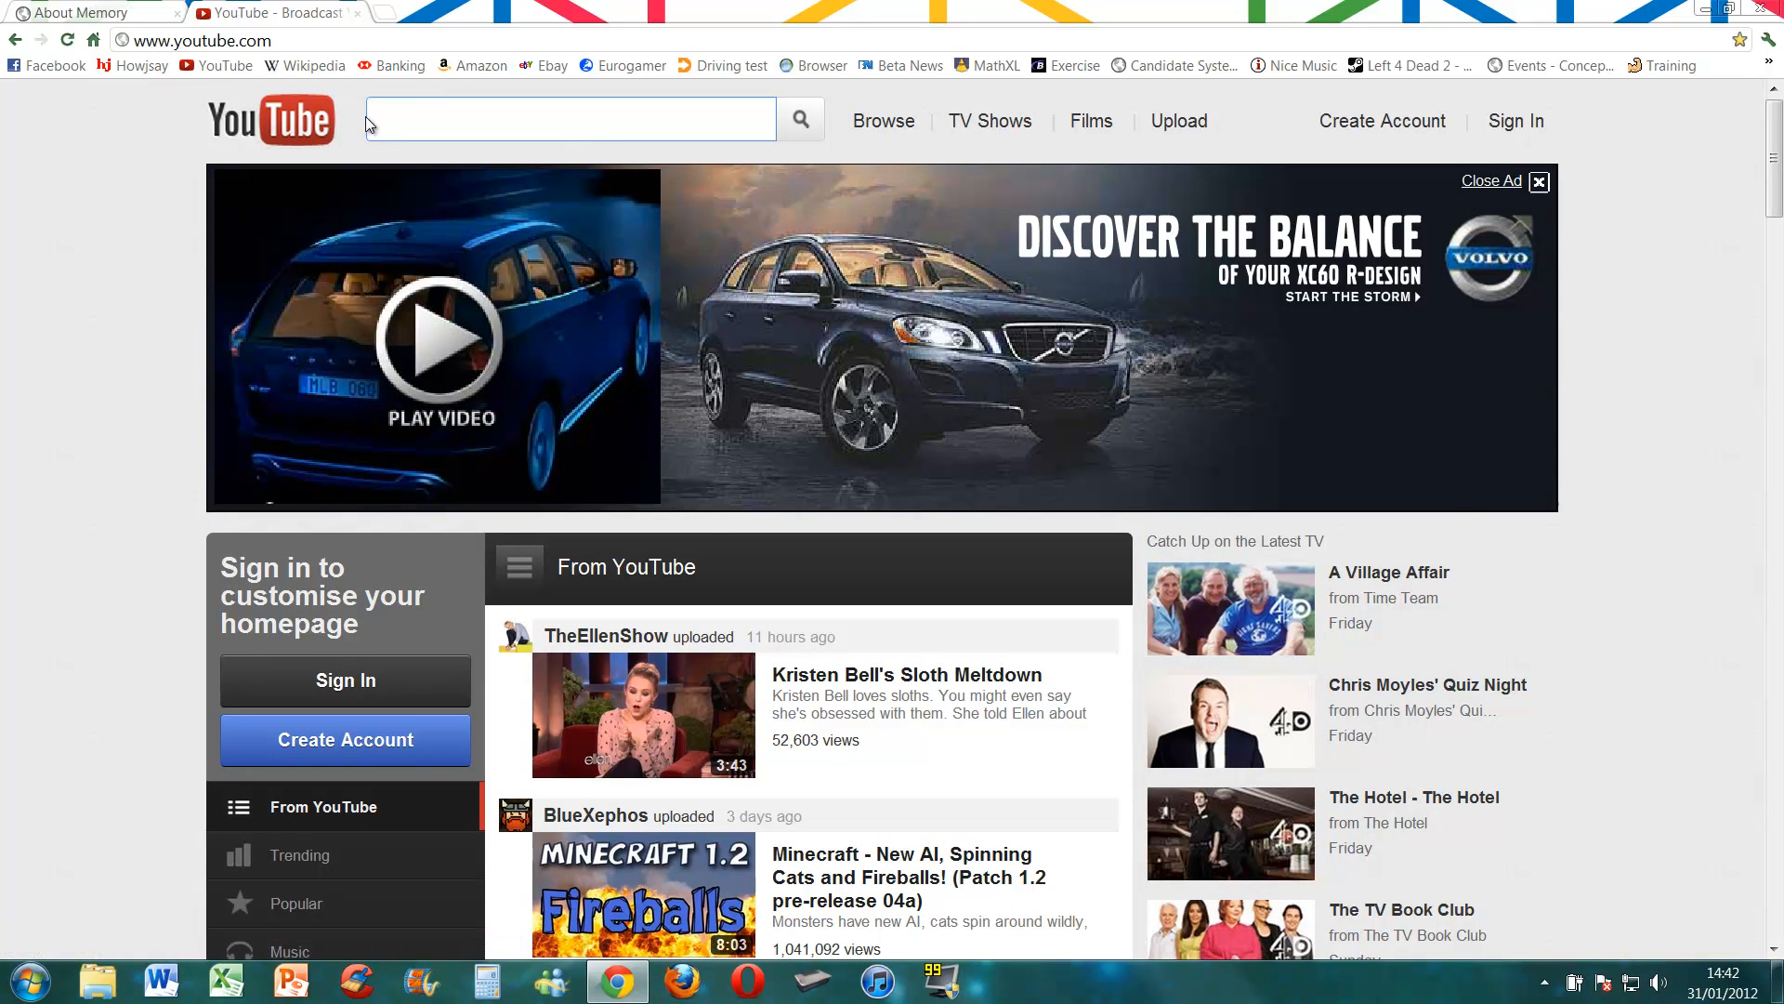
pyautogui.moveTo(623, 65)
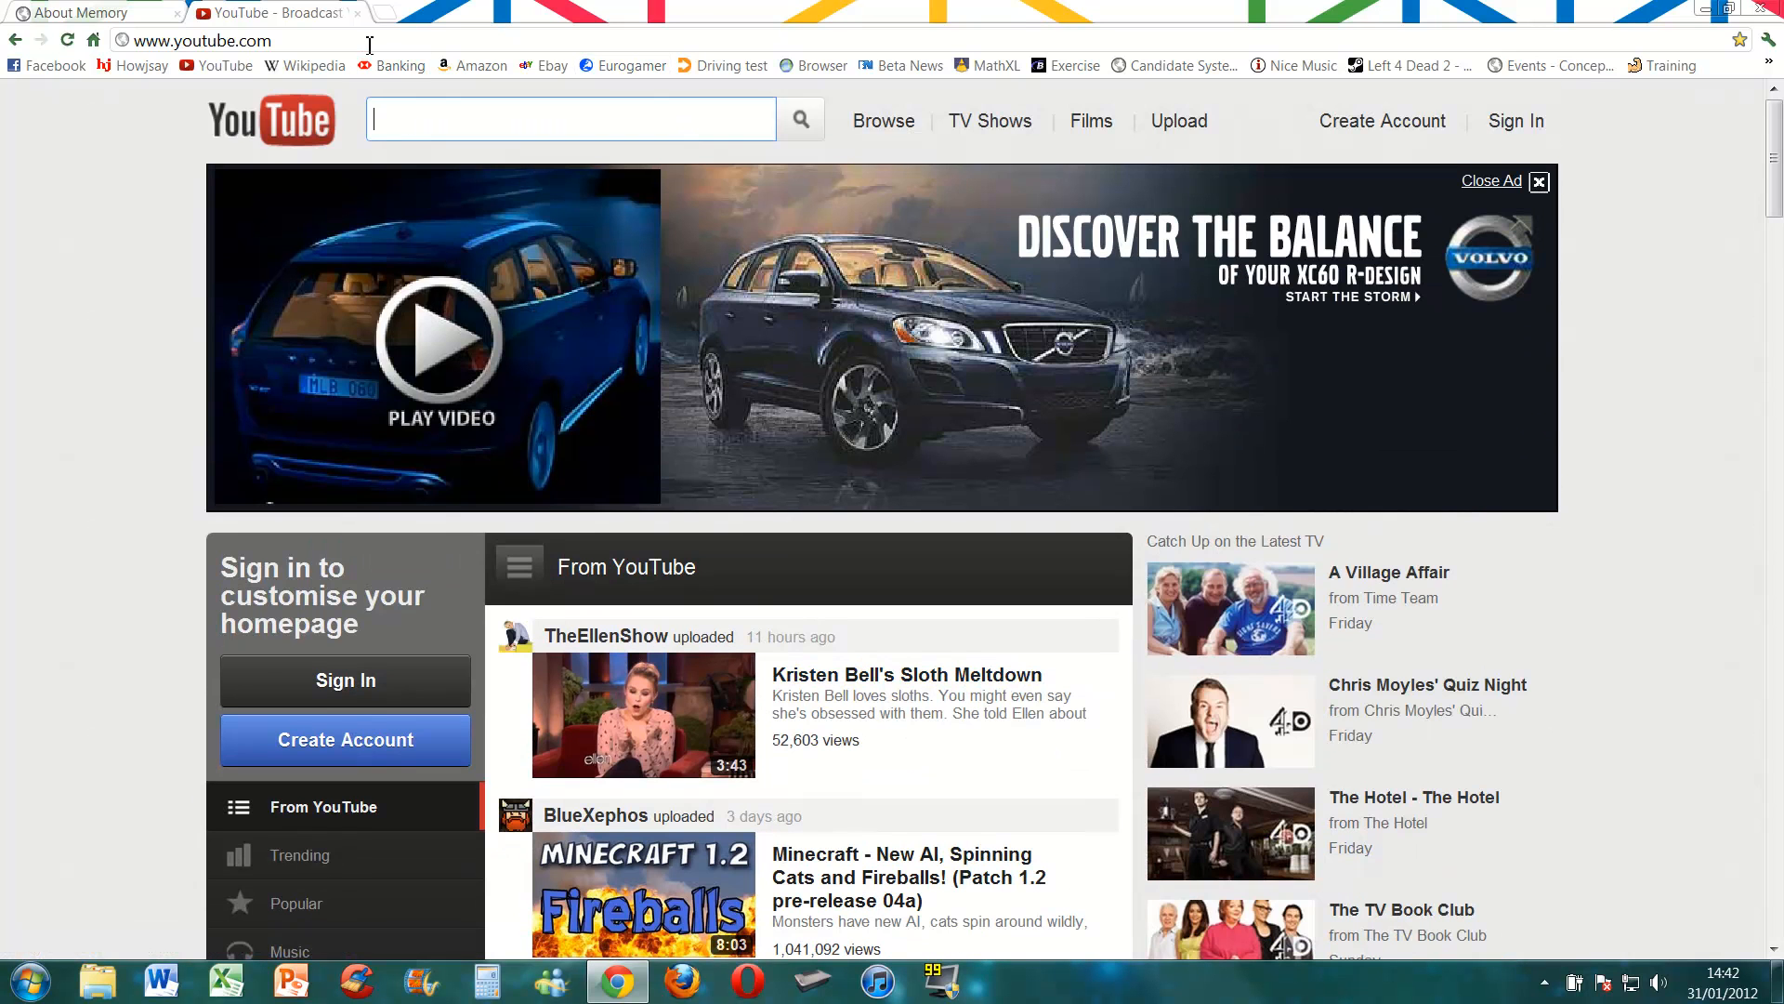
# - Open a 6-sheet print preview of the YouTube homepage for the HP Deskjet
pyautogui.write('bb')
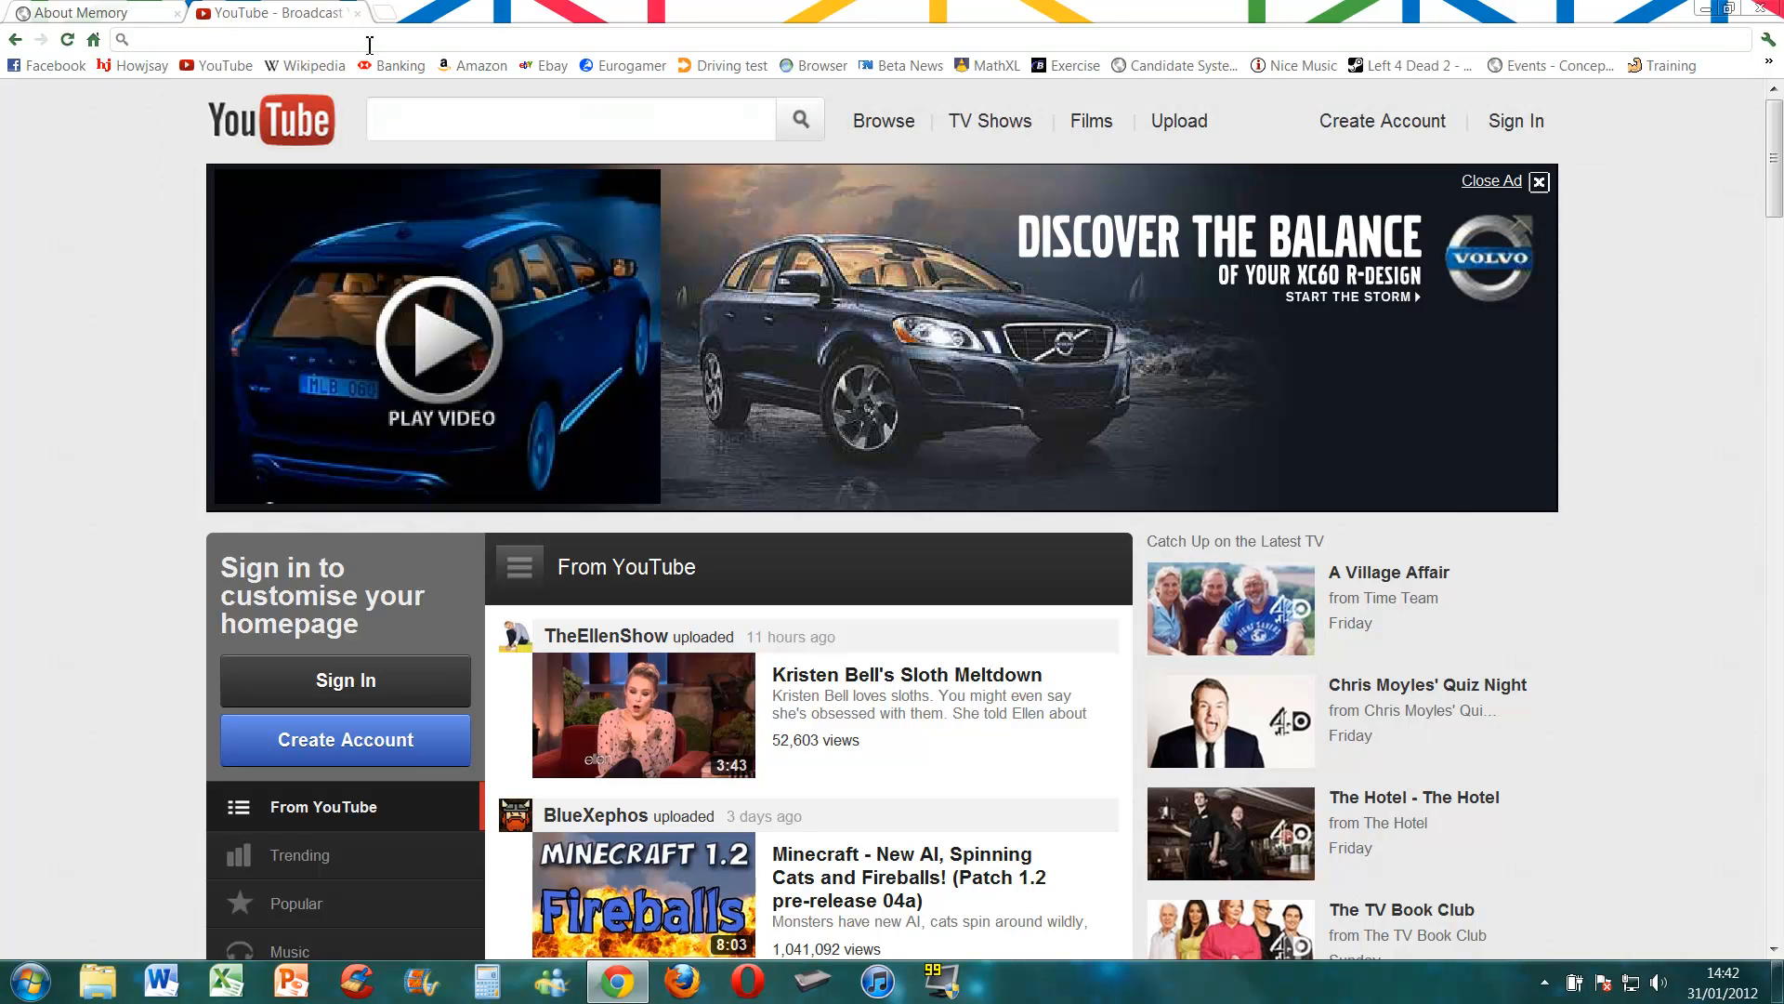
pyautogui.moveTo(267, 213)
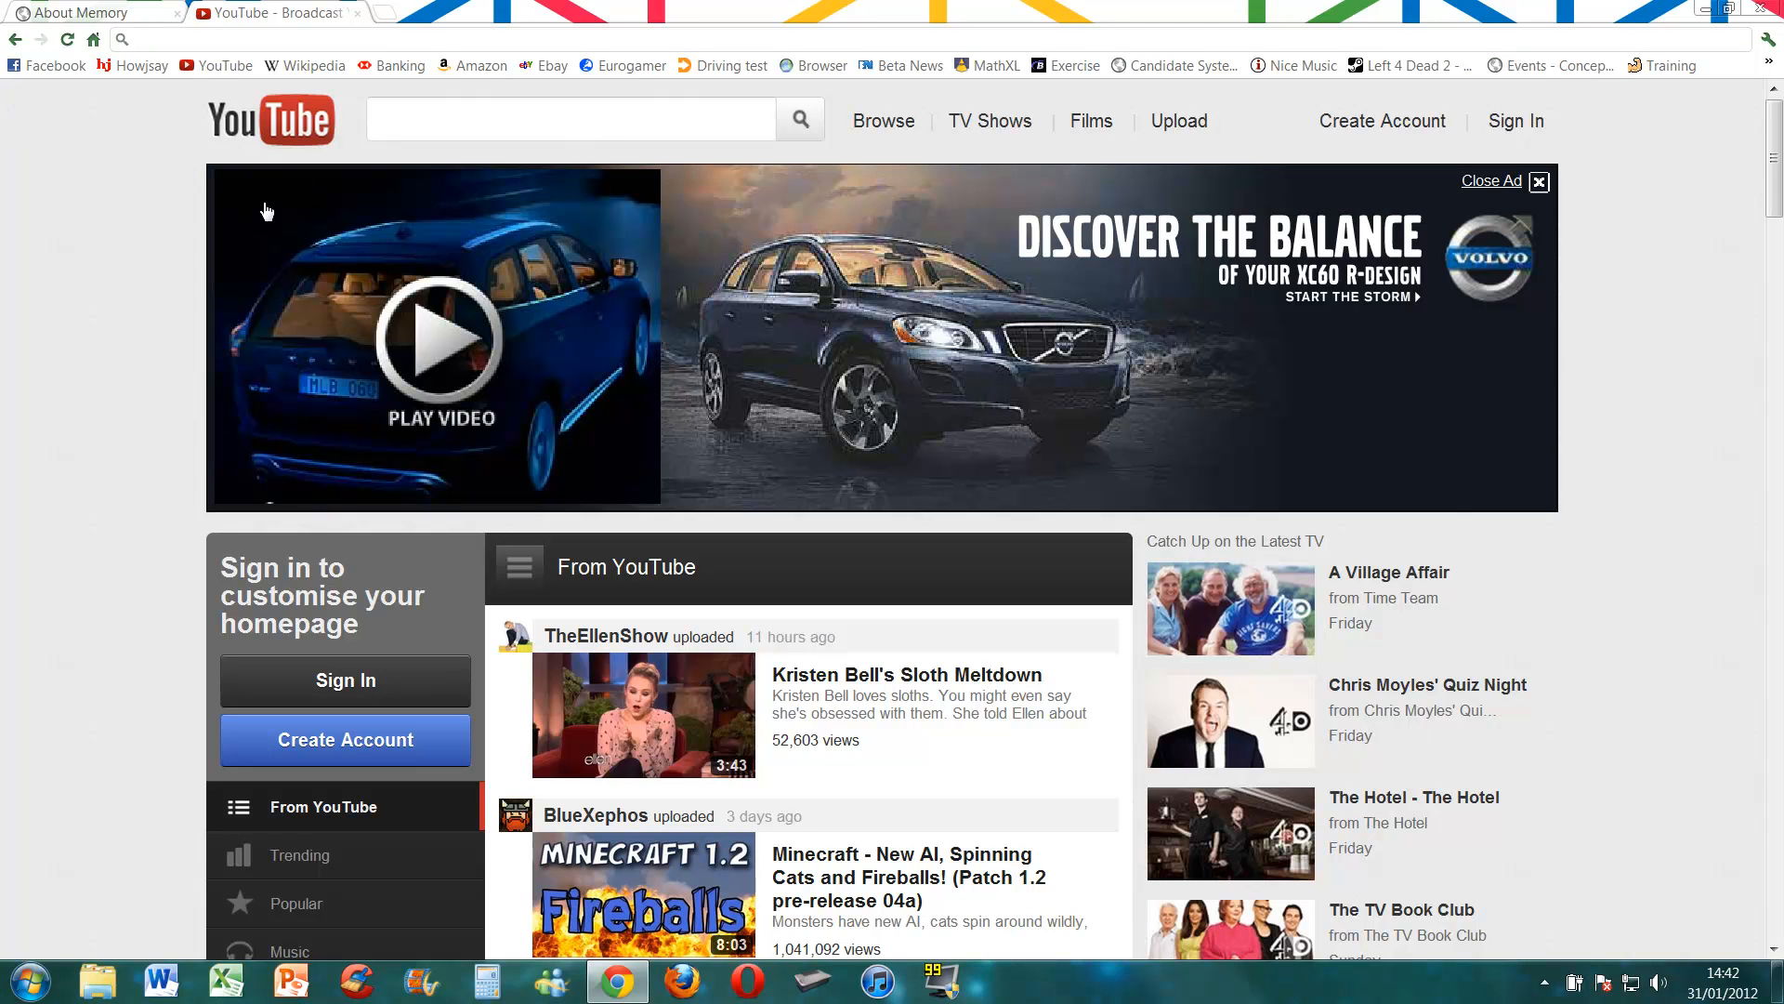
pyautogui.moveTo(215, 65)
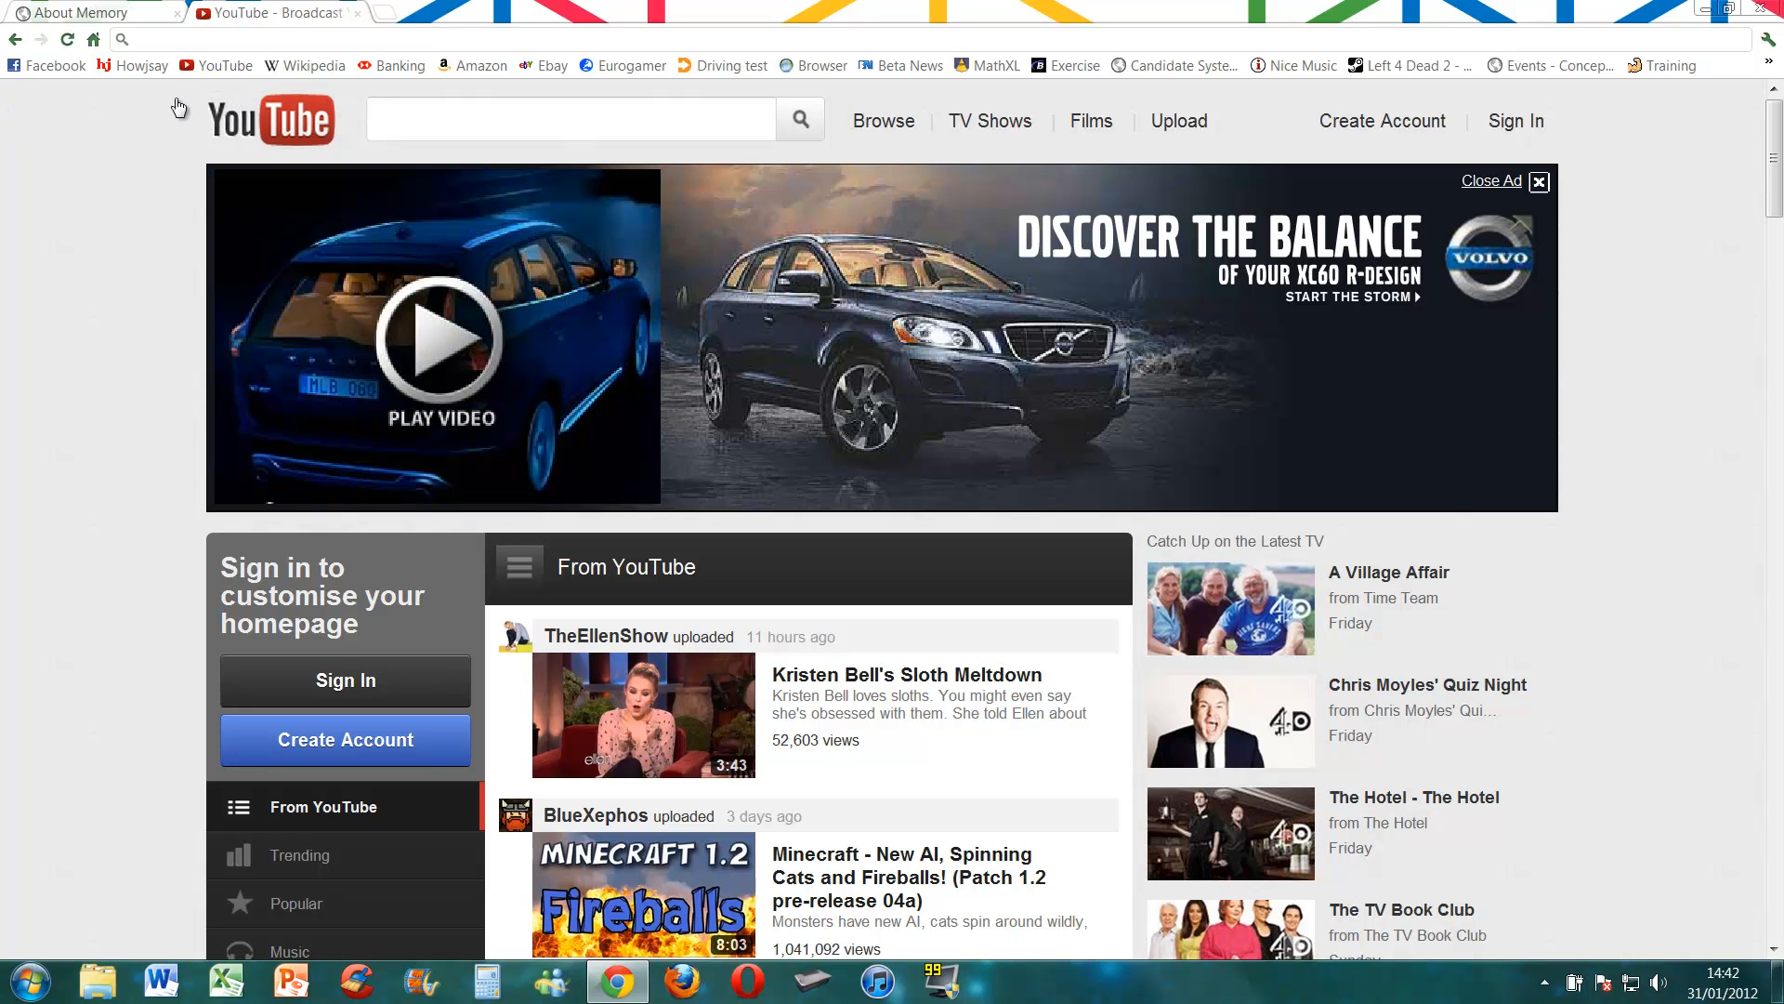
pyautogui.press('ctrl+p')
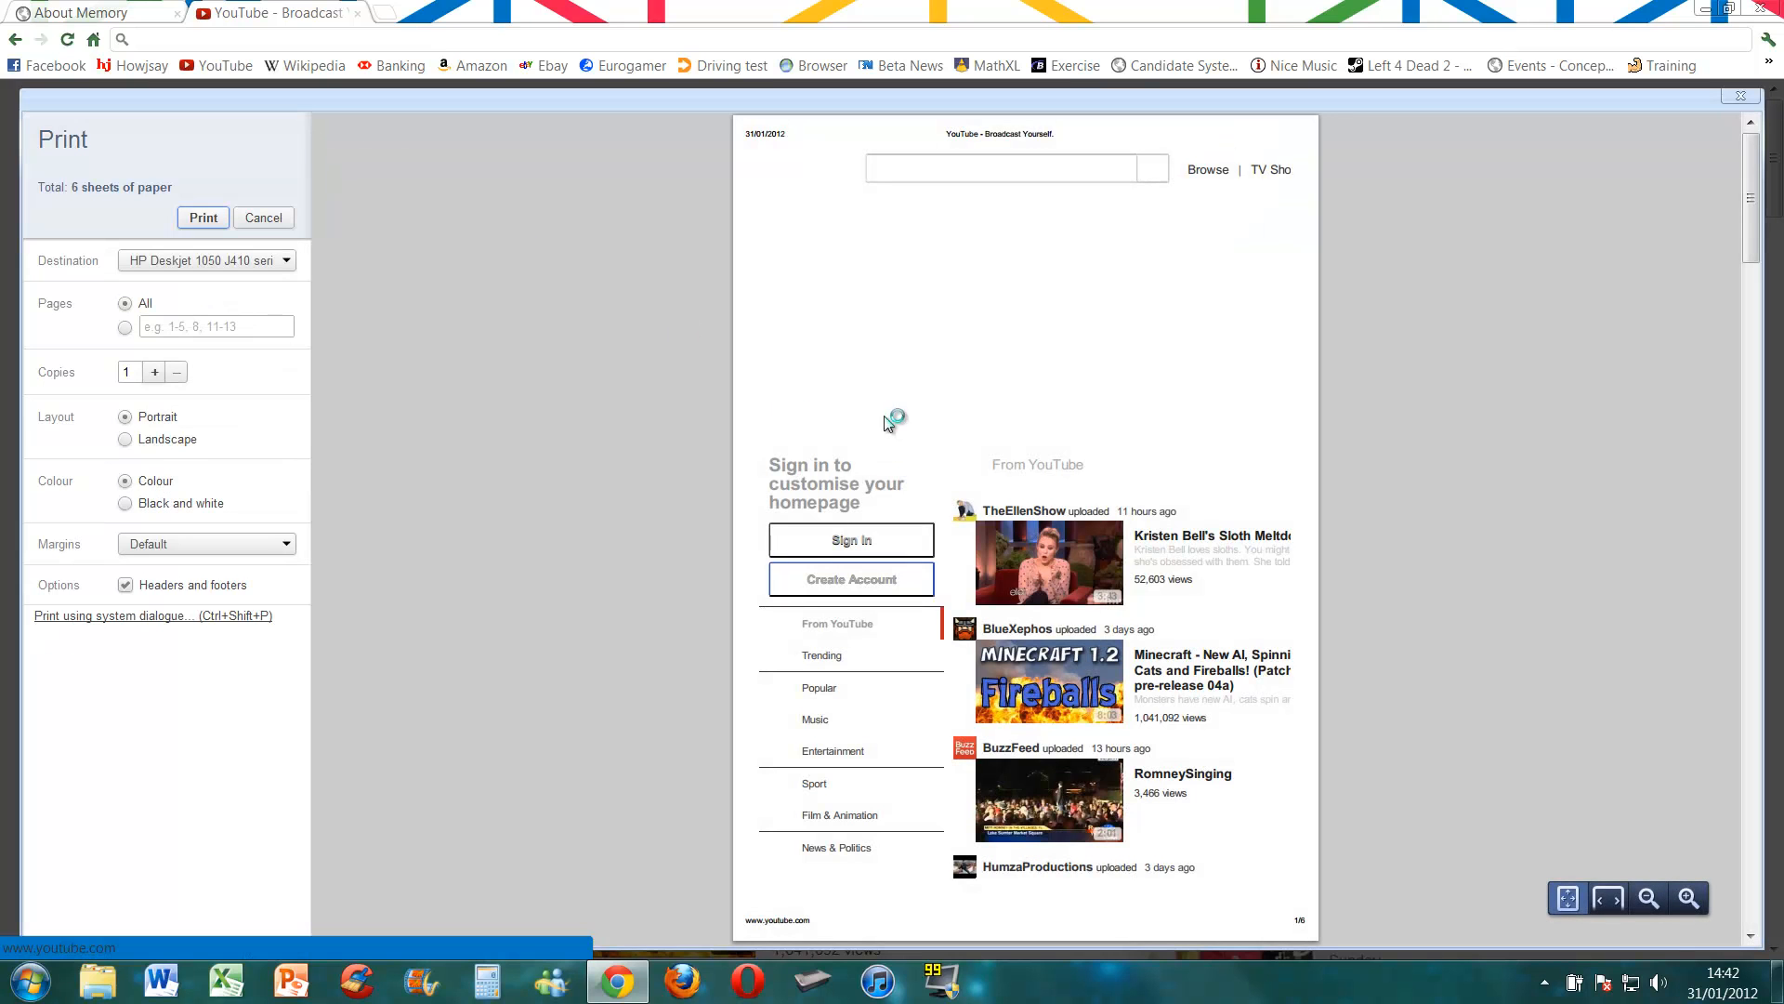
pyautogui.click(168, 12)
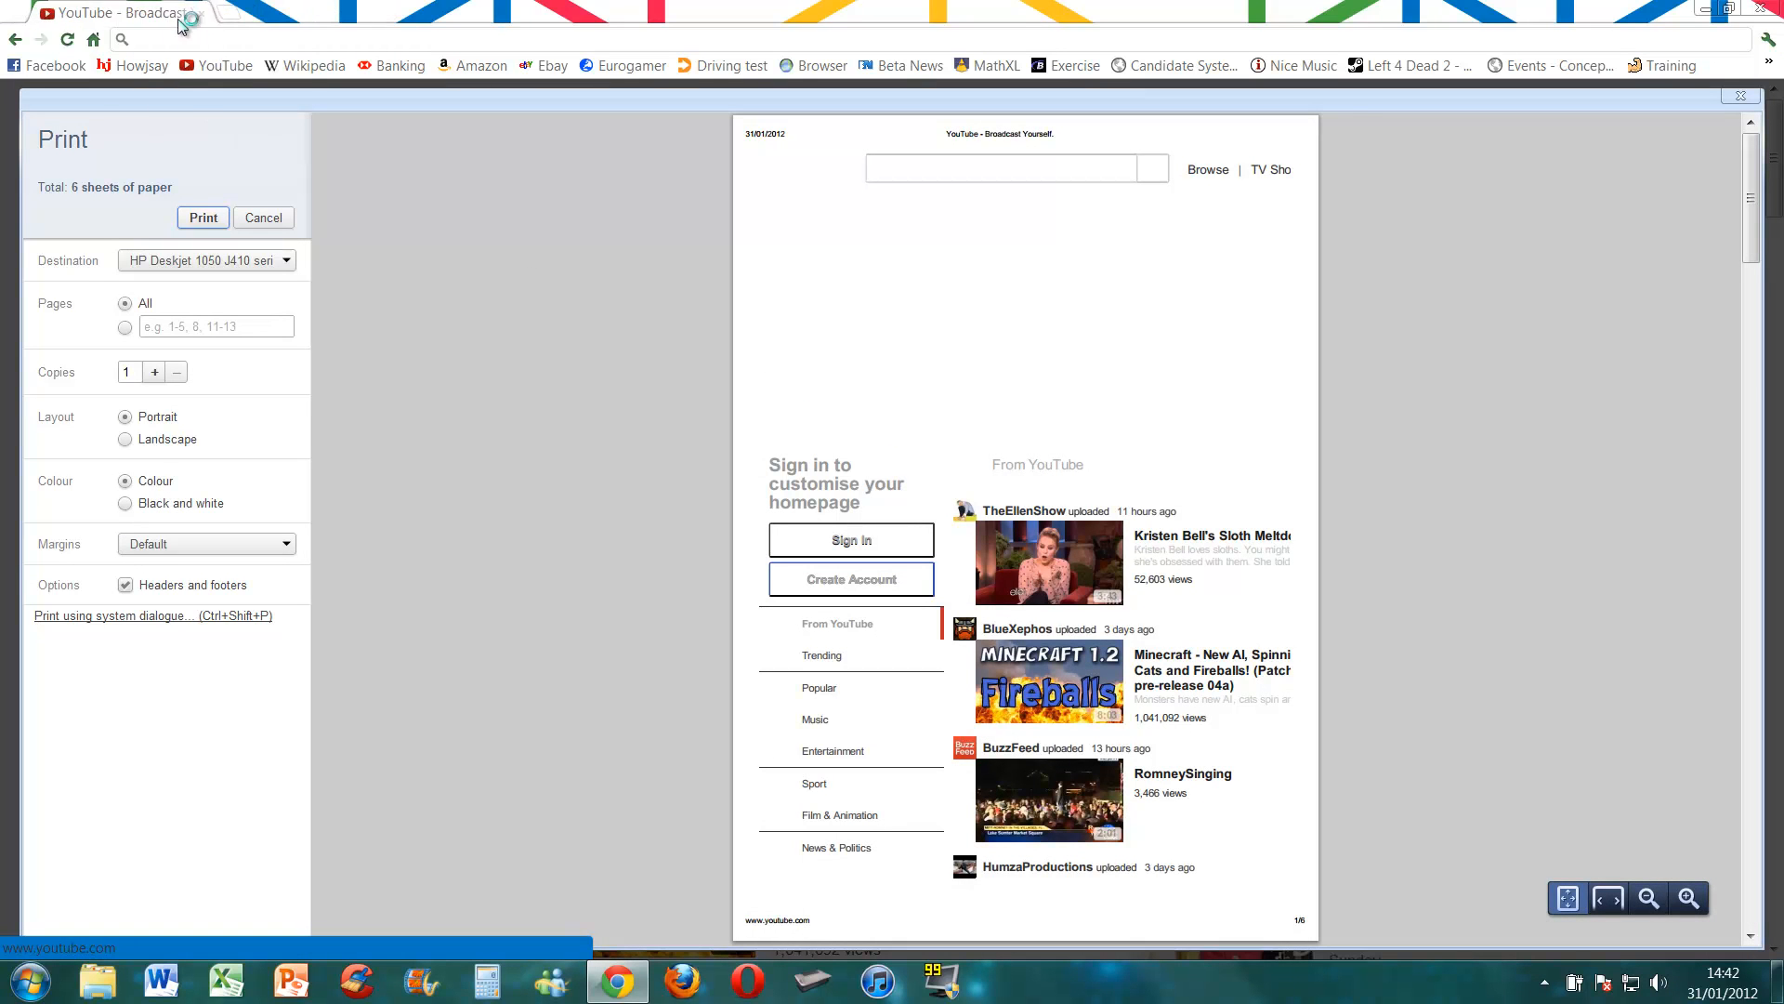
pyautogui.moveTo(131, 59)
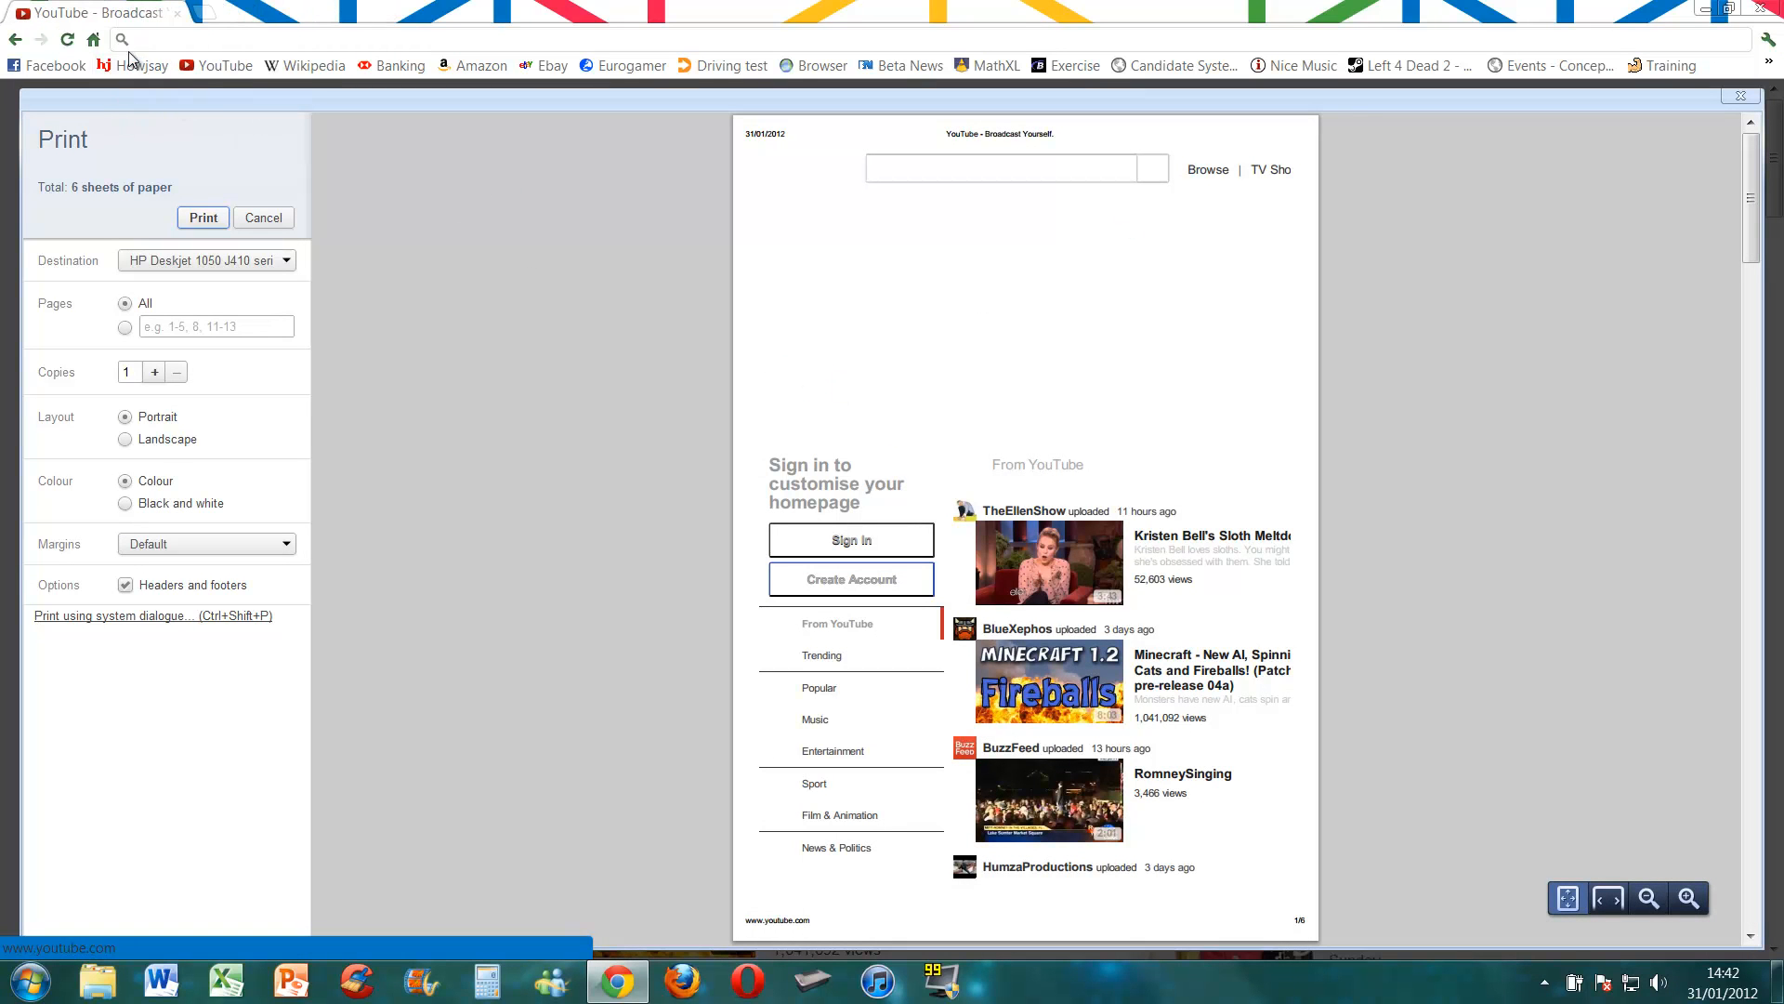
pyautogui.moveTo(1420, 174)
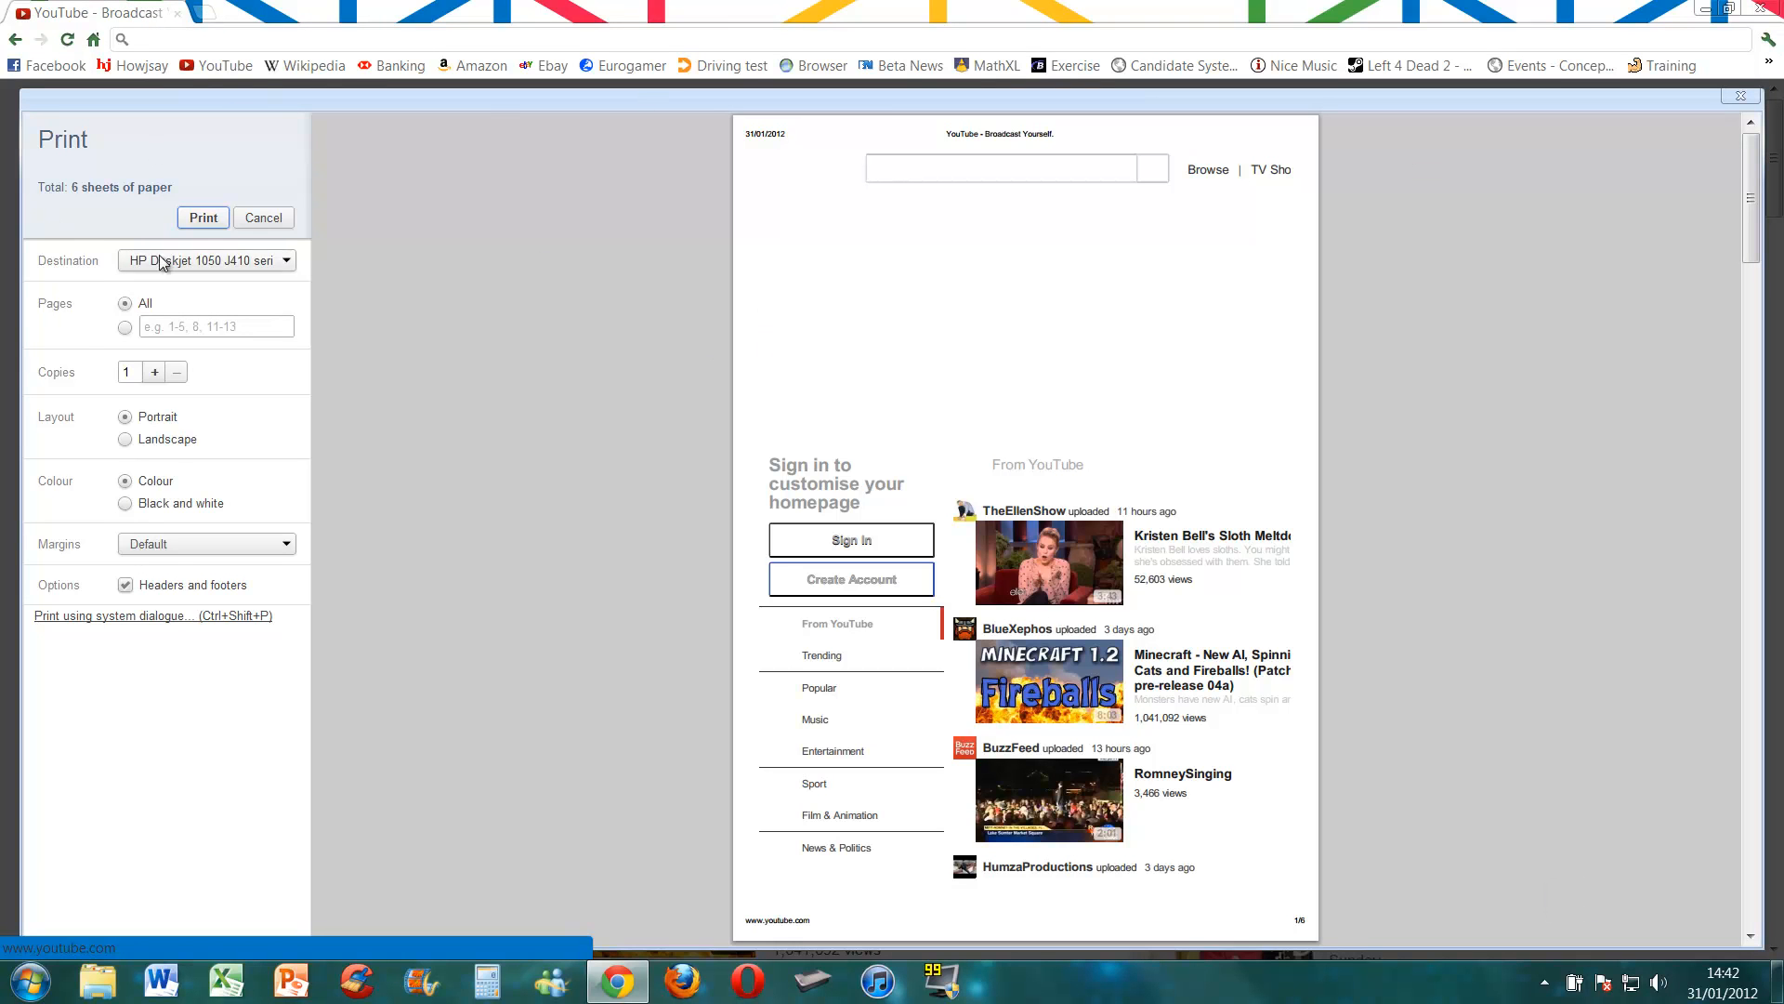
pyautogui.moveTo(527, 229)
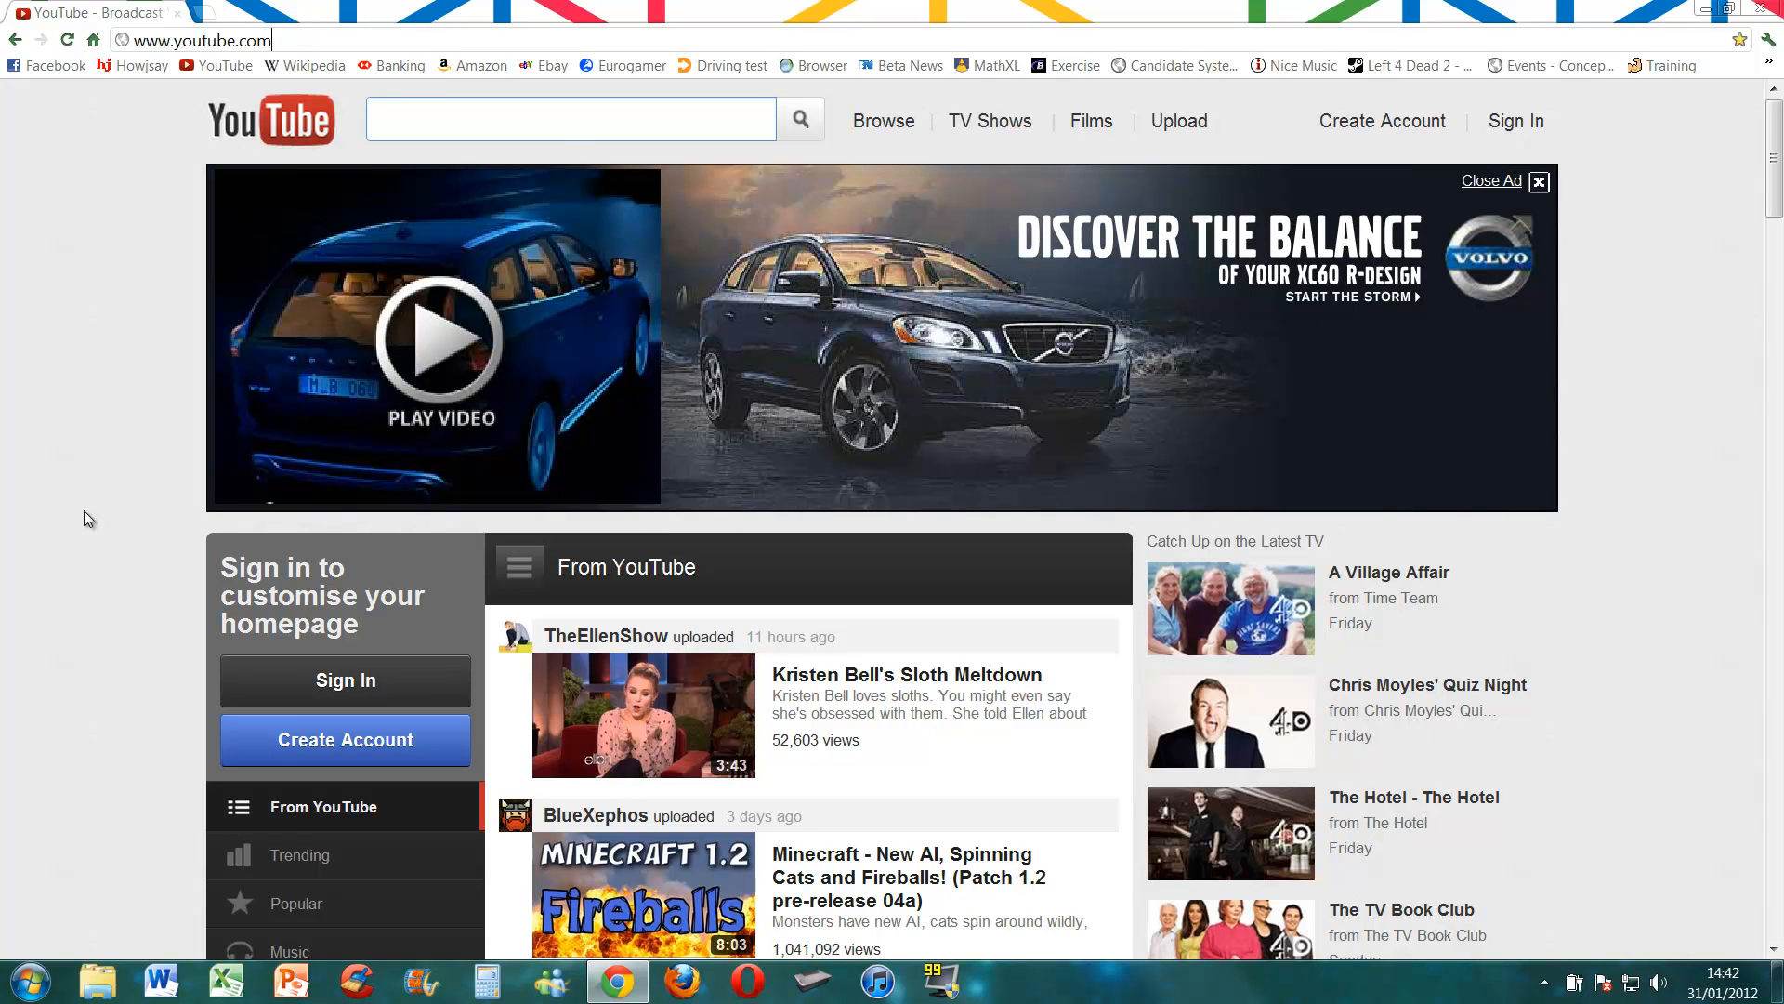
pyautogui.moveTo(356, 214)
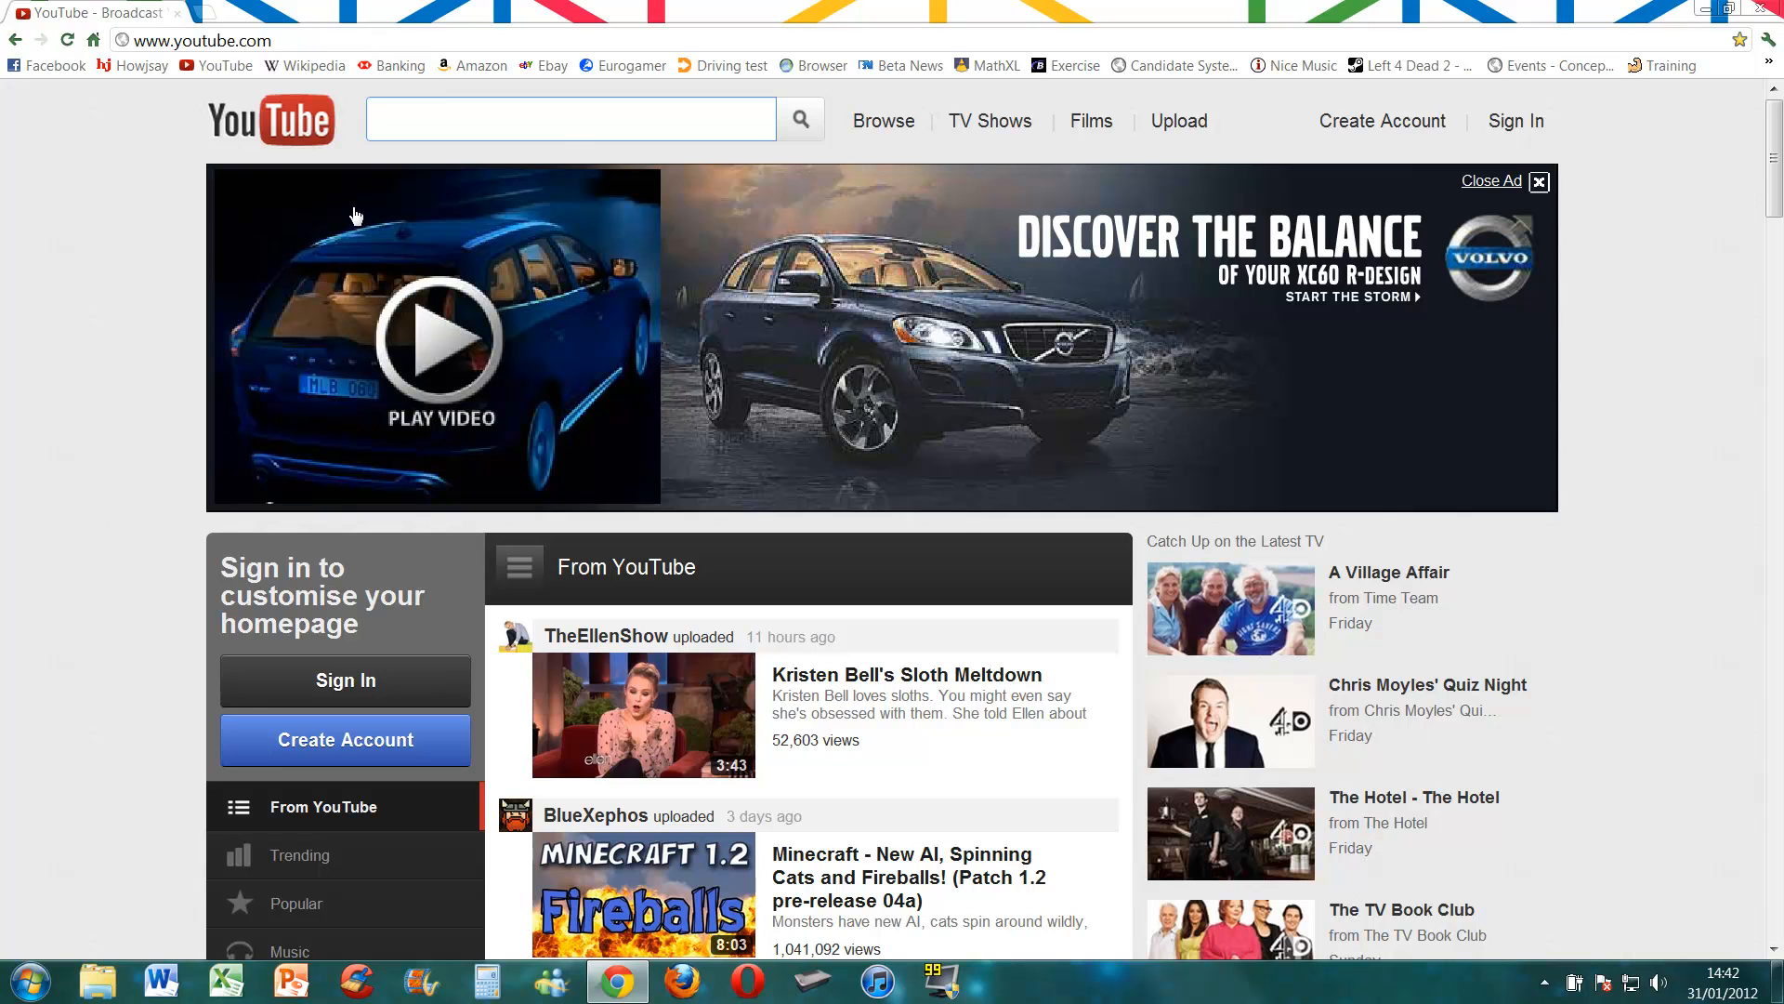
pyautogui.write('abou')
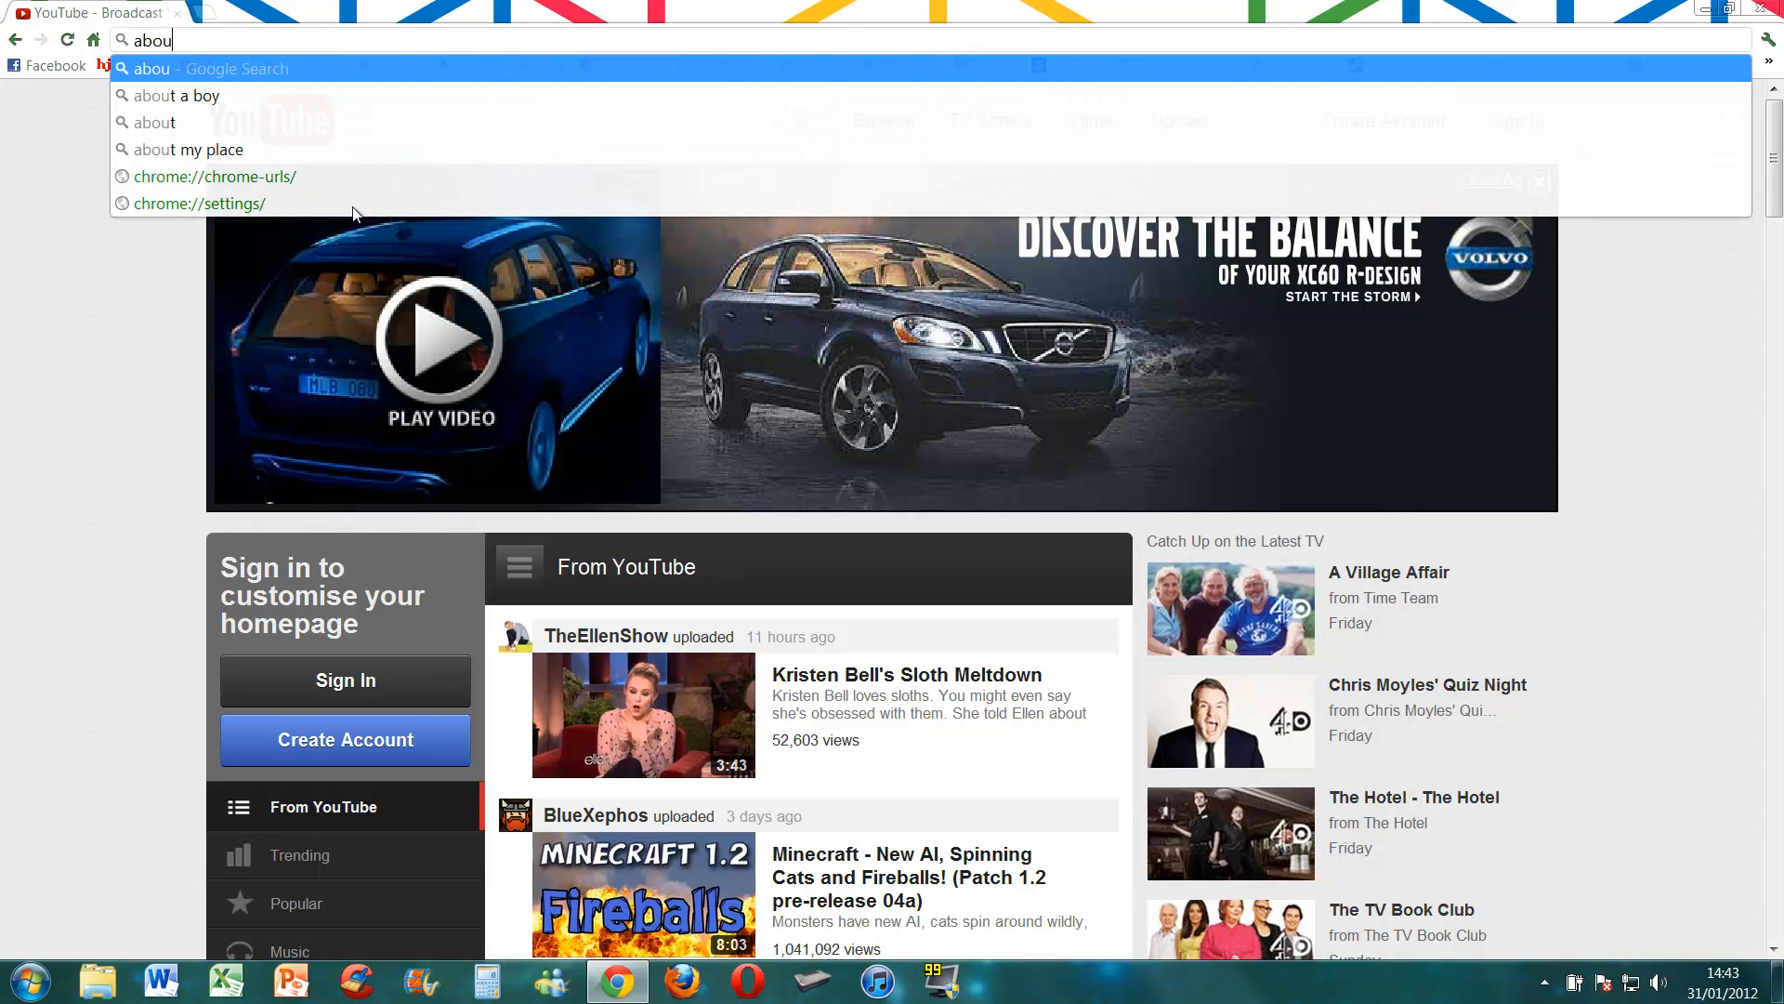
pyautogui.write('t:c')
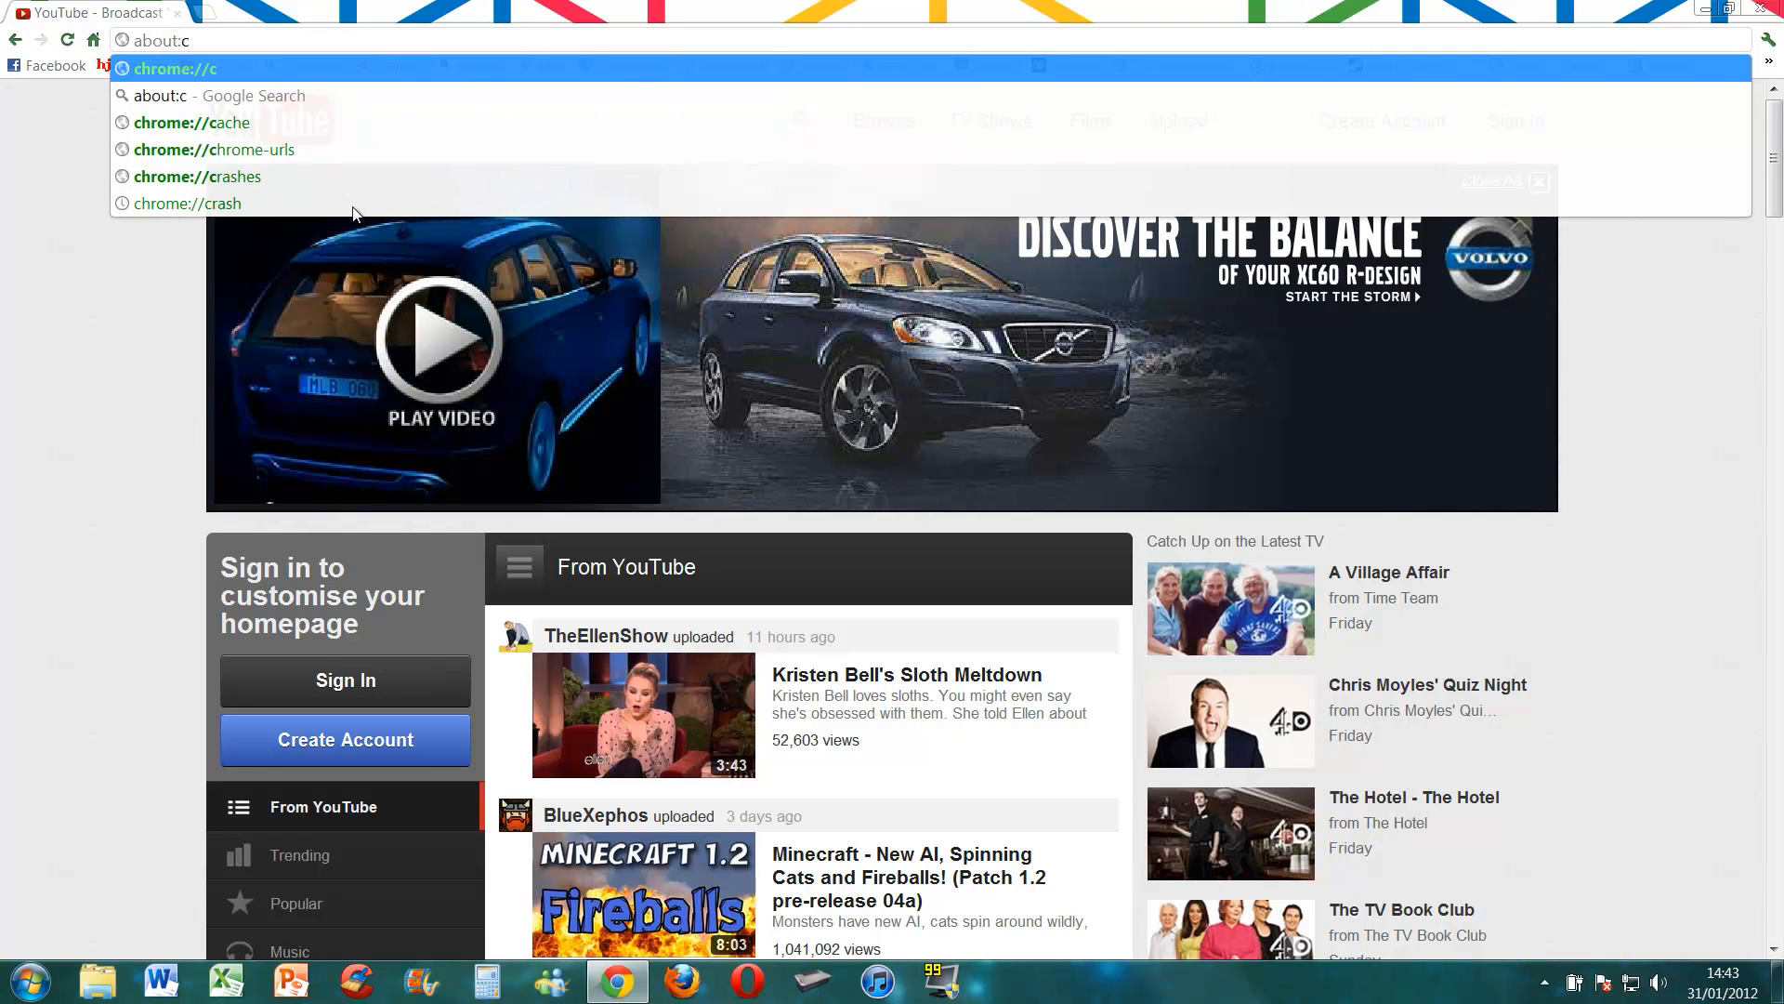
pyautogui.write('rash')
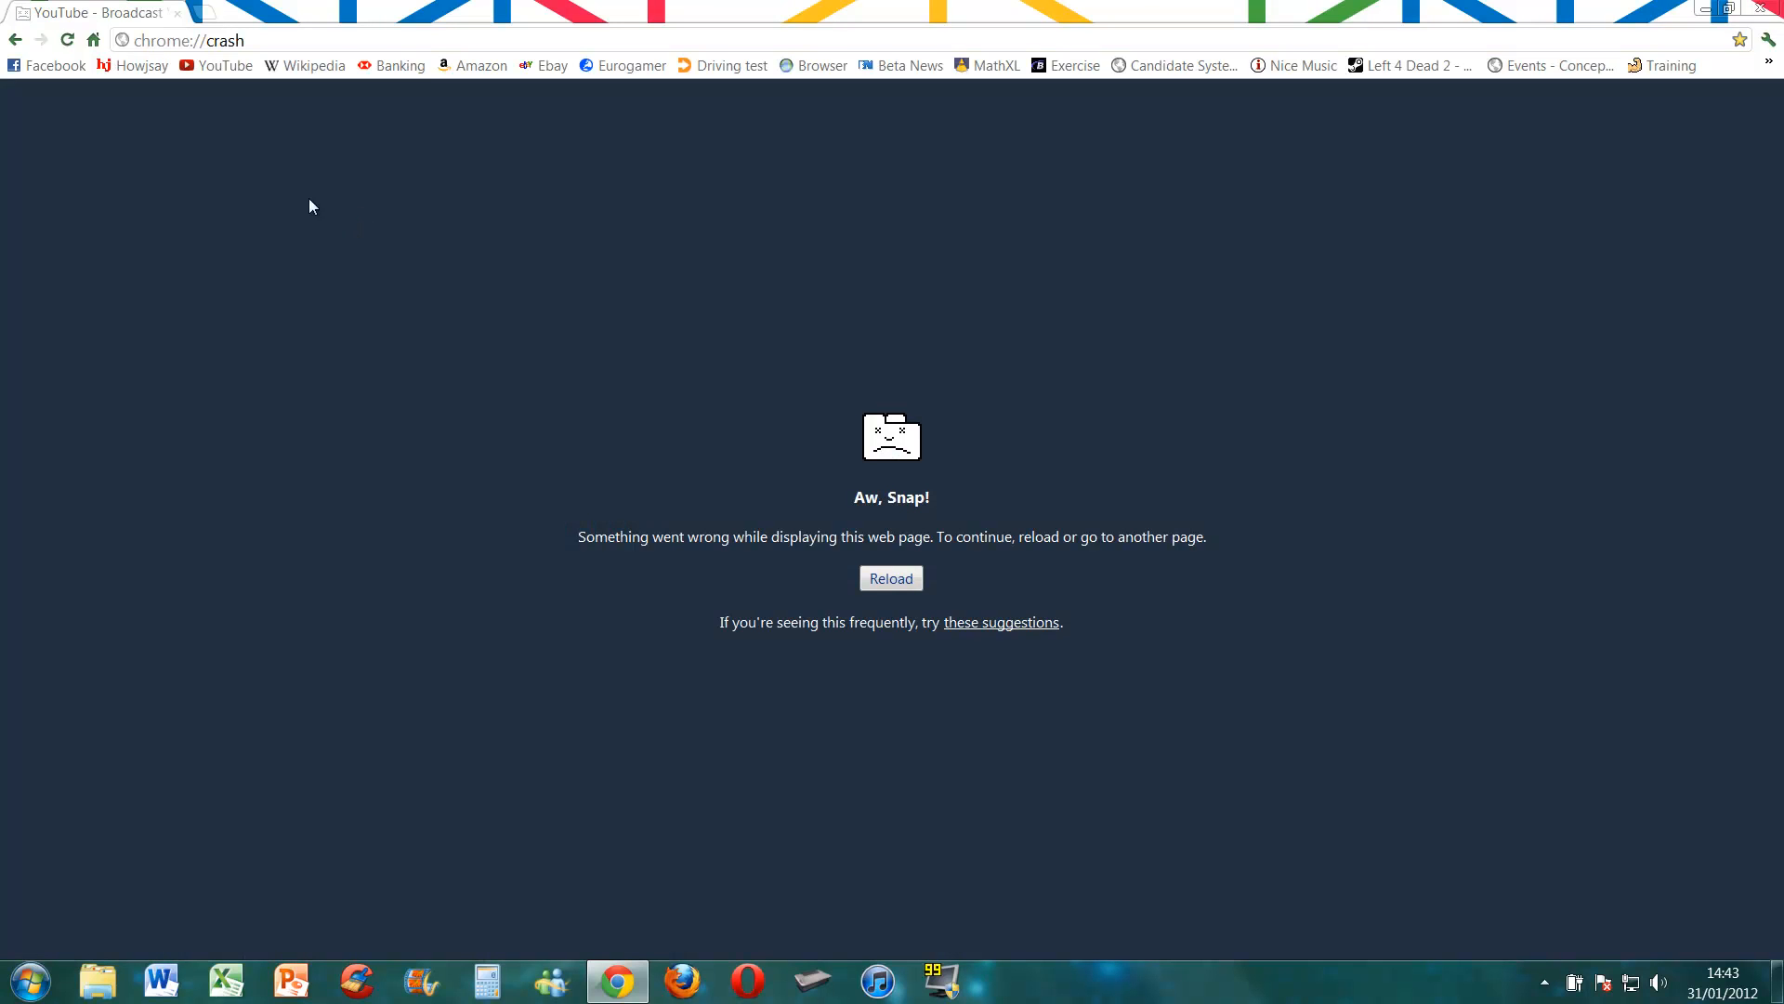
pyautogui.moveTo(876, 471)
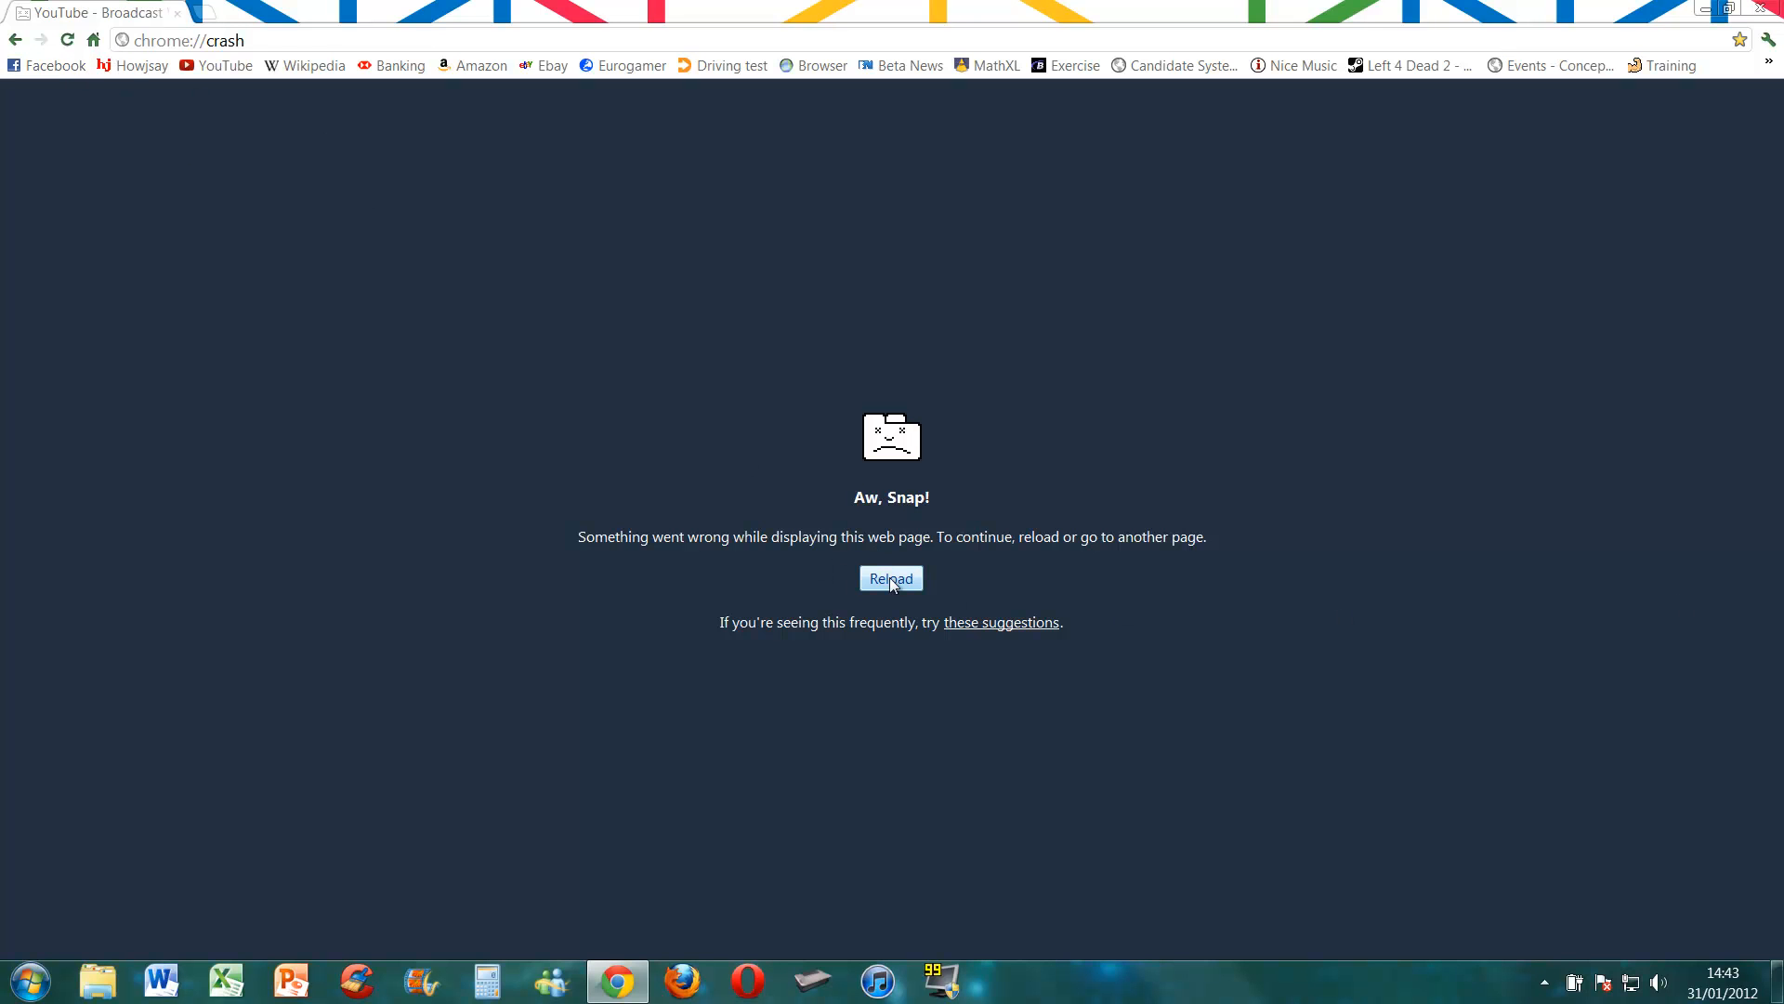
pyautogui.click(891, 577)
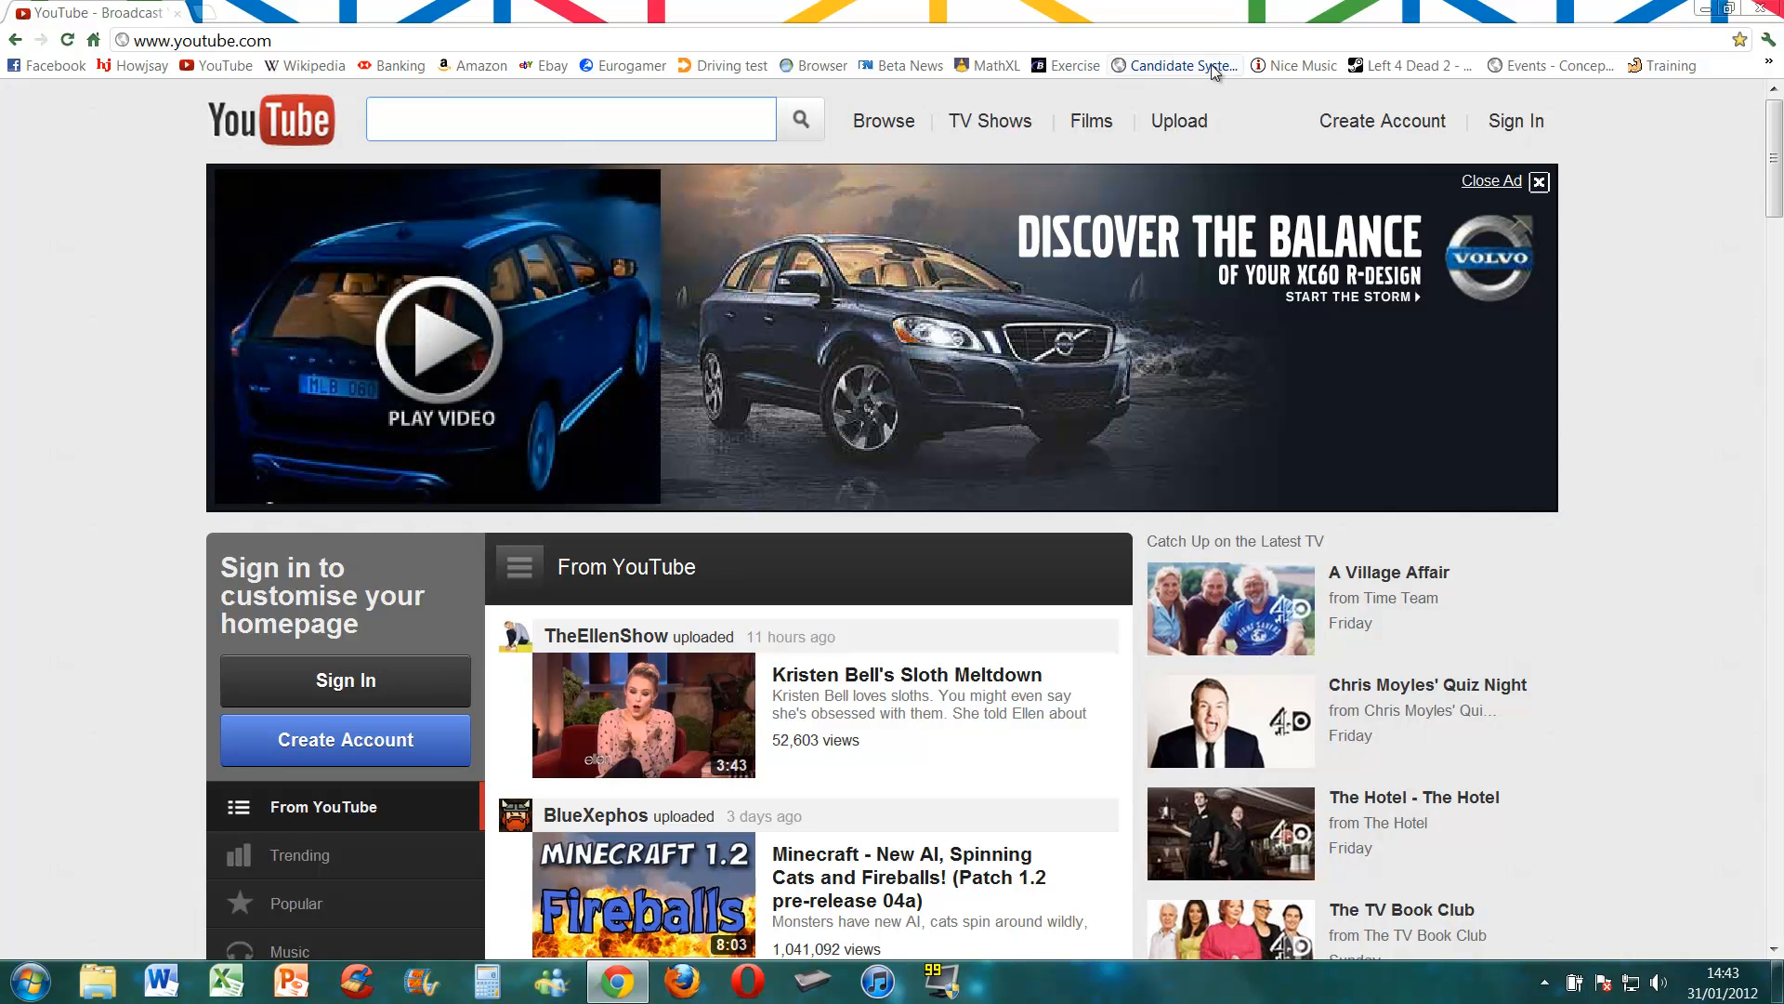
pyautogui.moveTo(1177, 65)
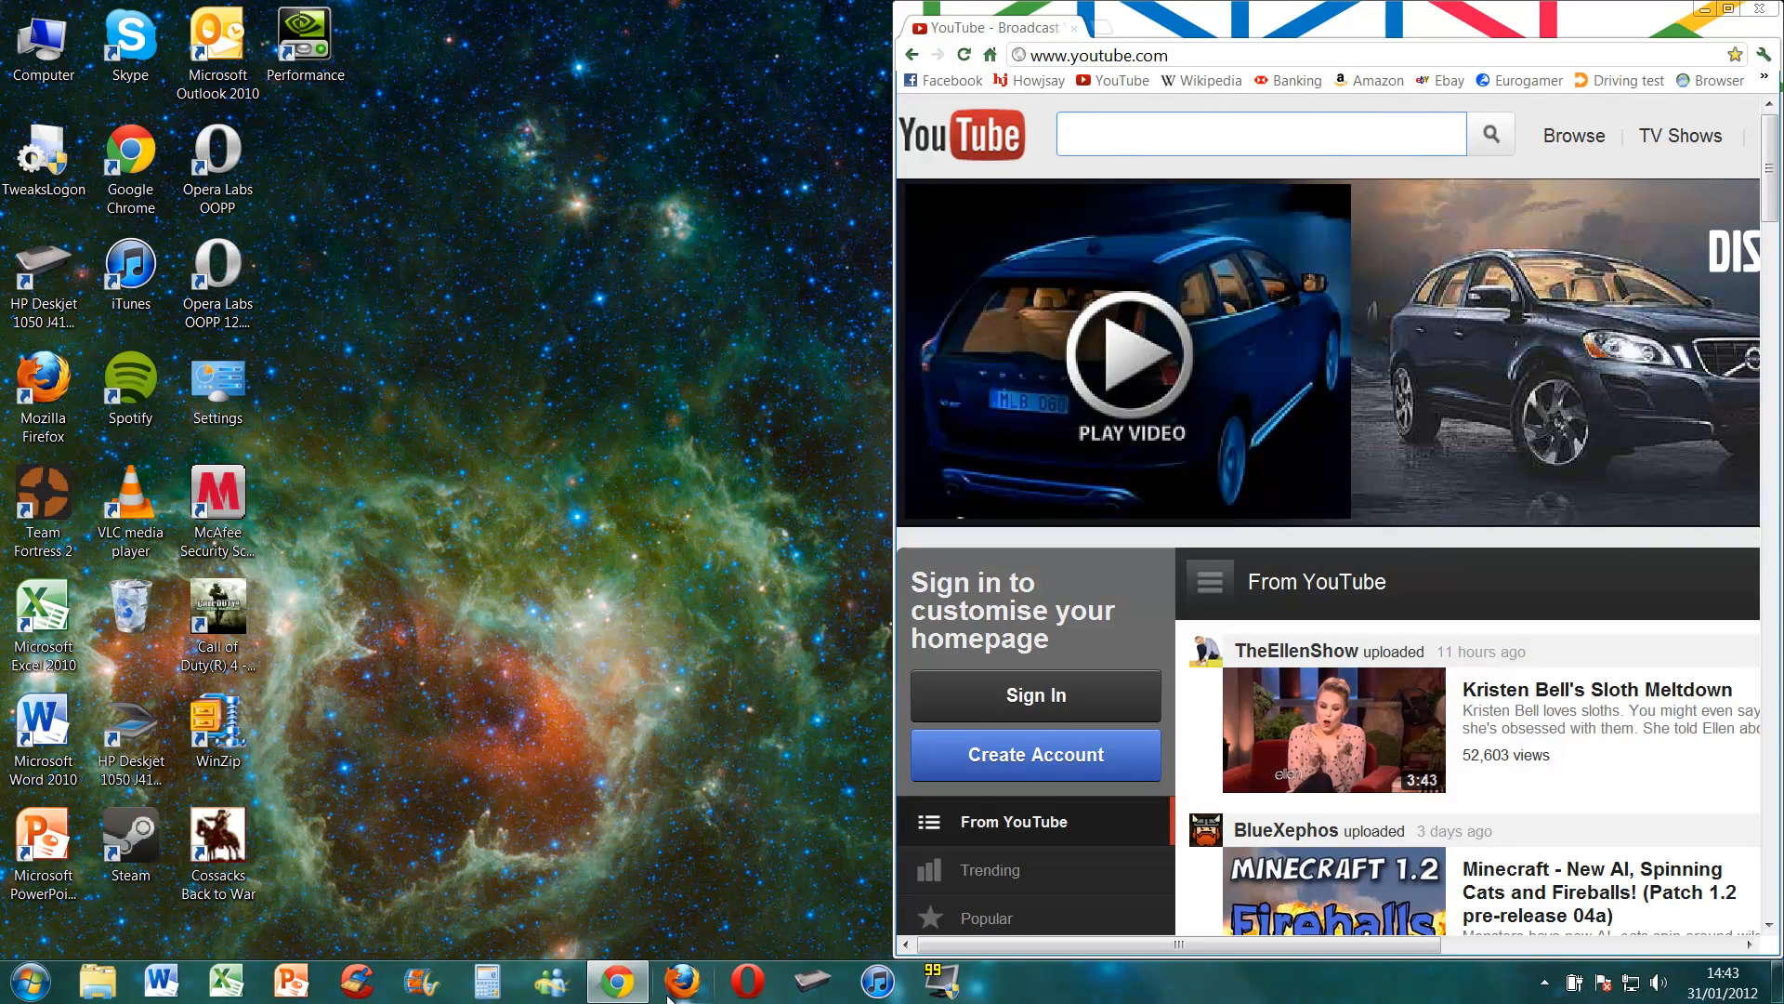
pyautogui.moveTo(680, 979)
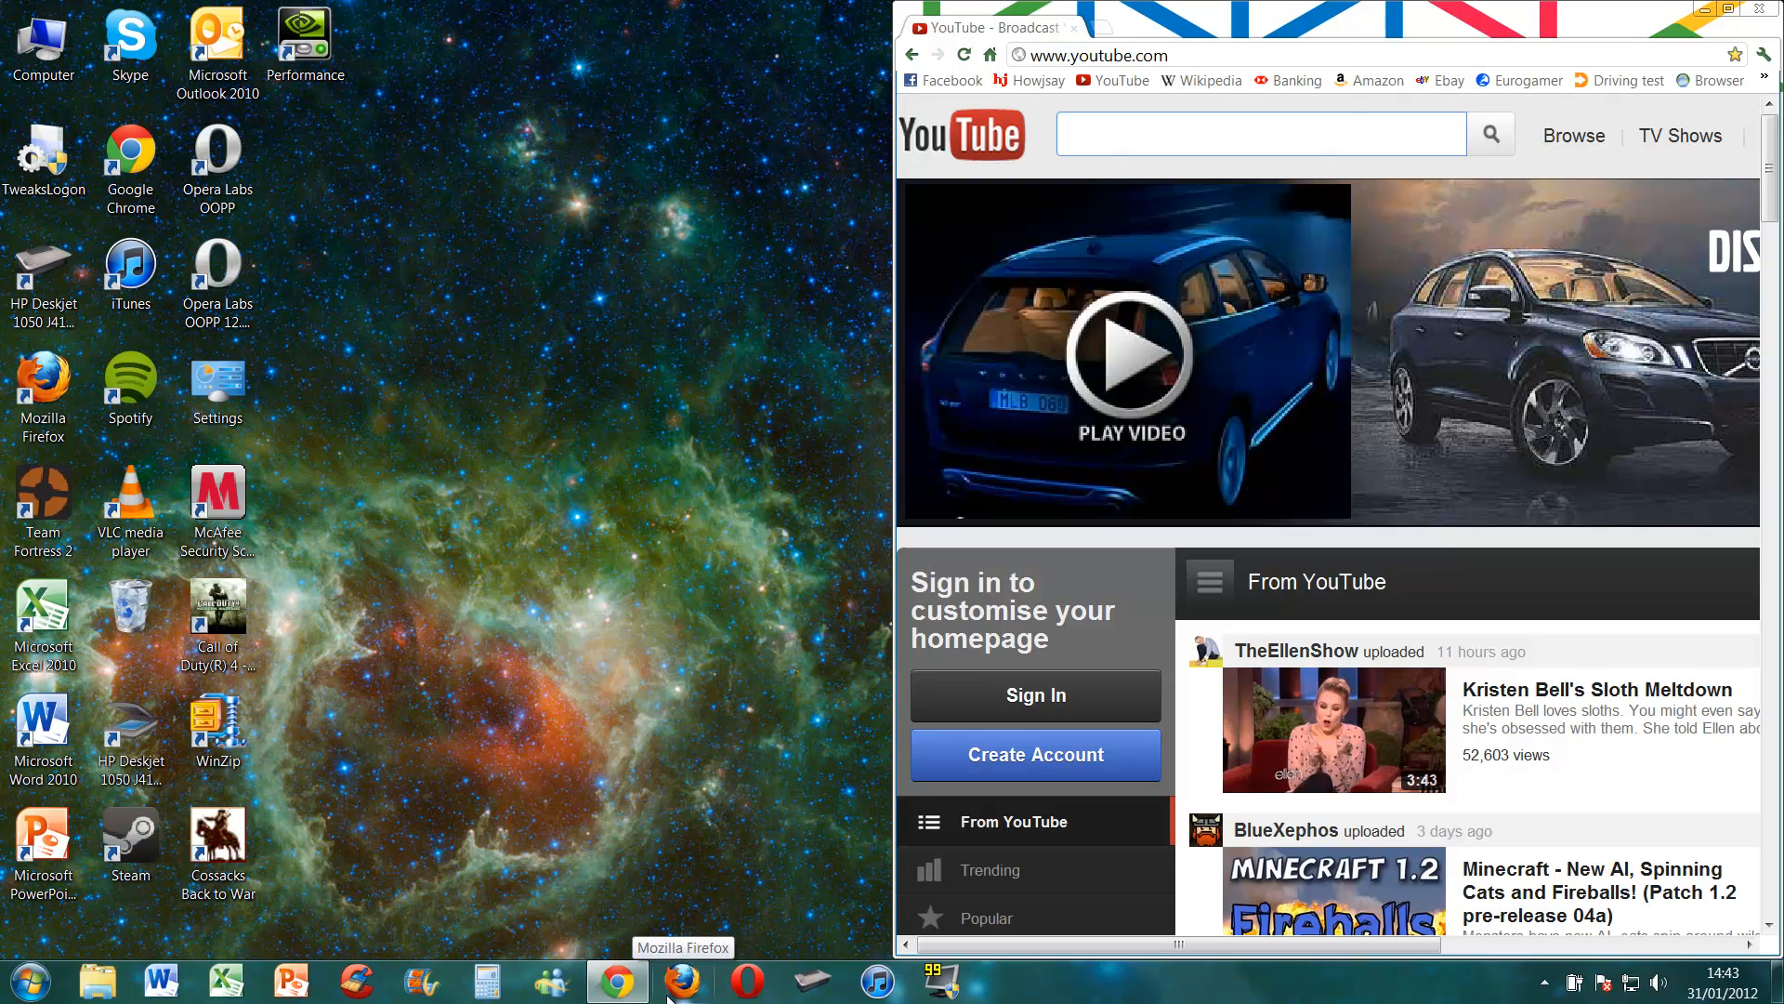
# - Launch Firefox from the taskbar and switch back to Chrome
pyautogui.click(680, 980)
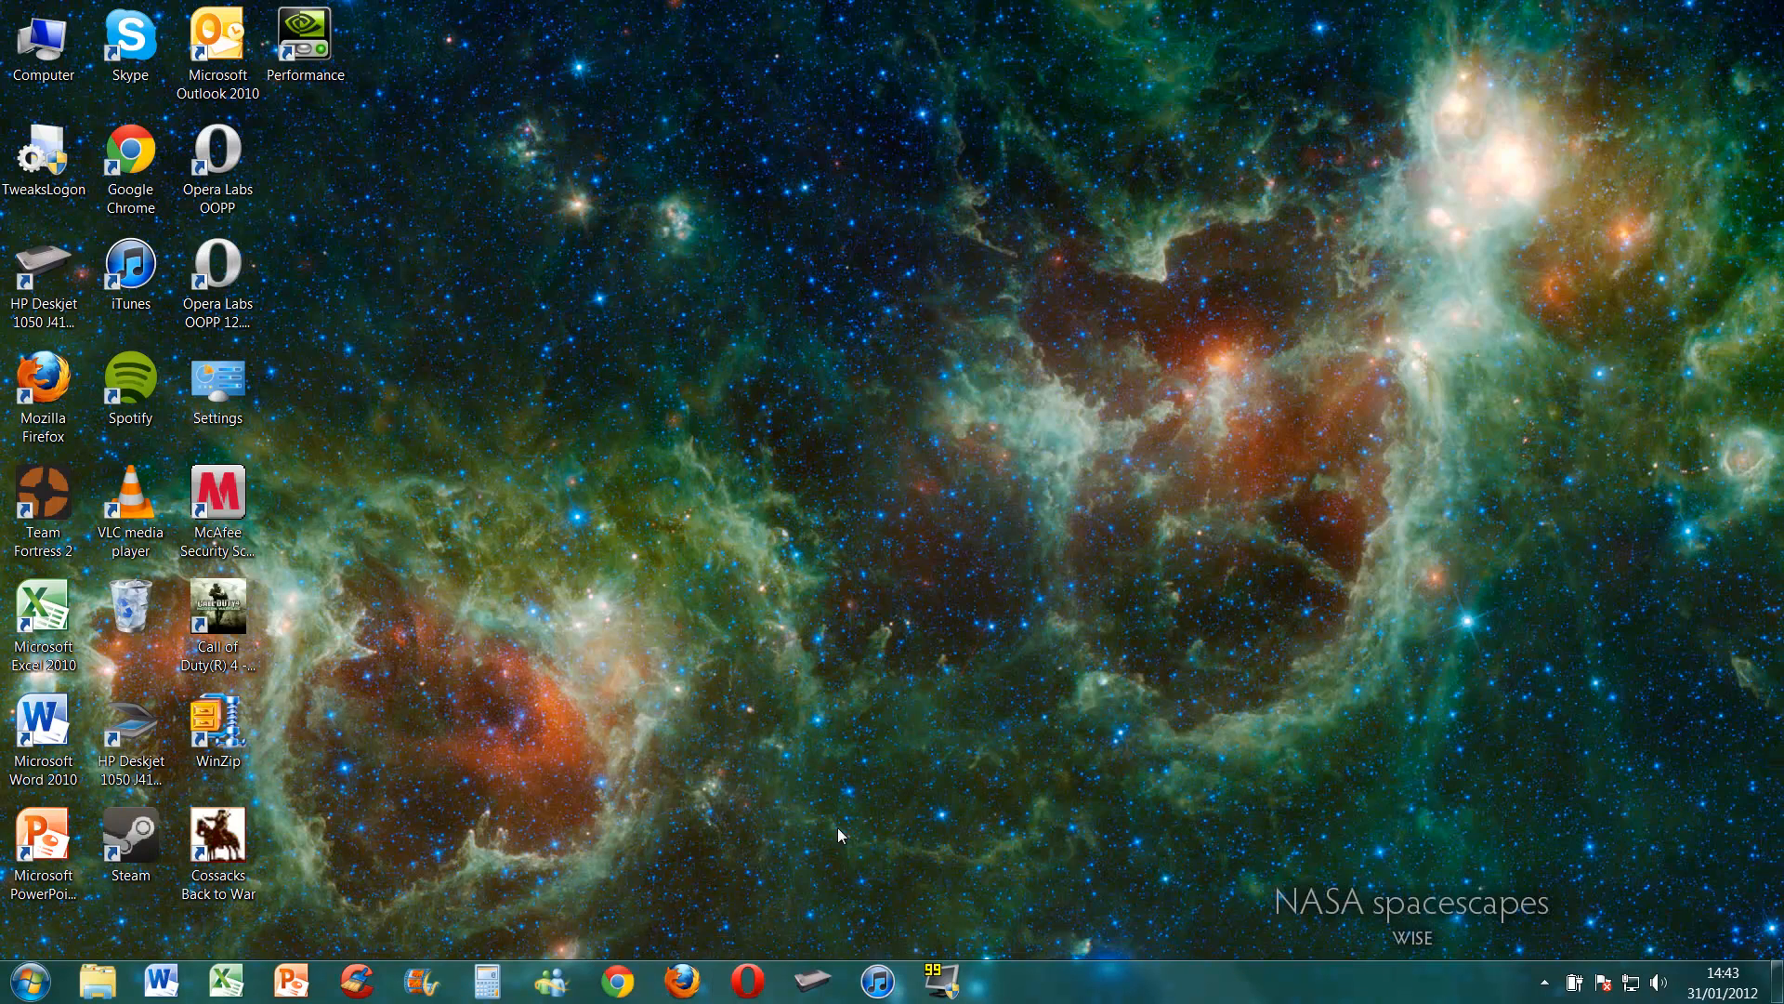
pyautogui.click(617, 980)
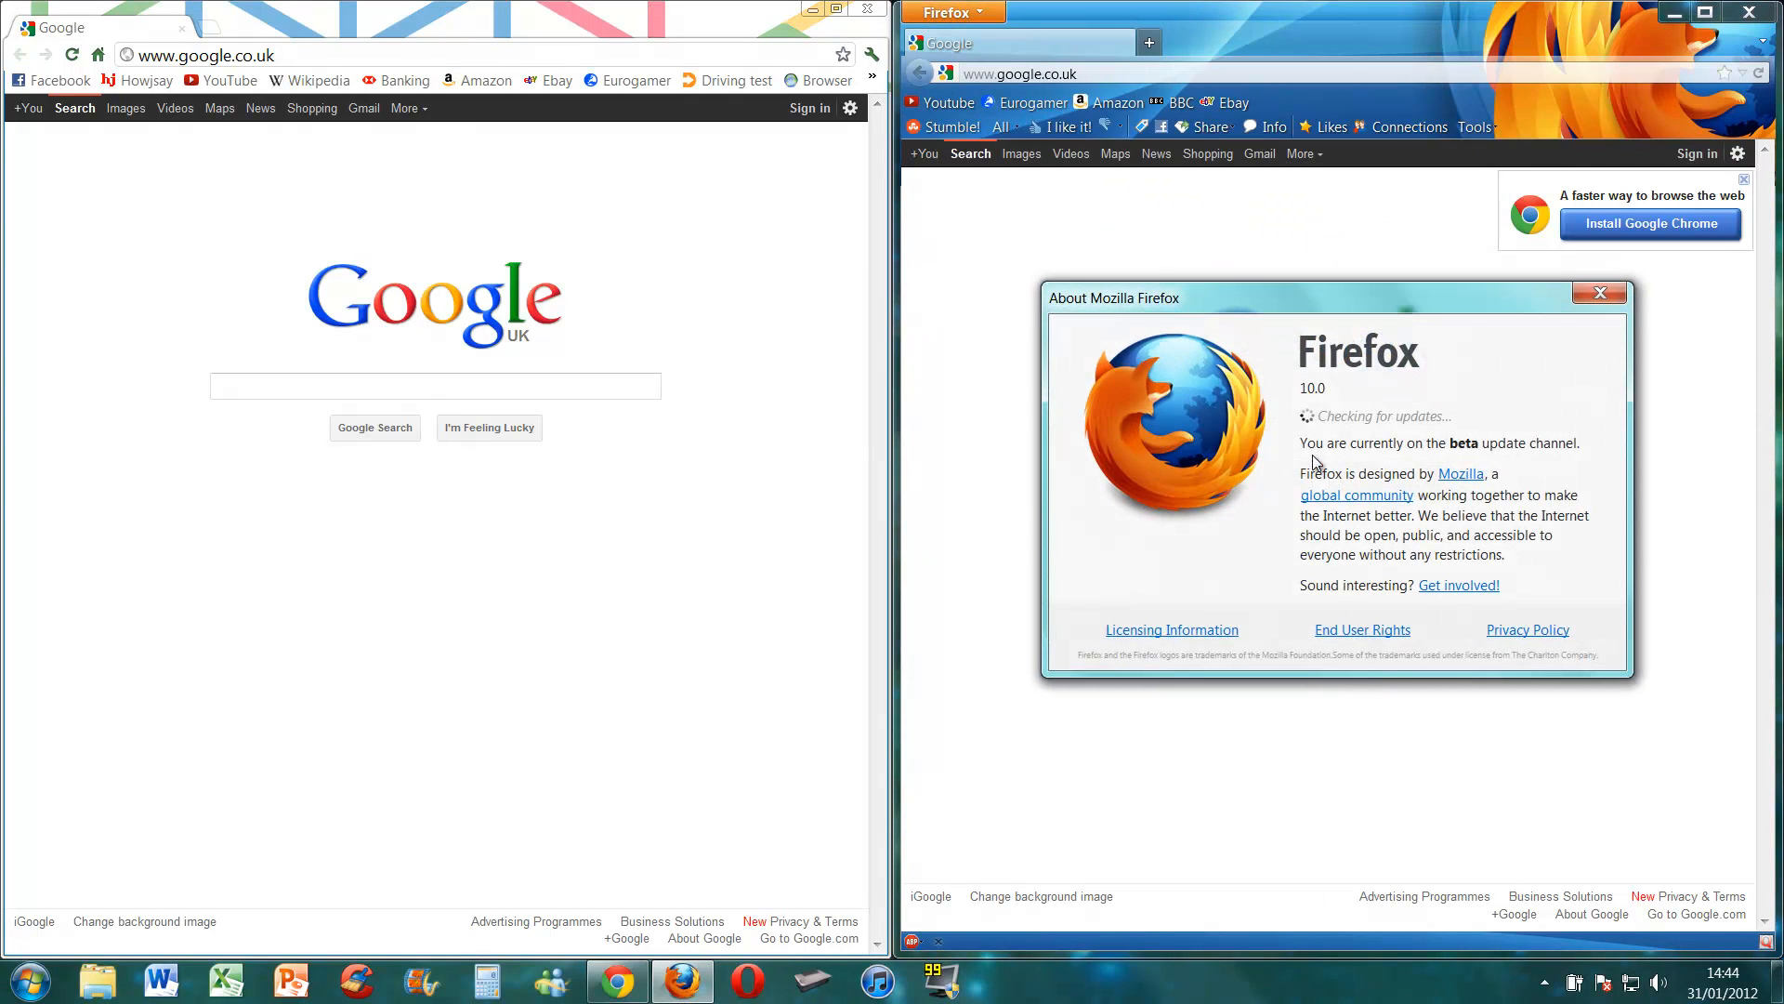
# - Dismiss About Firefox and search for 'v8' benchmark in Firefox
pyautogui.click(1598, 293)
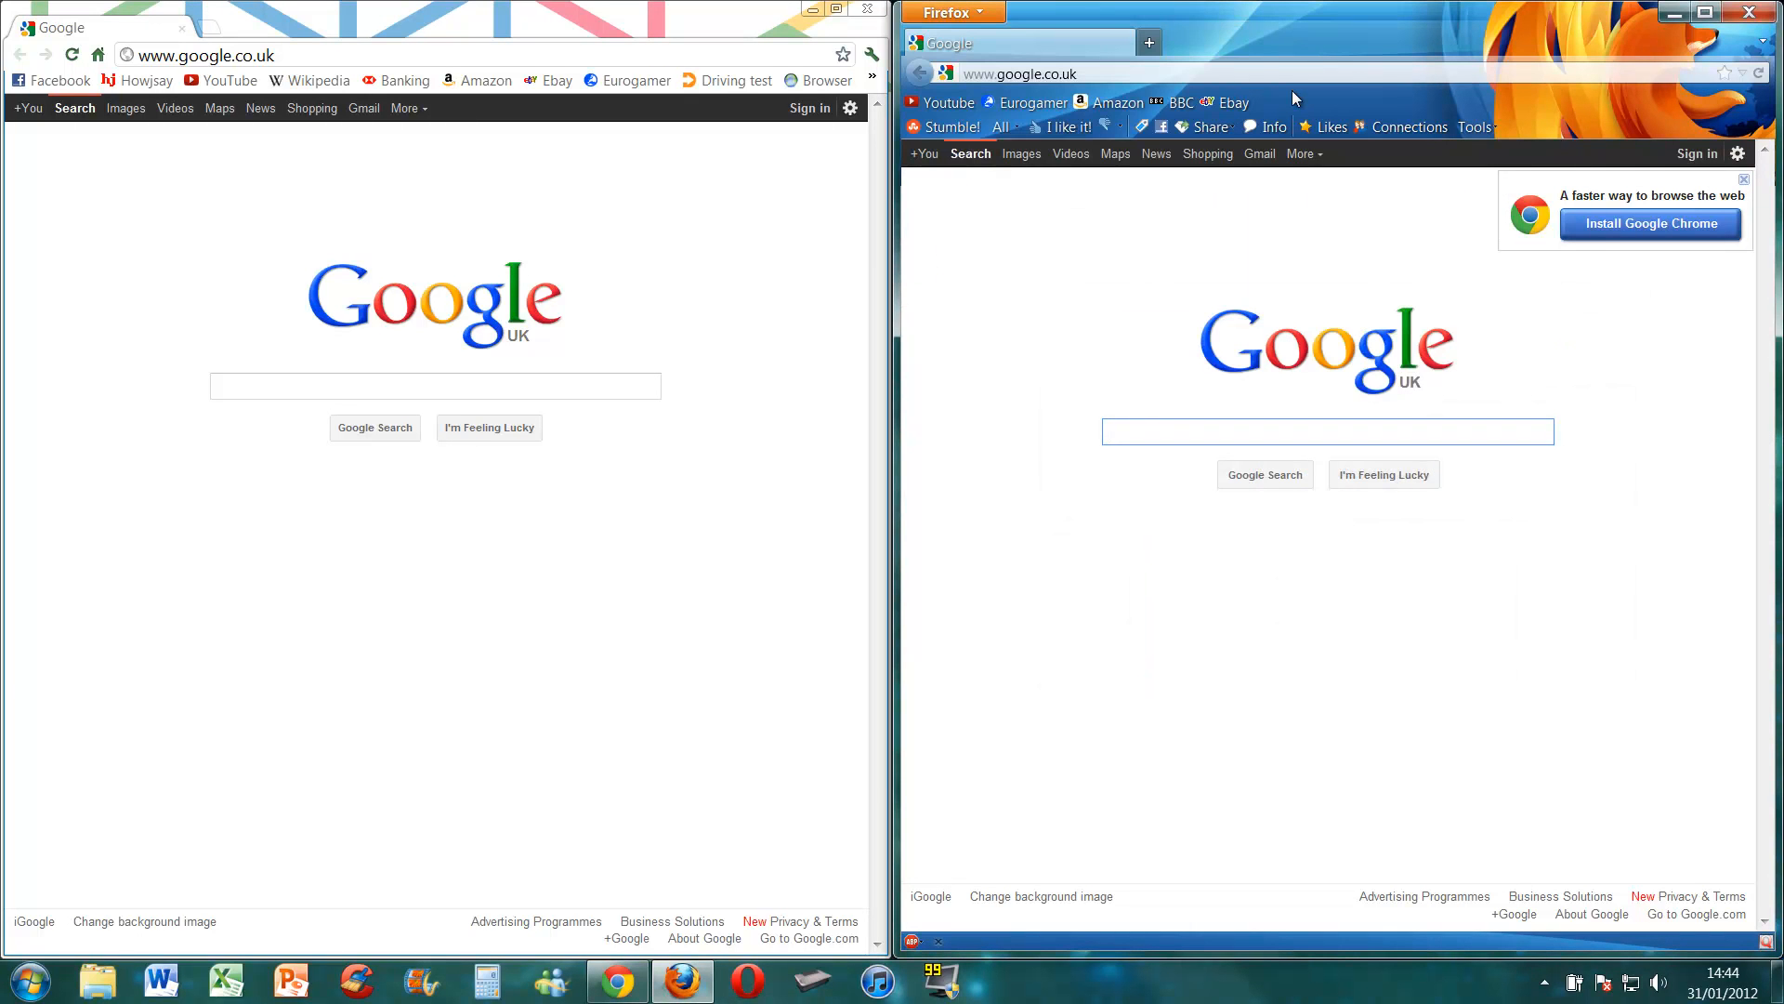
pyautogui.click(1327, 431)
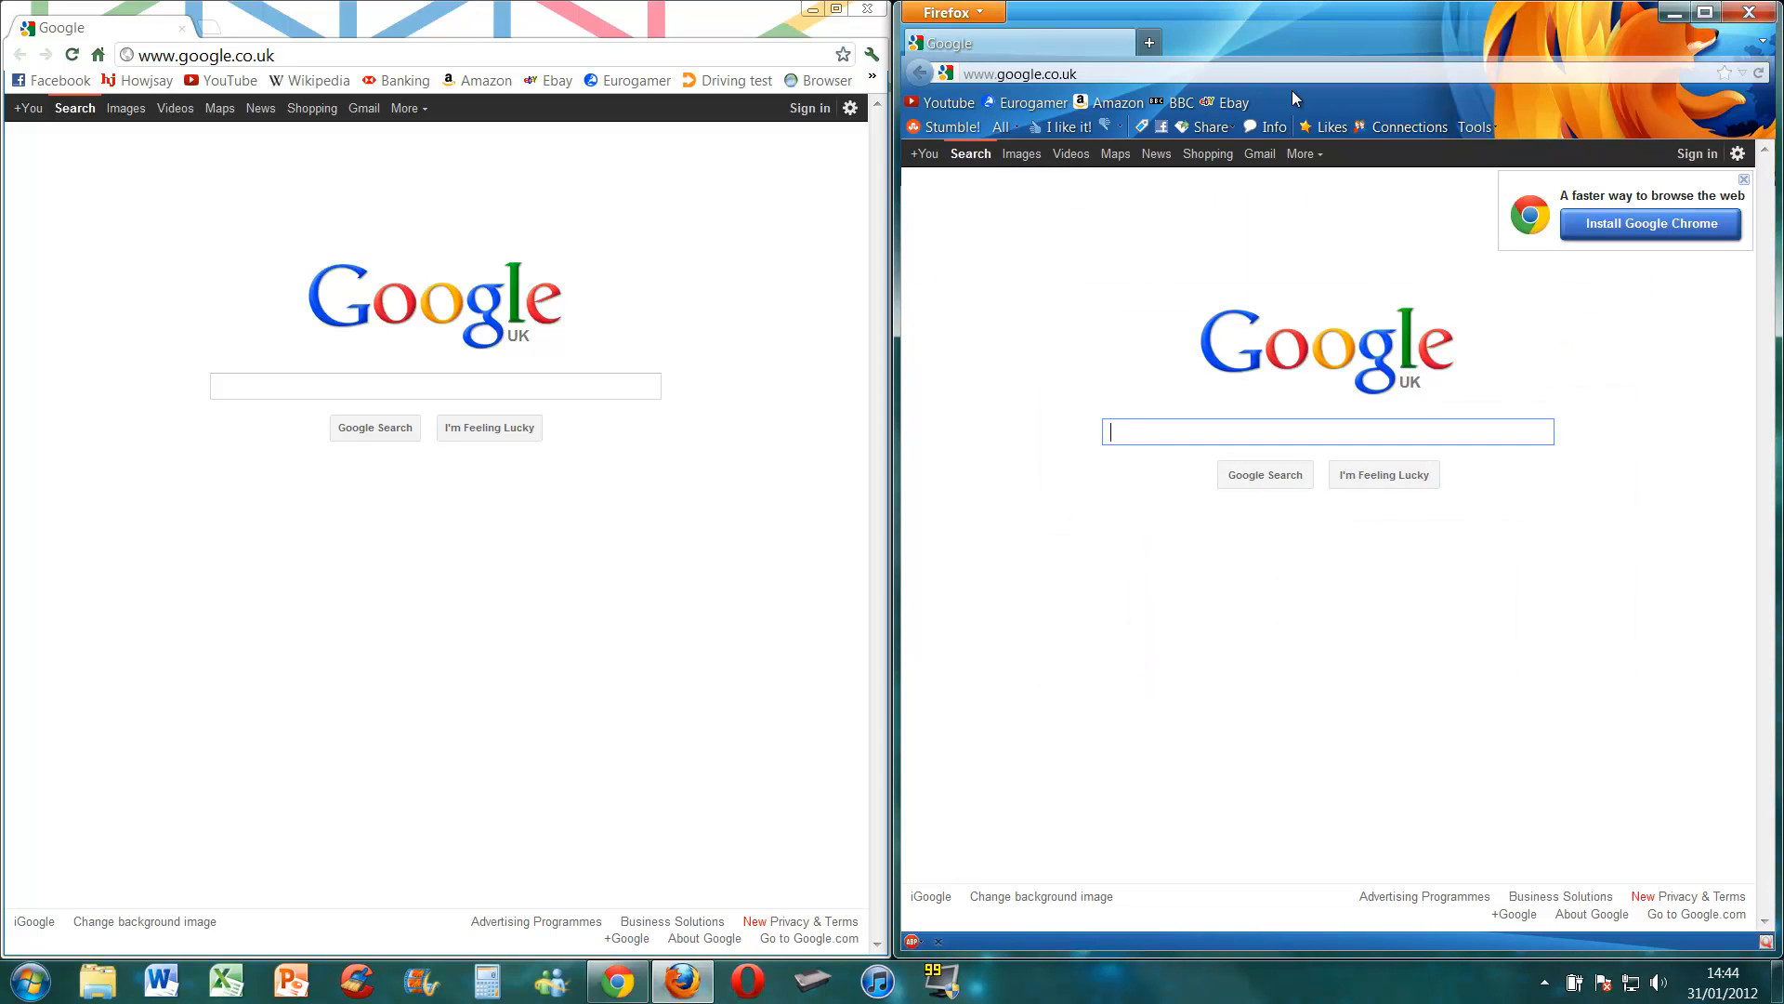
pyautogui.click(1018, 72)
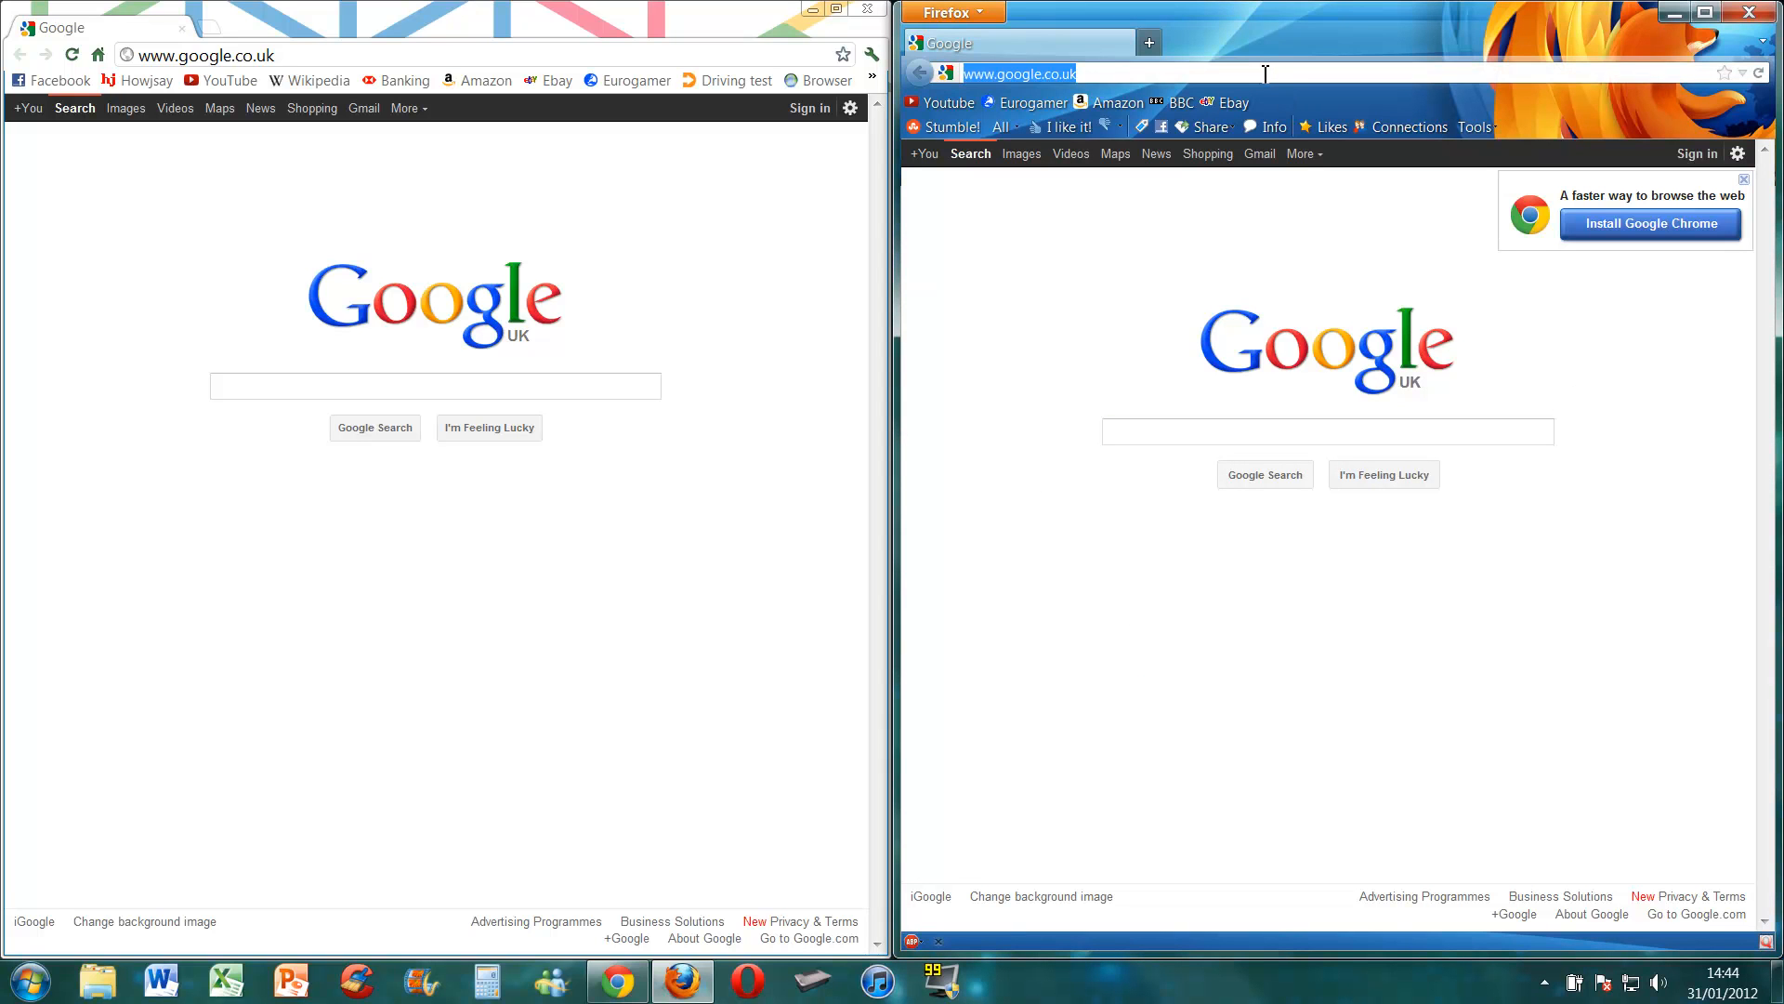
pyautogui.write('v8 benchmark')
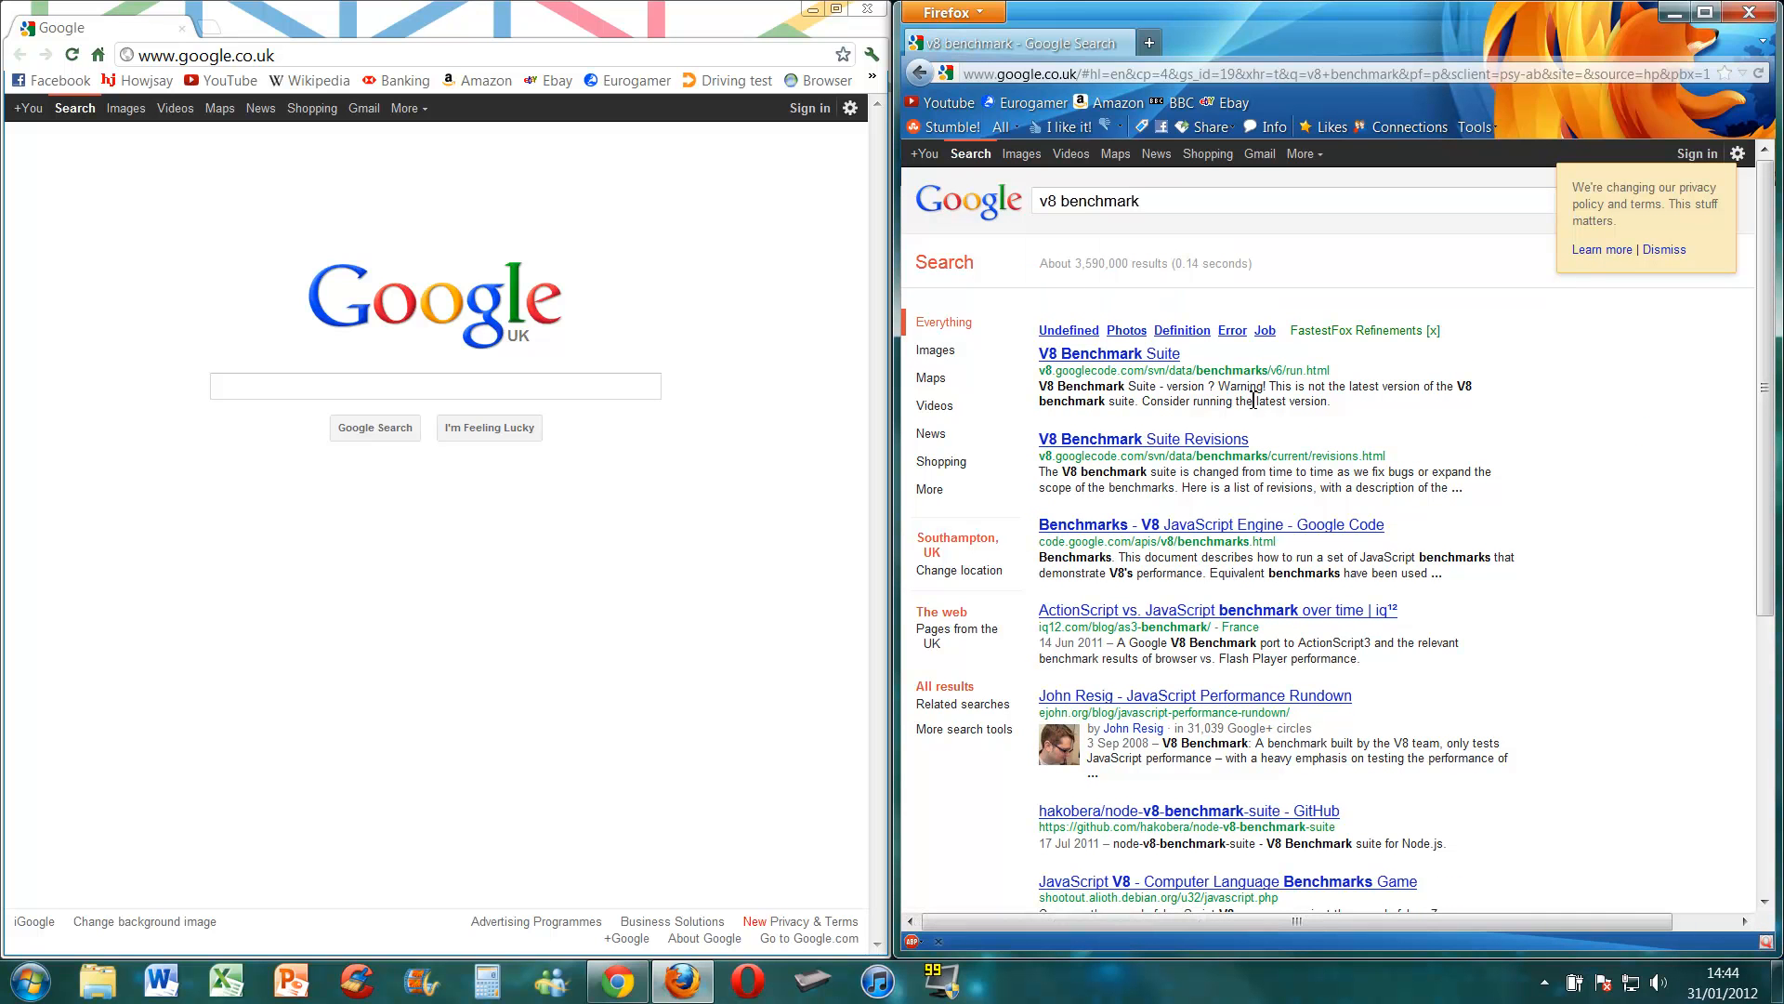
pyautogui.click(1663, 249)
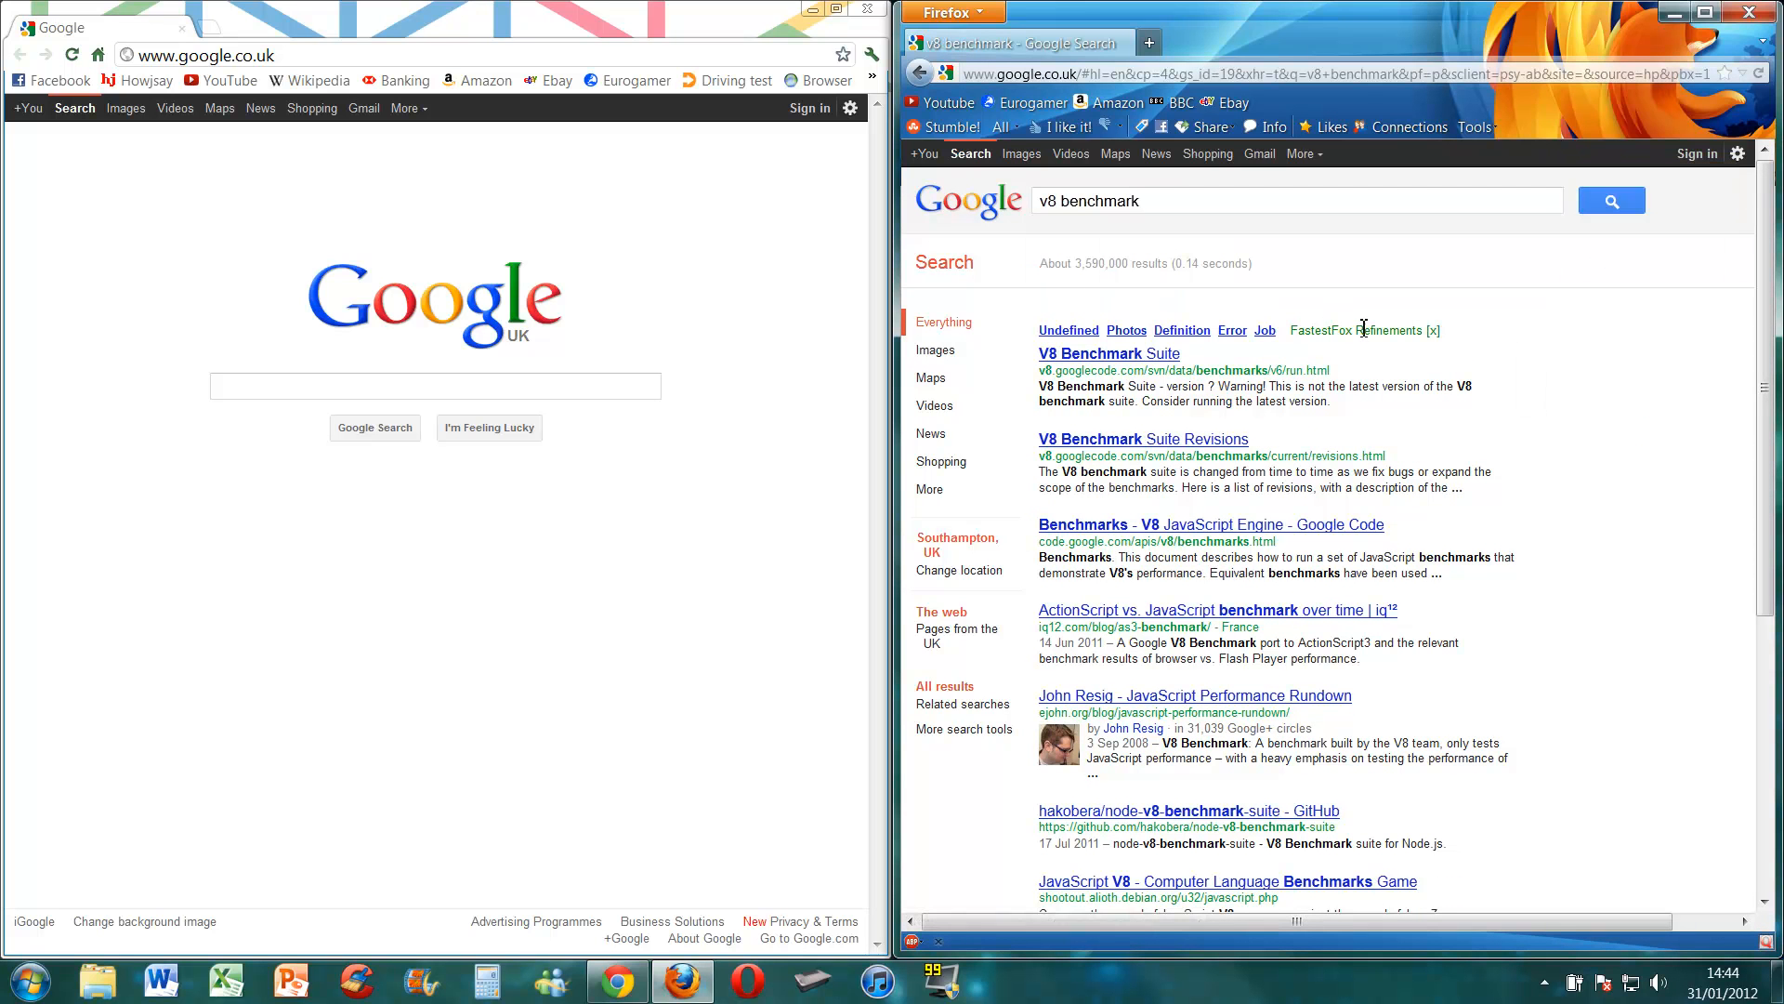
# - Run the V8 Benchmark Suite in Firefox, then open it in Chrome
pyautogui.click(1106, 354)
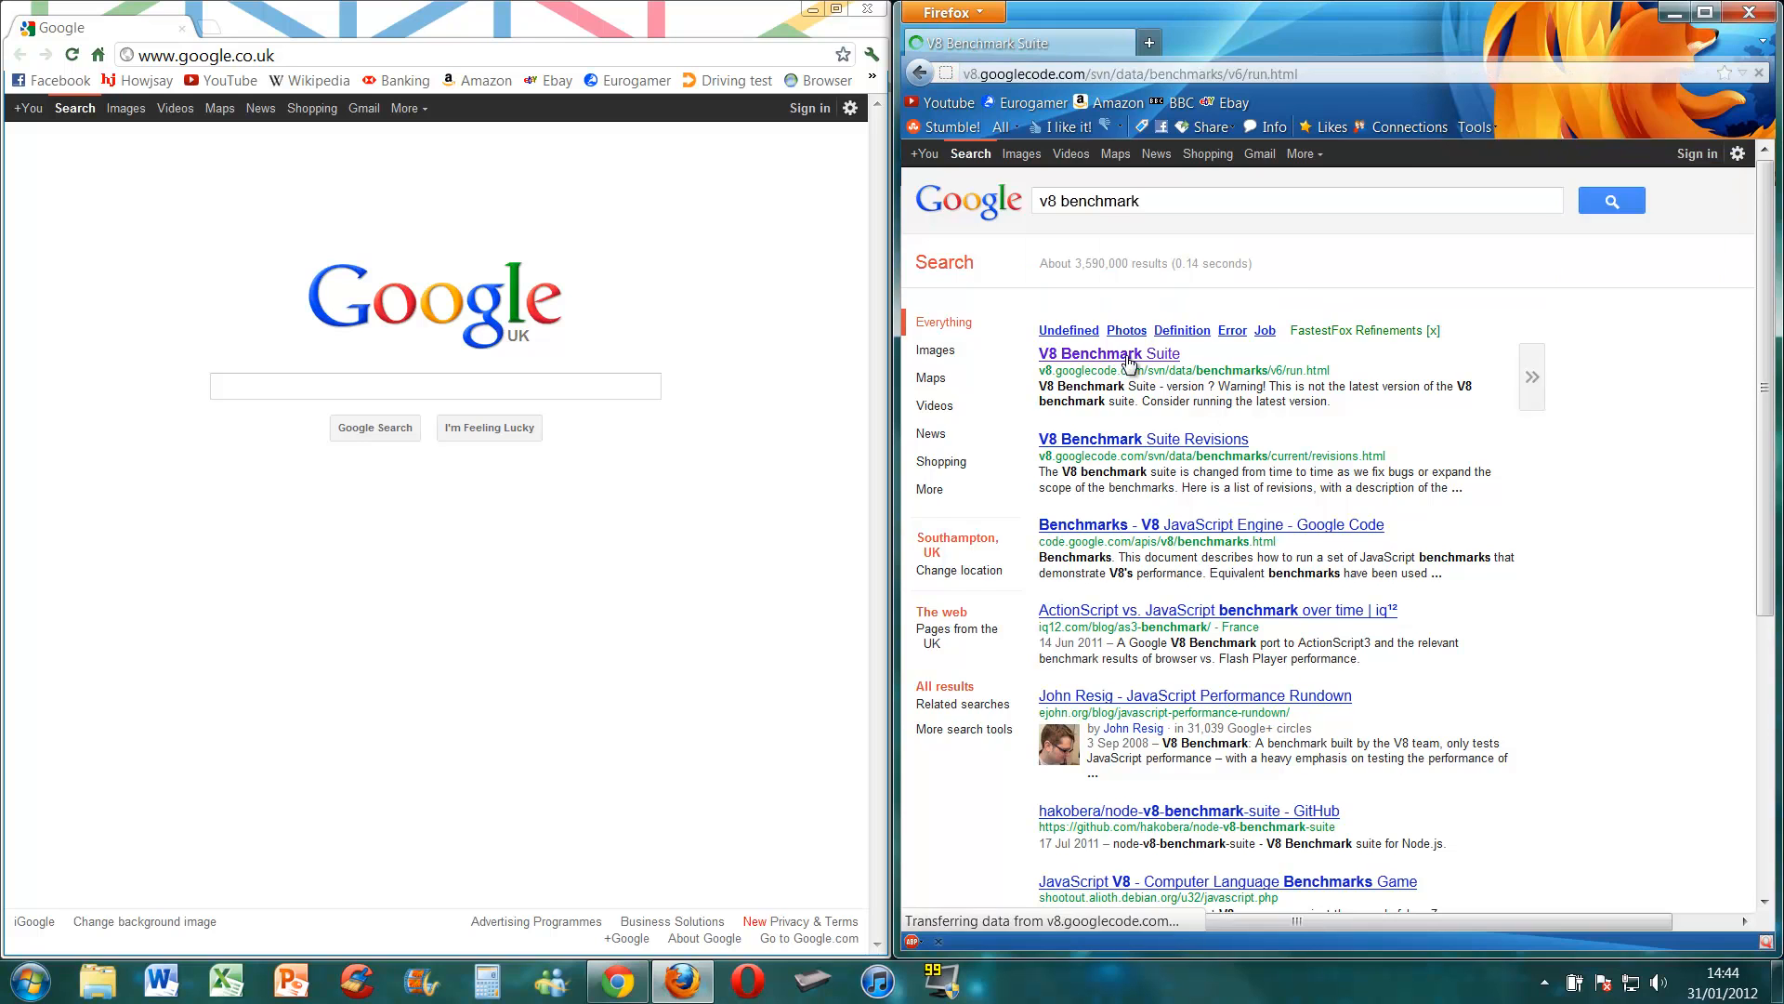
pyautogui.click(1109, 353)
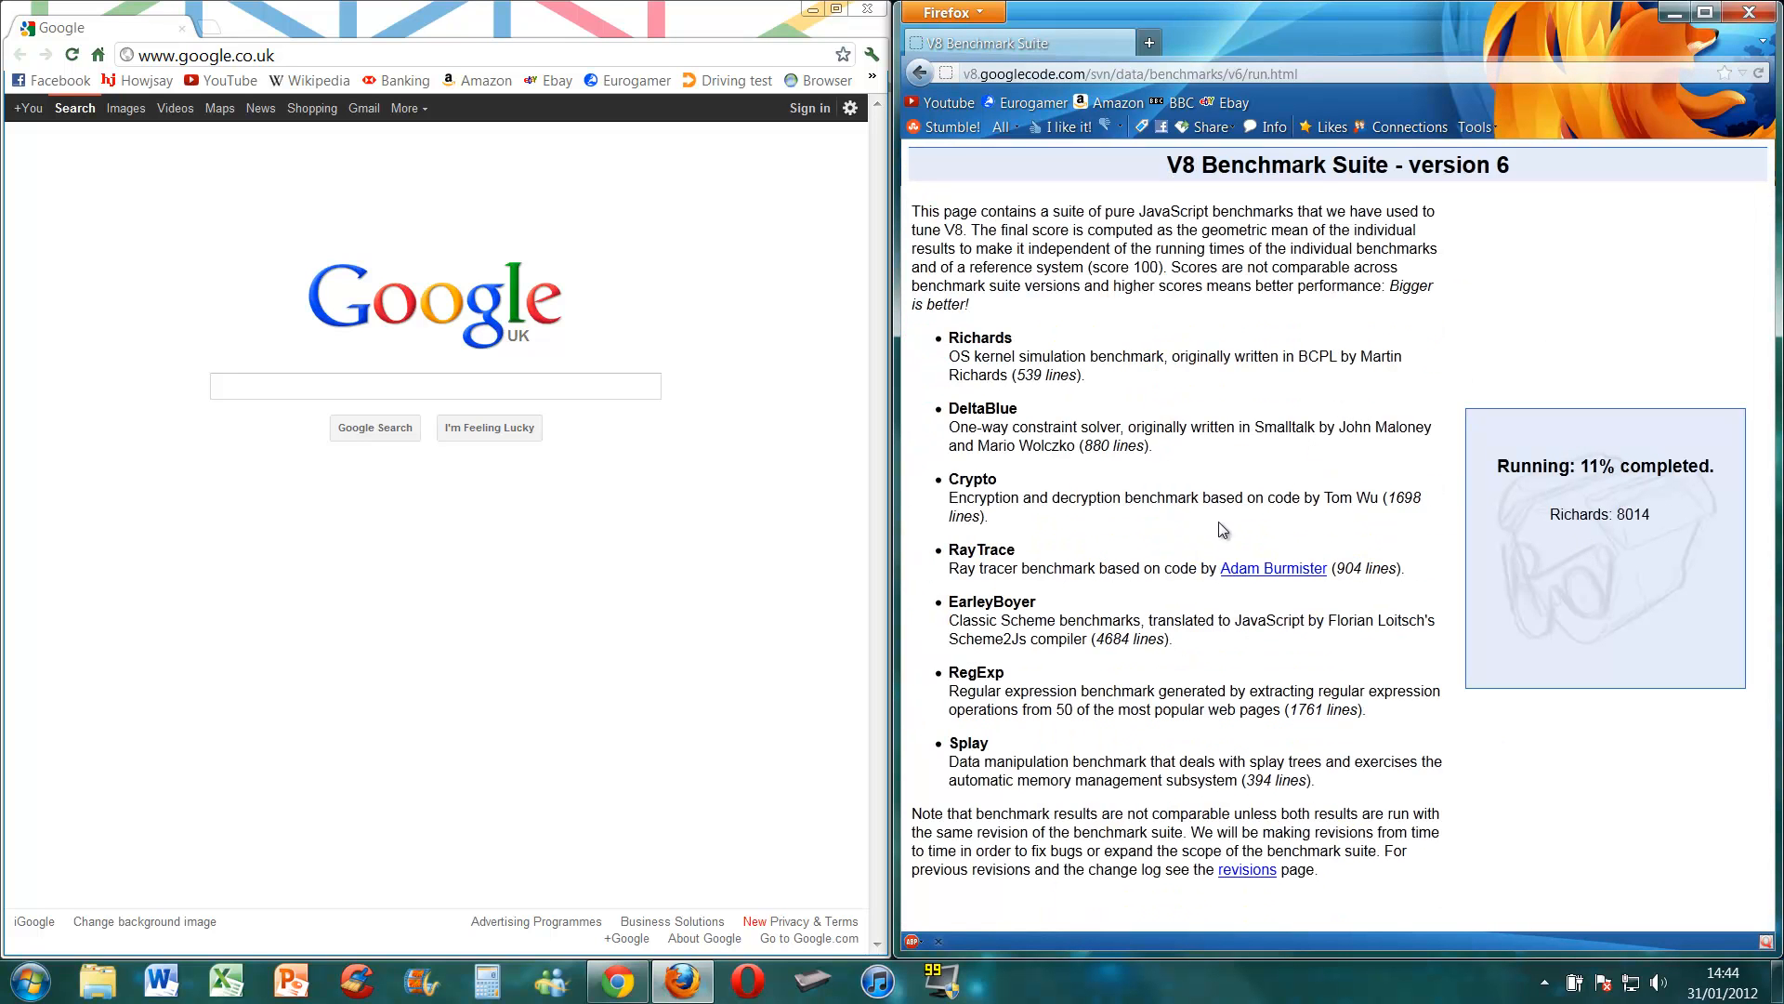
pyautogui.moveTo(841, 353)
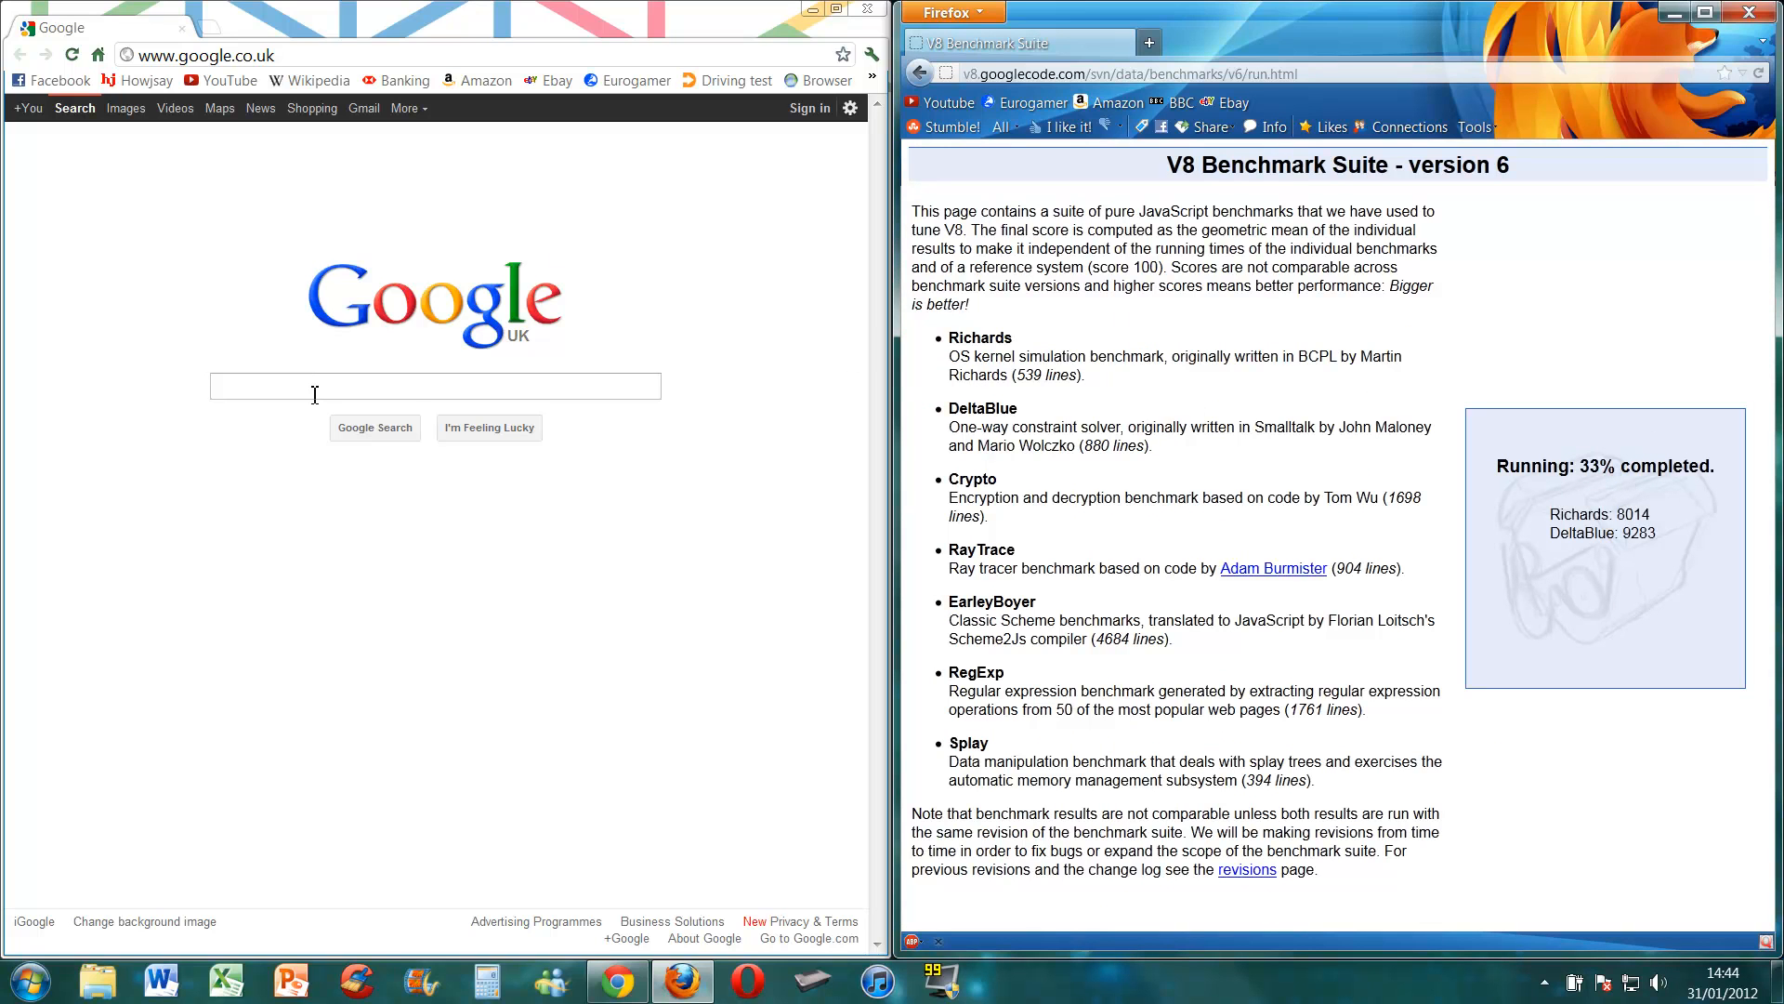
pyautogui.write('v8 benchmark')
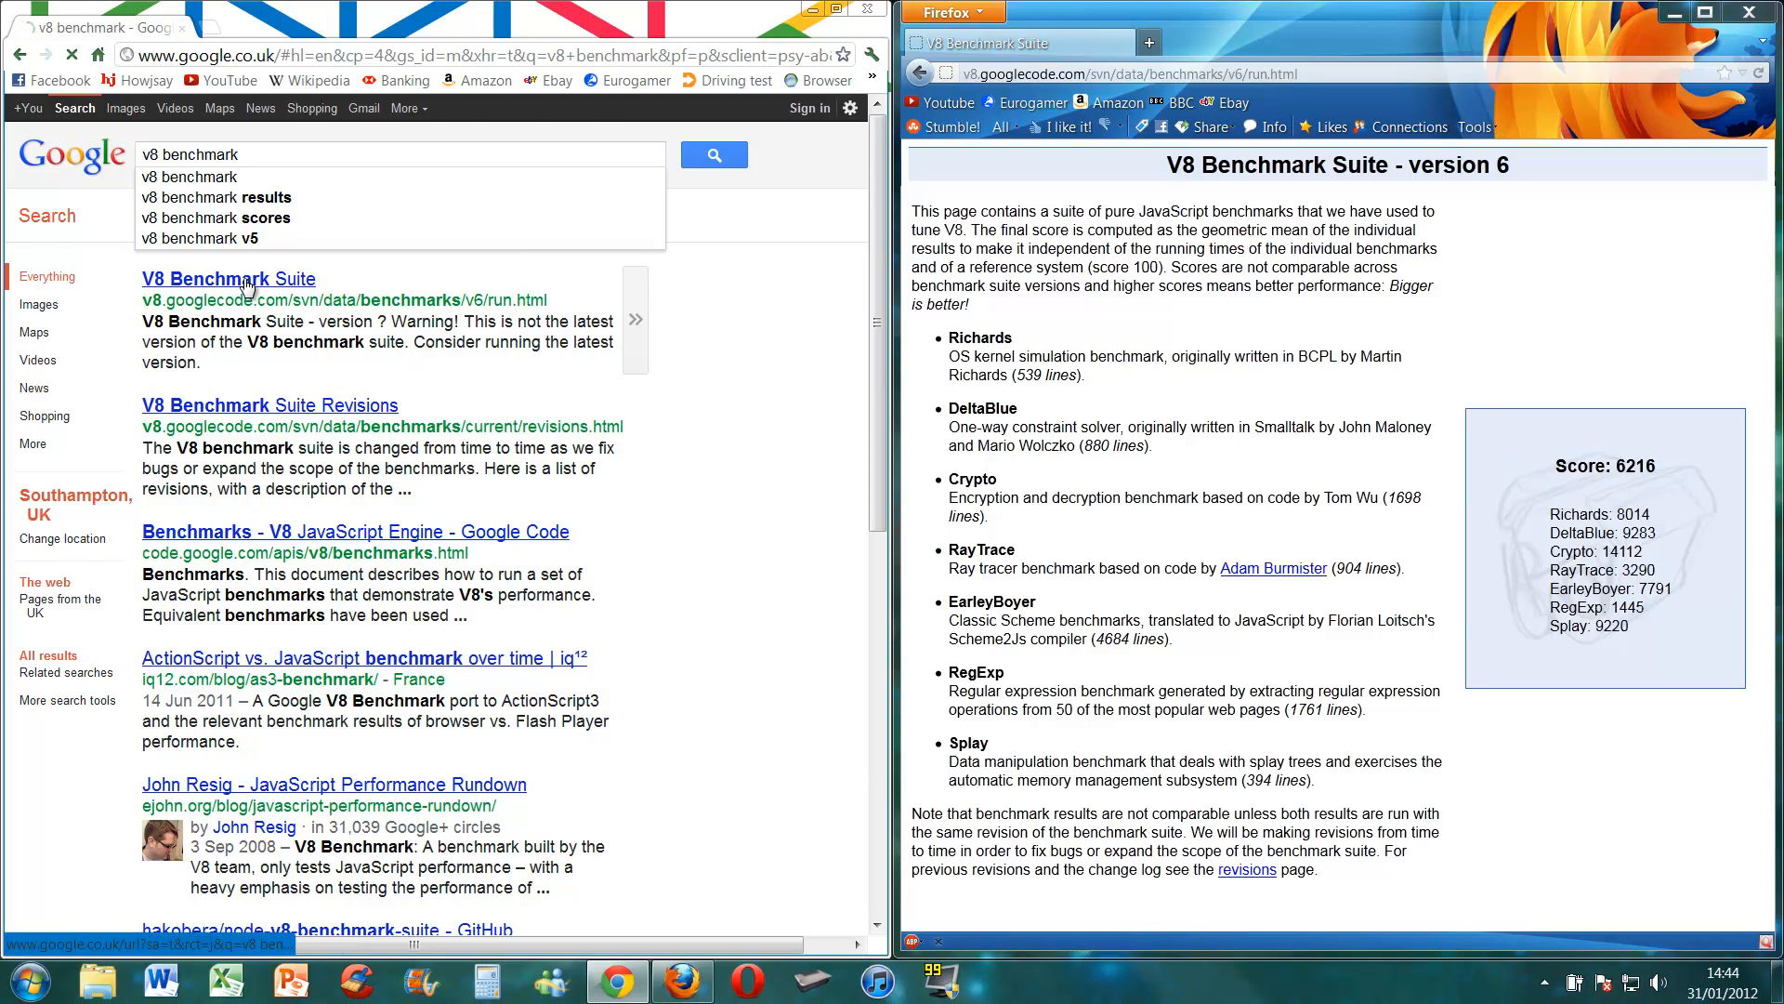
pyautogui.click(227, 278)
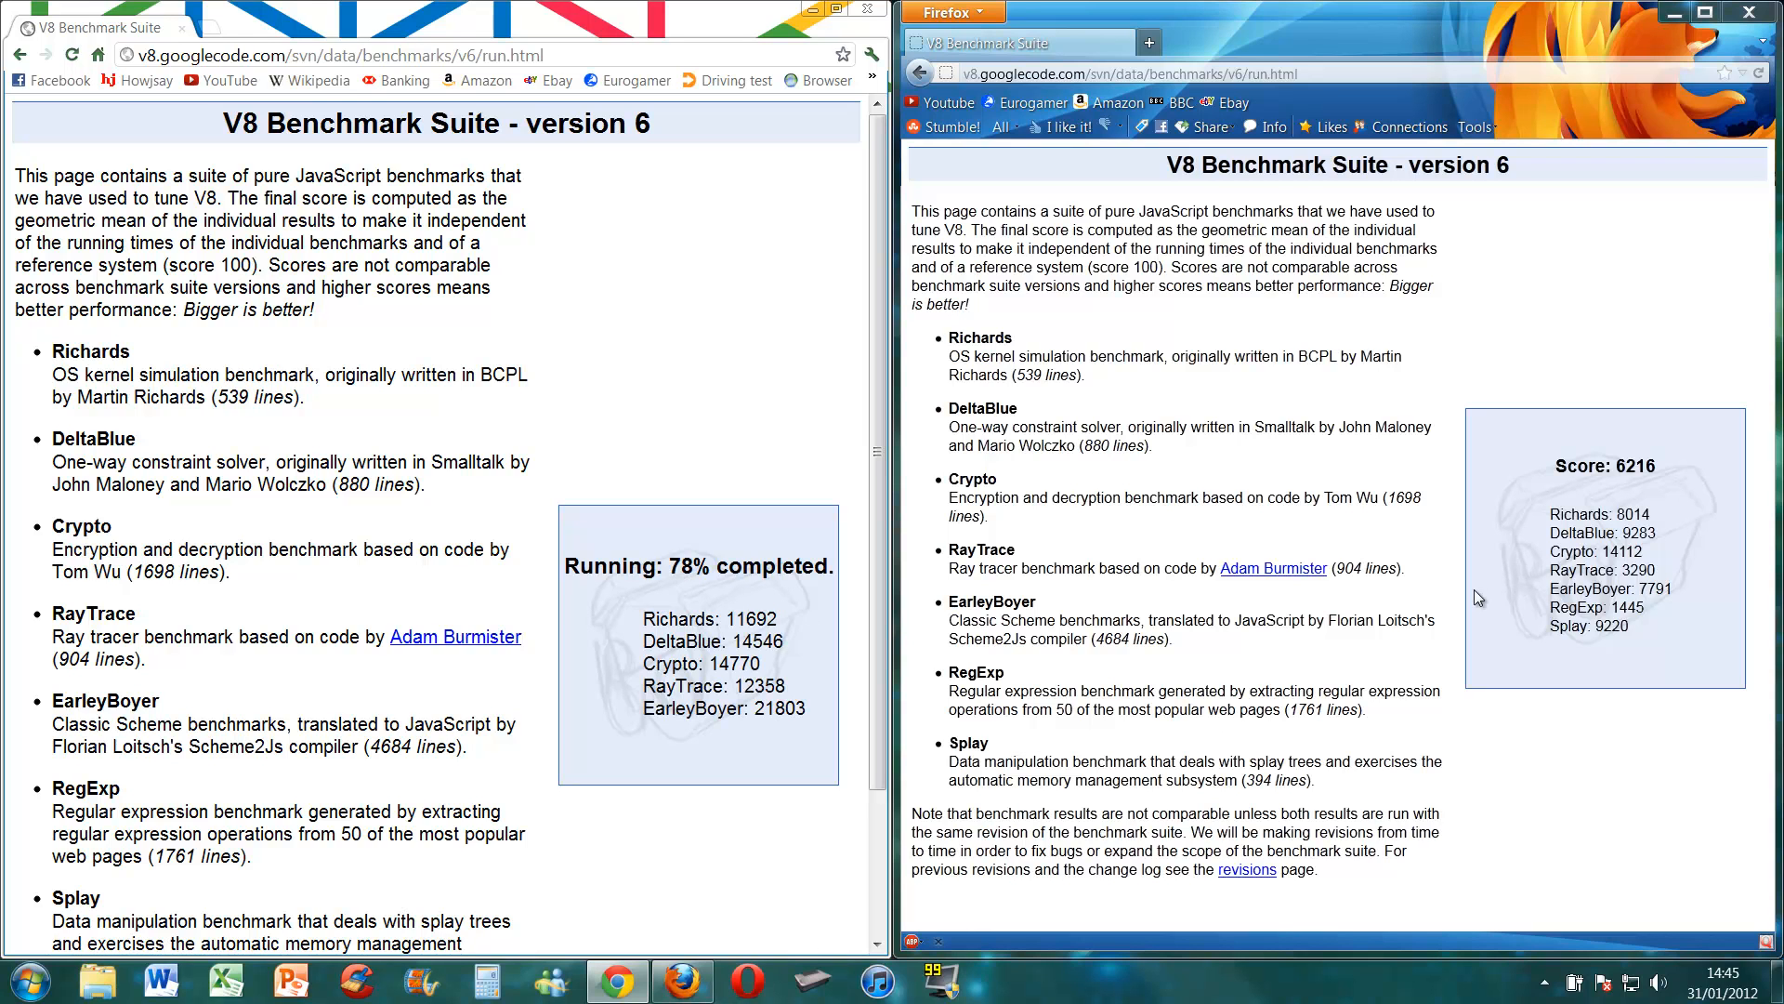
pyautogui.moveTo(1471, 608)
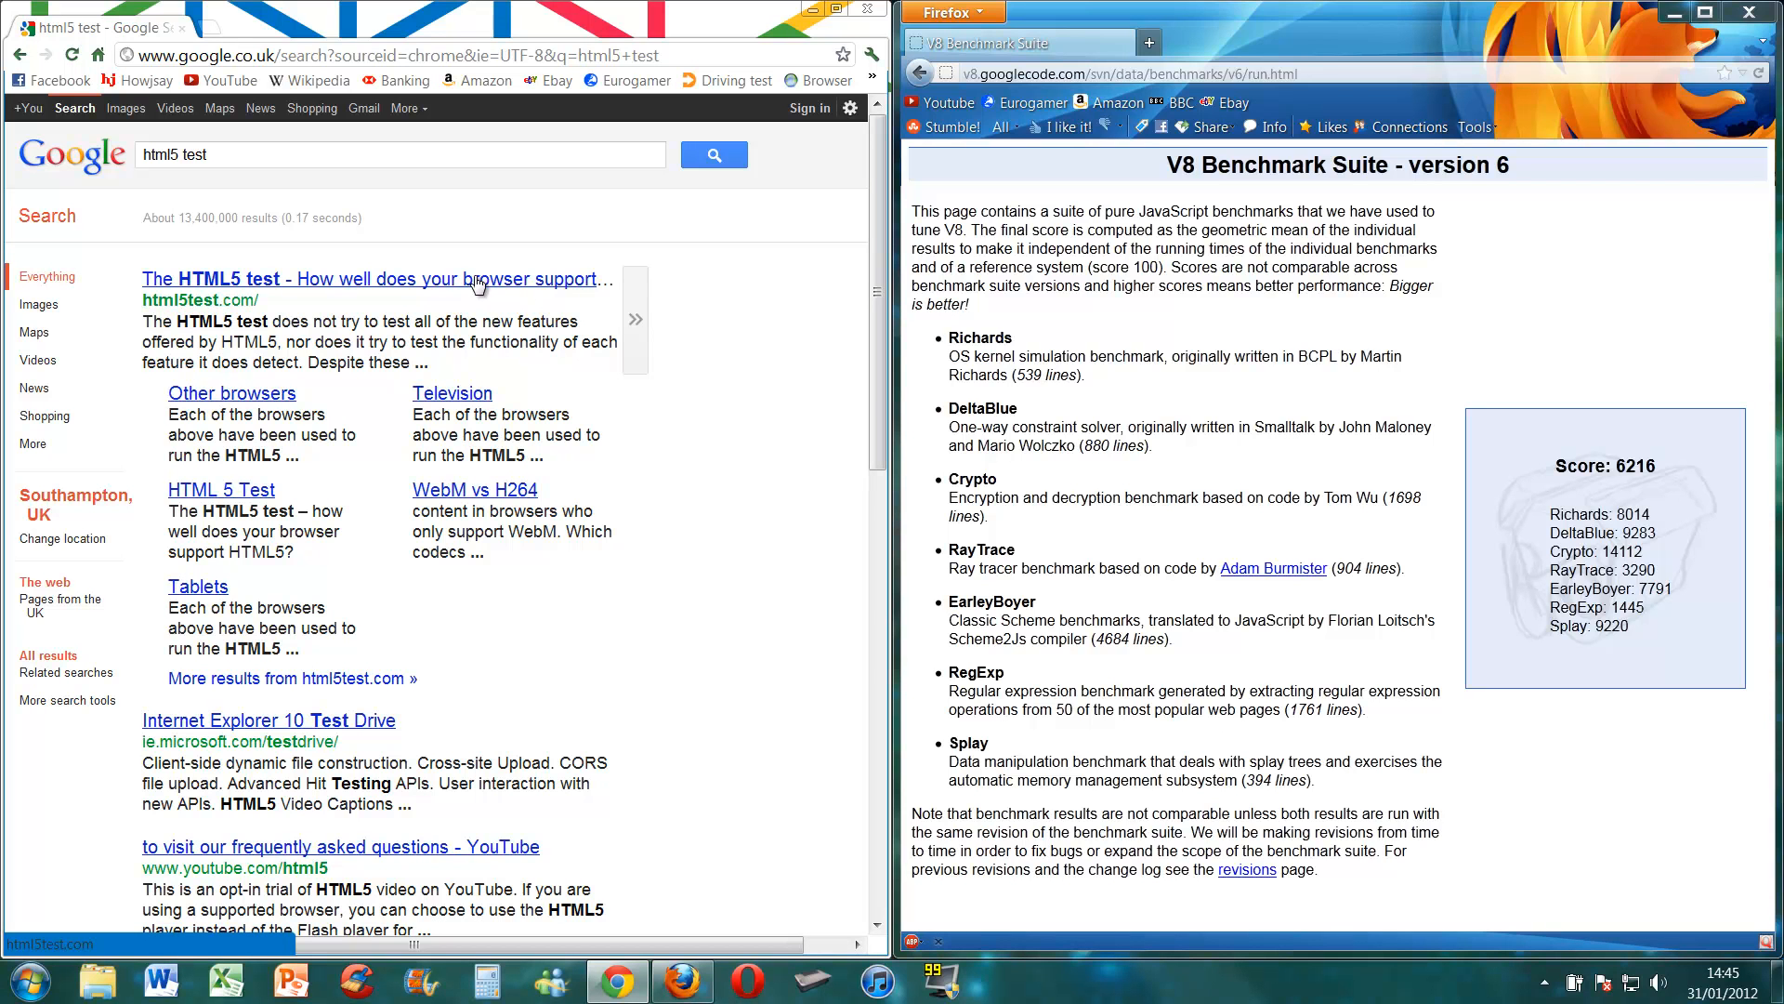
# - Open The HTML5 test in Chrome and search Google for 'html 5 test' in Firefox
pyautogui.click(379, 278)
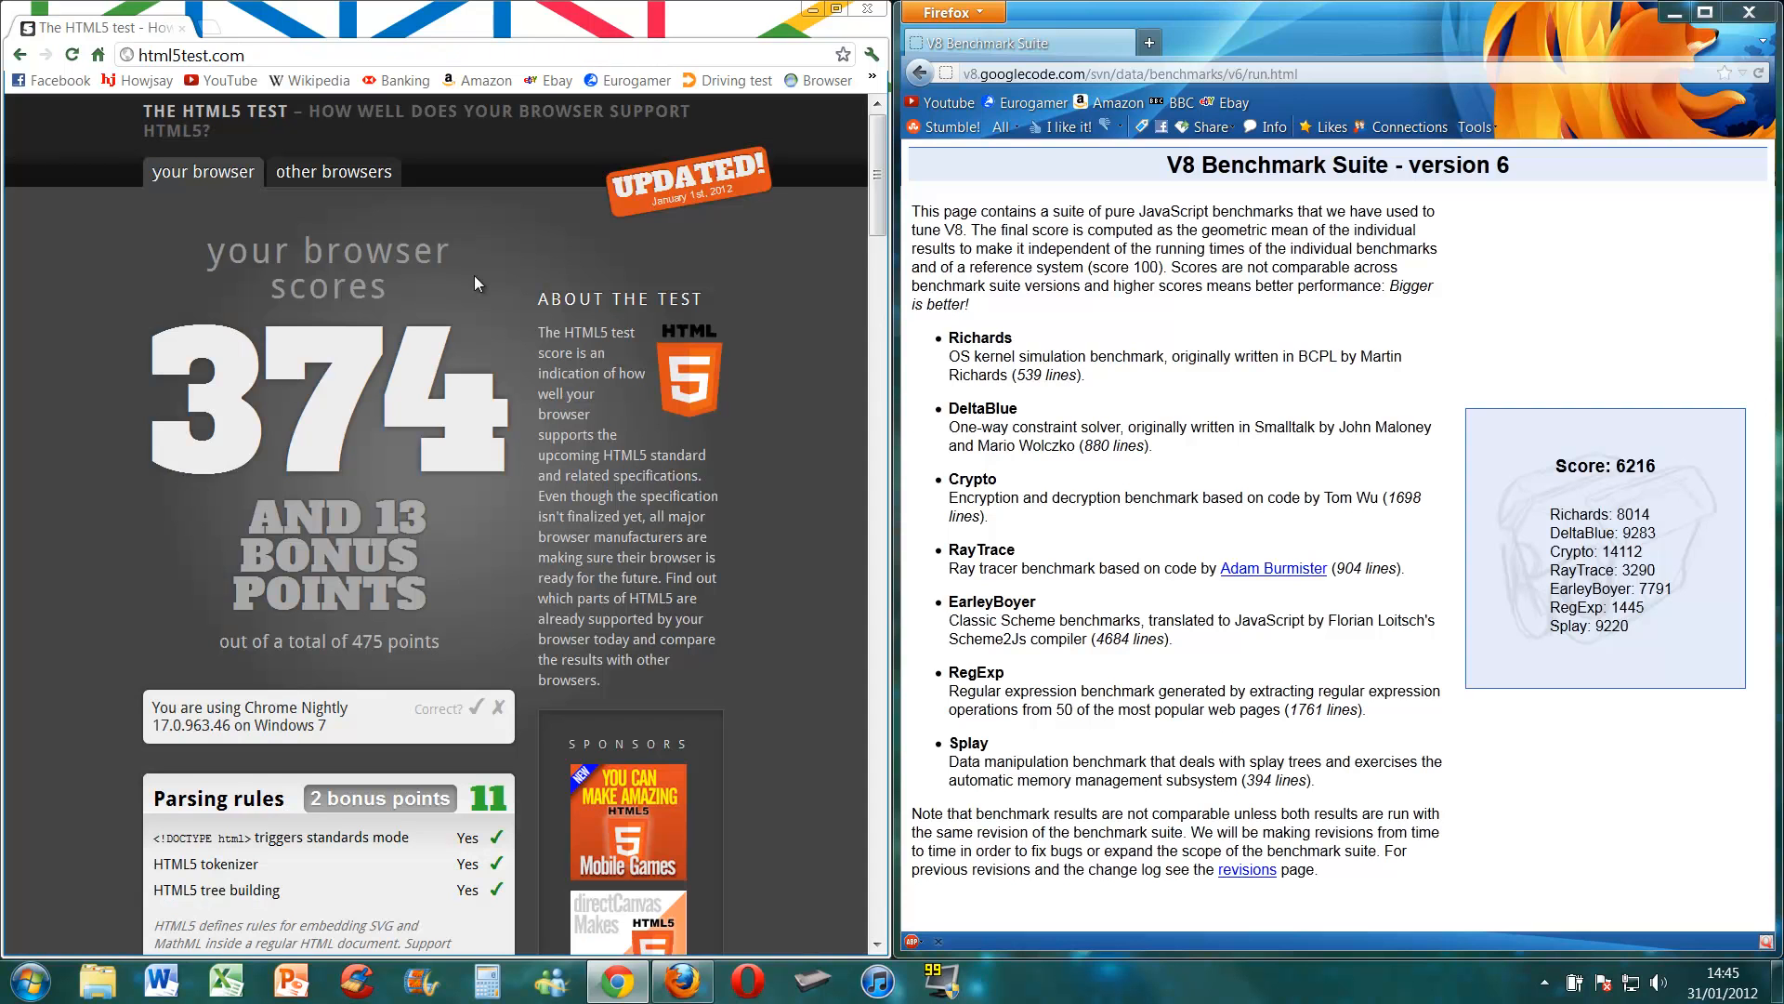
pyautogui.click(1137, 72)
pyautogui.write('c')
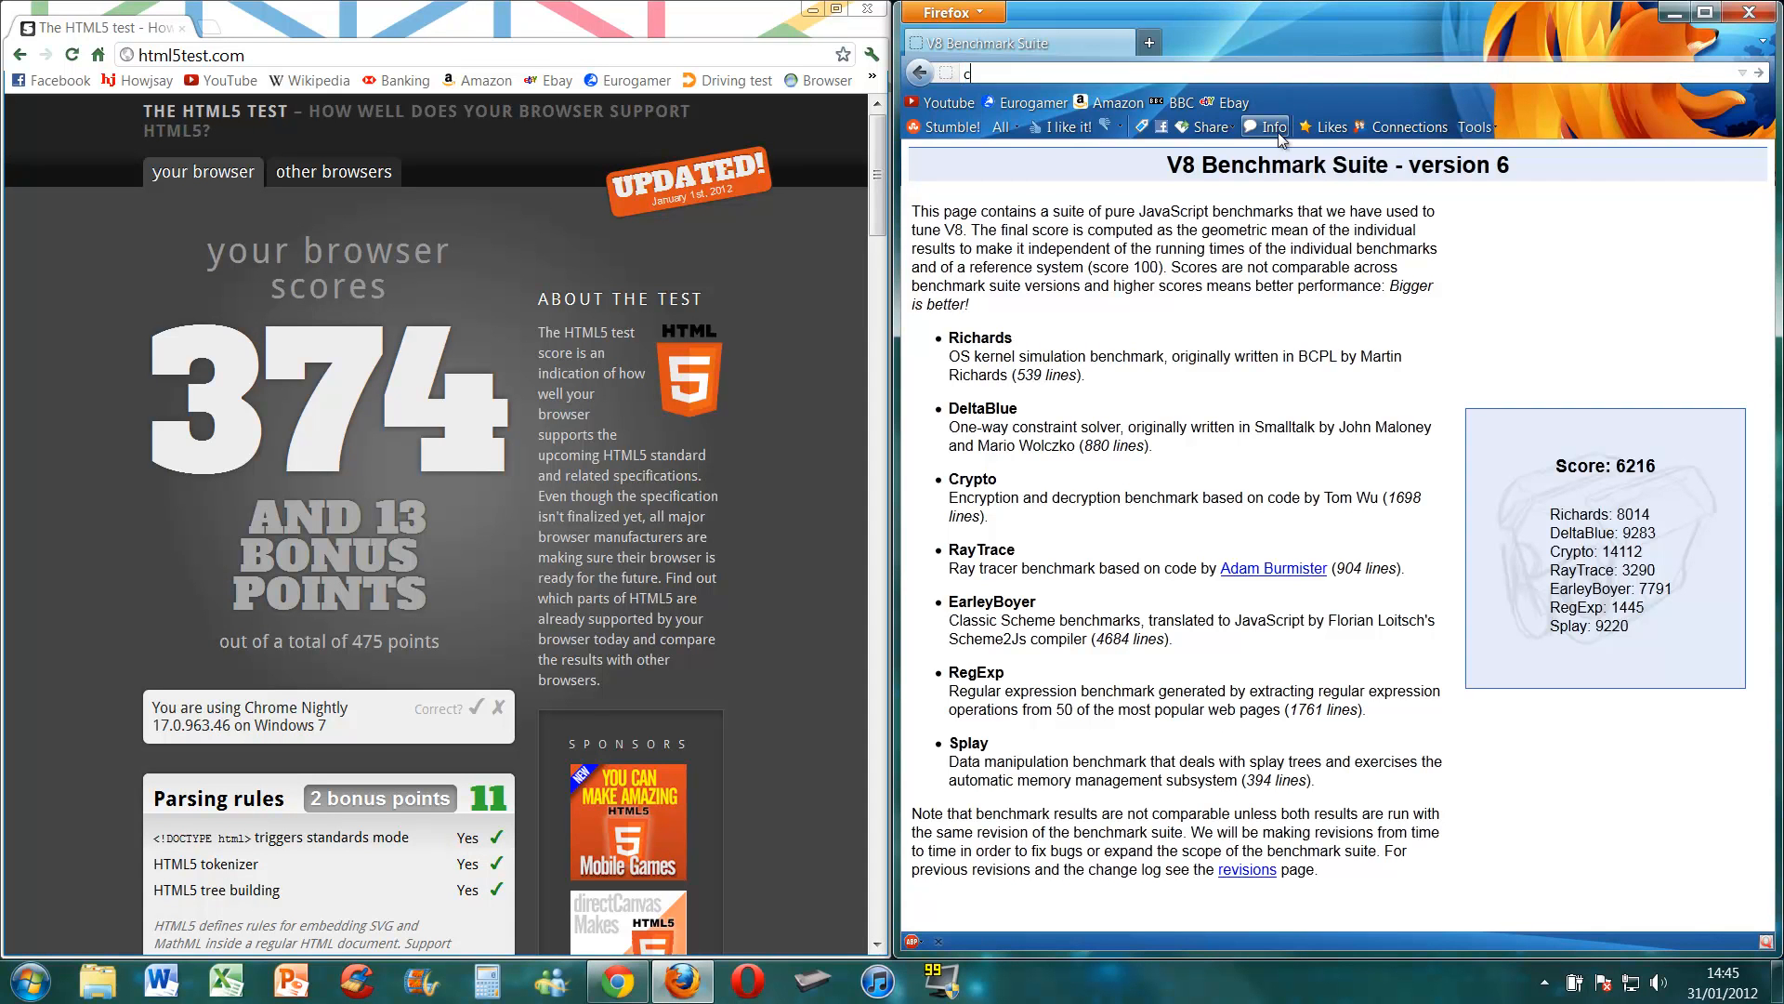
pyautogui.write('goo')
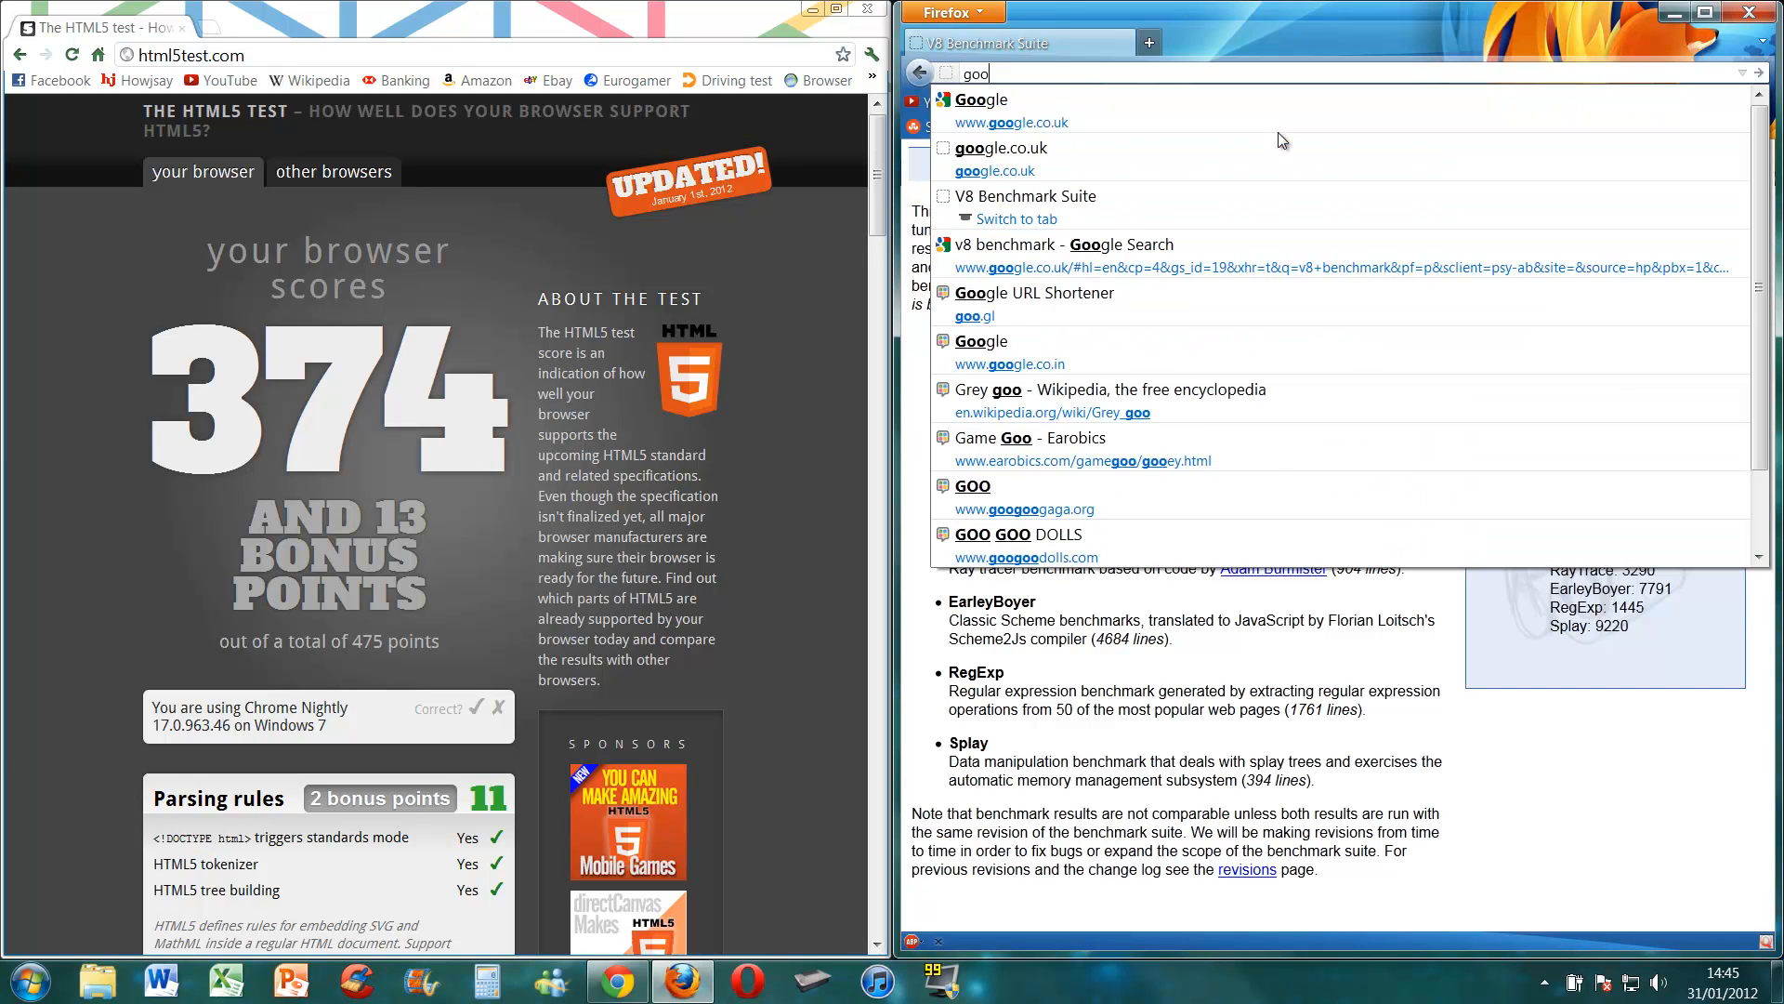
pyautogui.click(1010, 122)
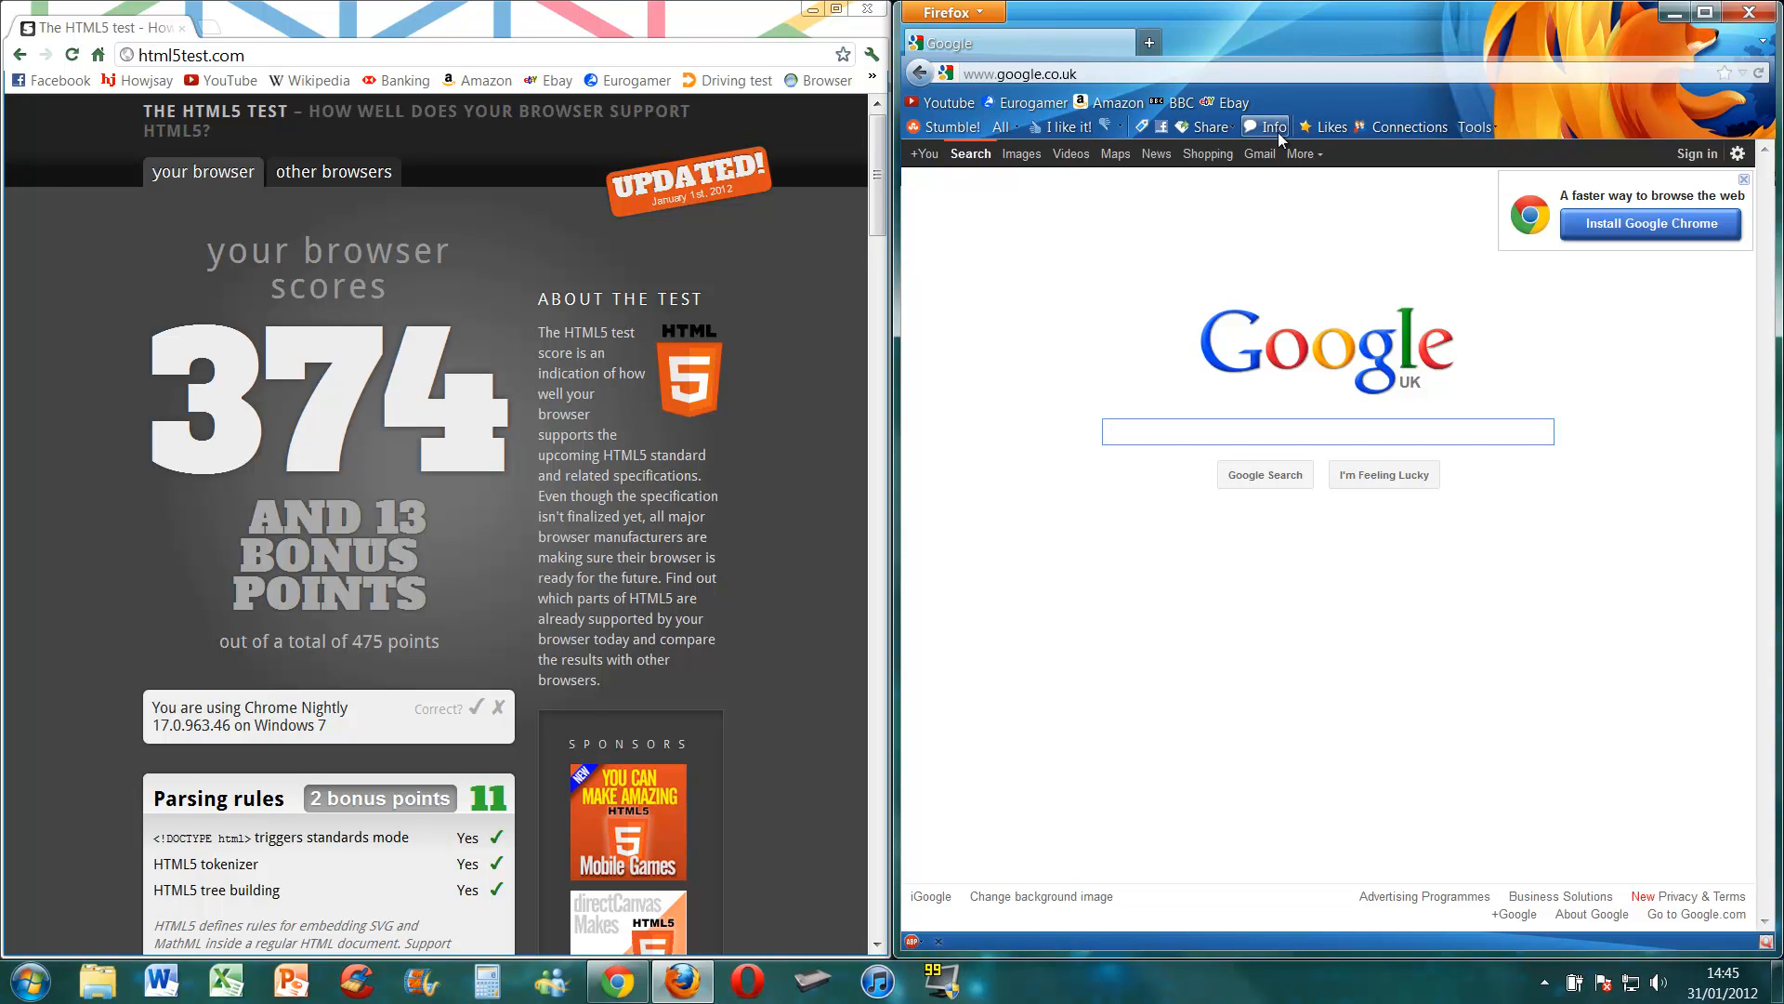
pyautogui.write('html 5 test')
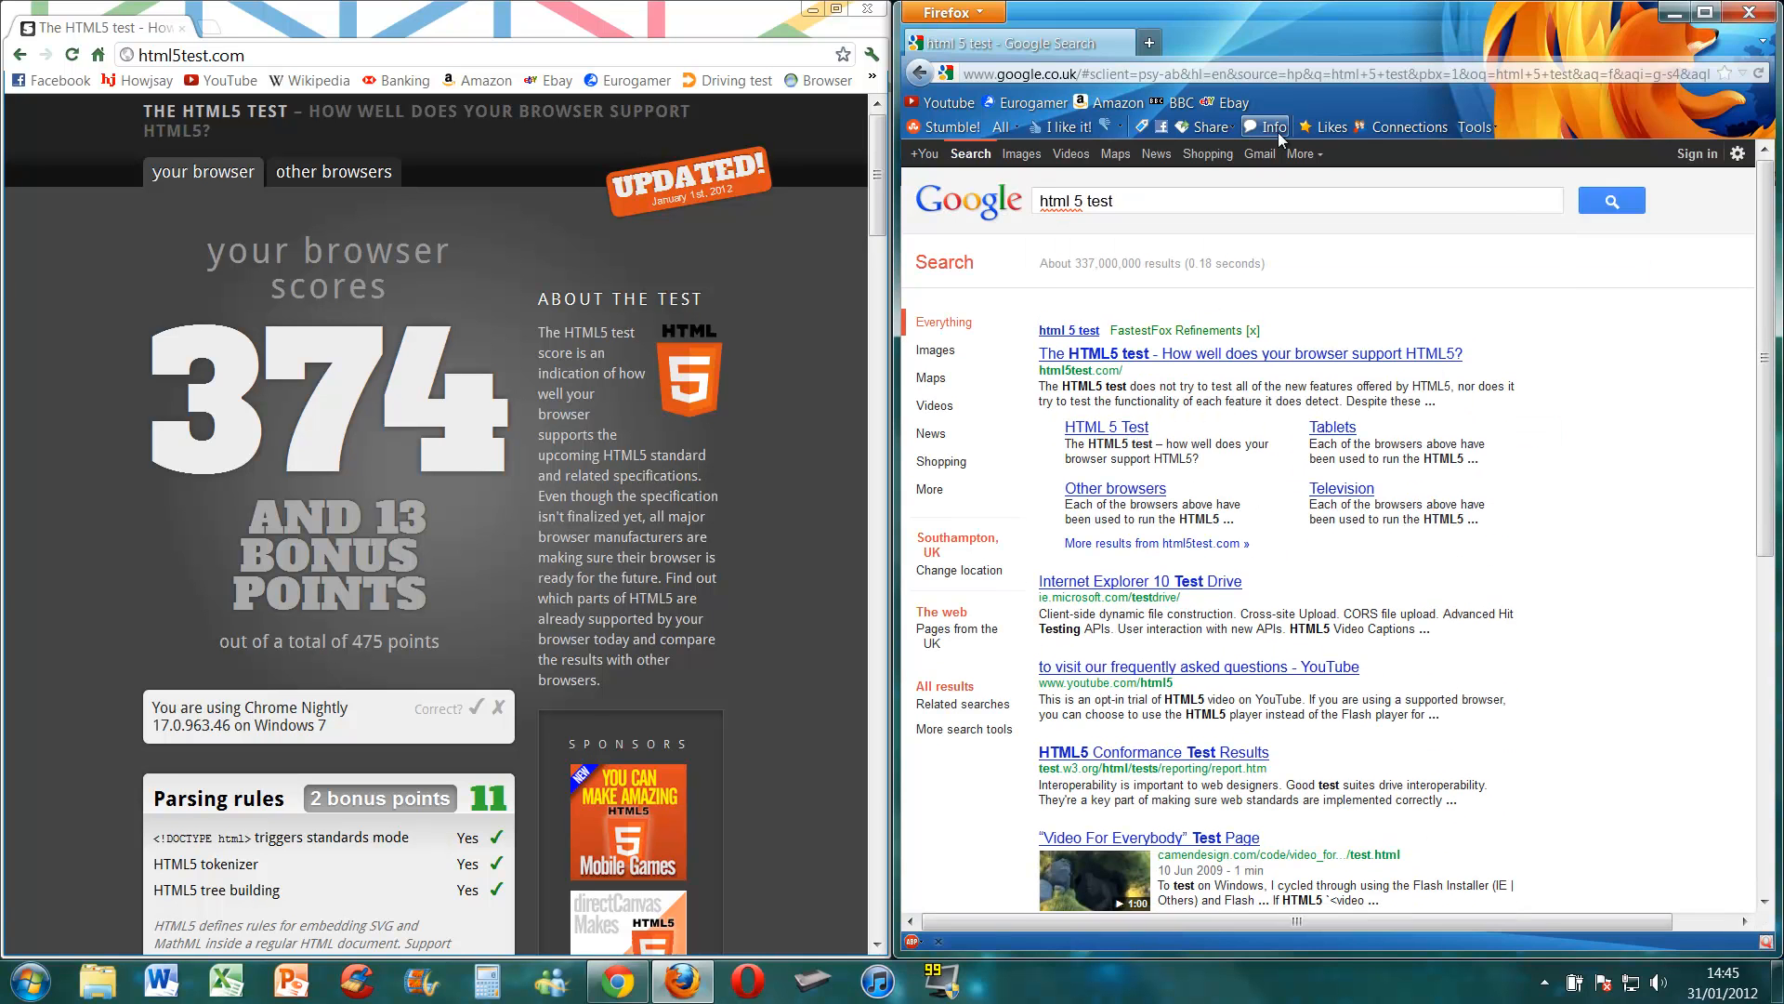
pyautogui.moveTo(1131, 370)
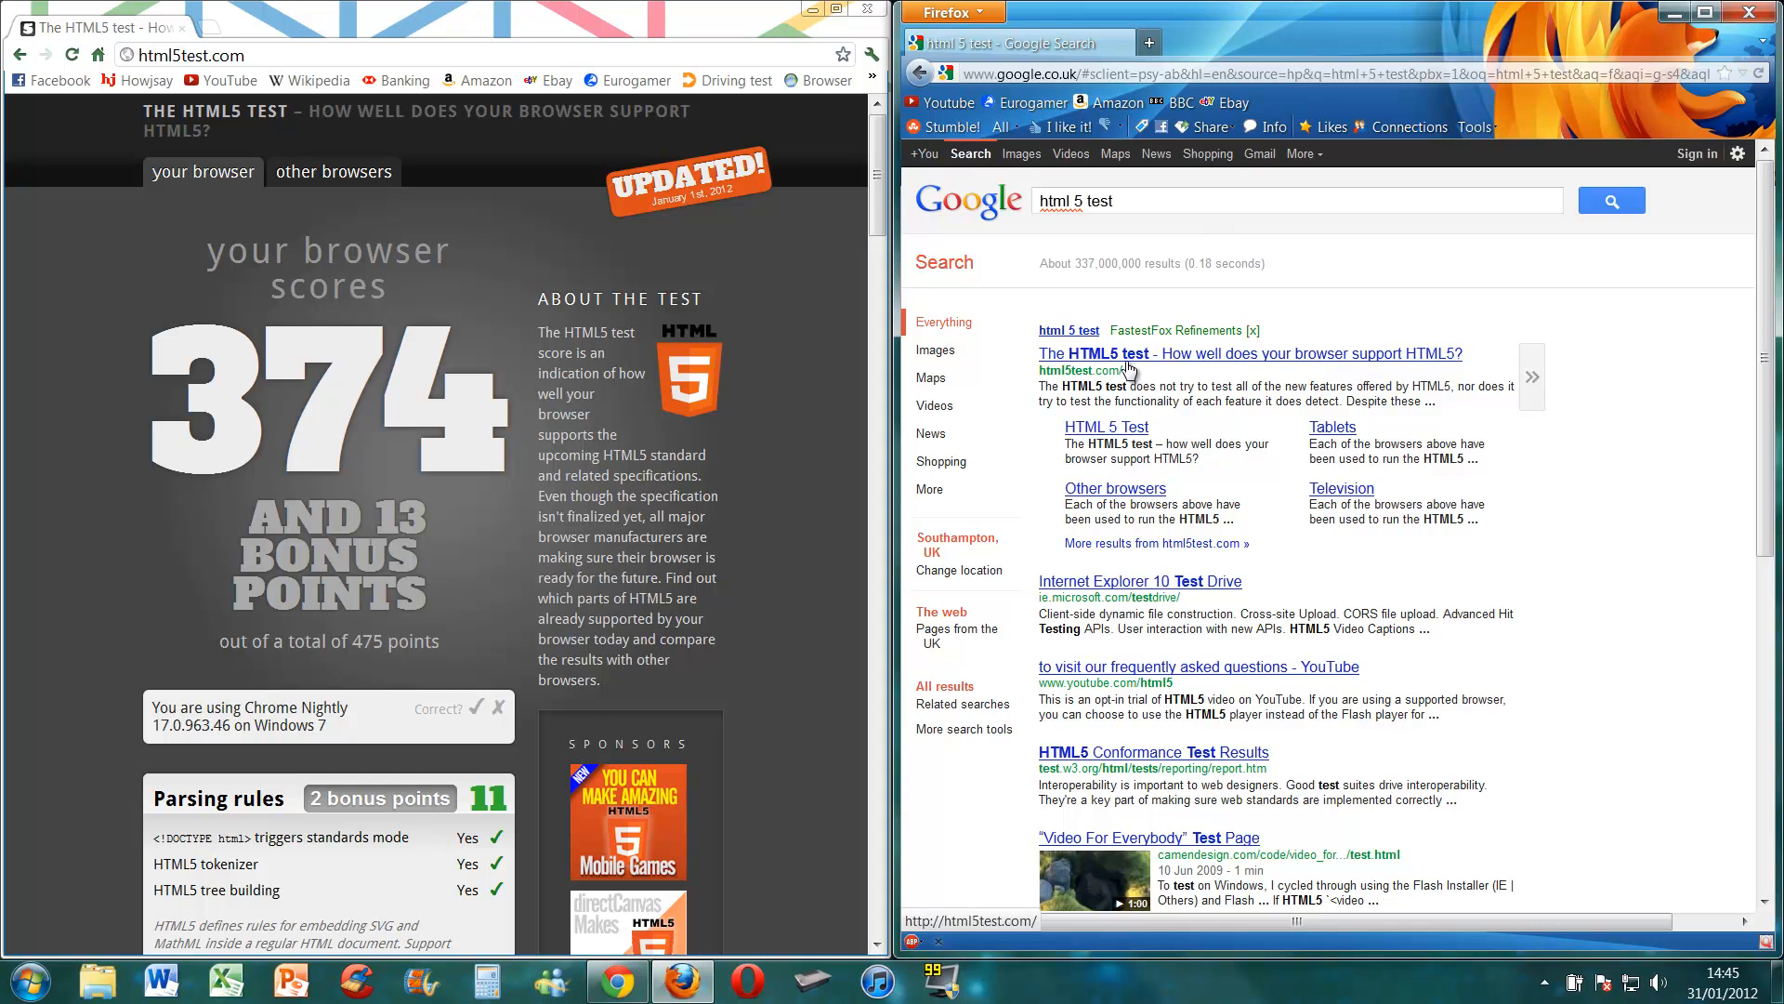
pyautogui.moveTo(526, 704)
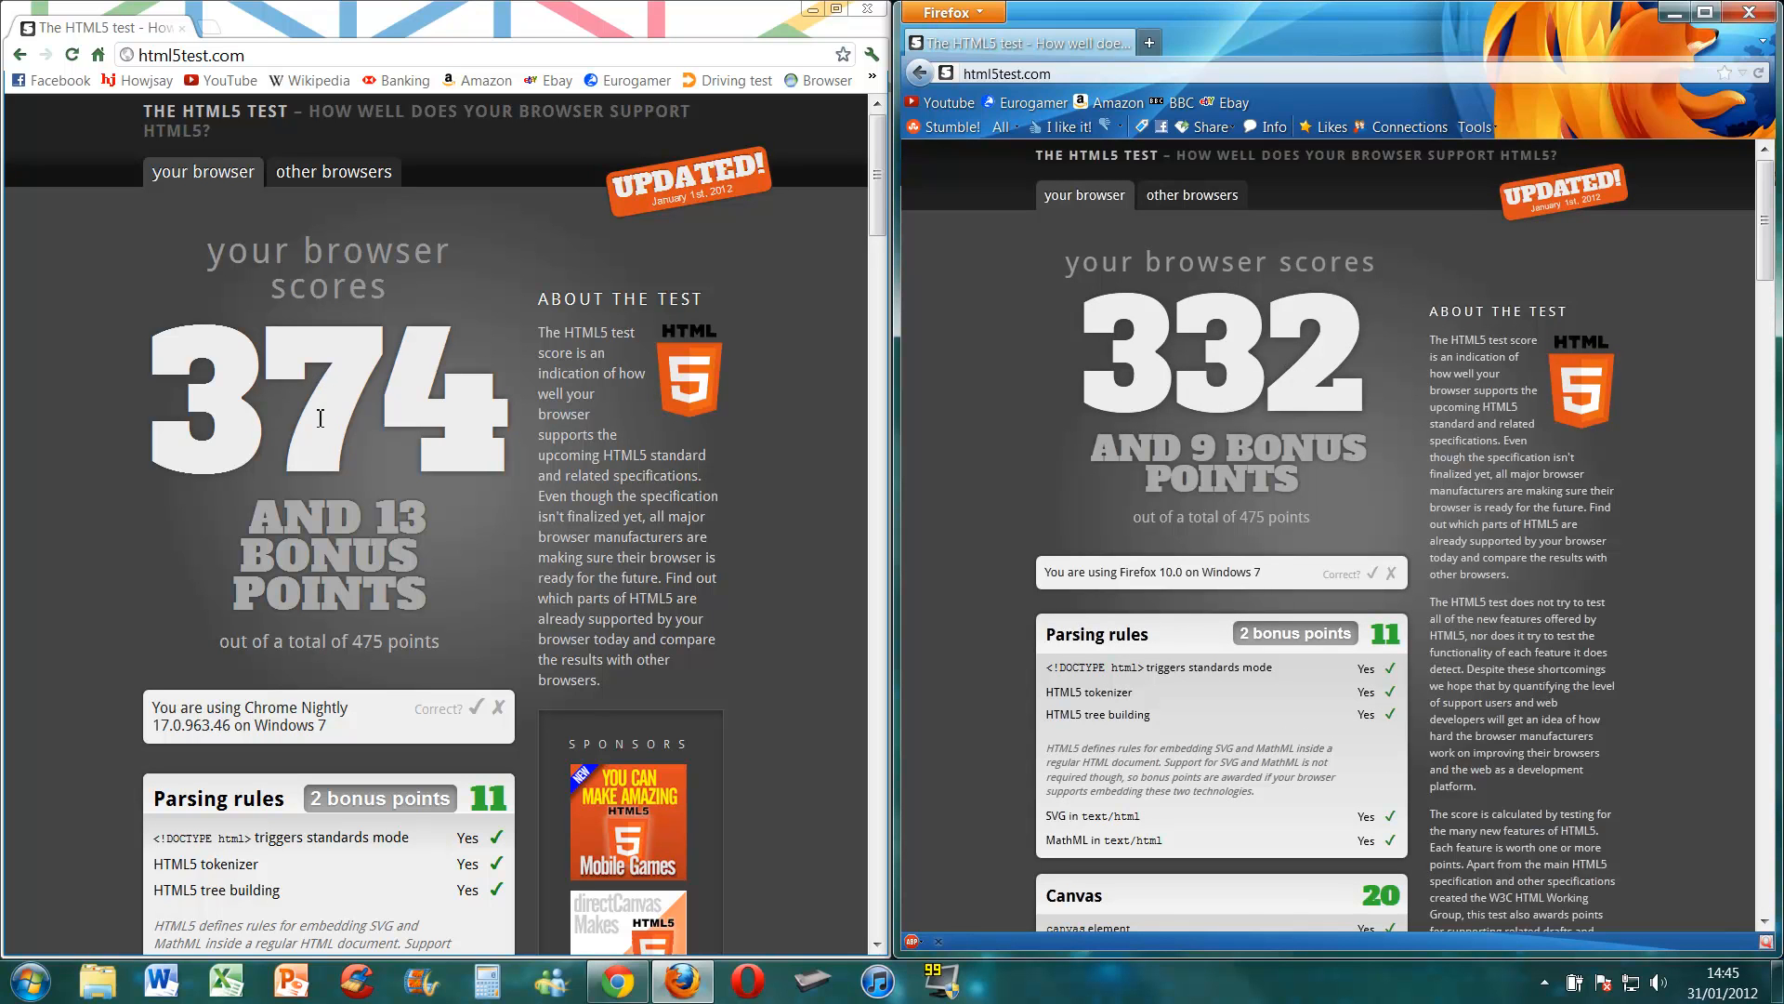
pyautogui.moveTo(401, 434)
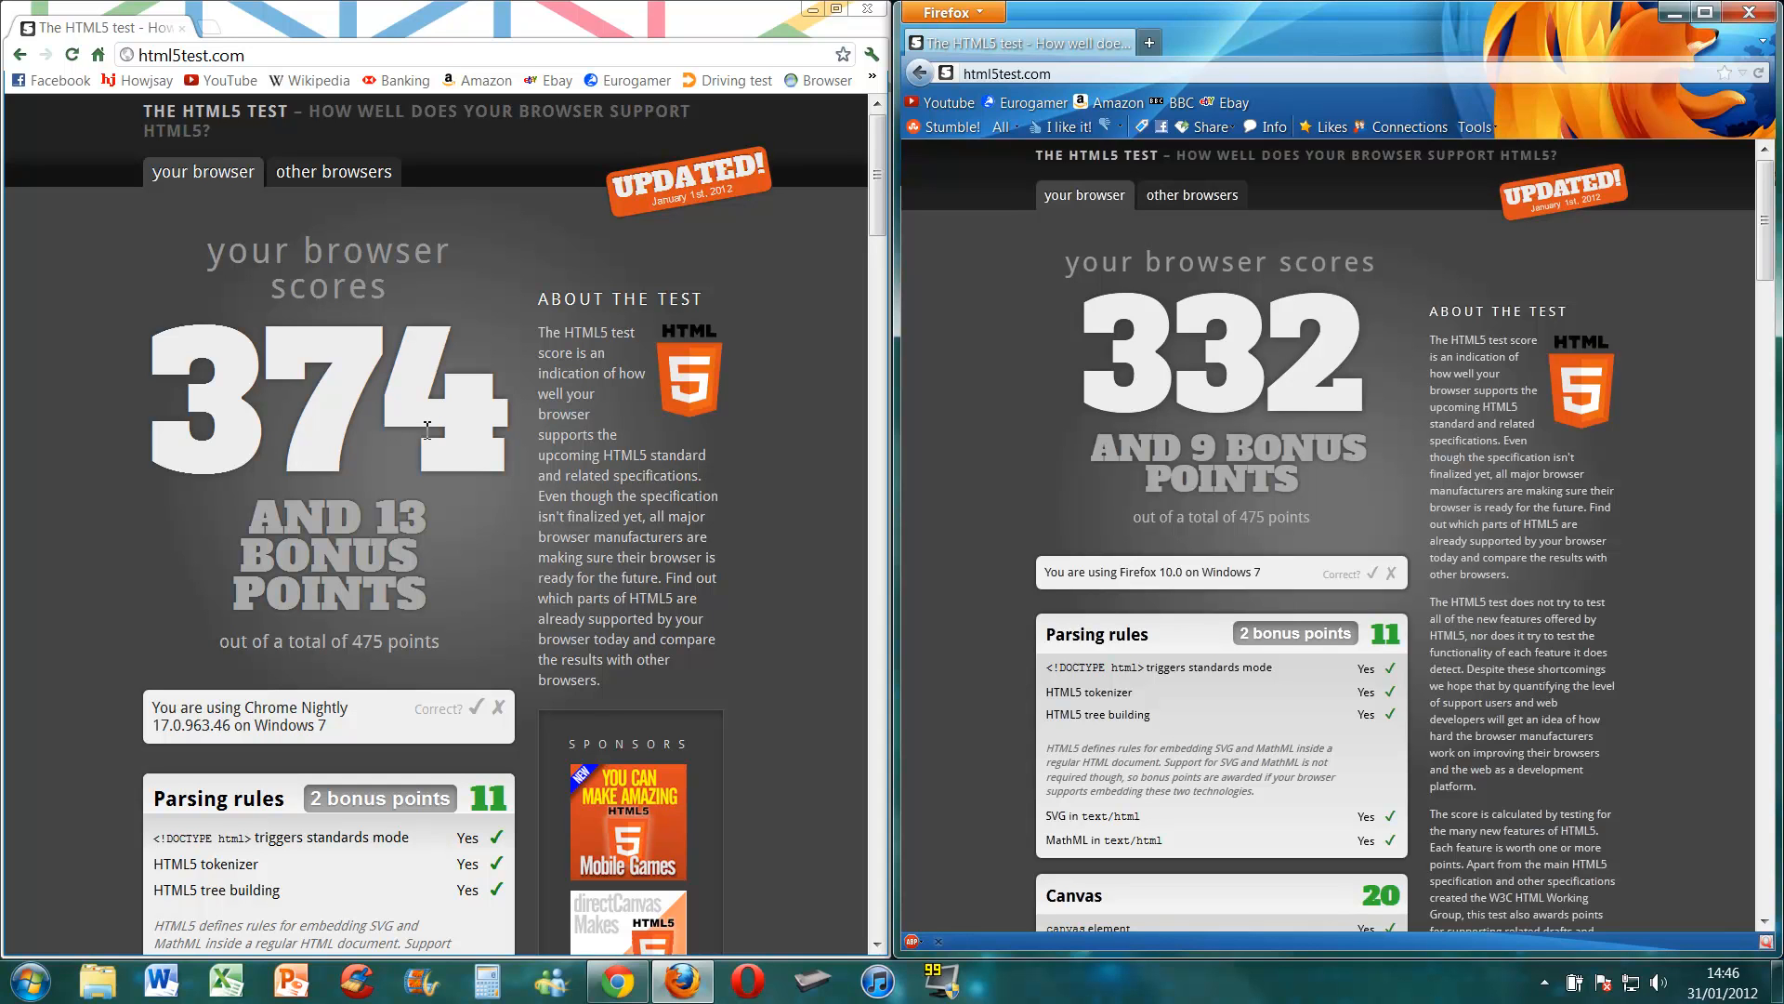
pyautogui.moveTo(390, 513)
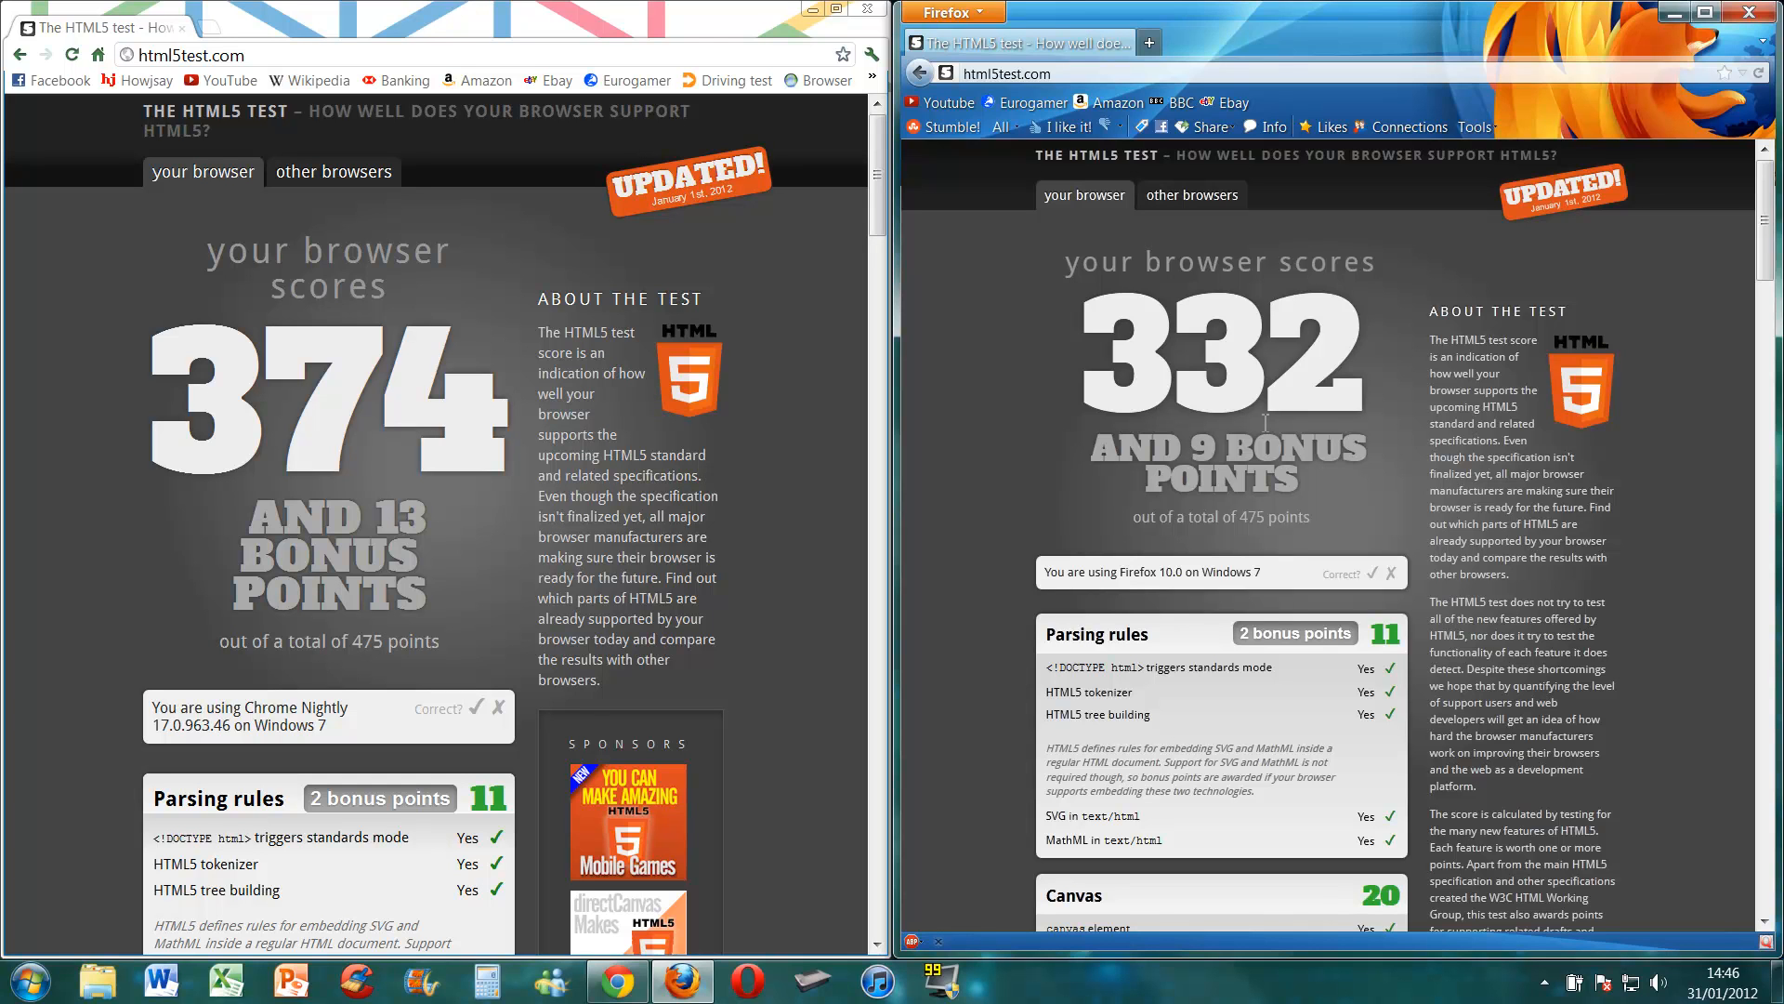
pyautogui.moveTo(734, 478)
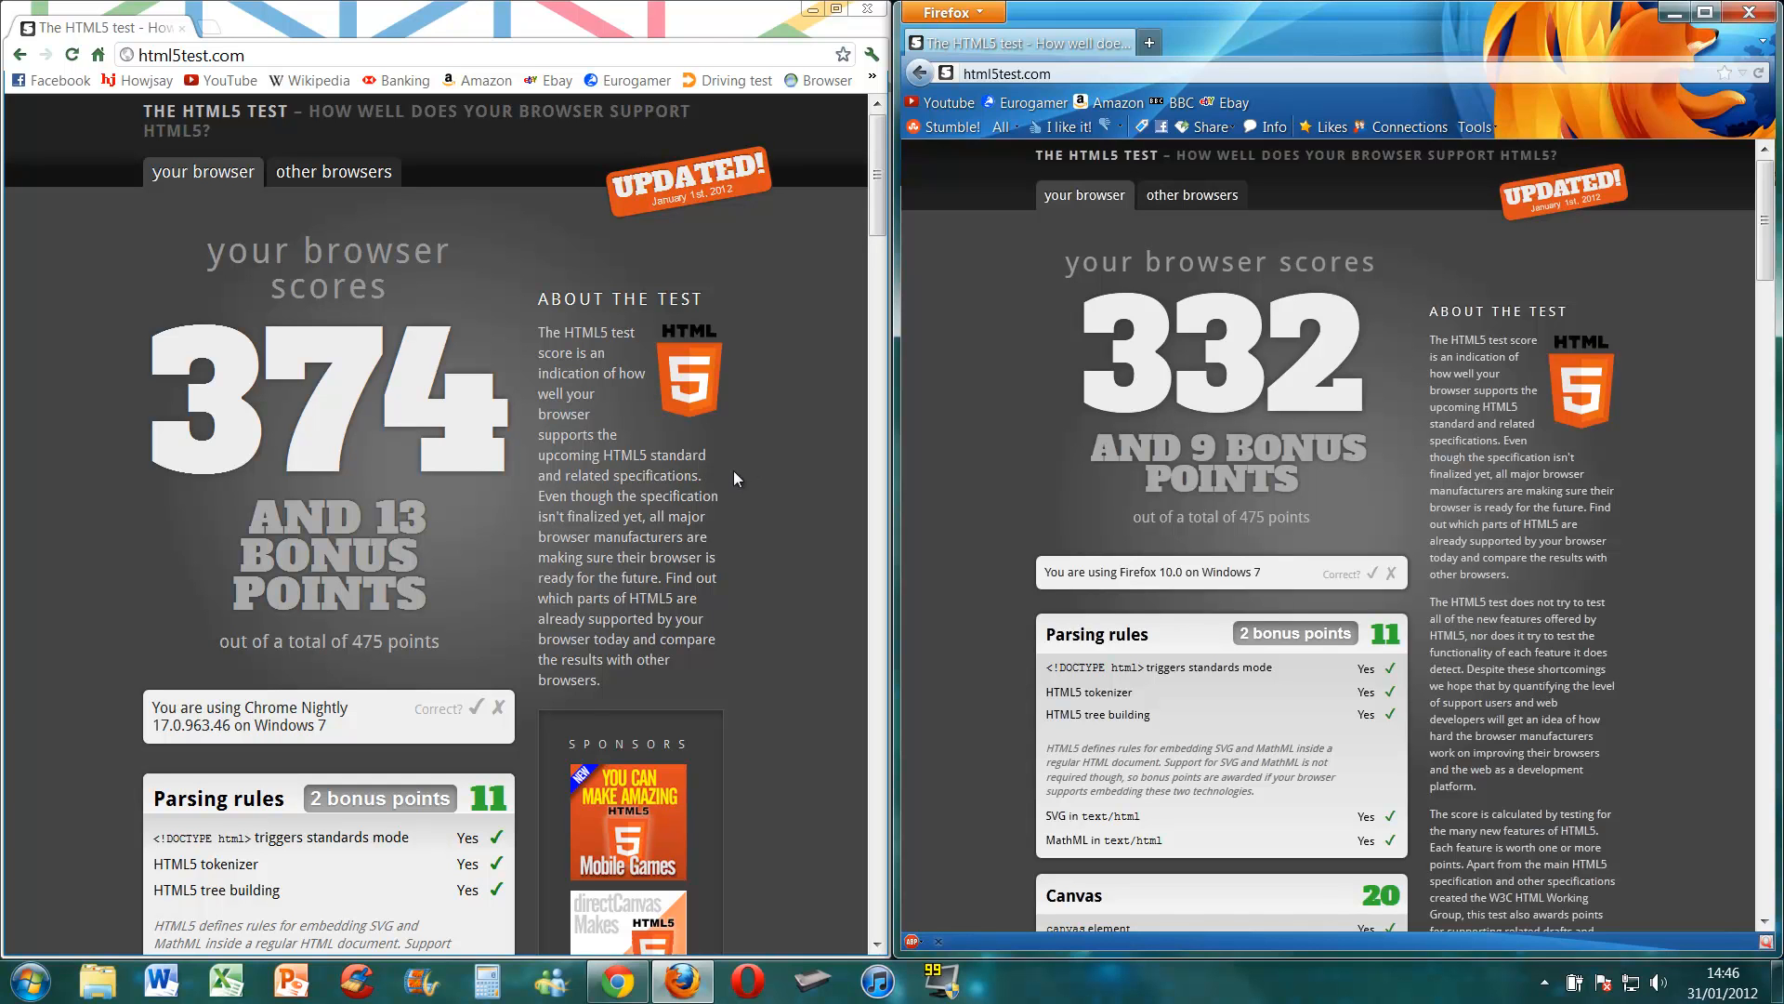
pyautogui.moveTo(1429, 429)
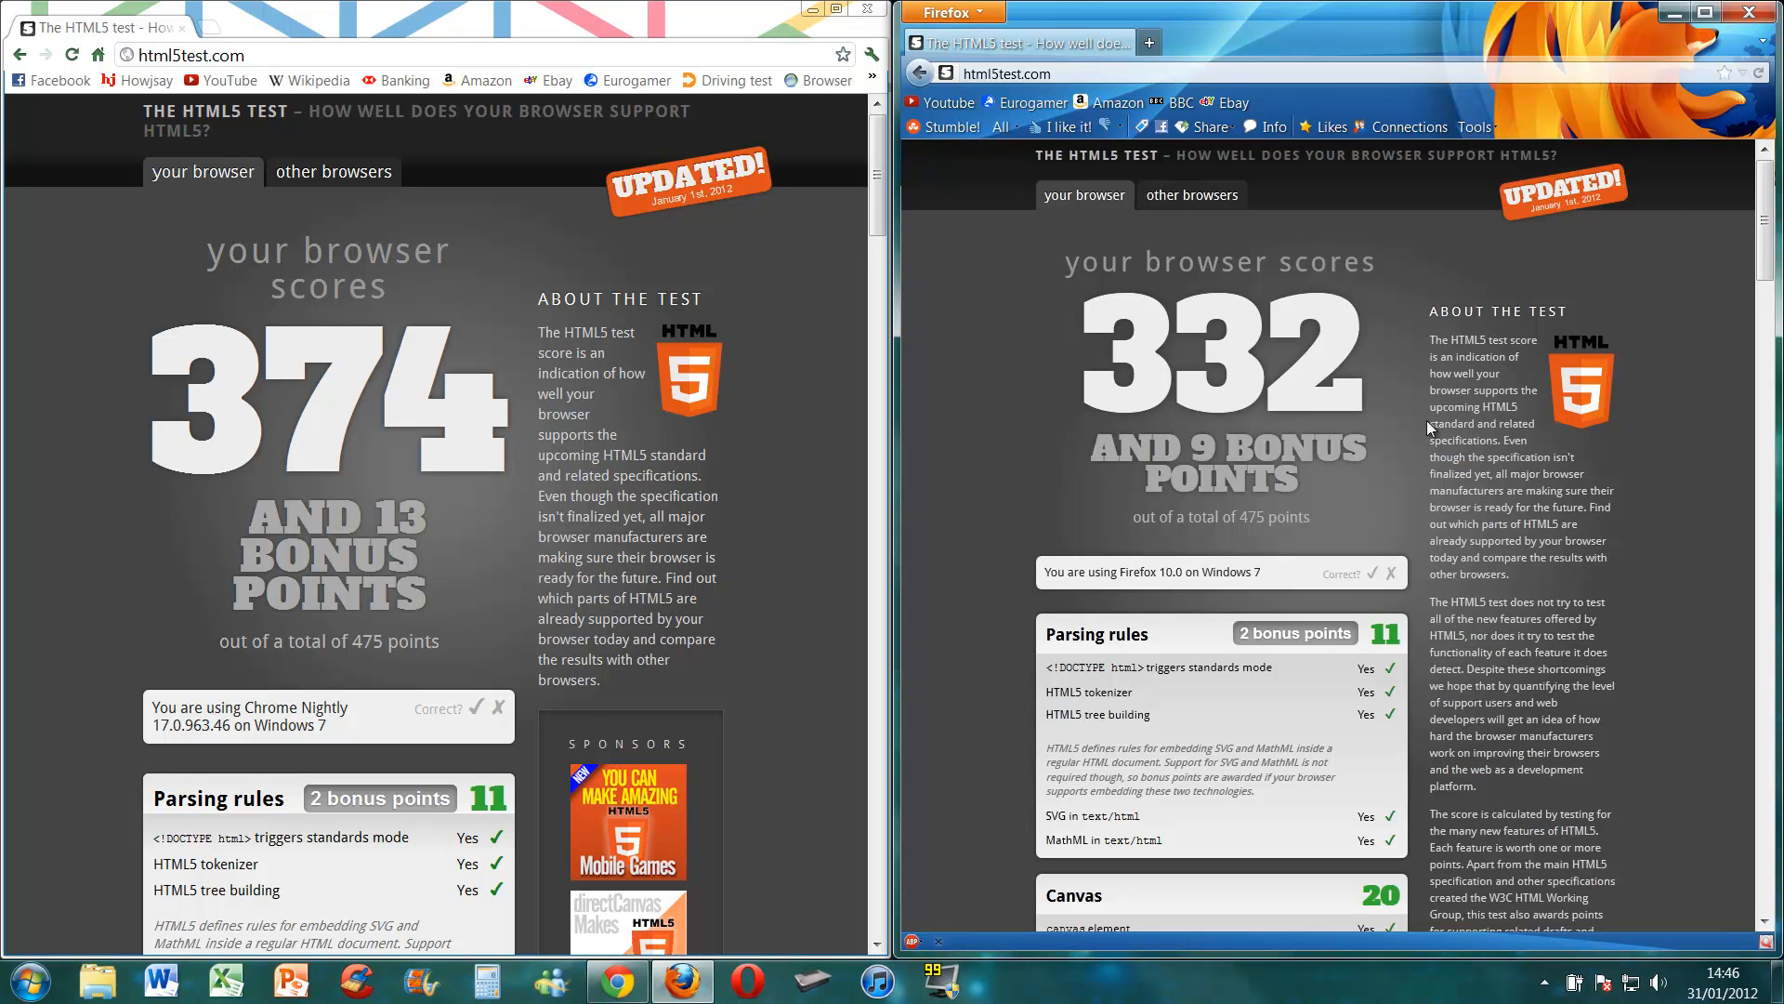
pyautogui.moveTo(390, 280)
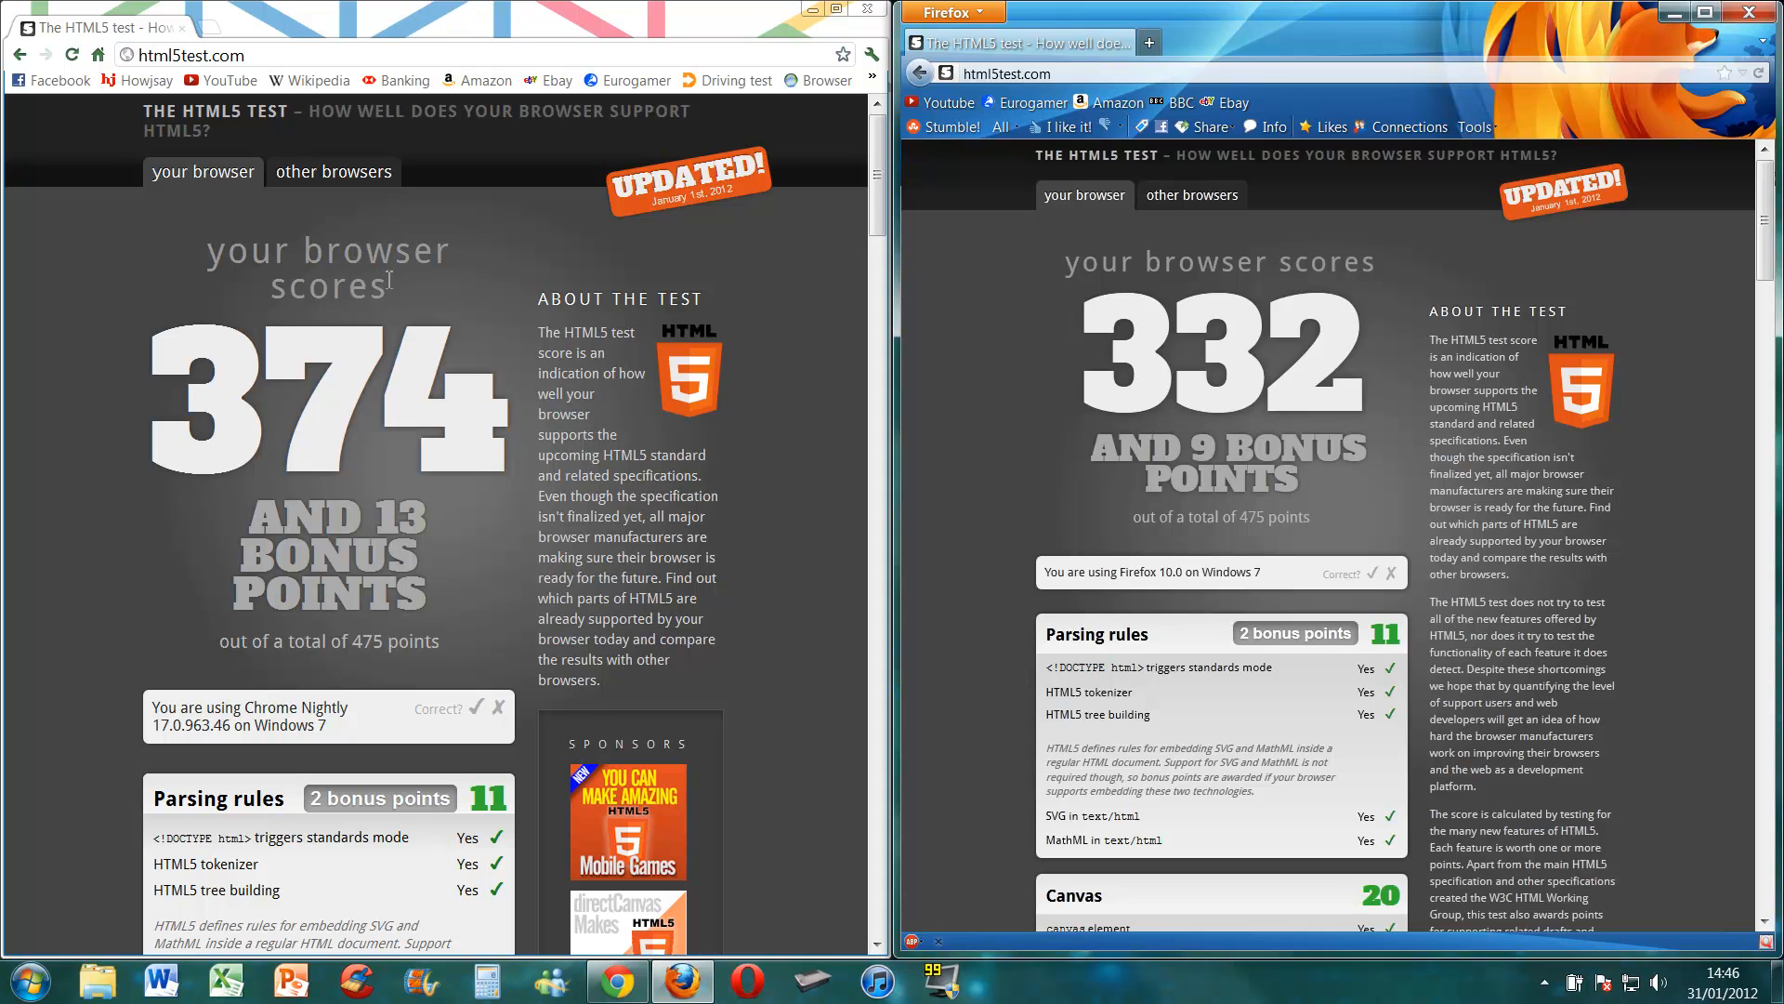
pyautogui.moveTo(216, 171)
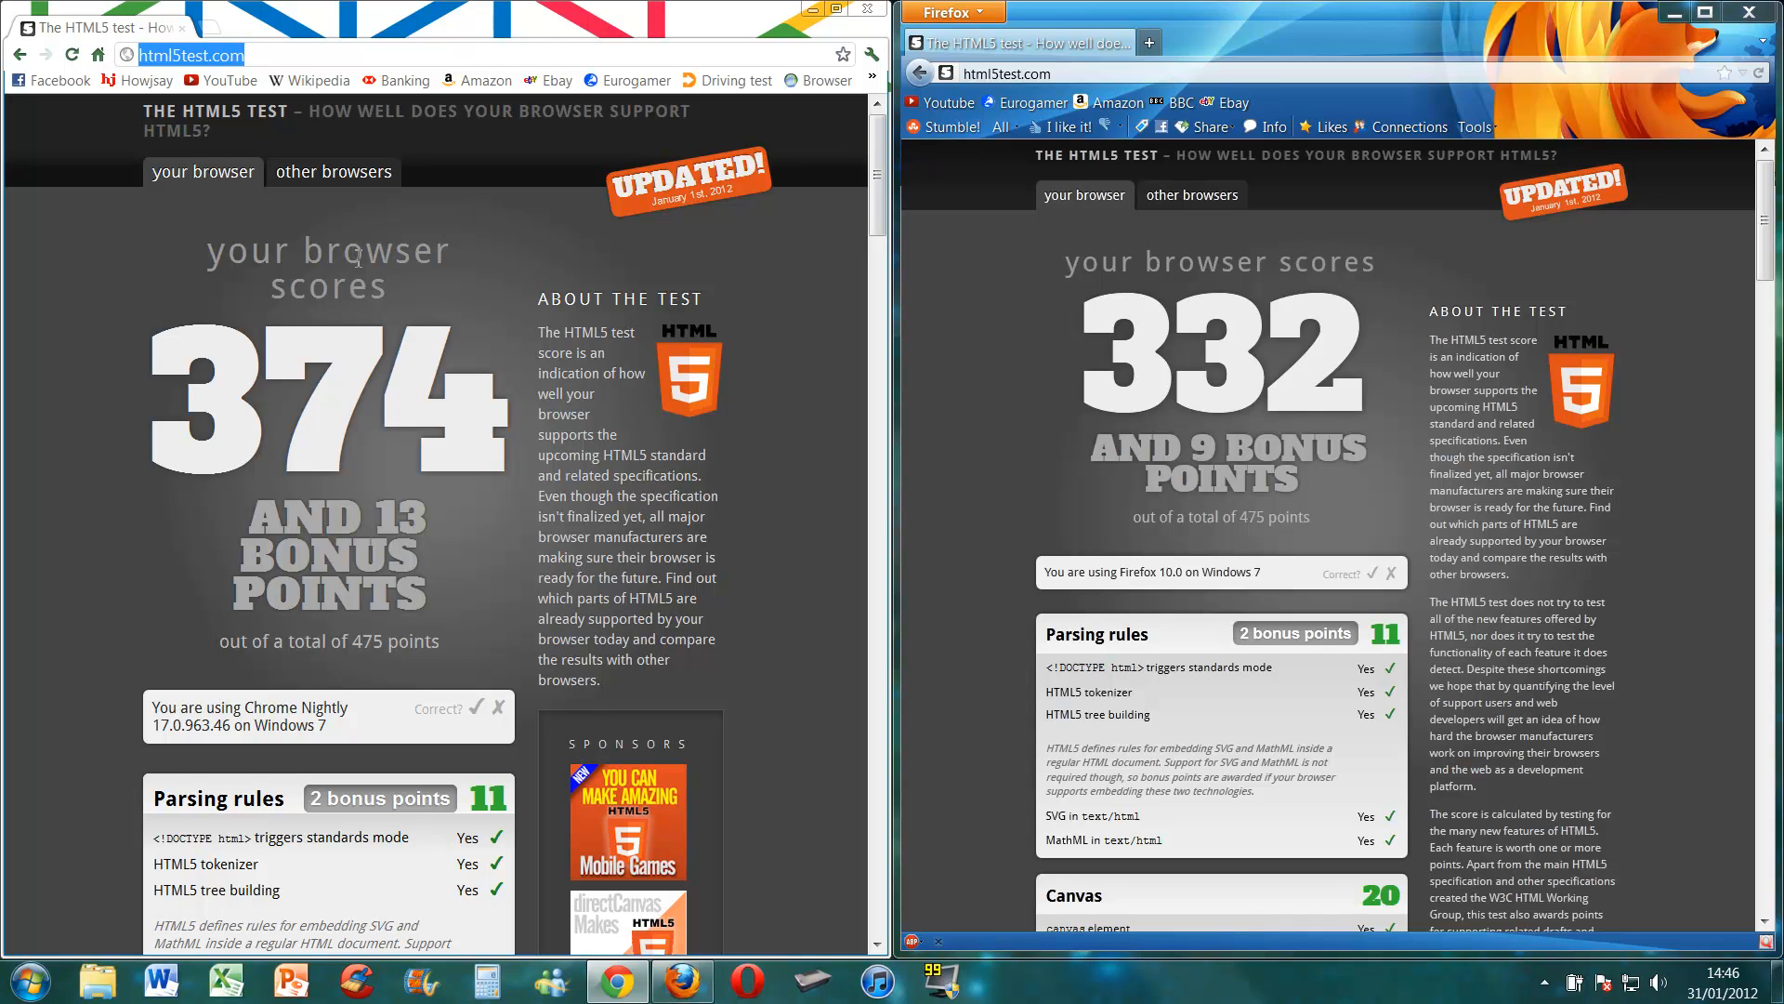
# - Enter bbc.com in Chrome's address bar to load the BBC homepage
pyautogui.write('bbc')
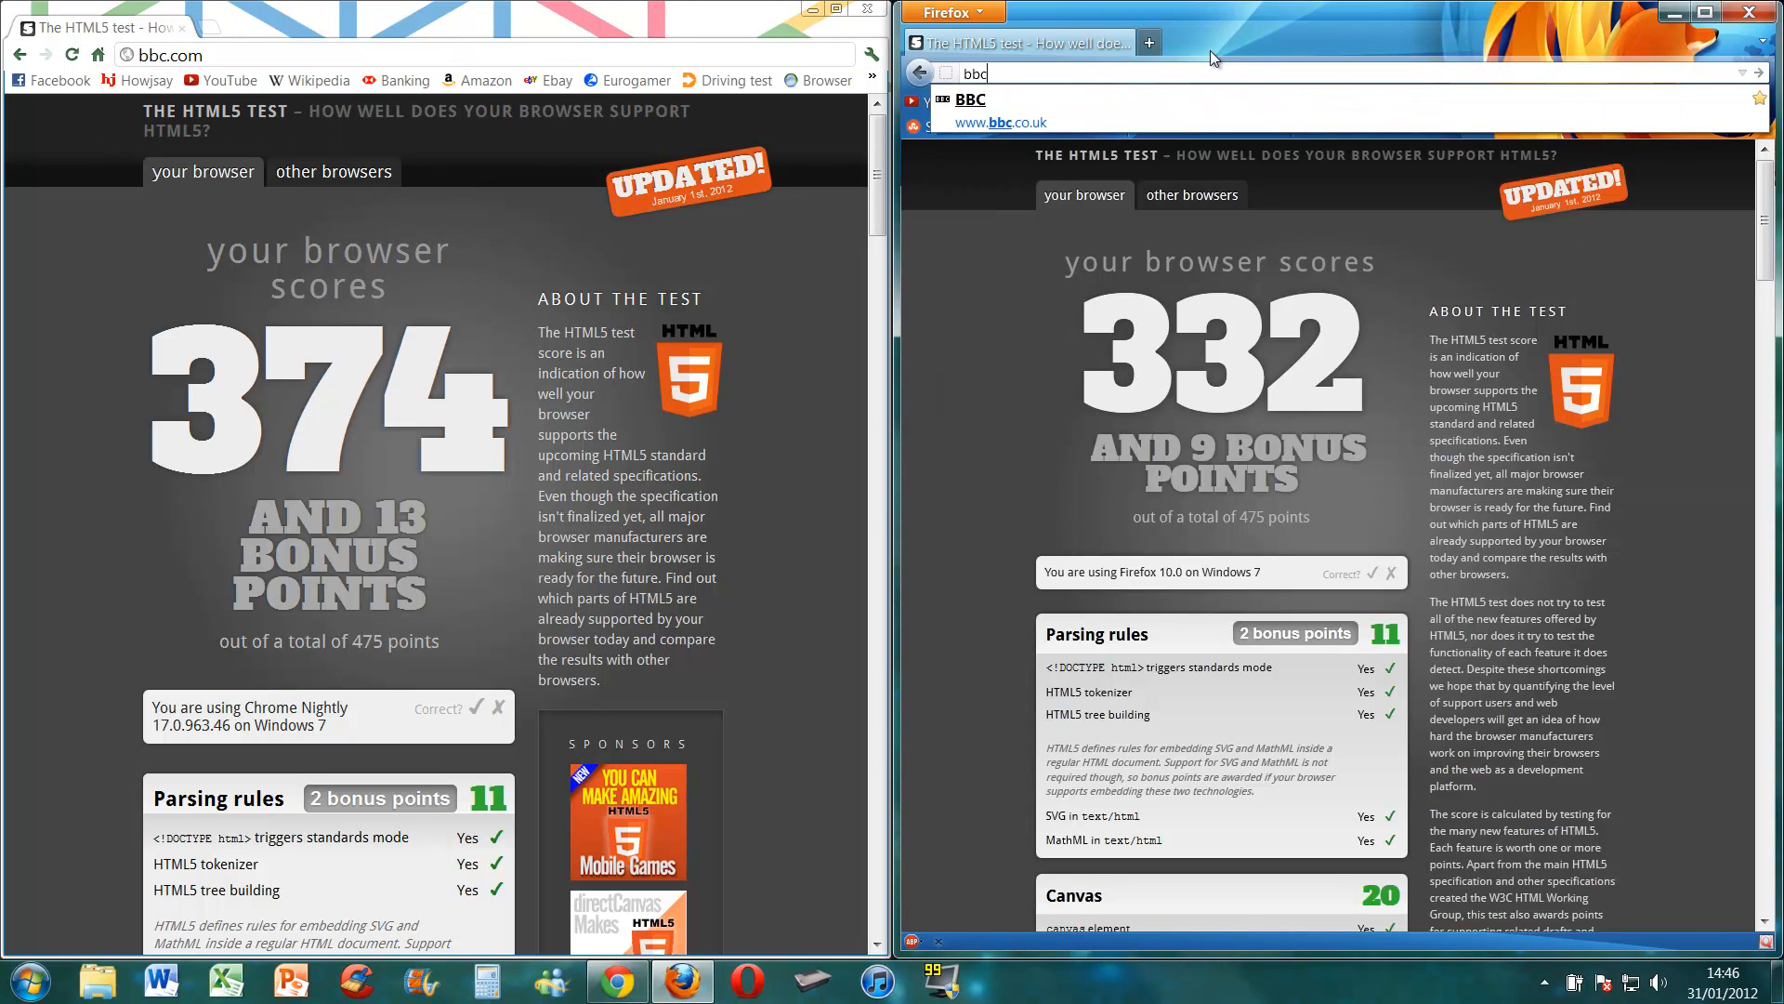
pyautogui.write('.com')
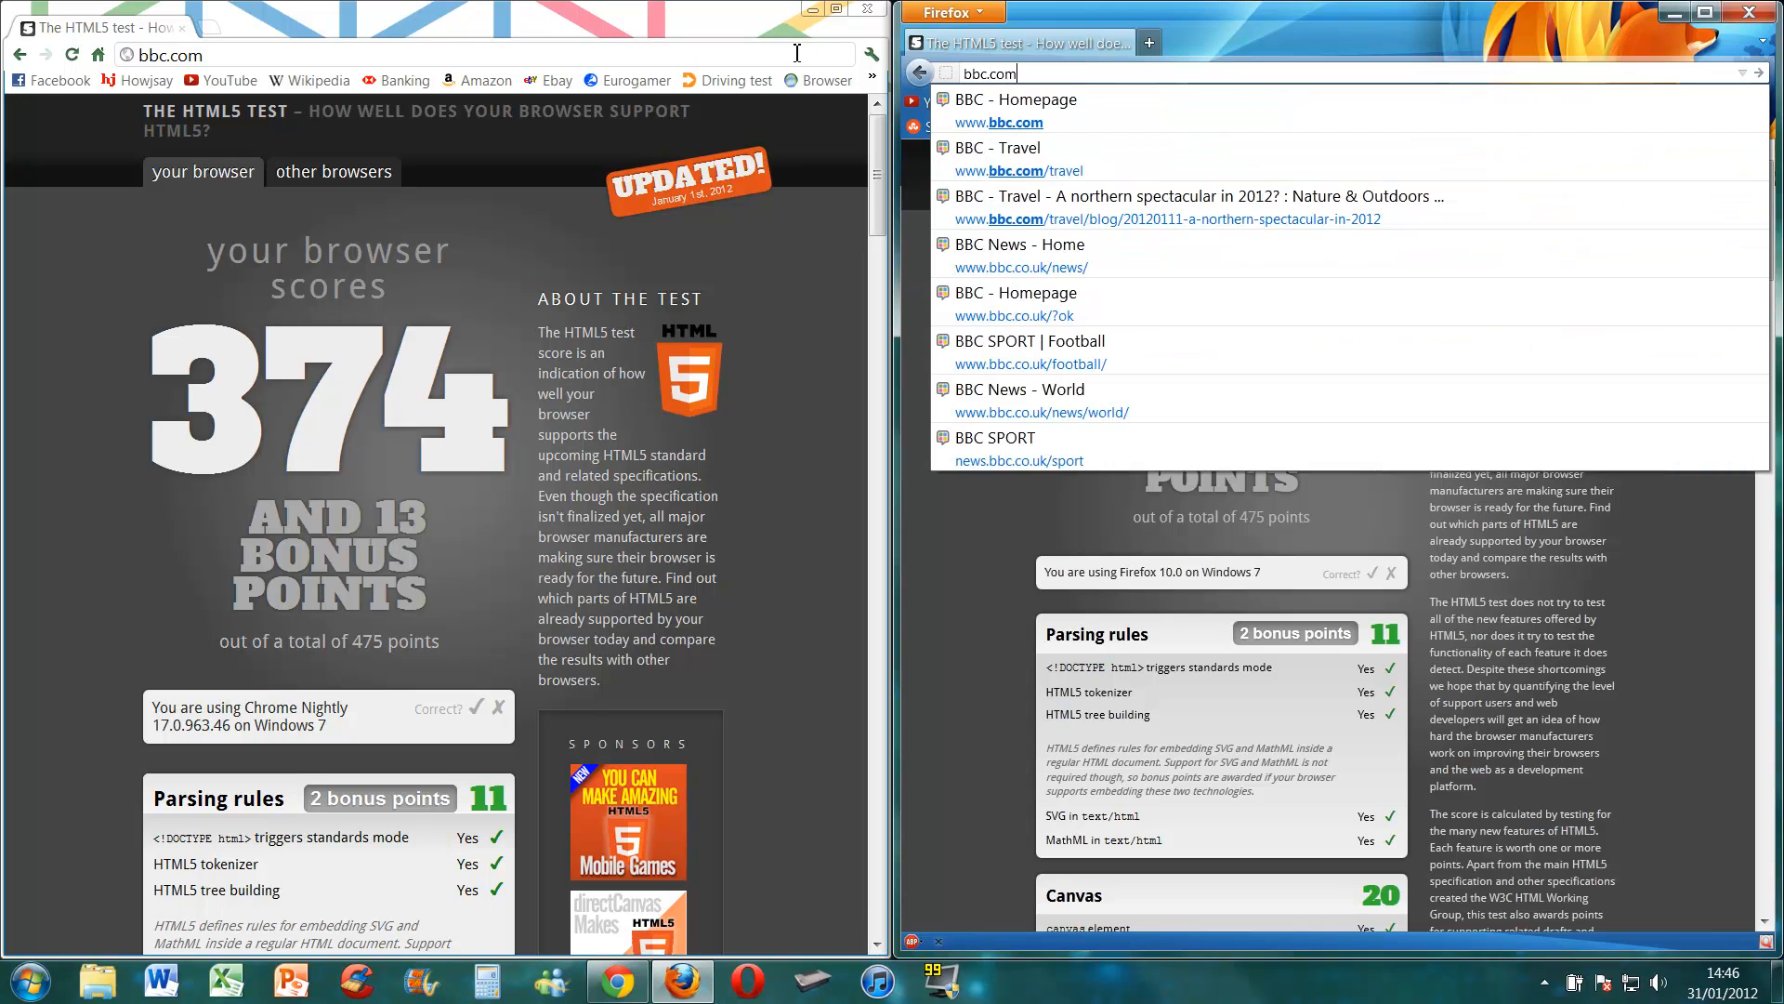
pyautogui.click(1014, 110)
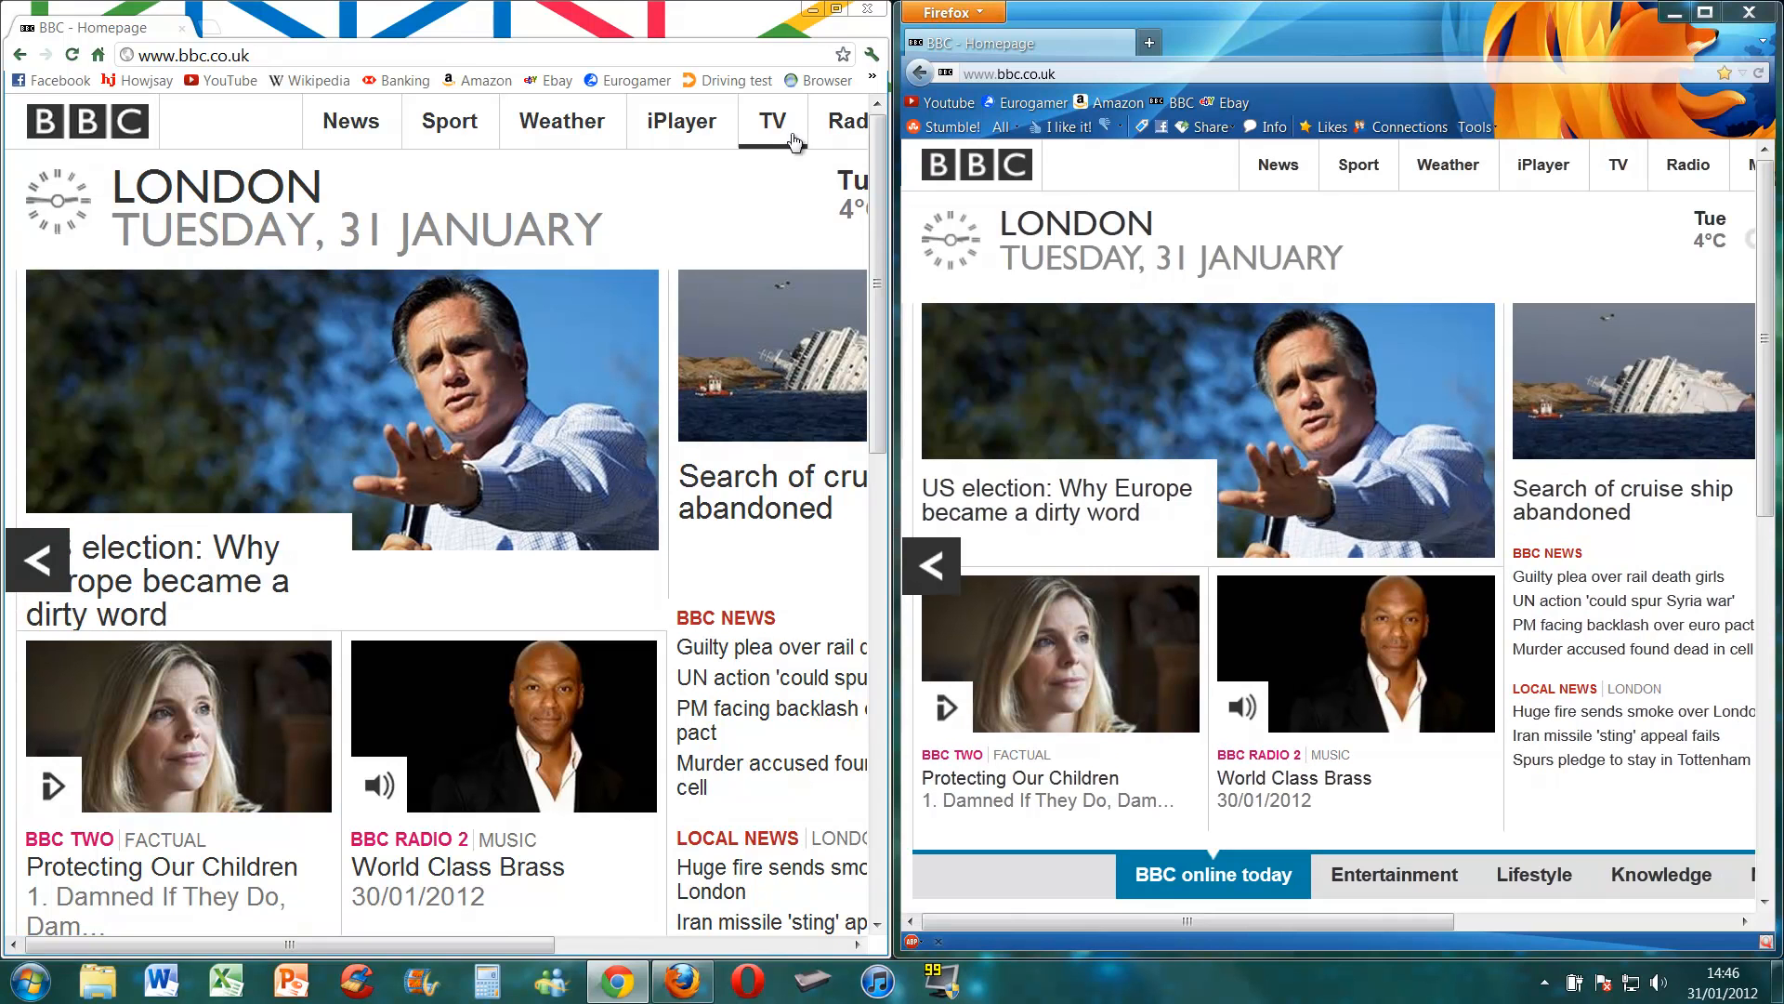
pyautogui.moveTo(814, 208)
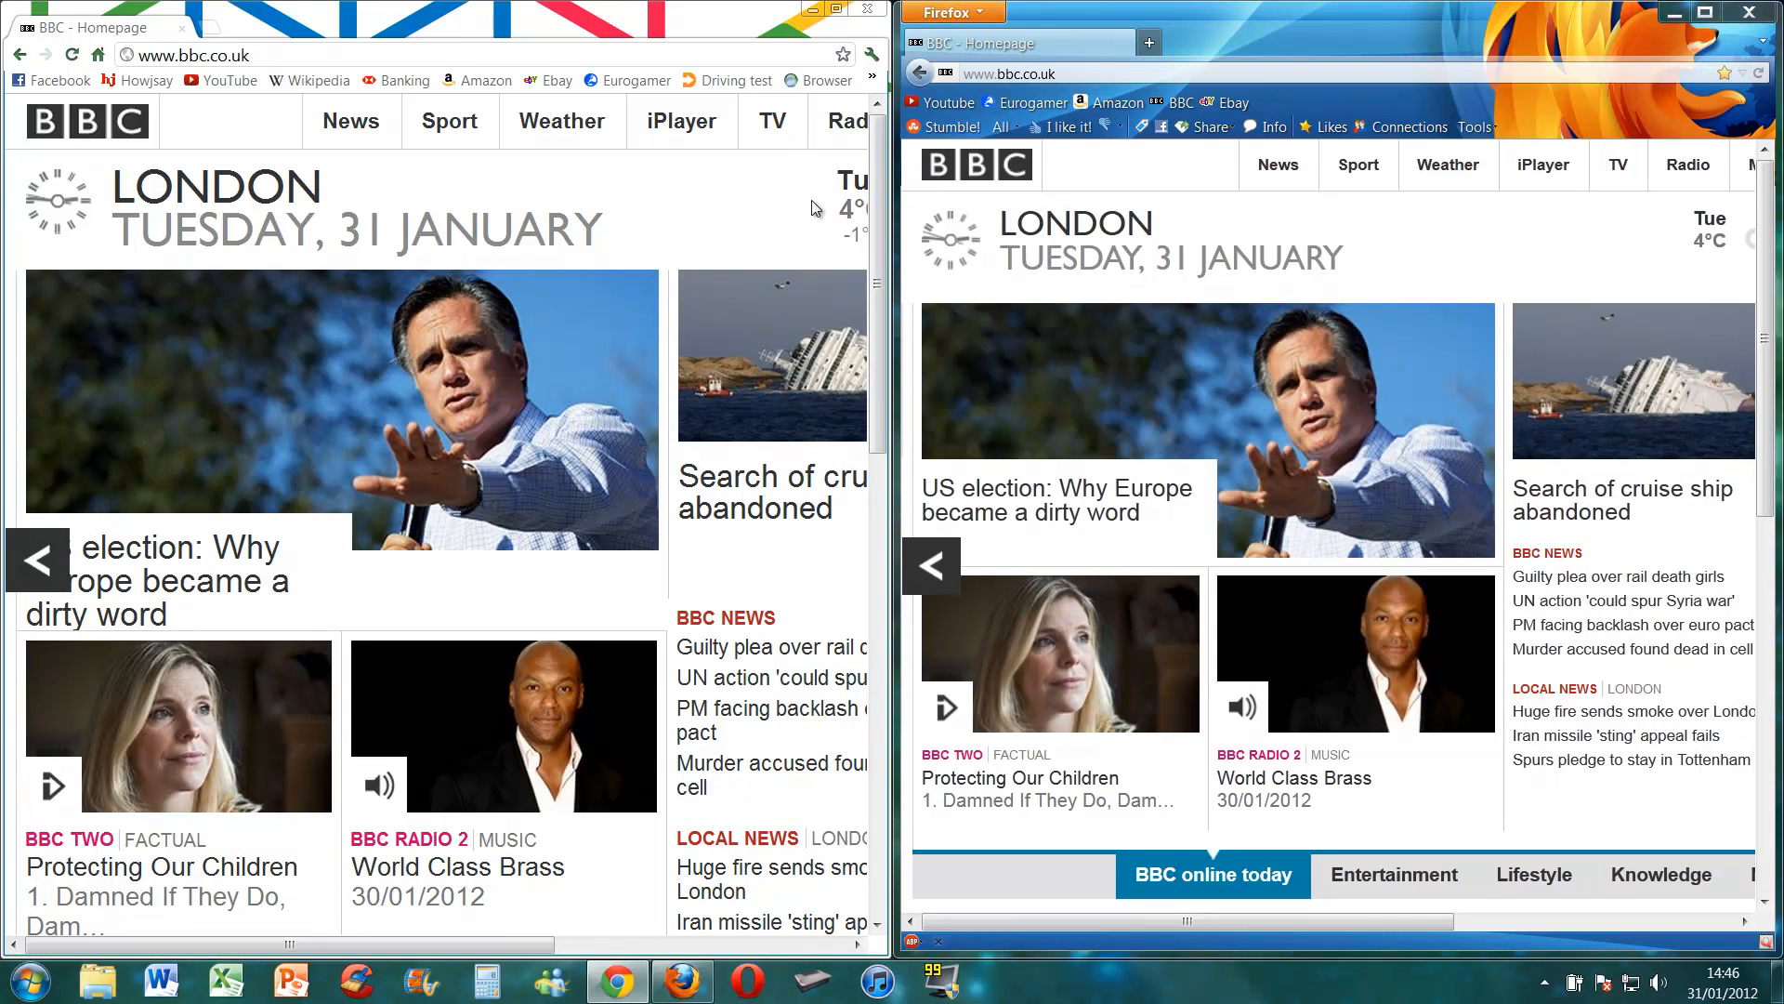
pyautogui.moveTo(963, 269)
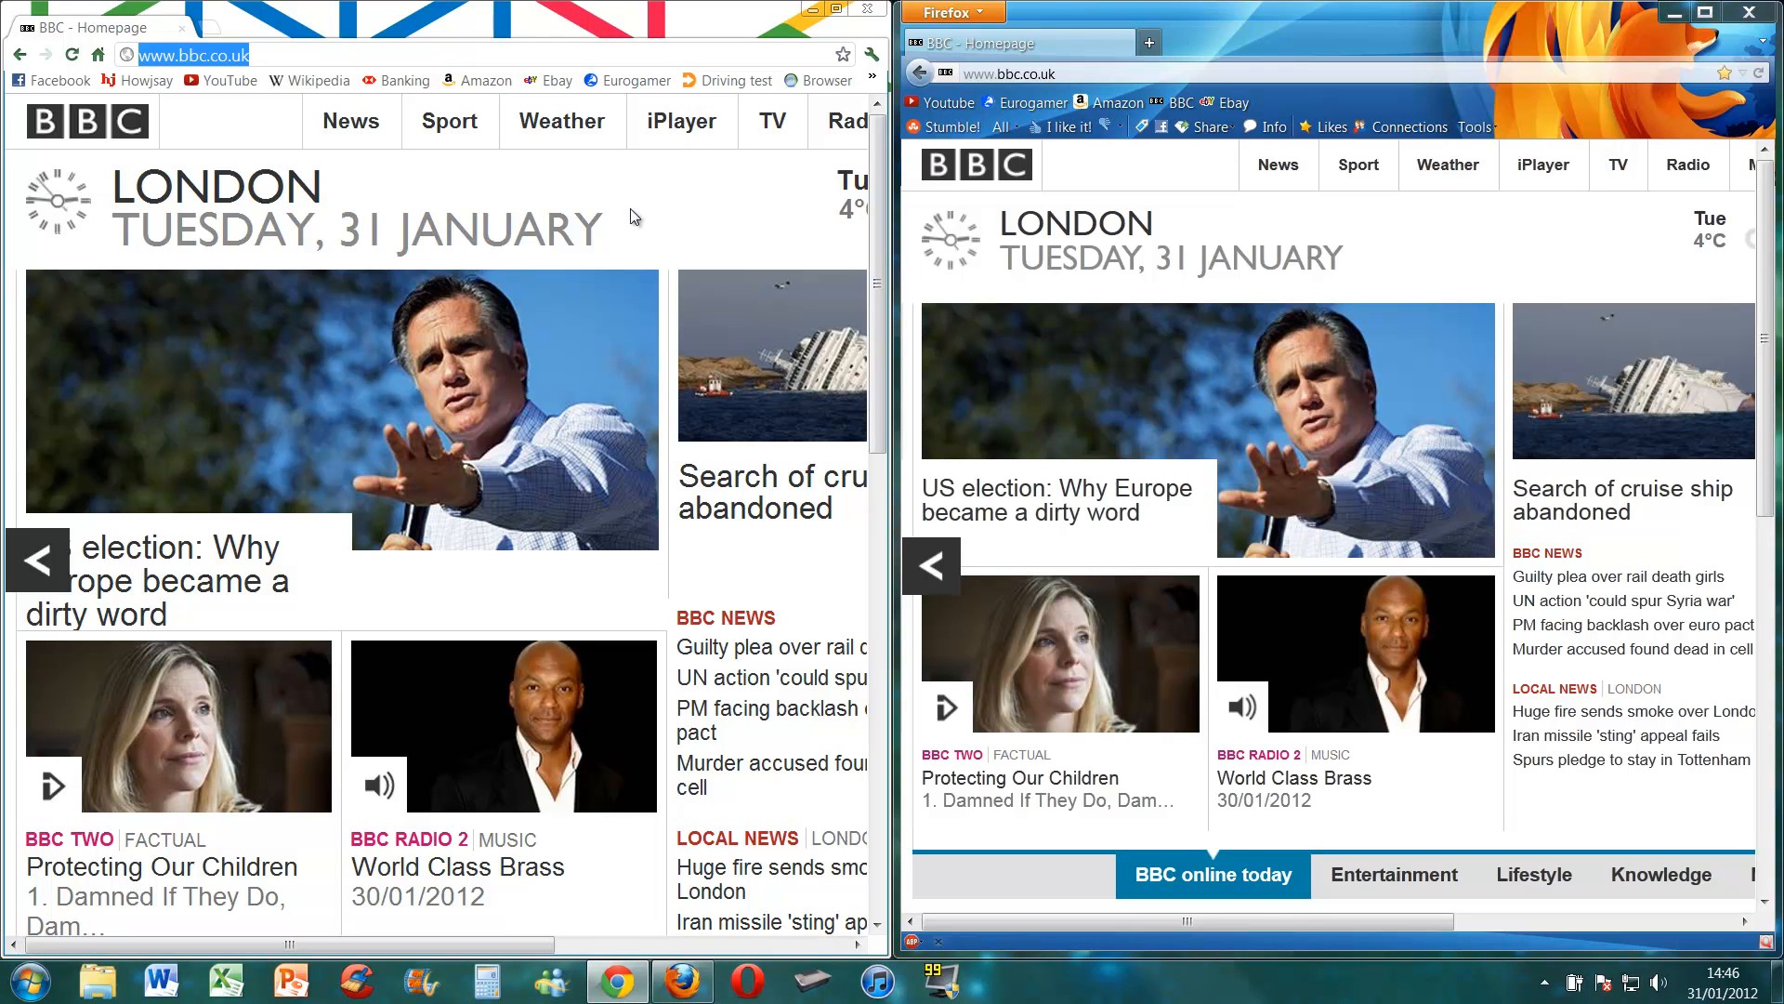
# - Enter dabs.com in Chrome's address bar
pyautogui.write('dabs.com')
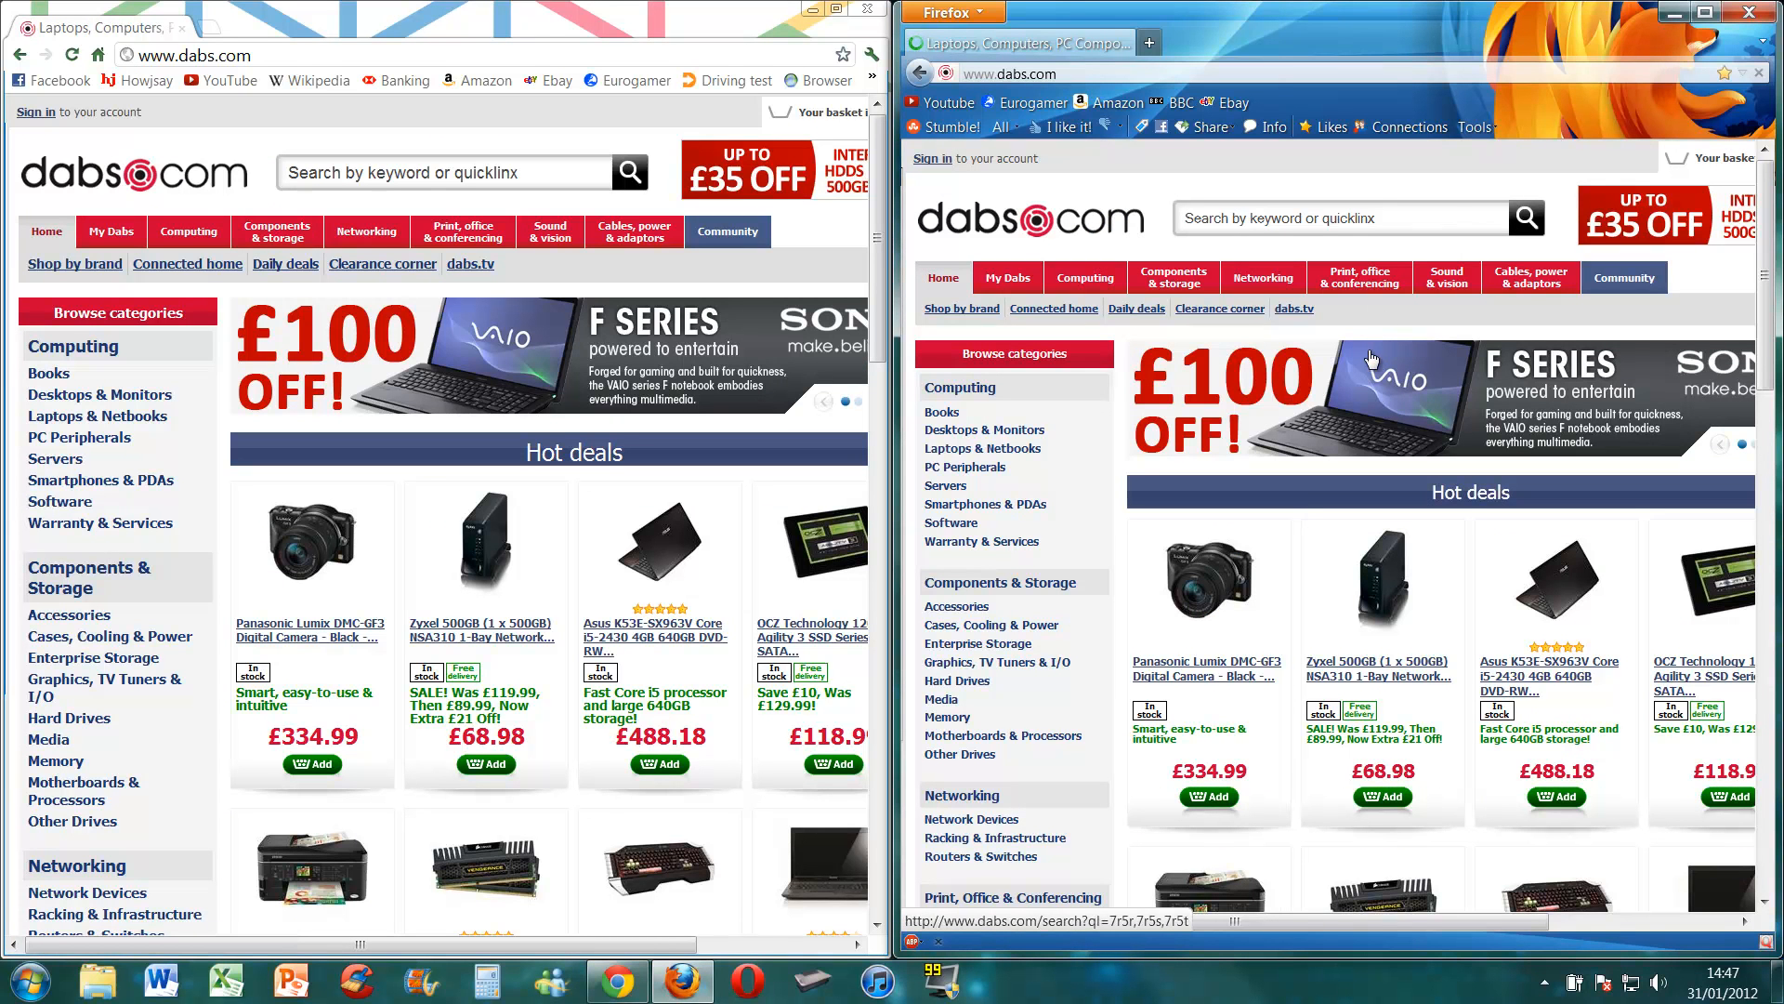
pyautogui.moveTo(1372, 362)
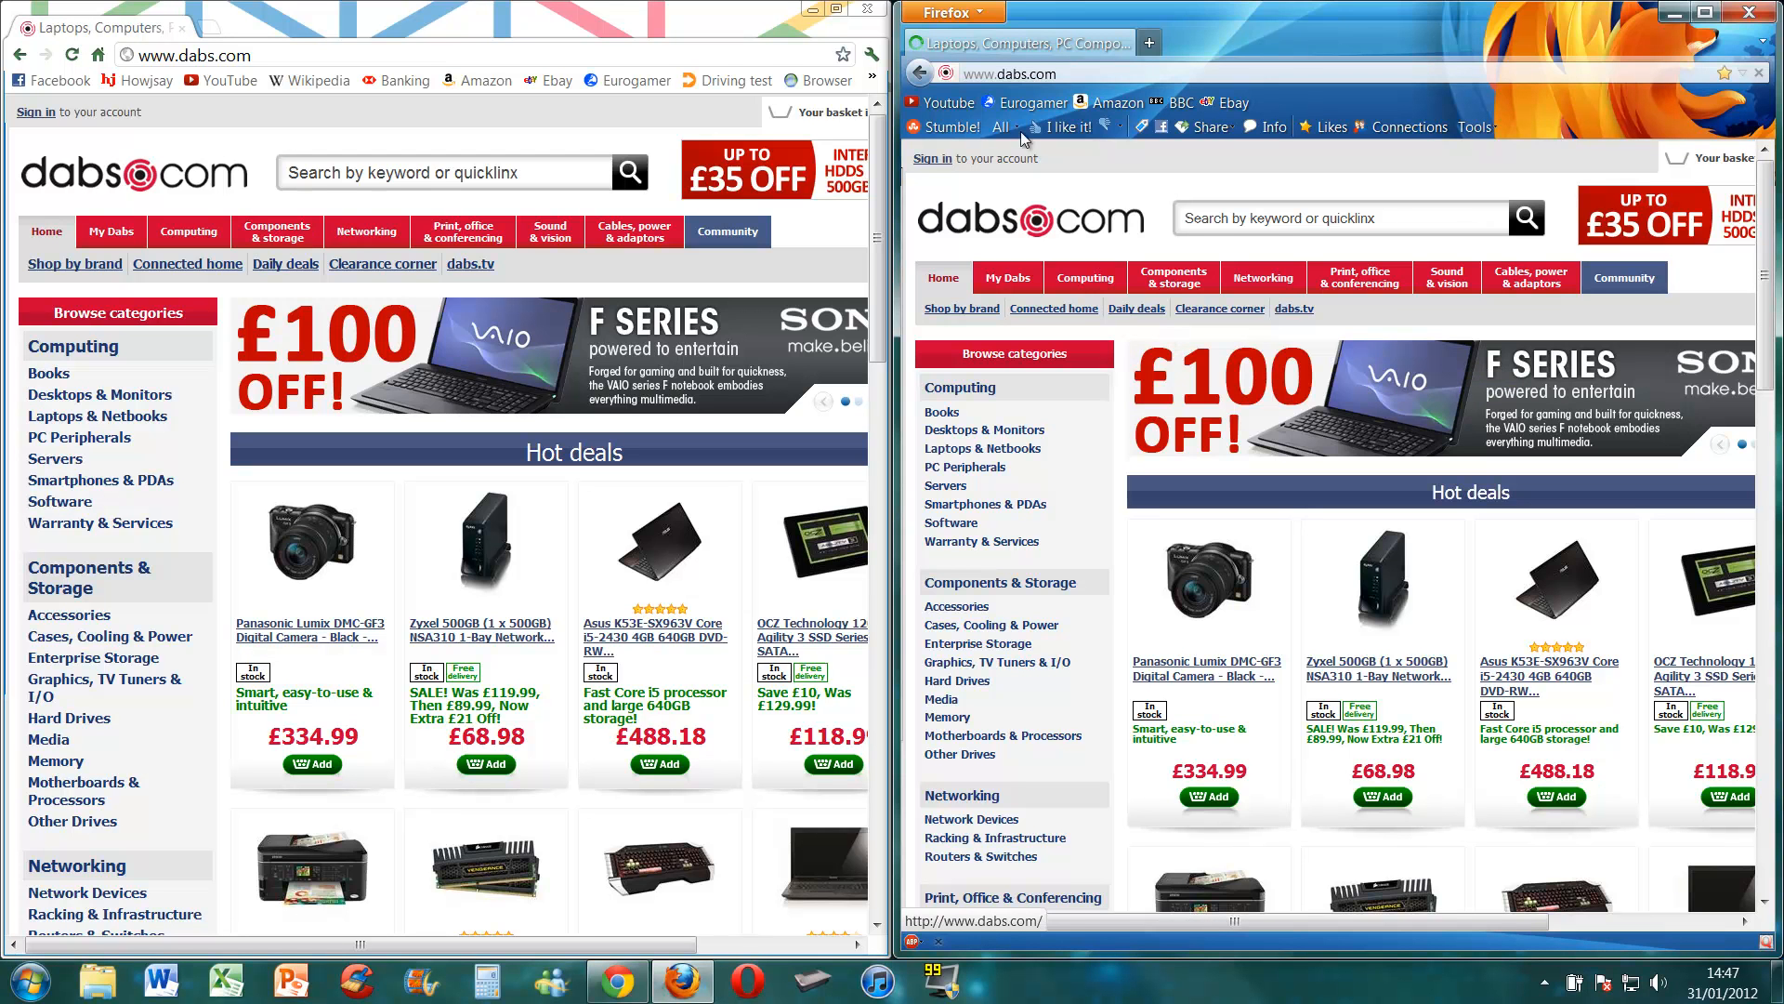
pyautogui.moveTo(1116, 253)
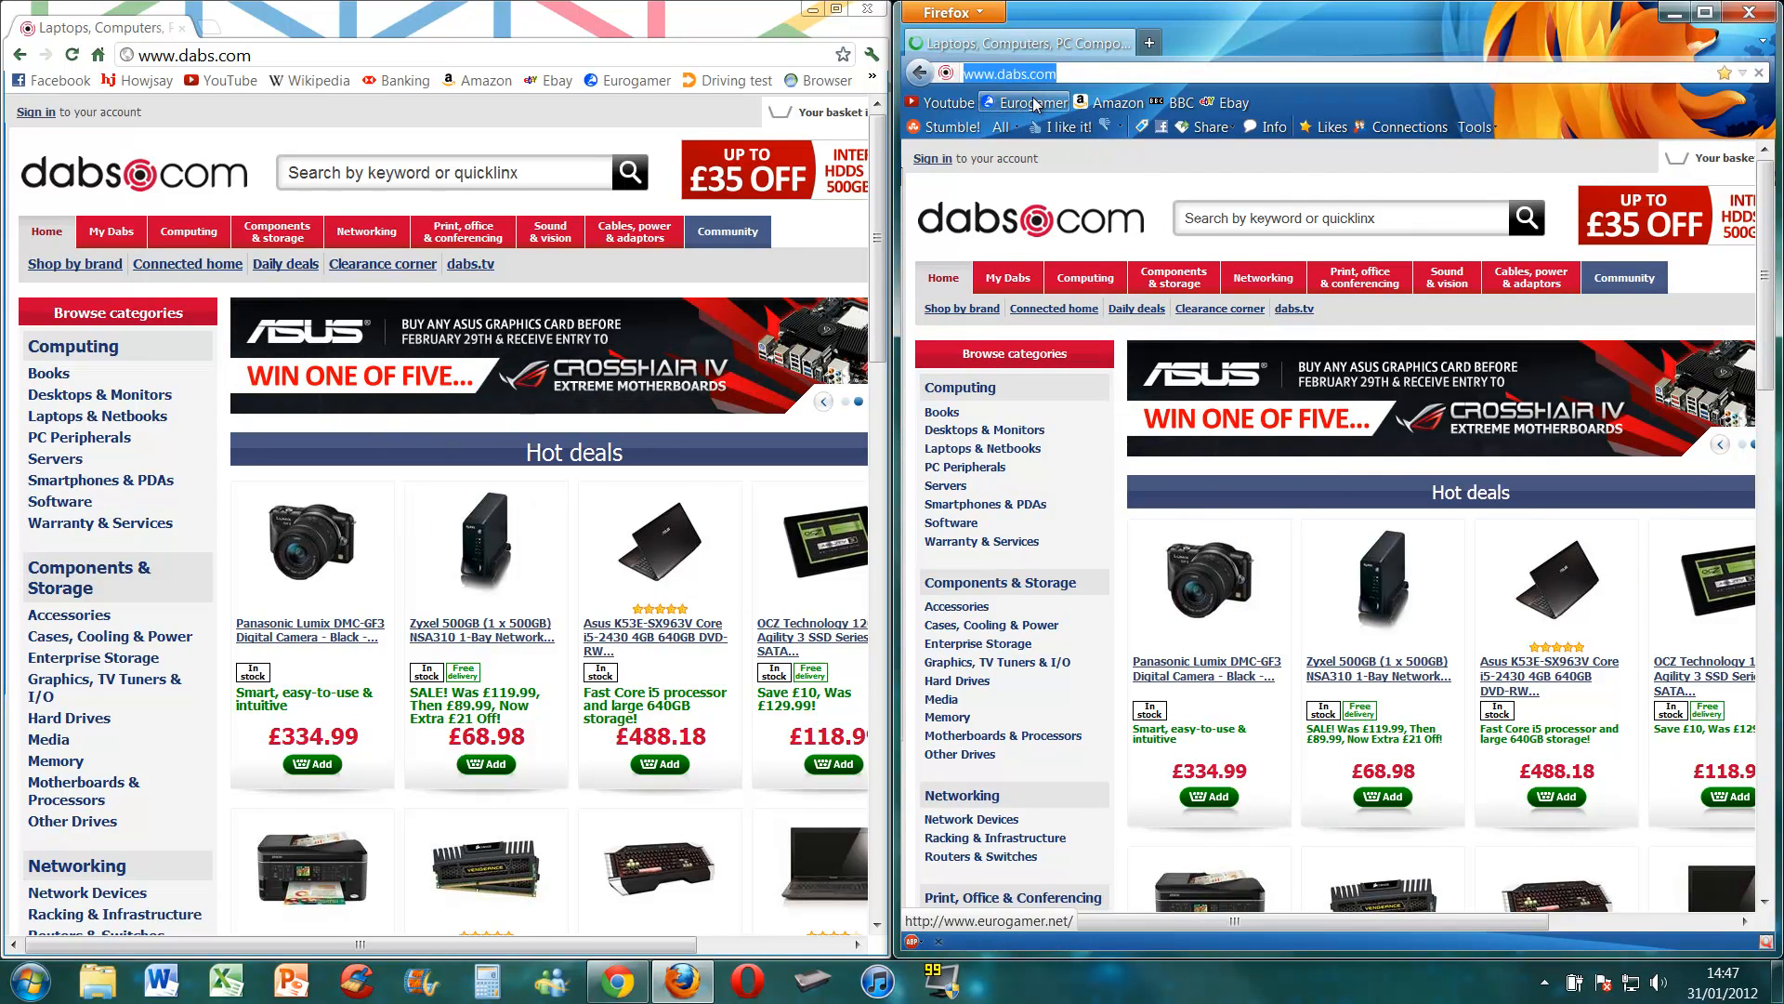
# - Load the Eurogamer.net homepage in Chrome by typing 'eurogamer' in the omnibox
pyautogui.write('eurogamer')
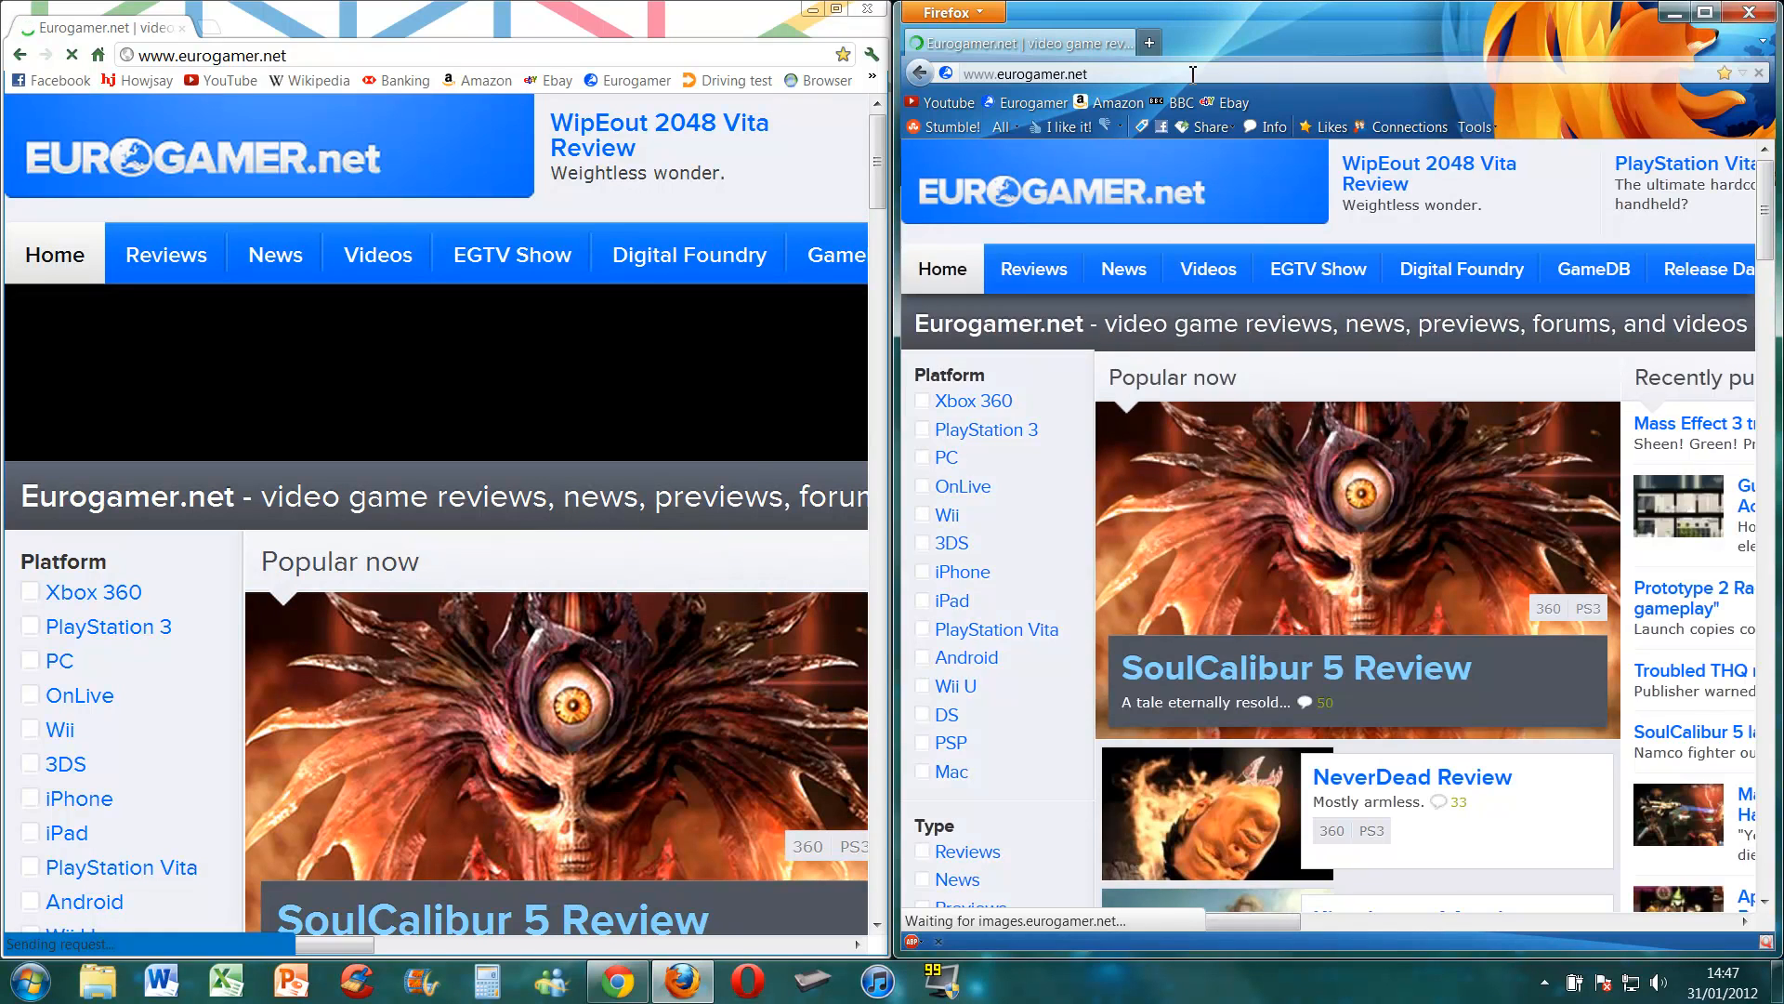
pyautogui.click(921, 430)
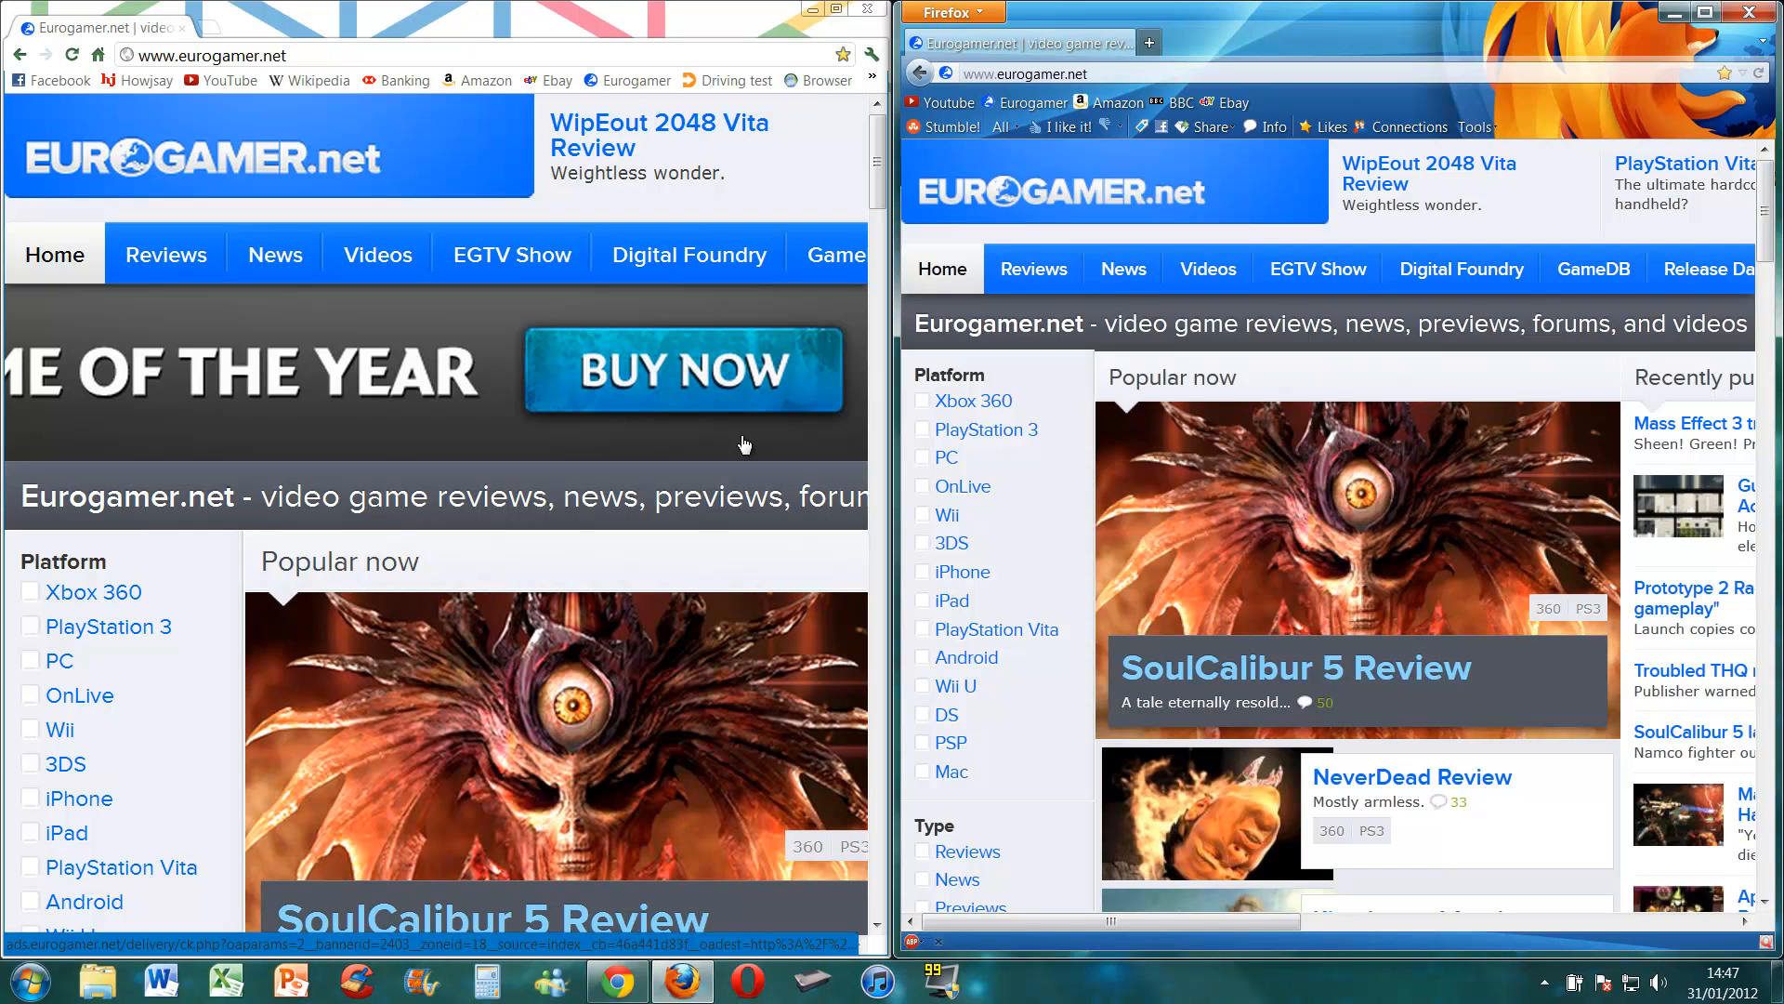
pyautogui.click(922, 486)
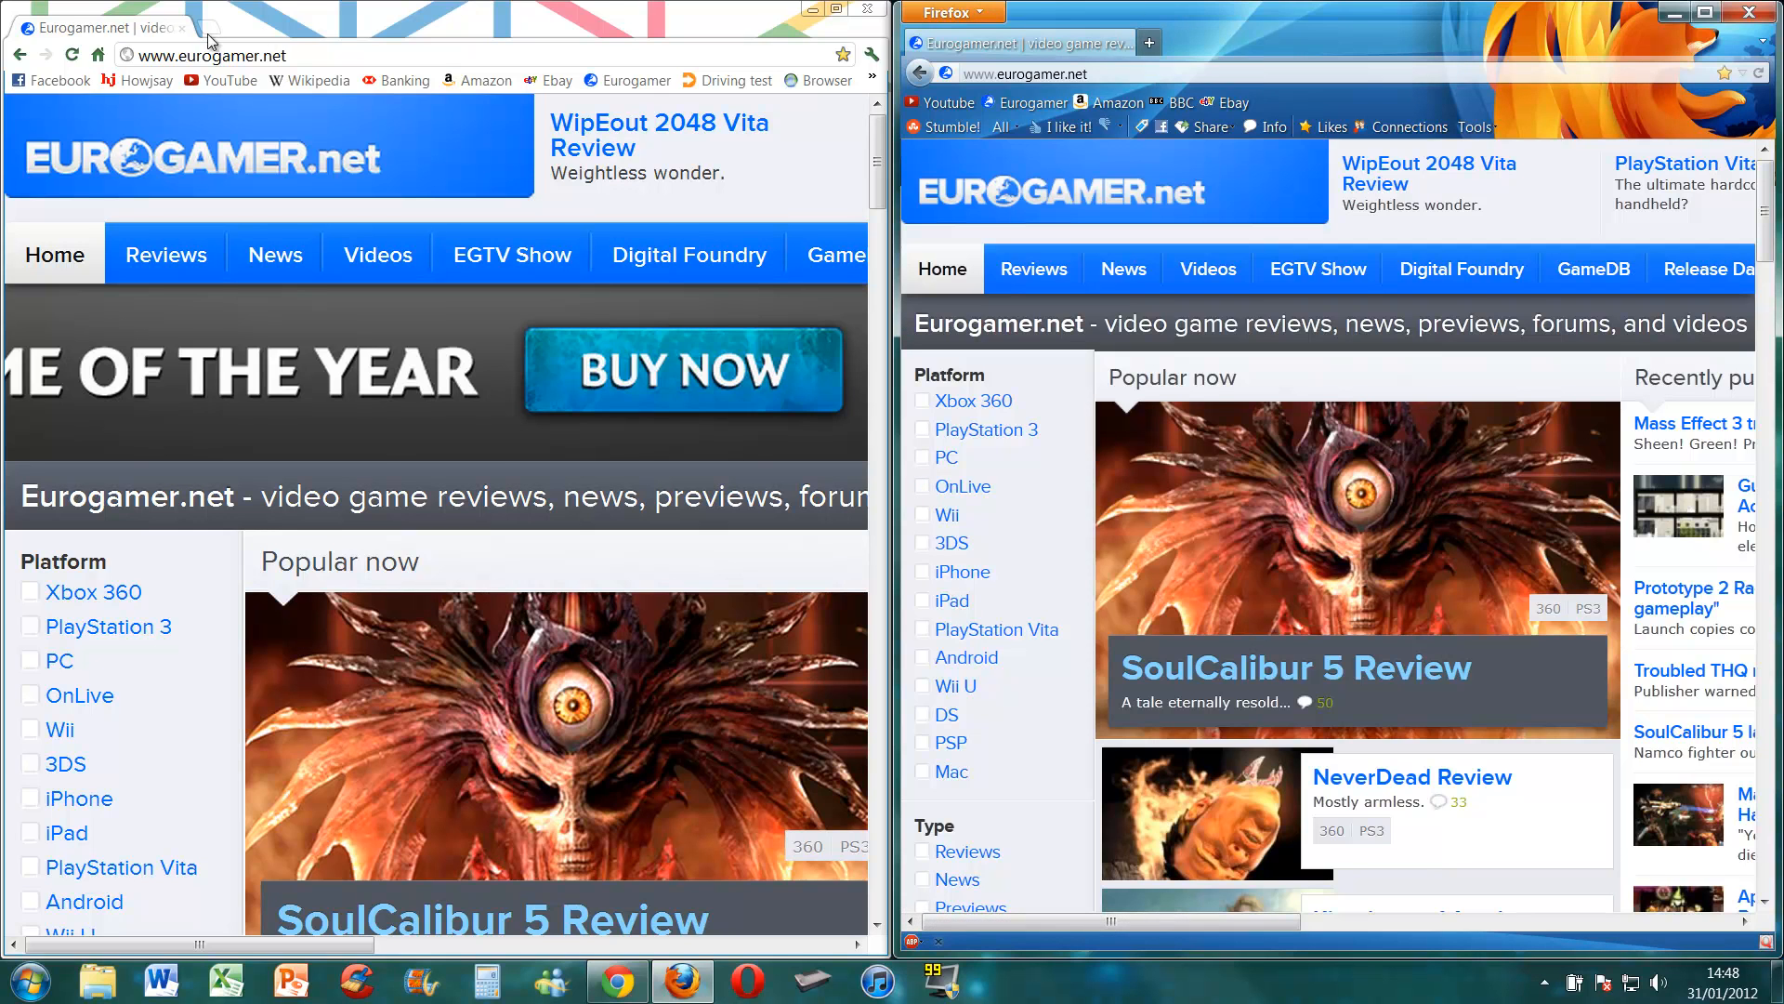
# - Open bbc.co.uk, dabs.com and dailymail.com in new tabs, then begin another tab
pyautogui.click(1252, 41)
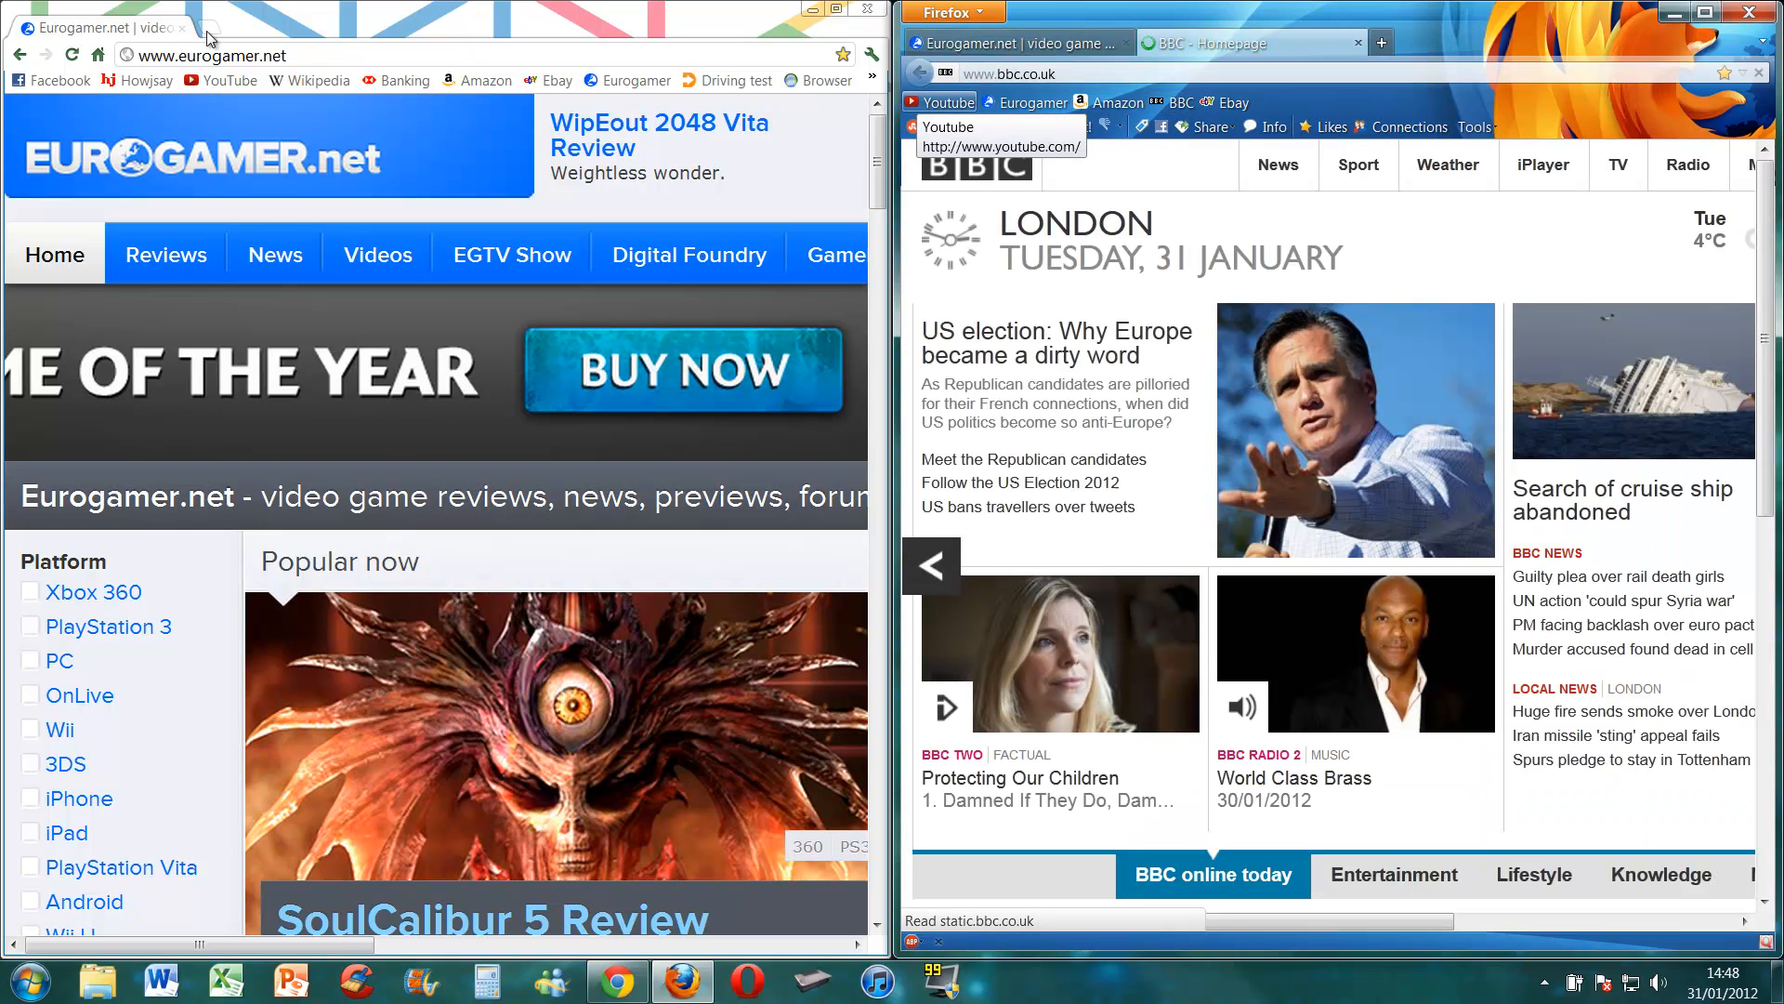
pyautogui.click(278, 27)
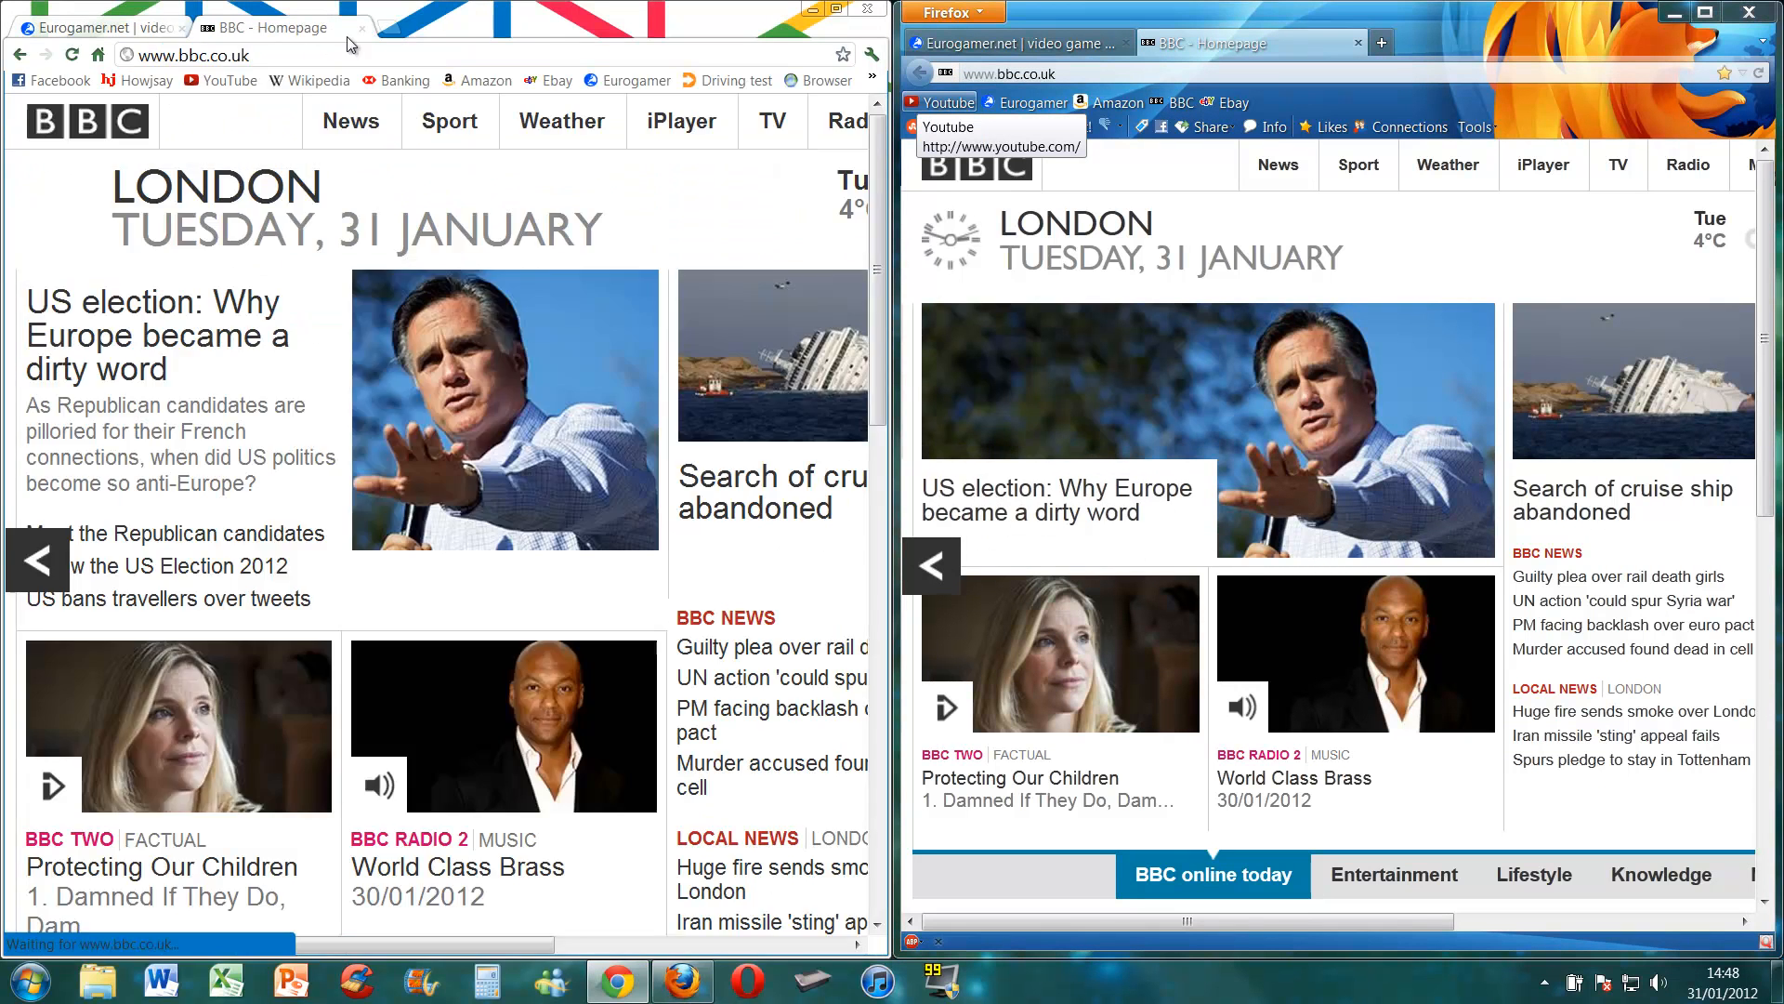
pyautogui.click(406, 27)
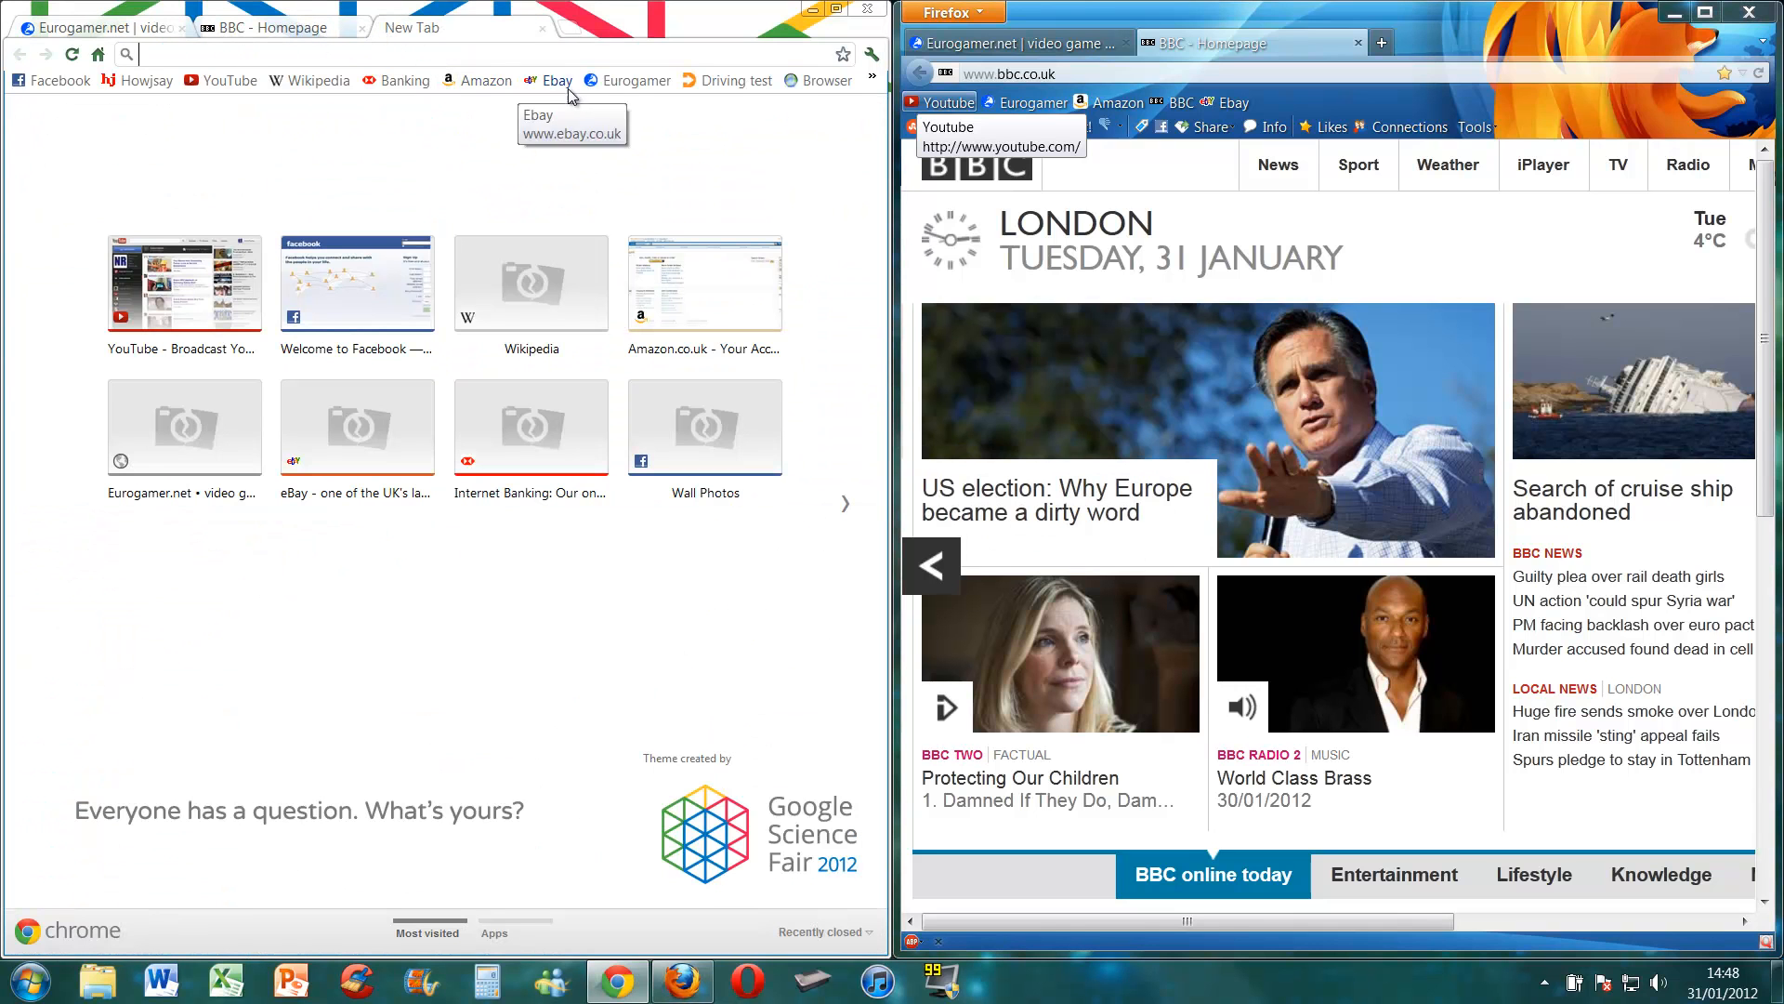
pyautogui.write('dailymail.com')
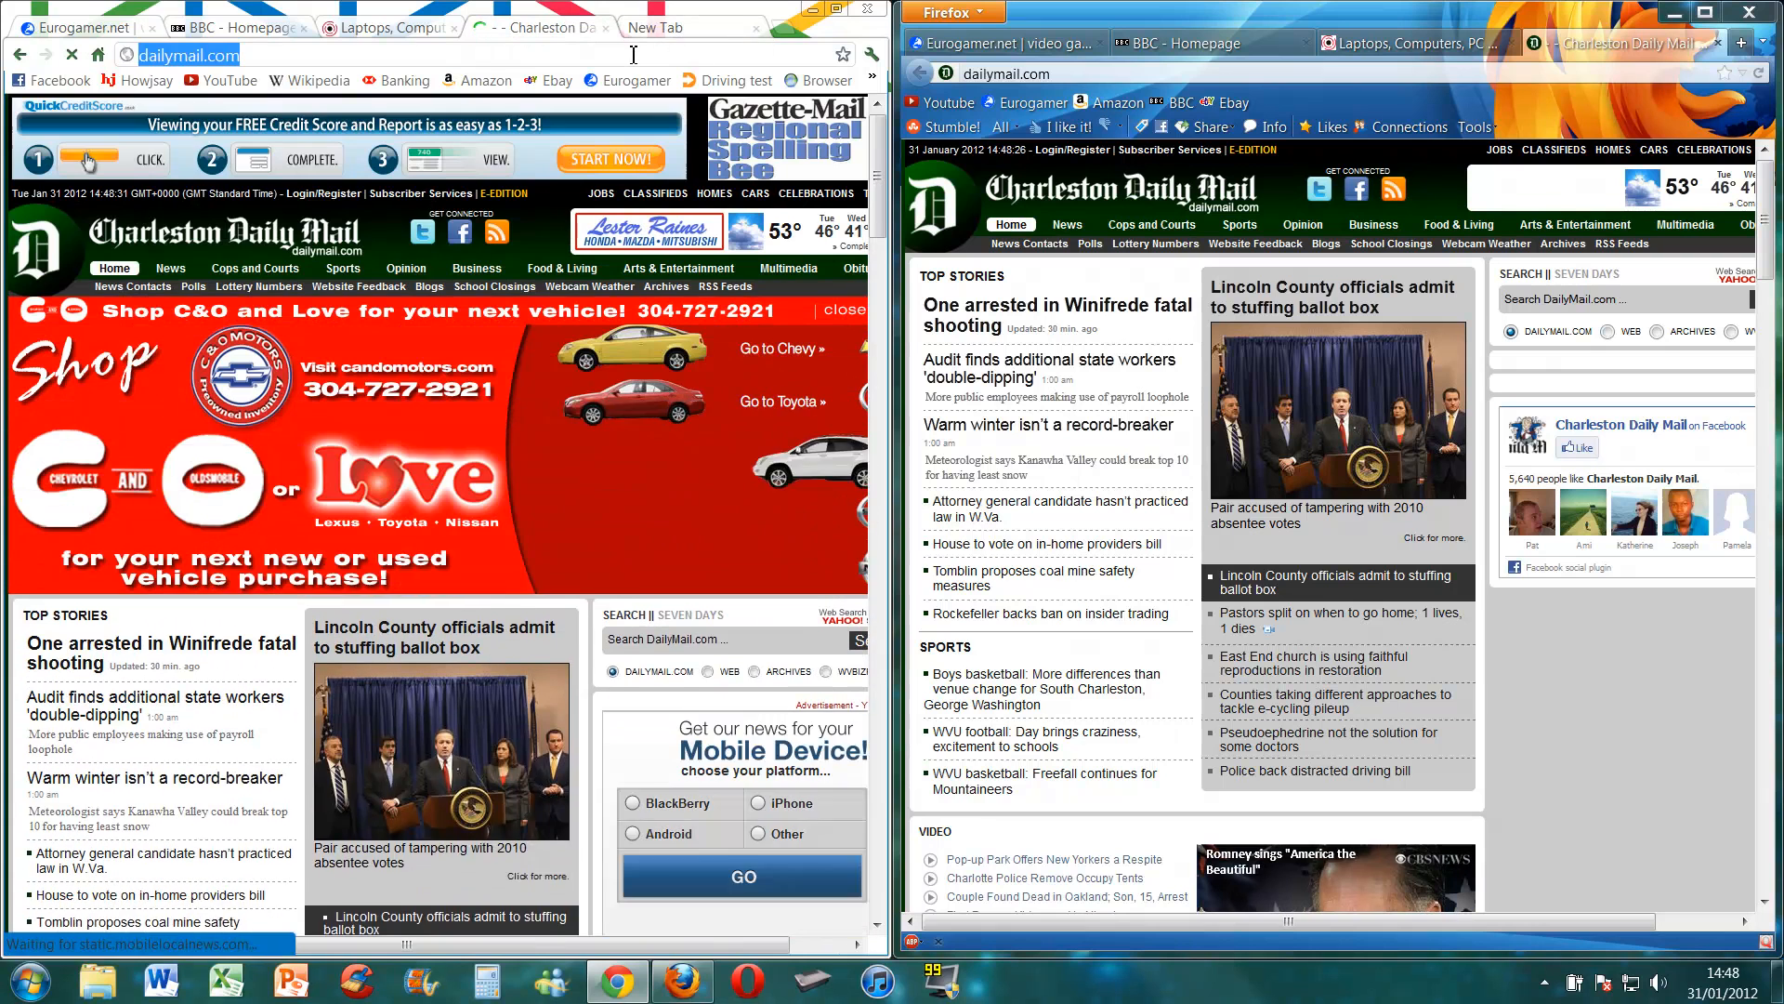
pyautogui.write('abo')
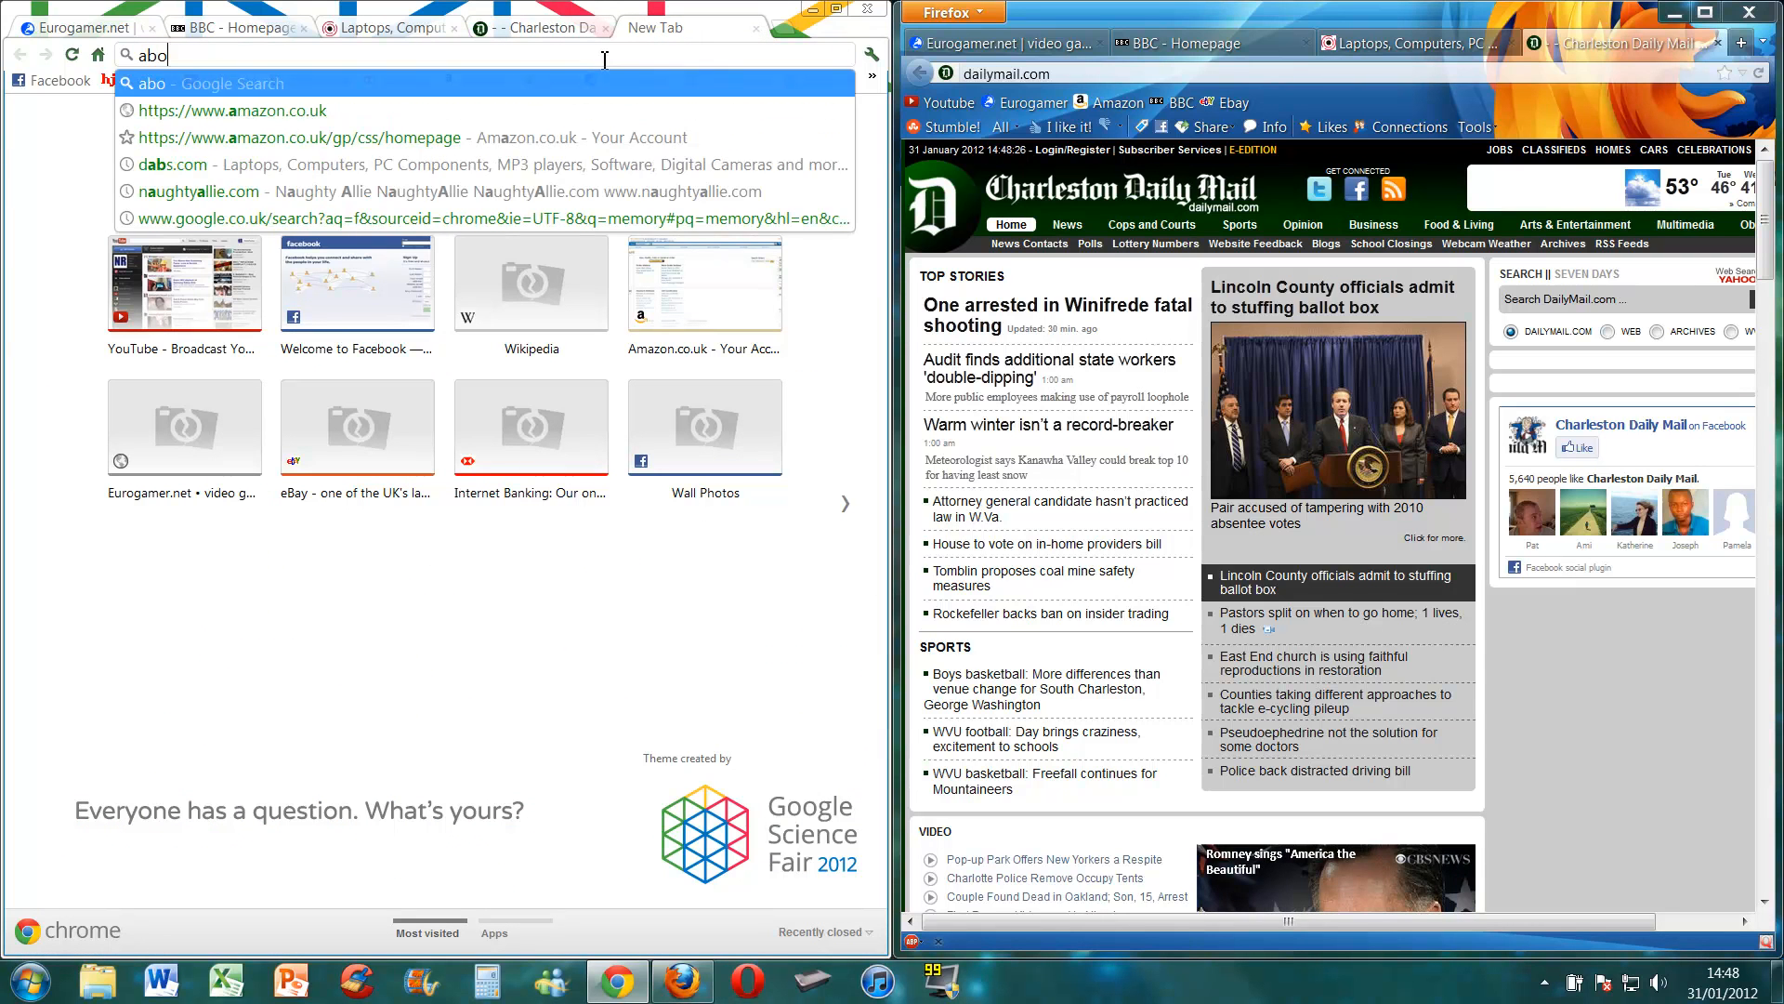